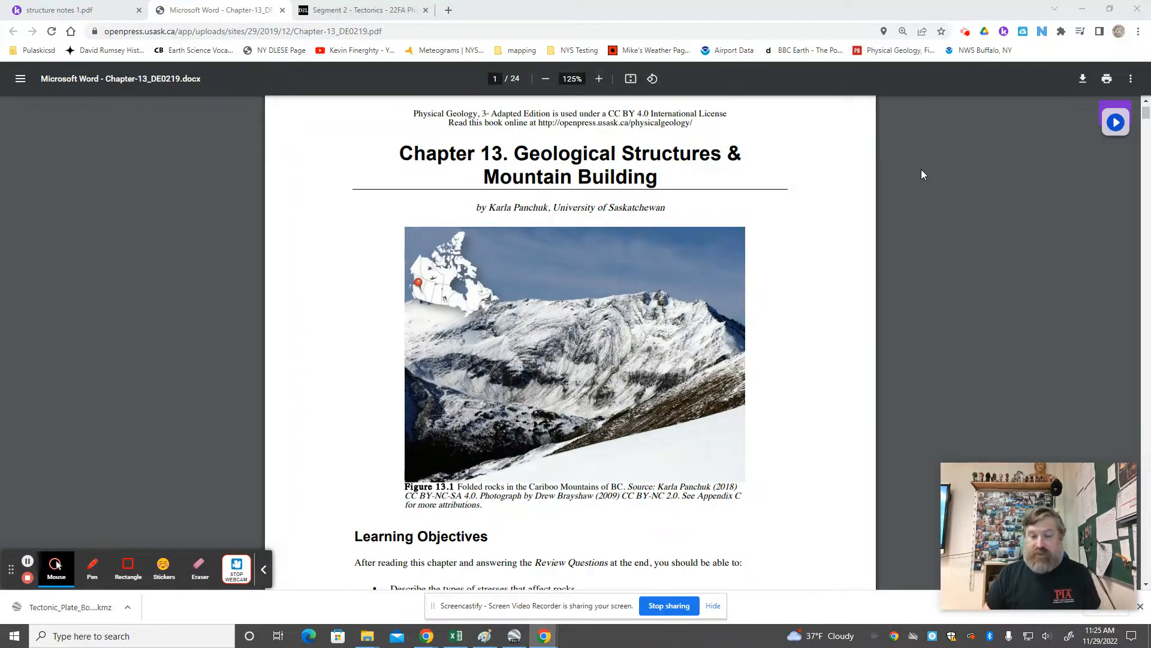
Scroll through the Chapter 13 reading before moving to the globe
scroll(down, 3)
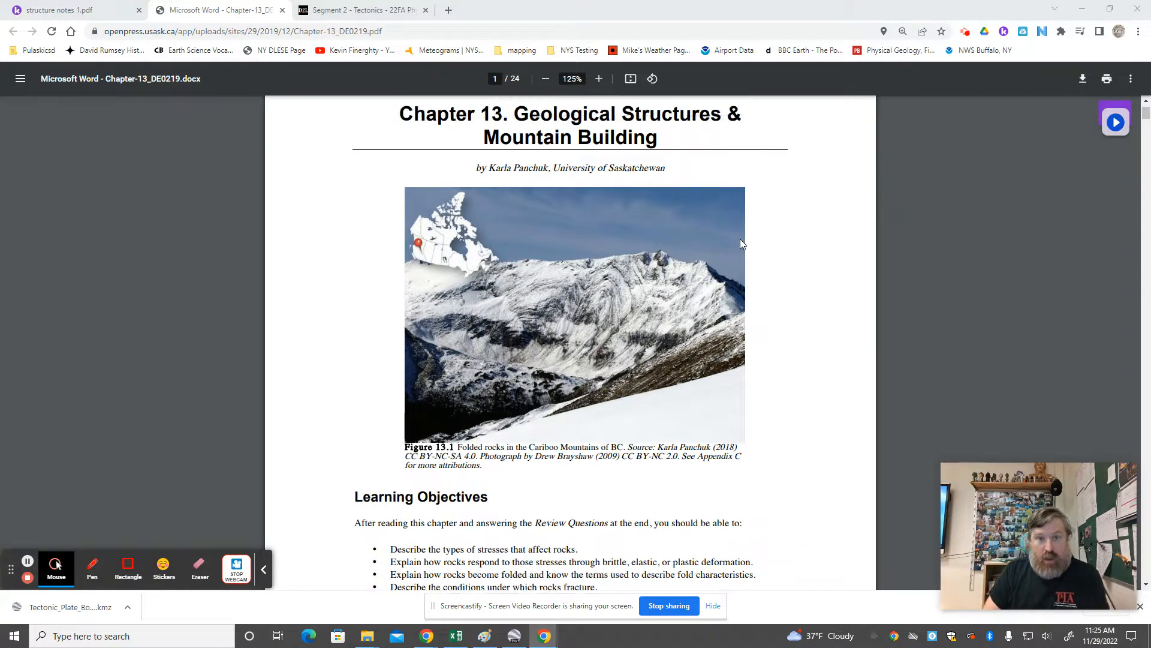
scroll(down, 3)
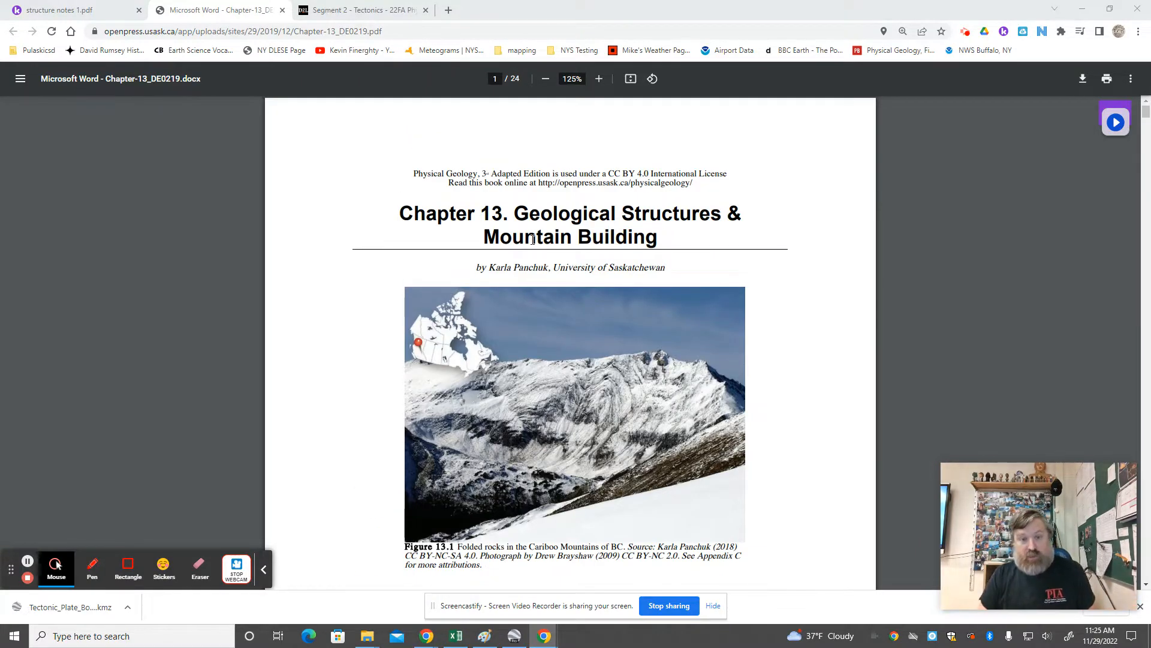
scroll(down, 3)
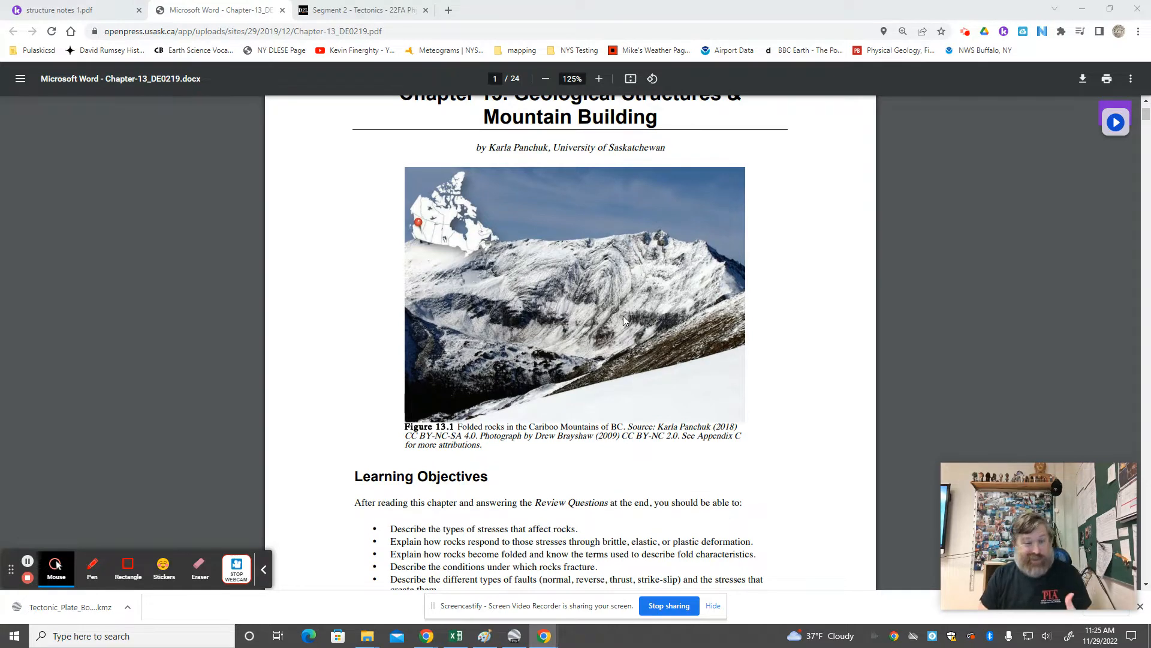
mouse_move(665, 326)
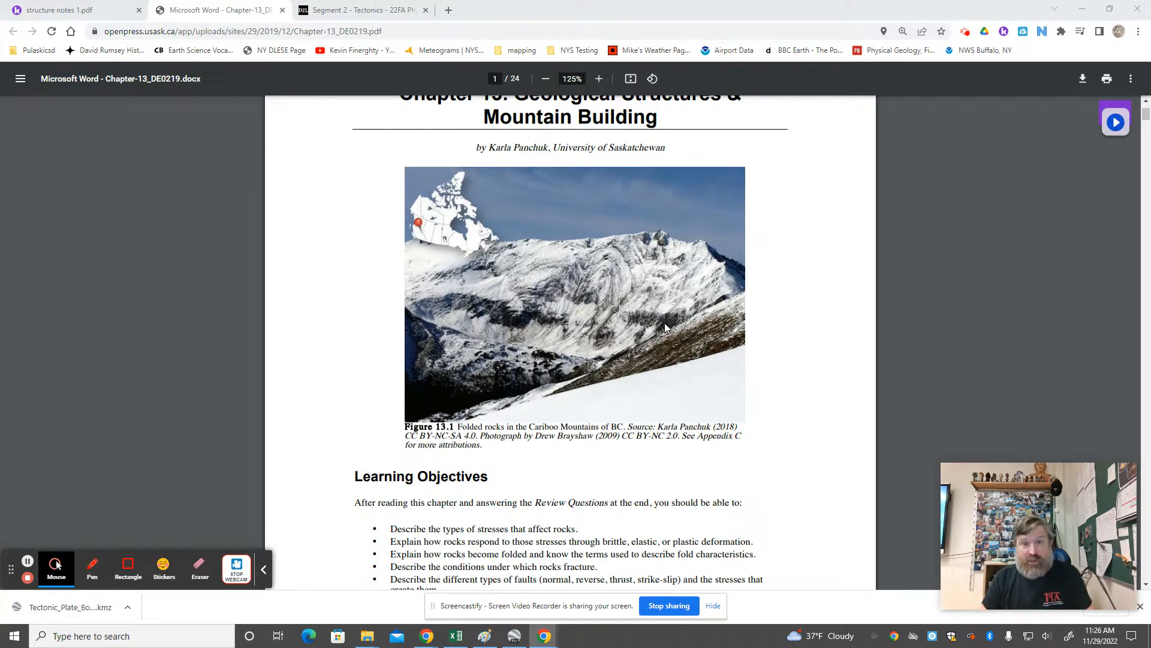
mouse_move(643, 322)
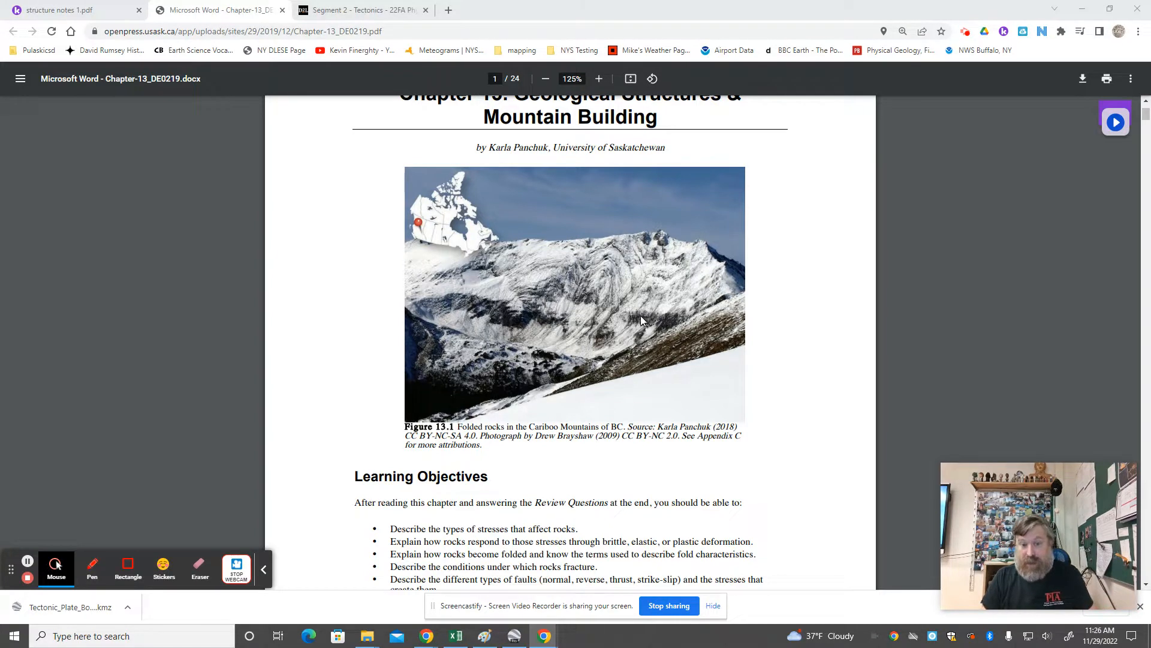
mouse_move(616, 218)
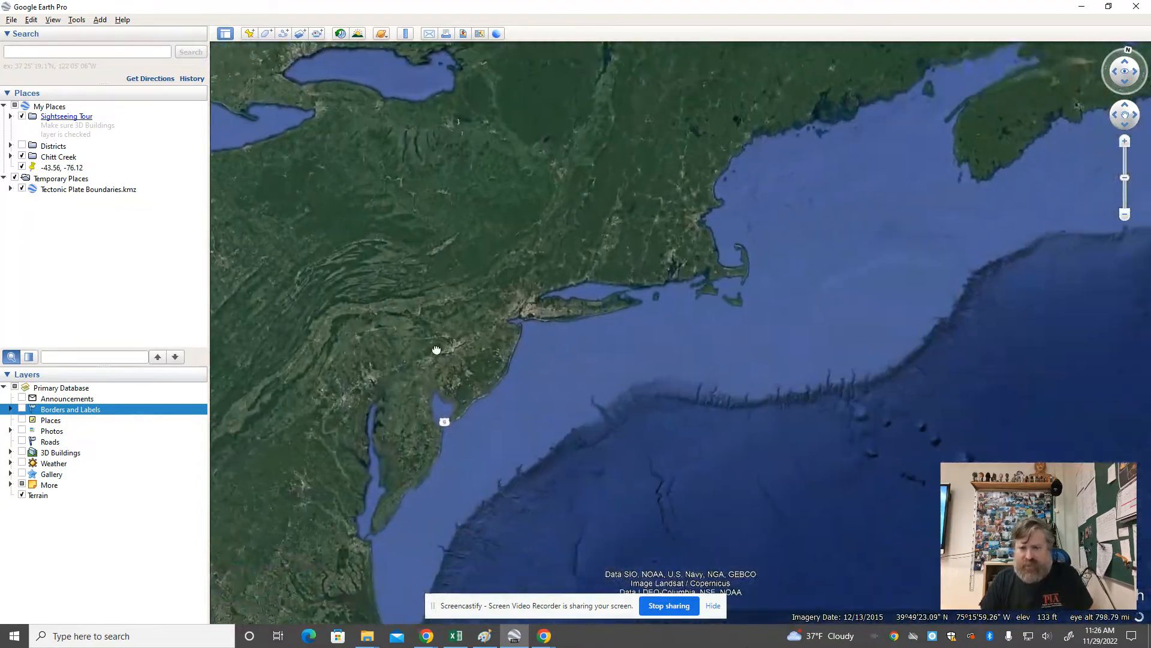
scroll(down, 3)
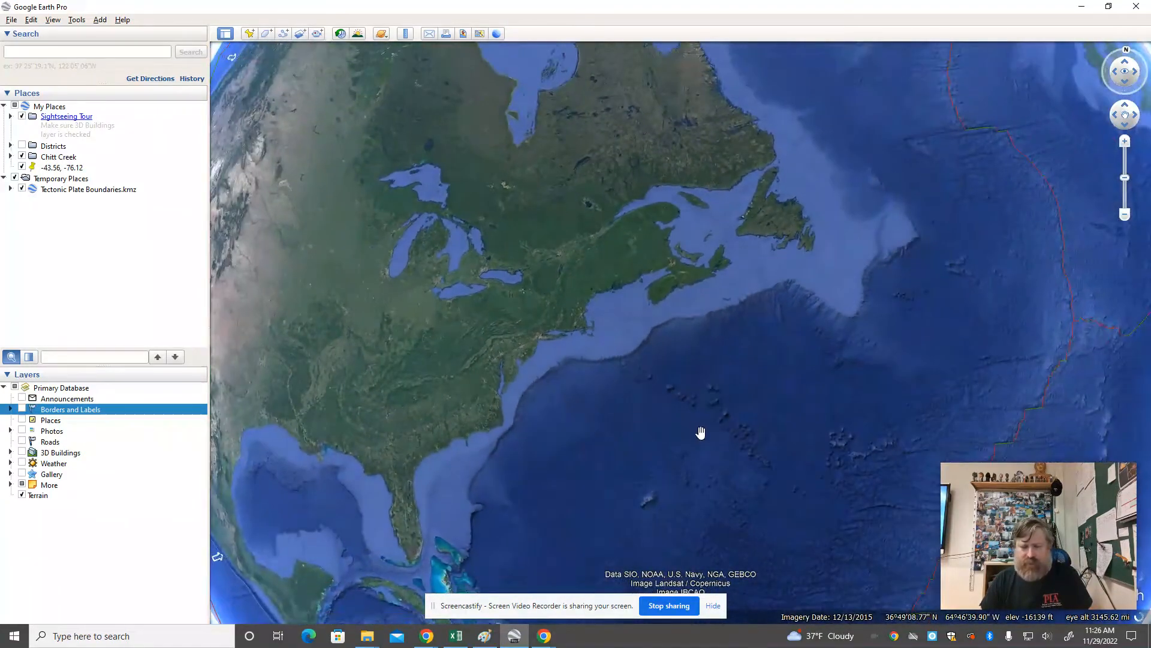
Turn the Google Earth globe east to the Red Sea and the Himalayan collision zone
drag(700, 432, 810, 316)
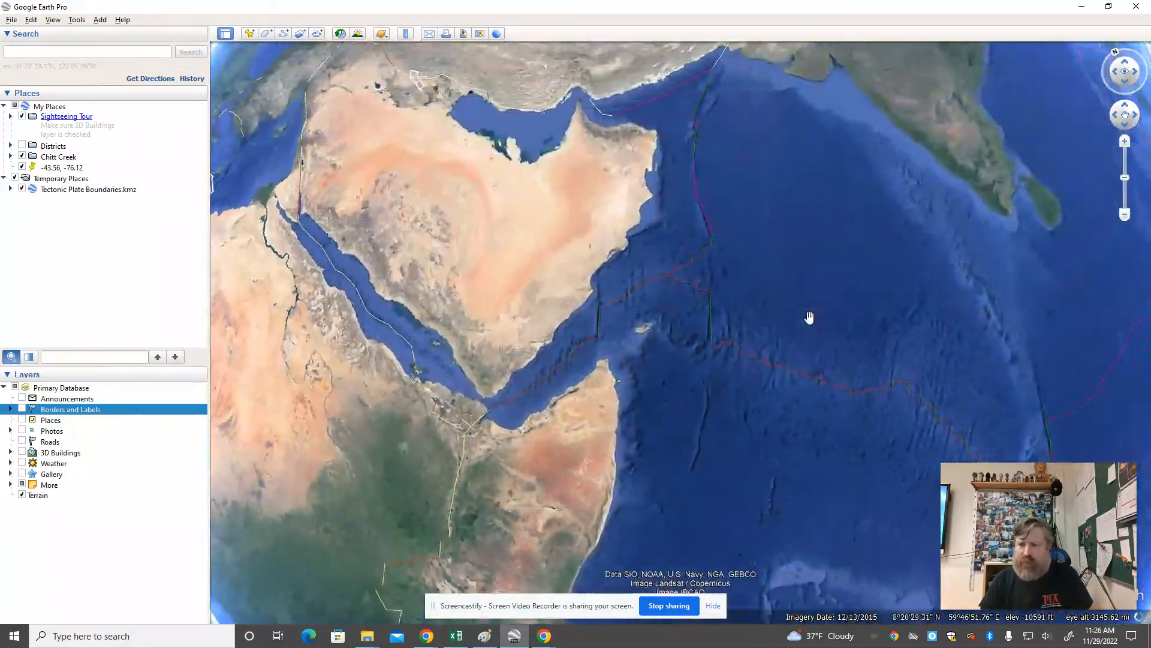
drag(809, 316, 624, 400)
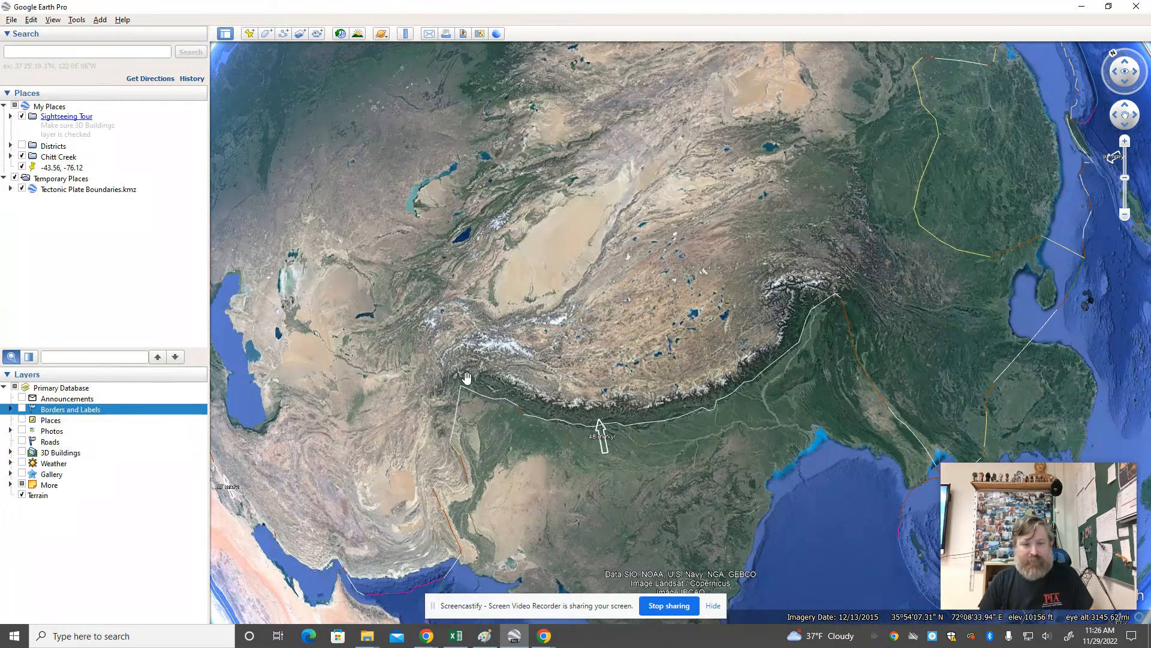
drag(467, 378, 623, 411)
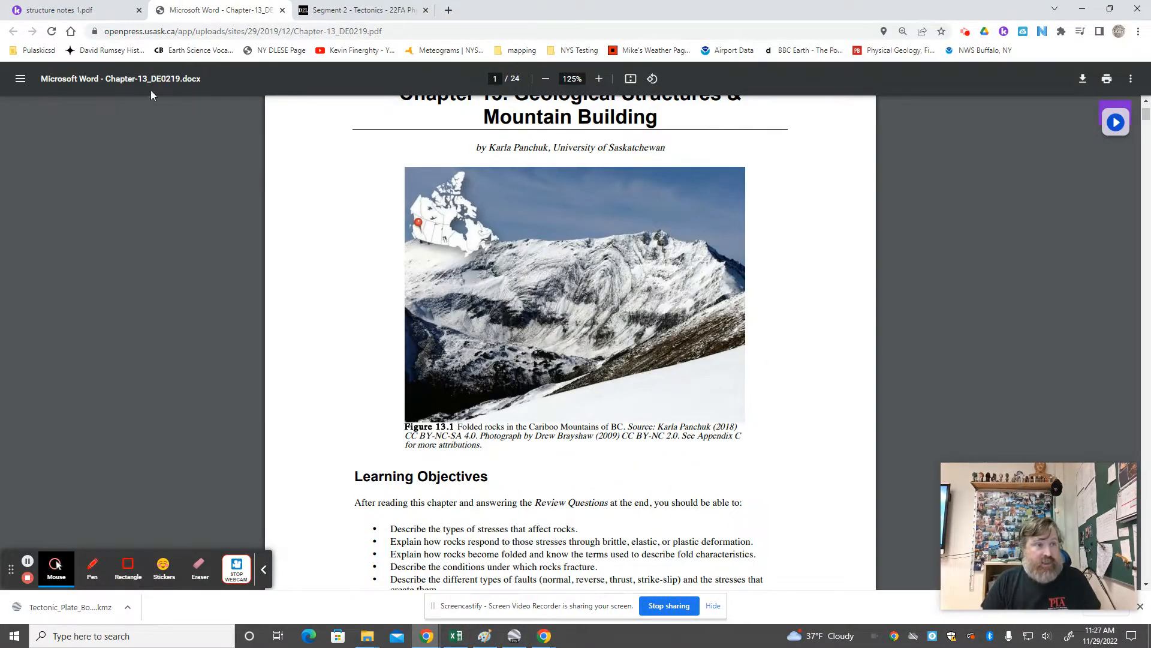
Open the GEO100 Note Sheet for Videos 3-9 from the Segment 2 - Tectonics page
click(360, 10)
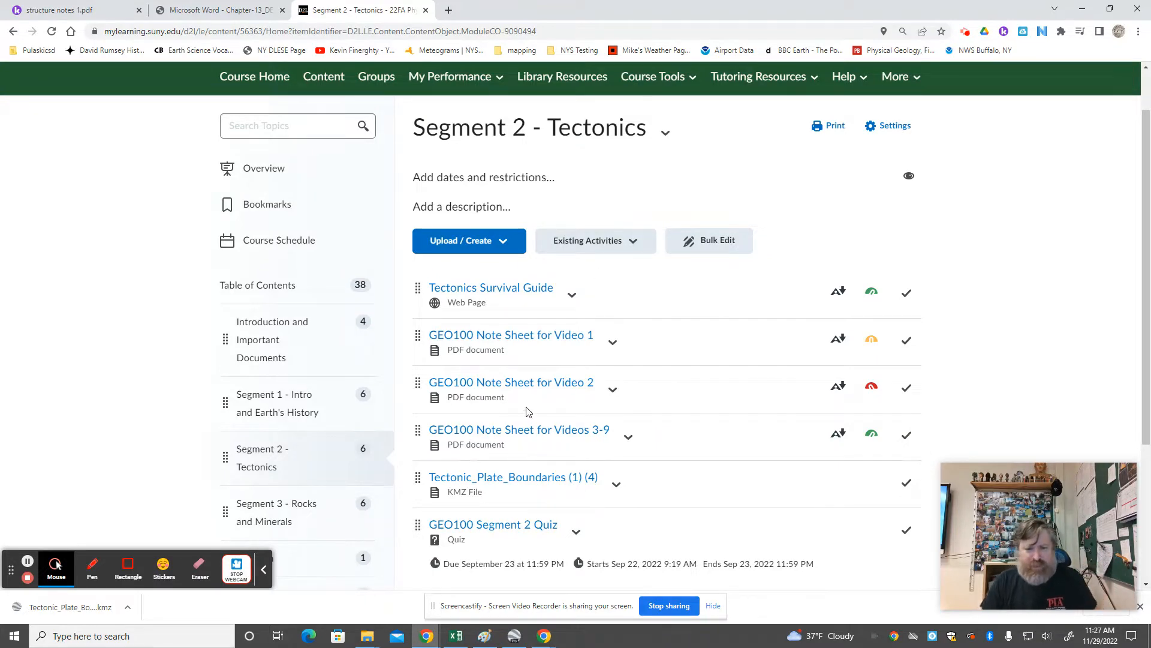
mouse_move(519, 429)
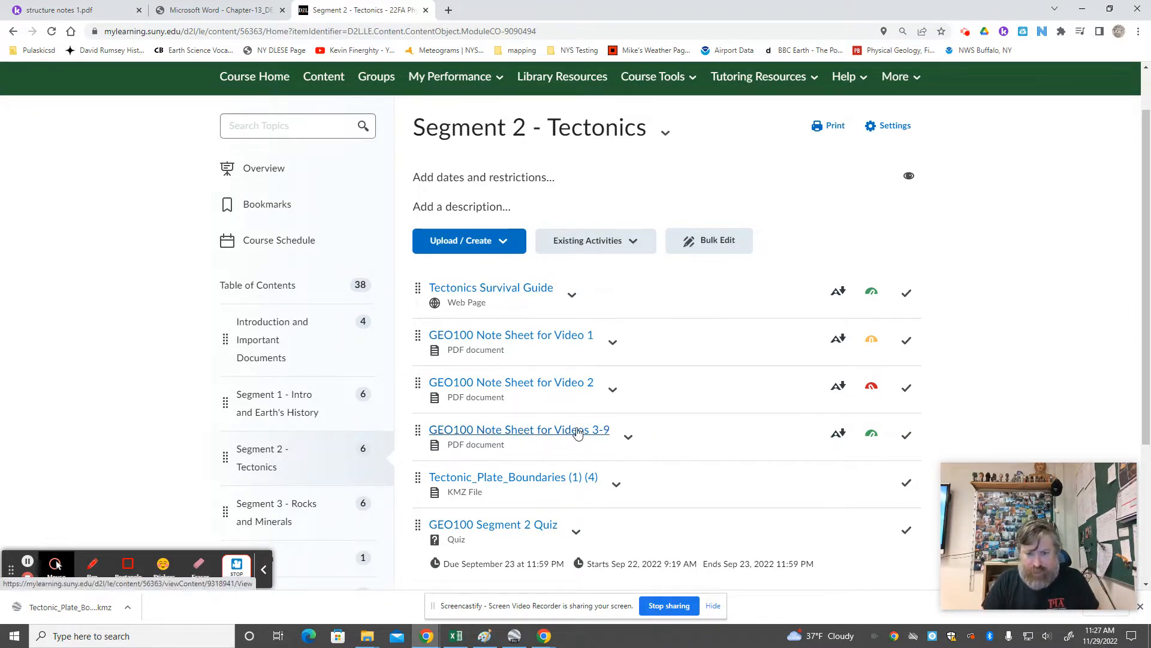
mouse_move(529, 428)
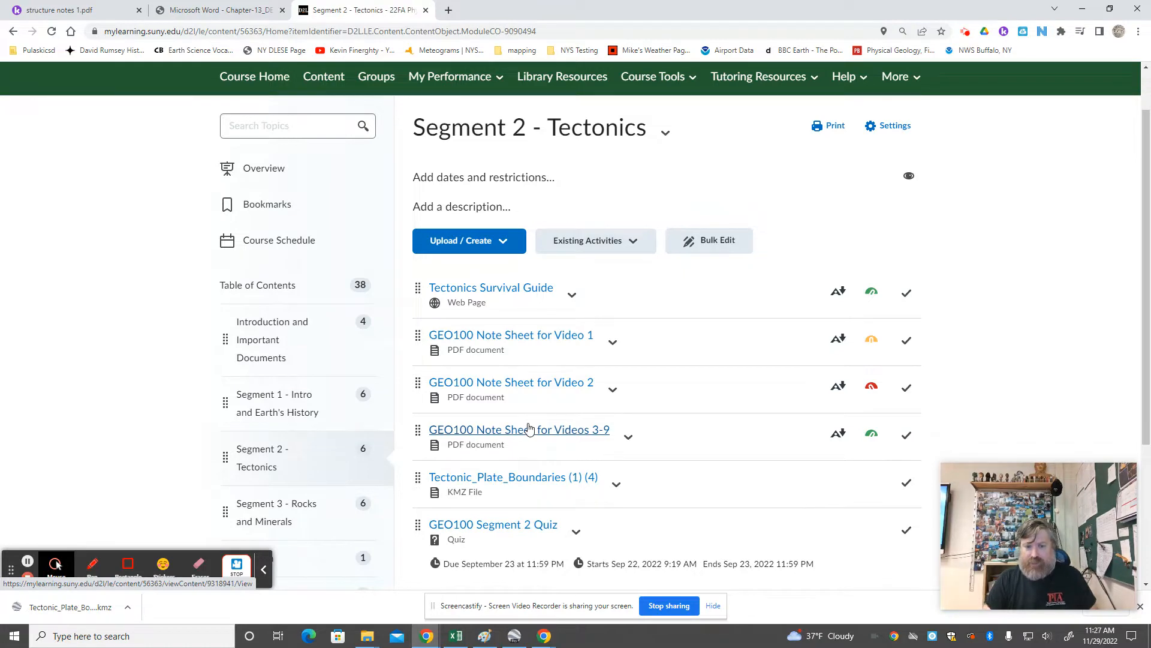
click(518, 429)
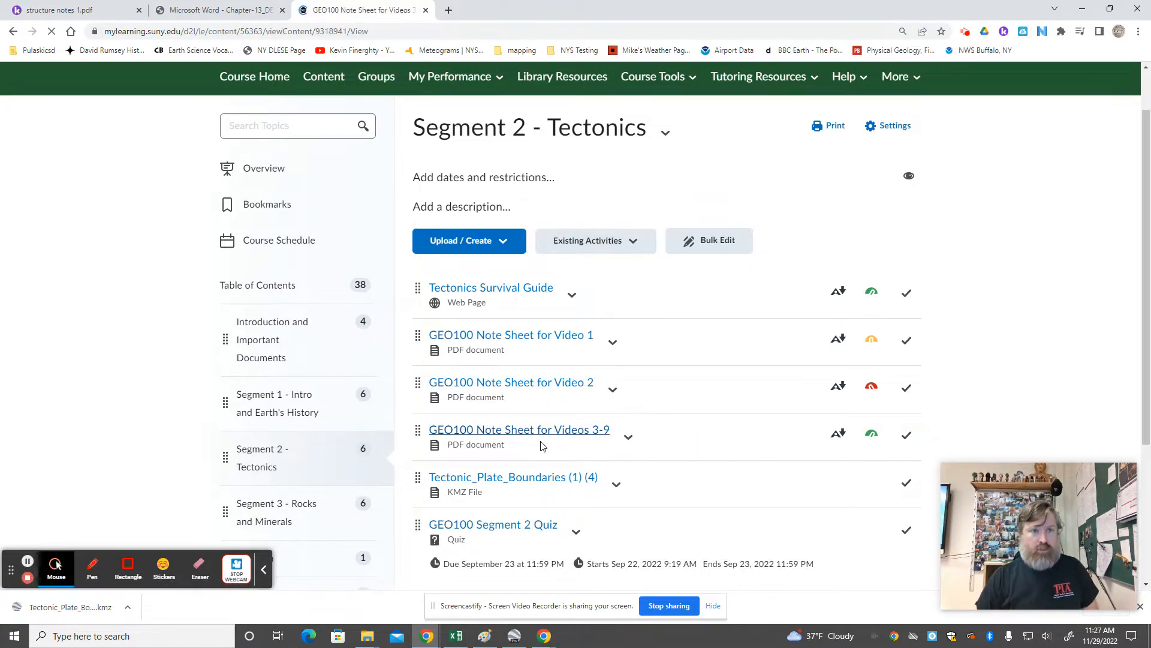
click(519, 429)
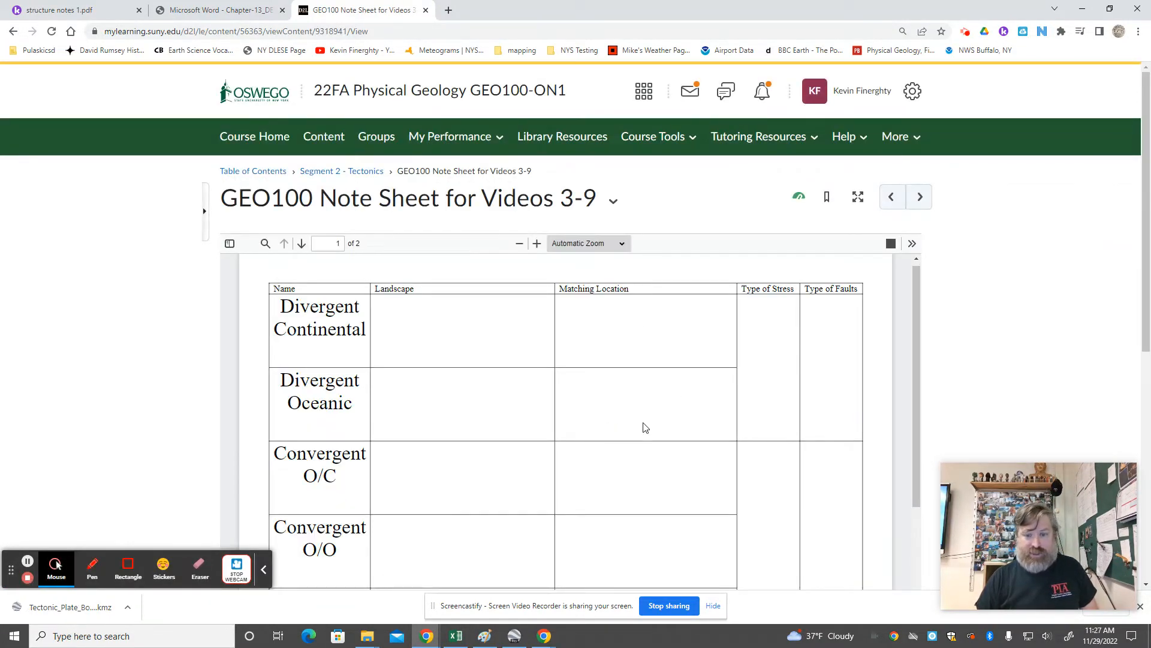
scroll(down, 3)
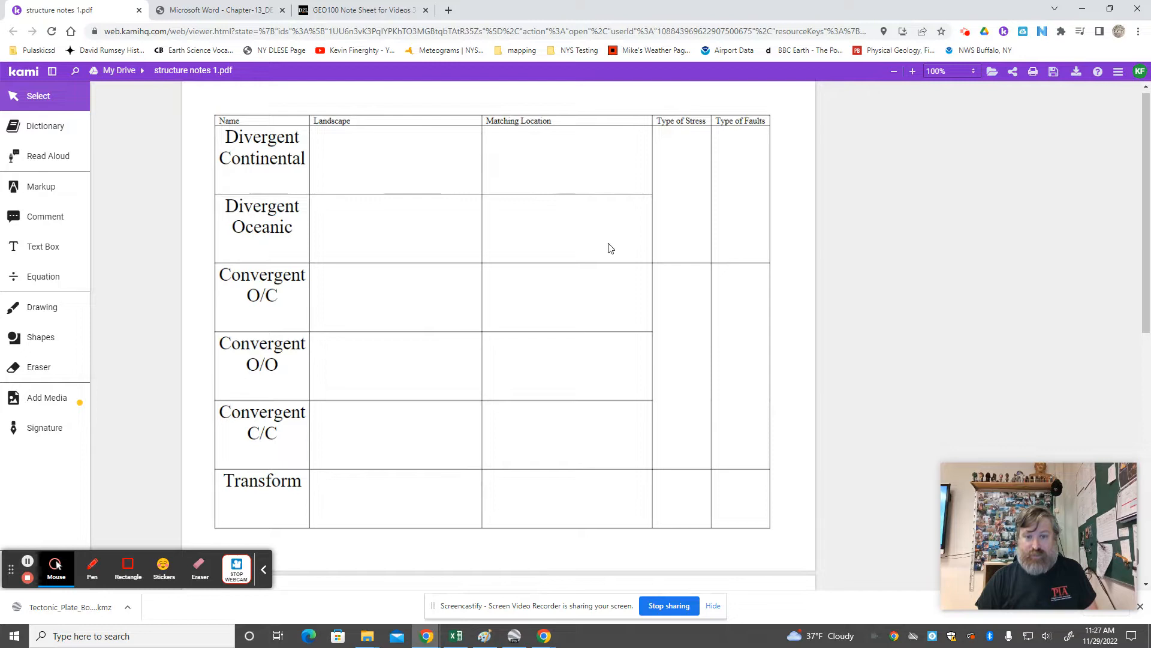
mouse_move(391, 215)
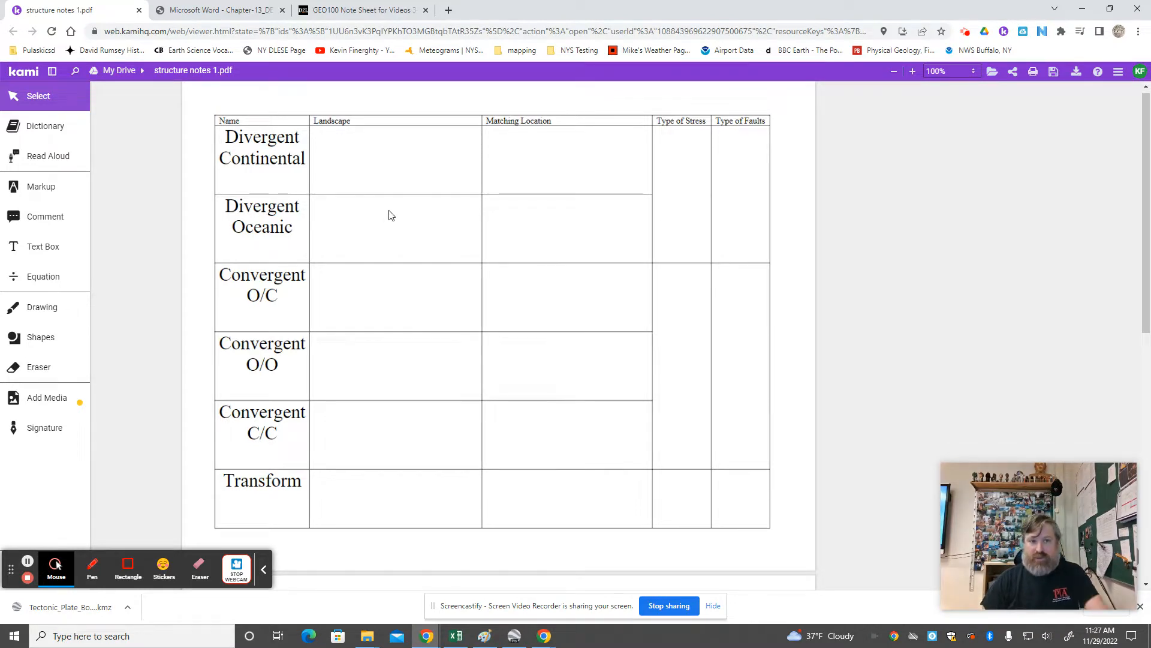
mouse_move(571, 460)
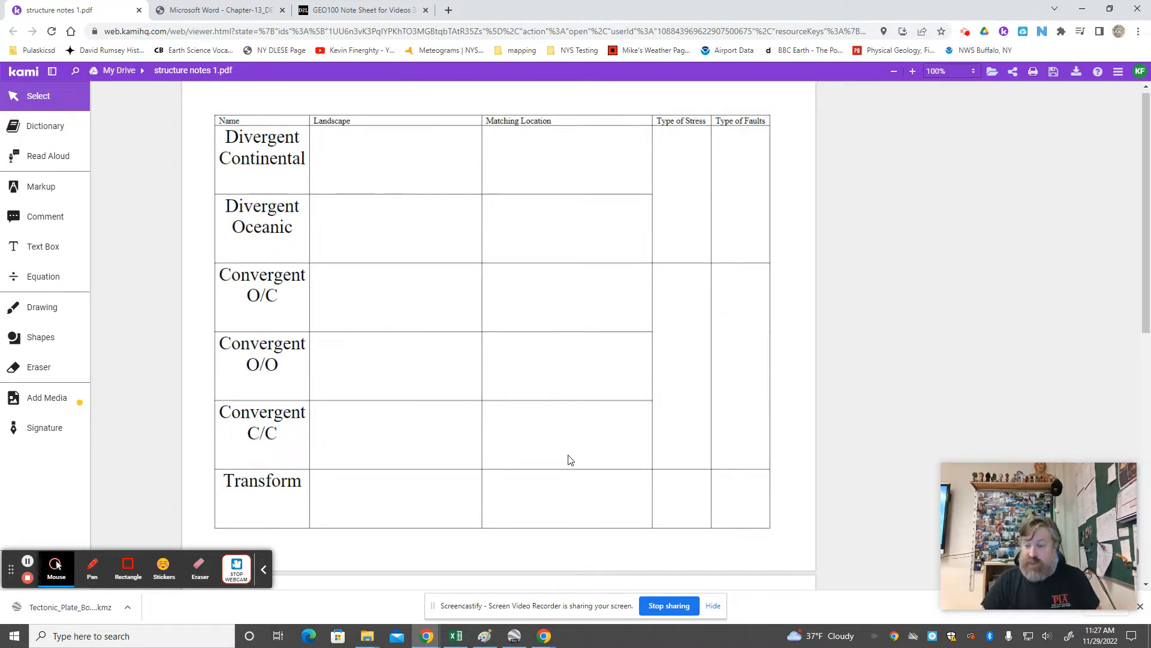
mouse_move(760, 174)
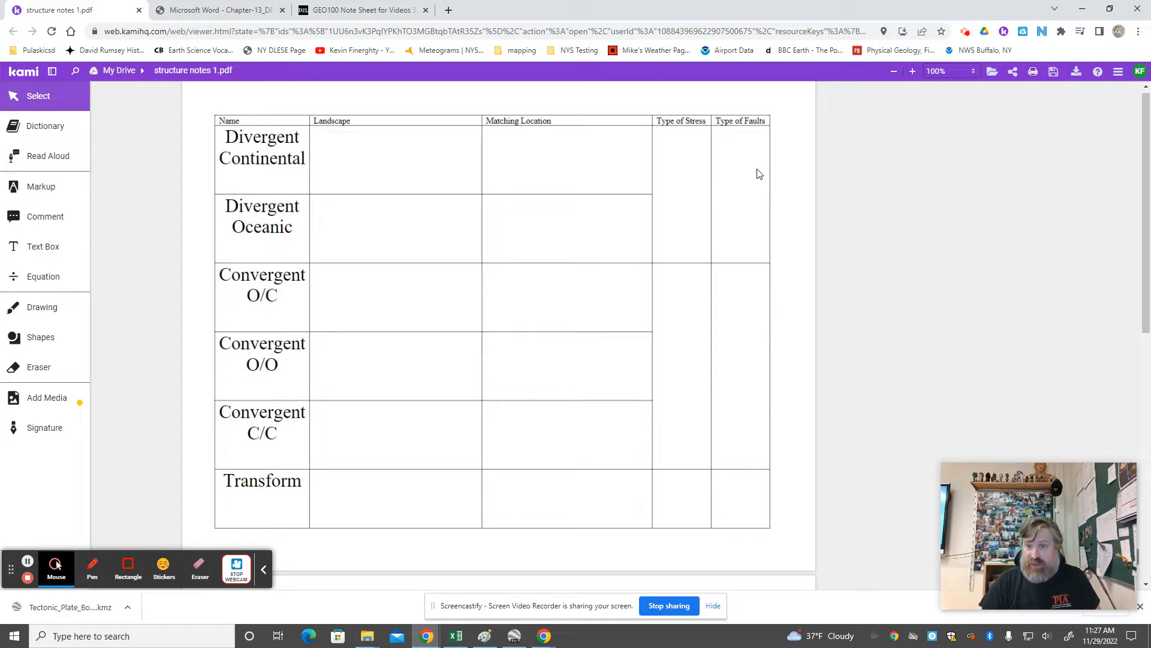
mouse_move(770, 277)
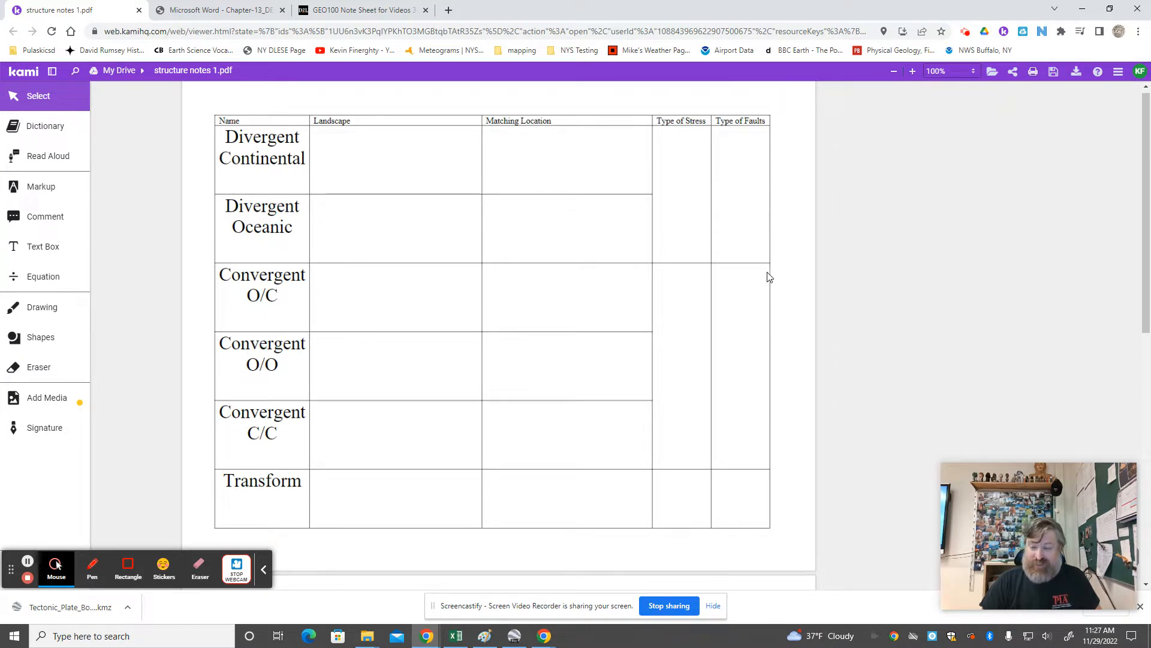
mouse_move(793, 380)
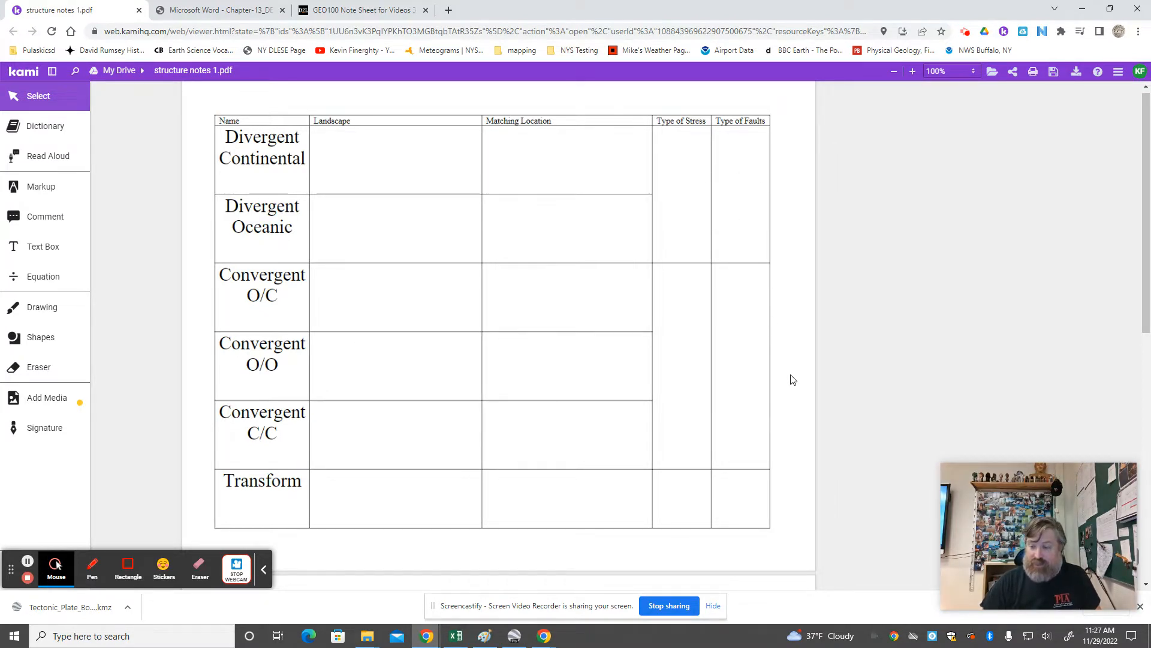
mouse_move(755, 277)
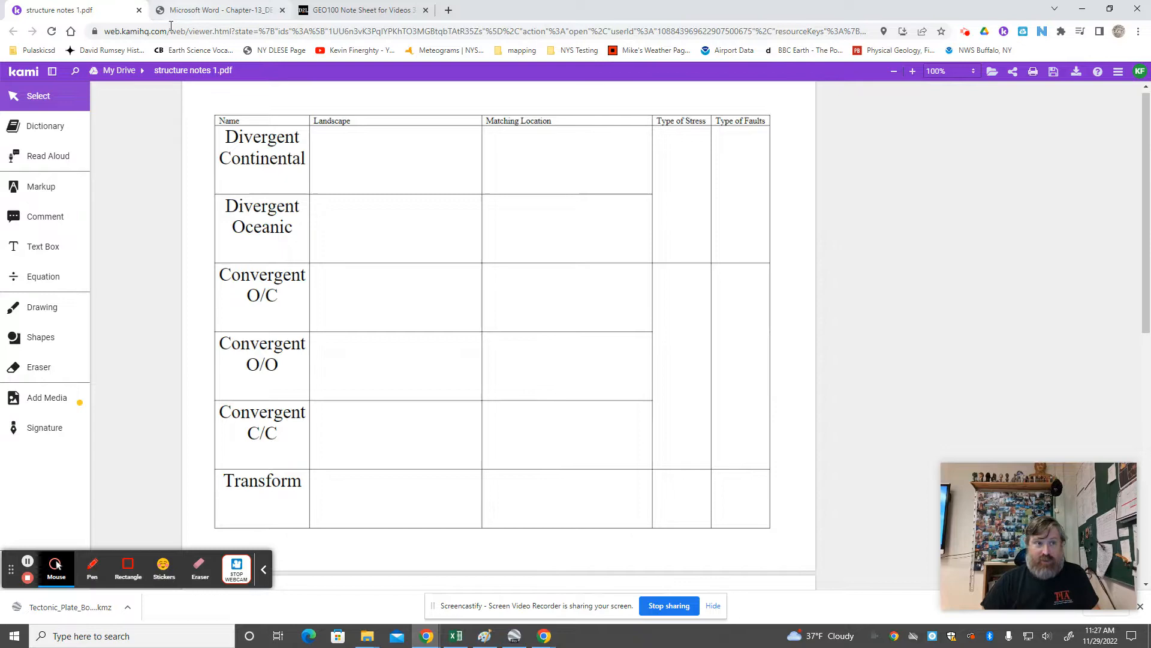
Review the online note sheet's plate-boundary table in D2L Brightspace
click(360, 9)
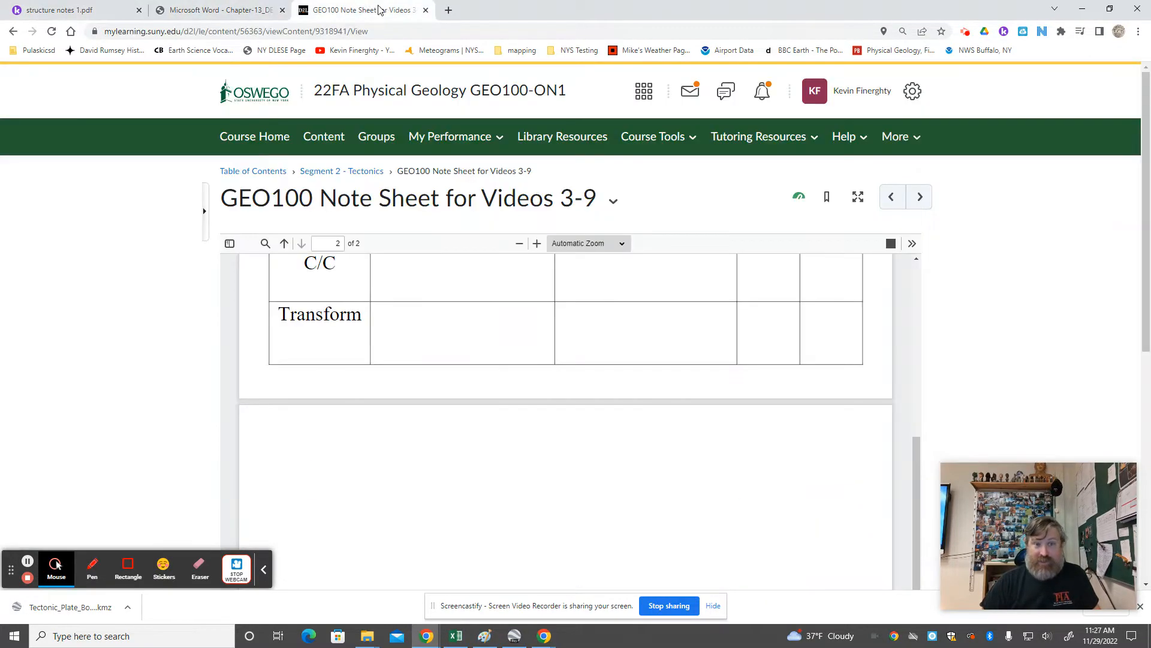
scroll(up, 3)
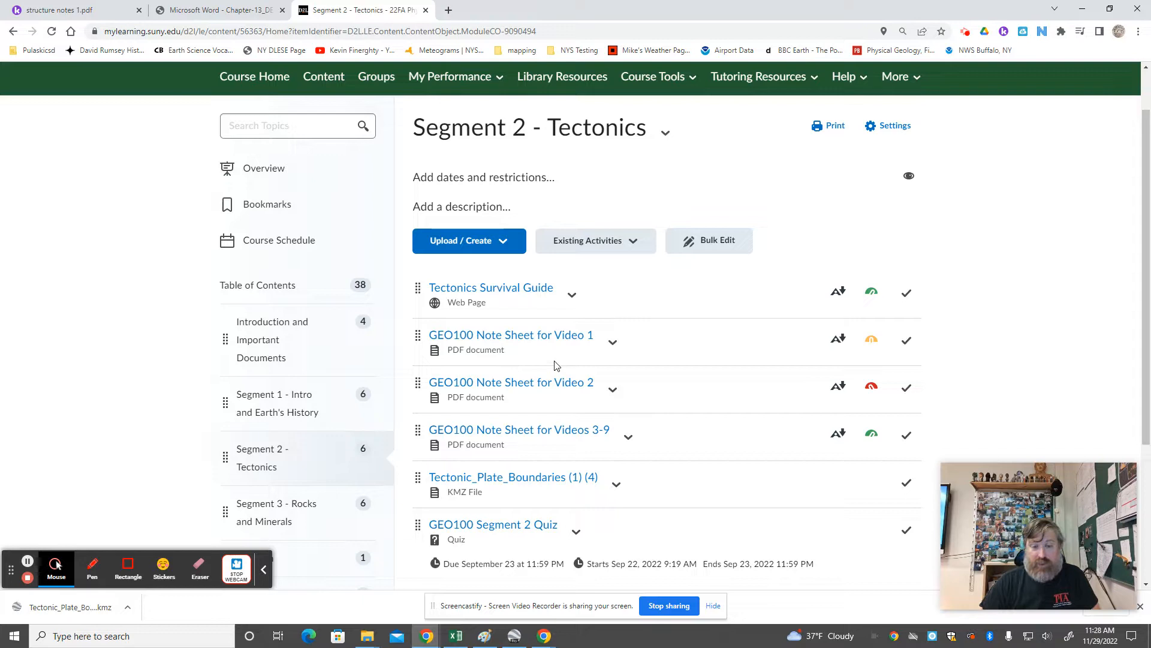
mouse_move(535, 350)
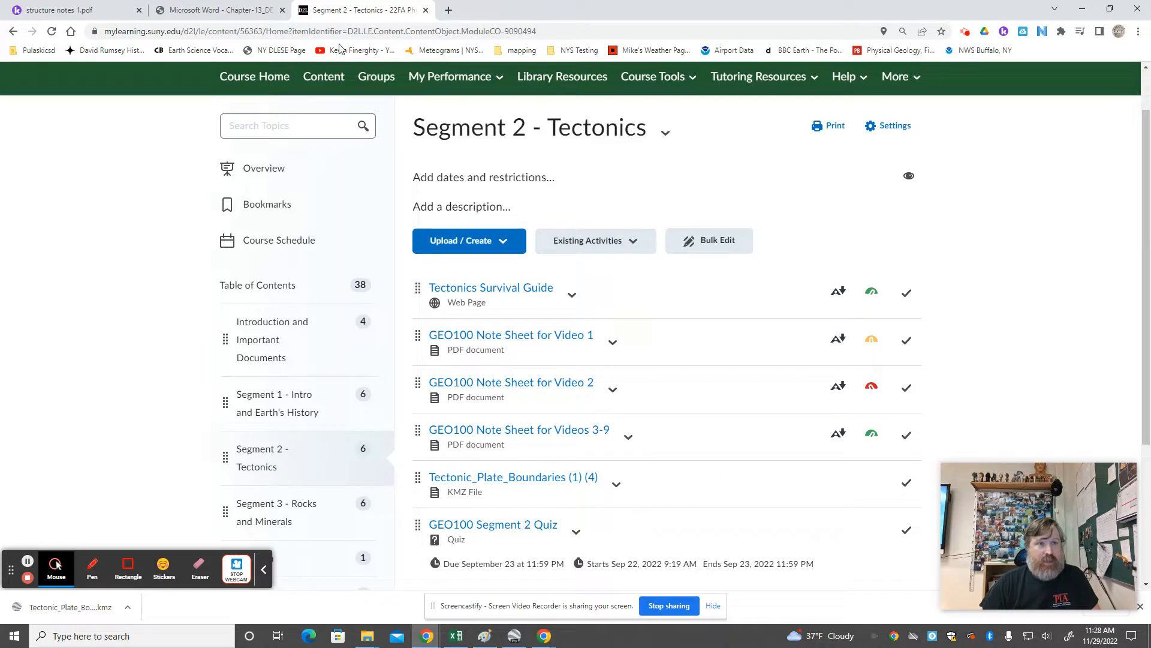
mouse_move(270, 117)
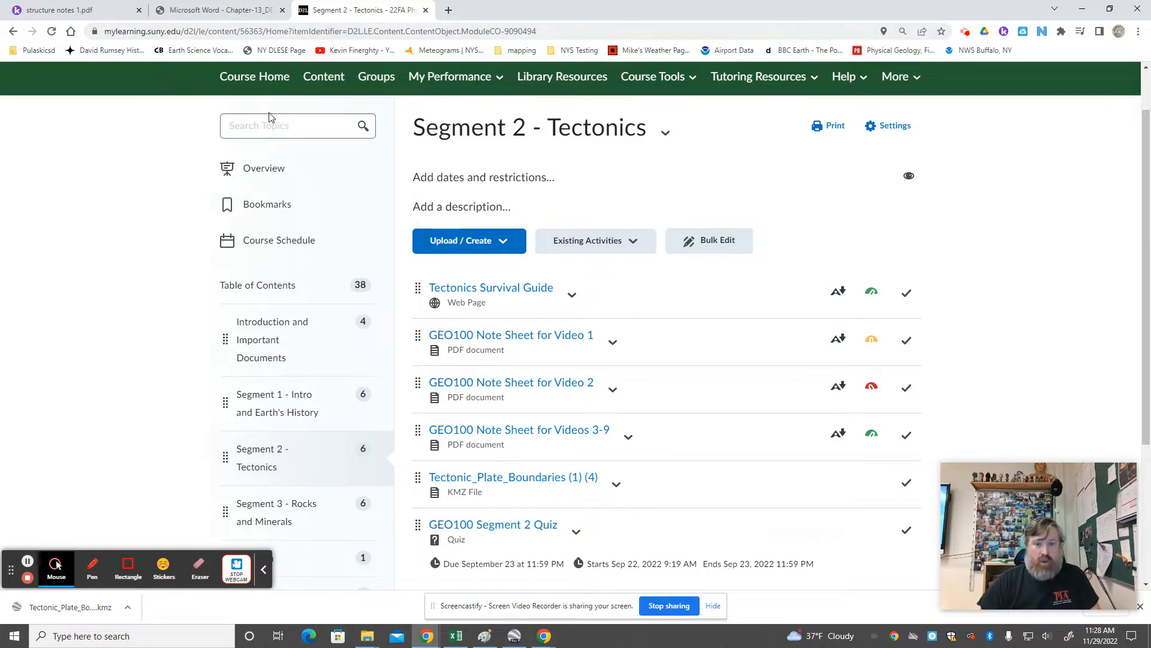
Turn the Google Earth globe to view the Atlantic plate boundaries
click(69, 10)
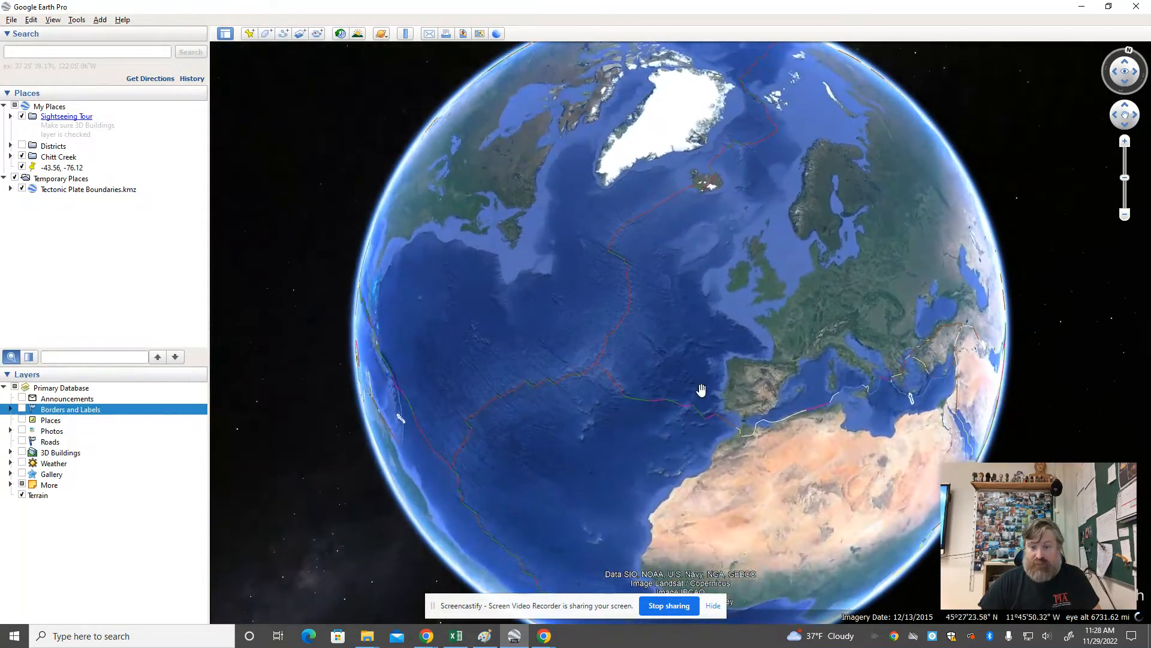
drag(702, 389, 481, 326)
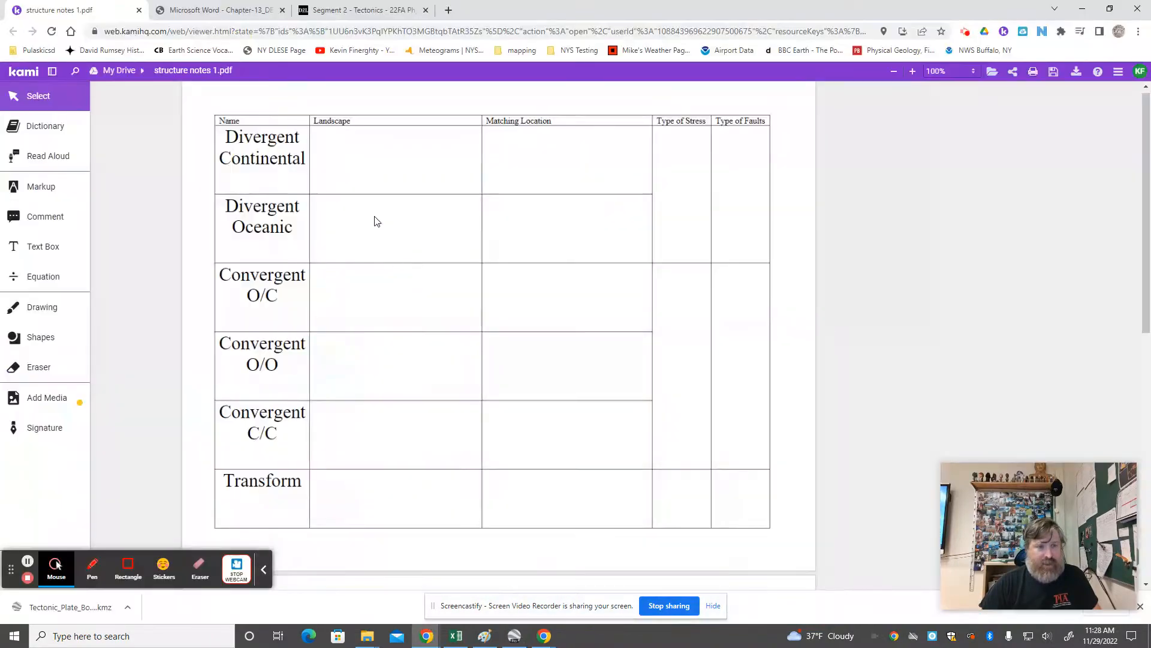
Check the Chapter 13 reading and Tectonics module list, then return to the structure notes worksheet
click(218, 9)
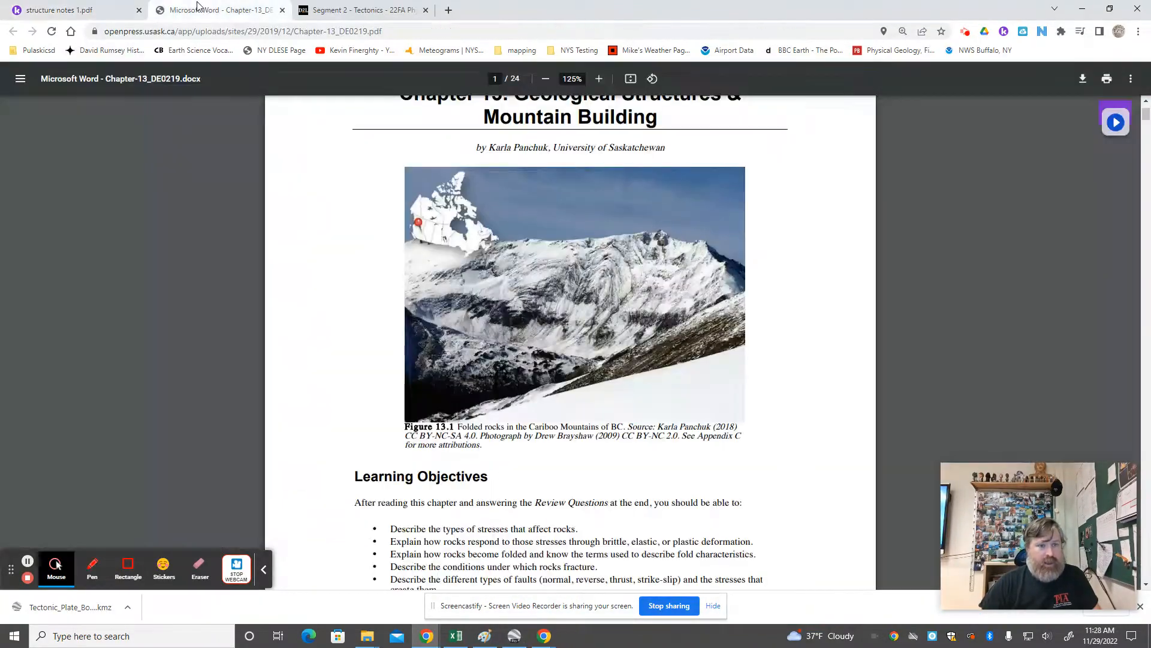
click(360, 9)
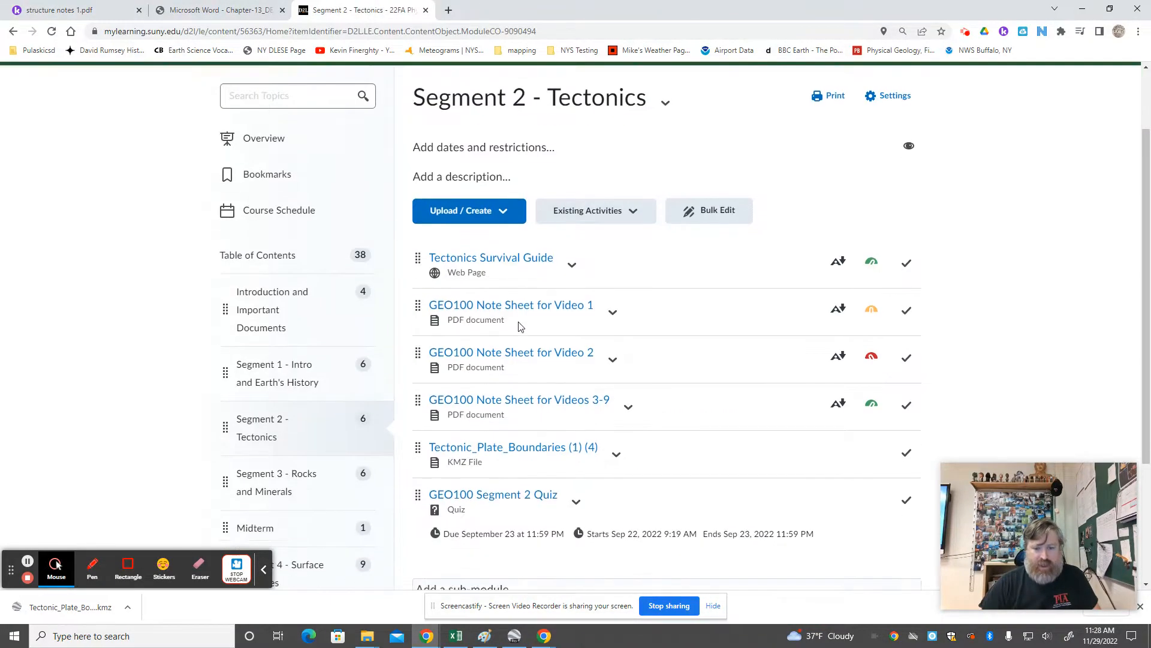
scroll(down, 3)
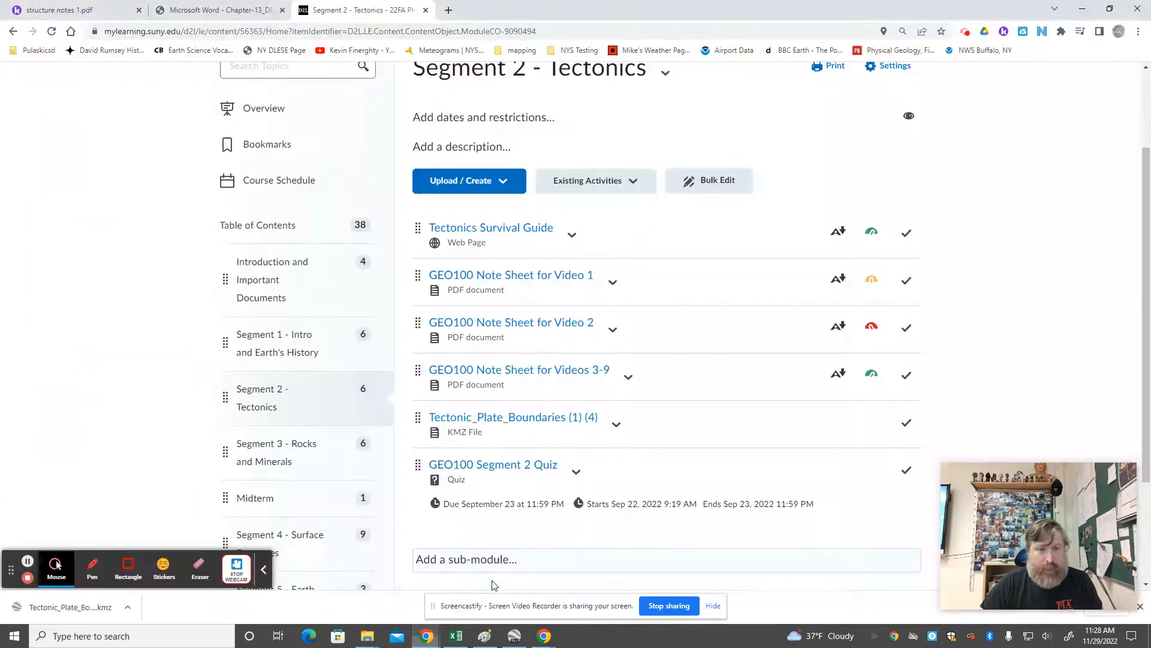
click(66, 9)
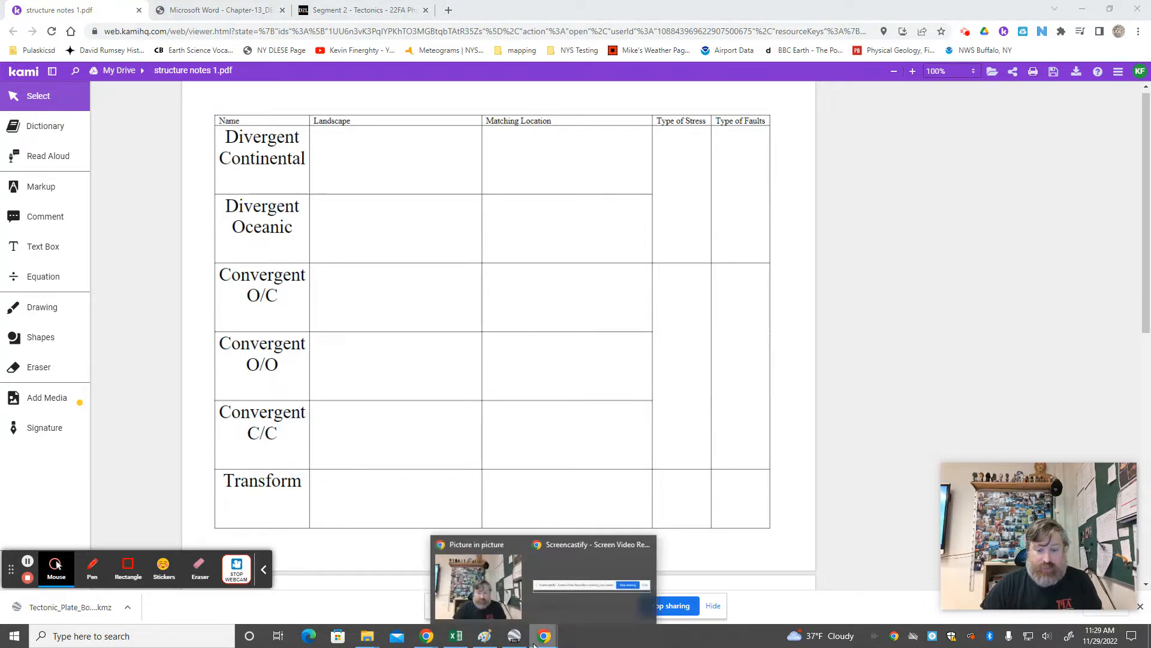
click(513, 636)
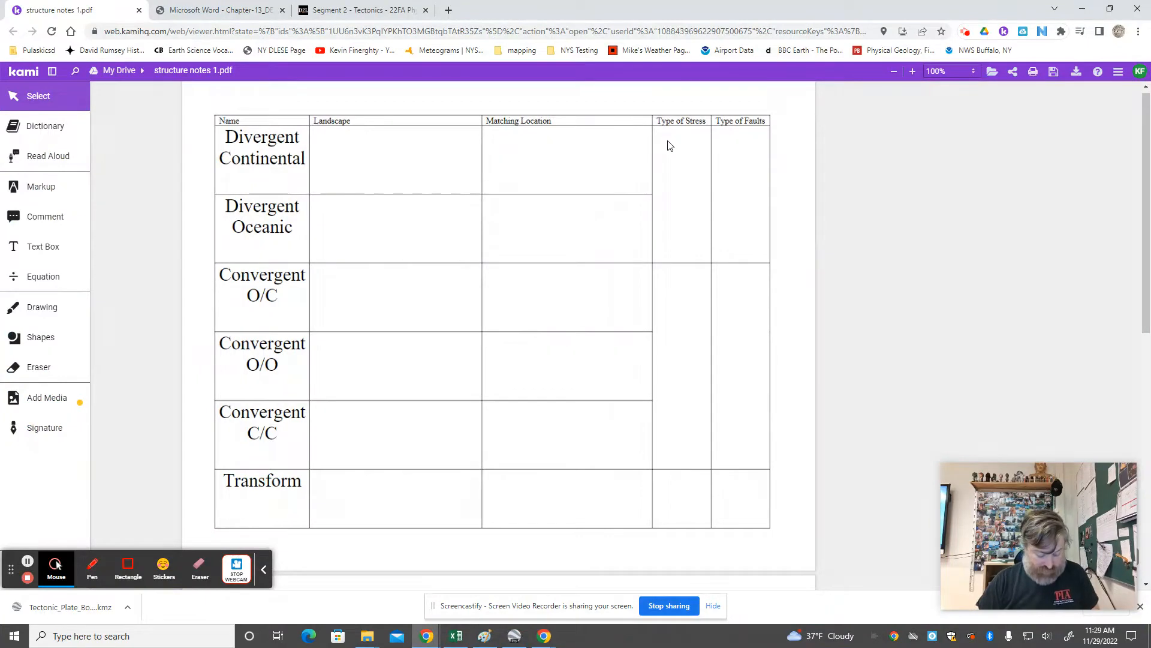
mouse_move(683, 209)
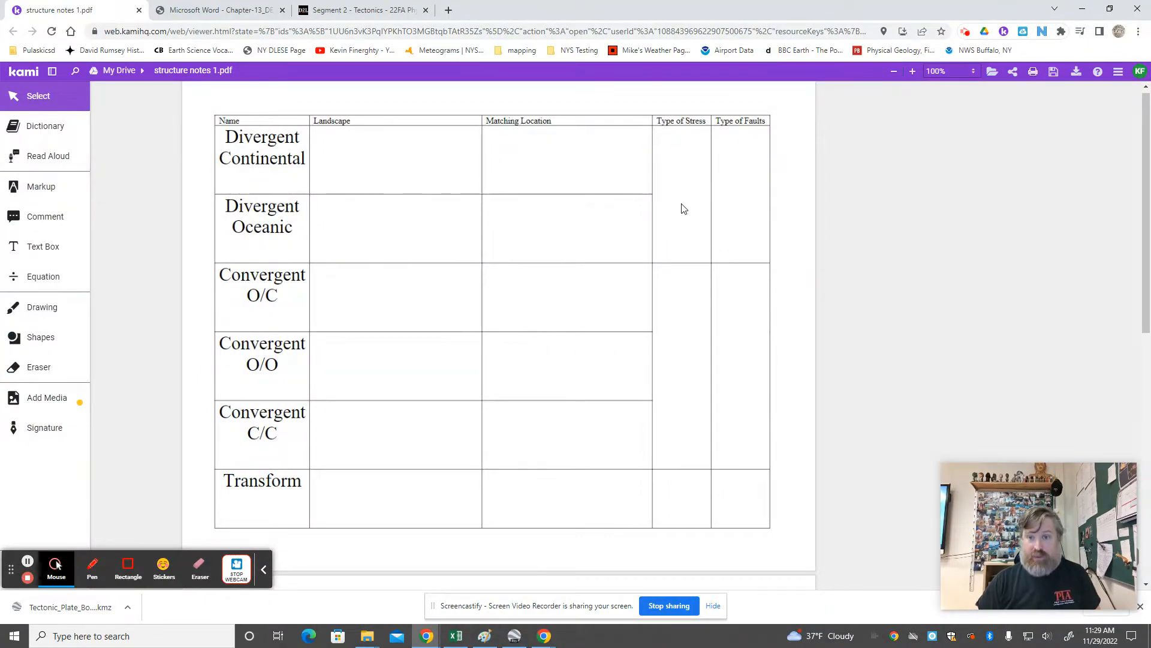
mouse_move(555, 217)
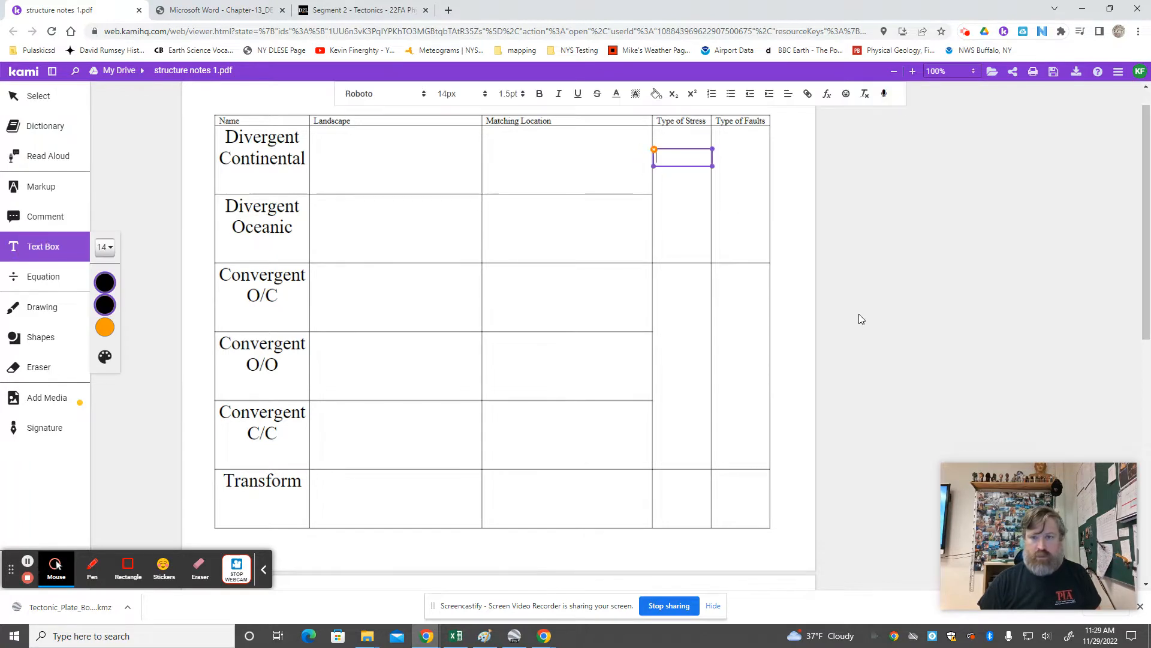
Enter 'Extension (Tension' as Divergent Continental's type of stress, then go to the textbook chapter
text(Extension)
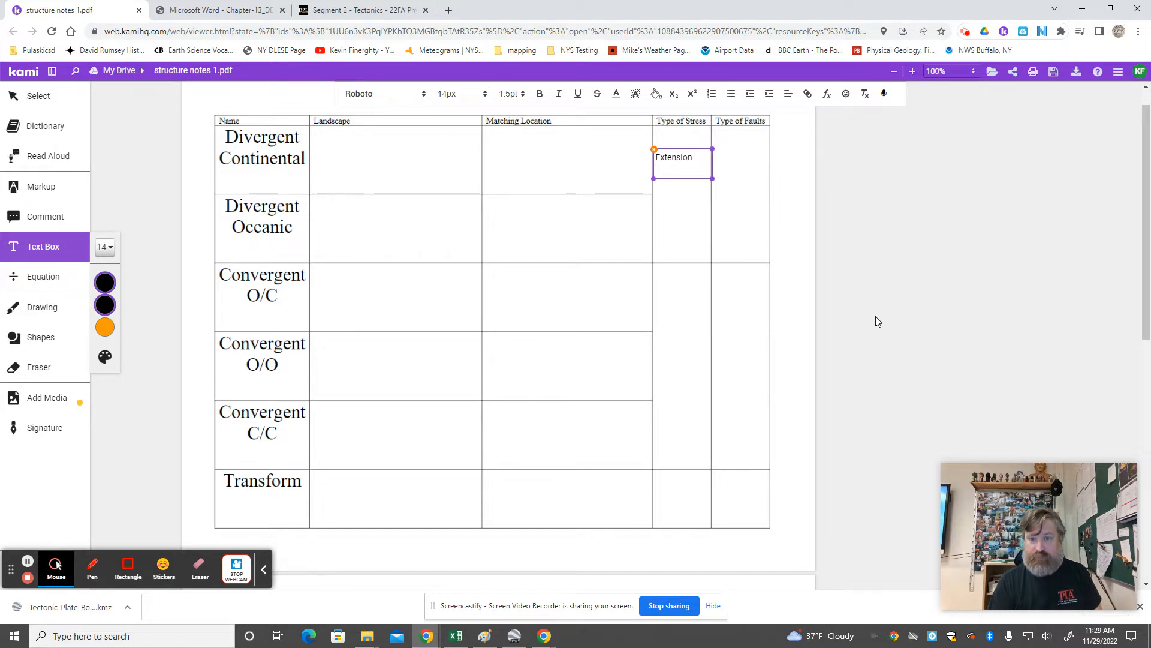
text((Tension)
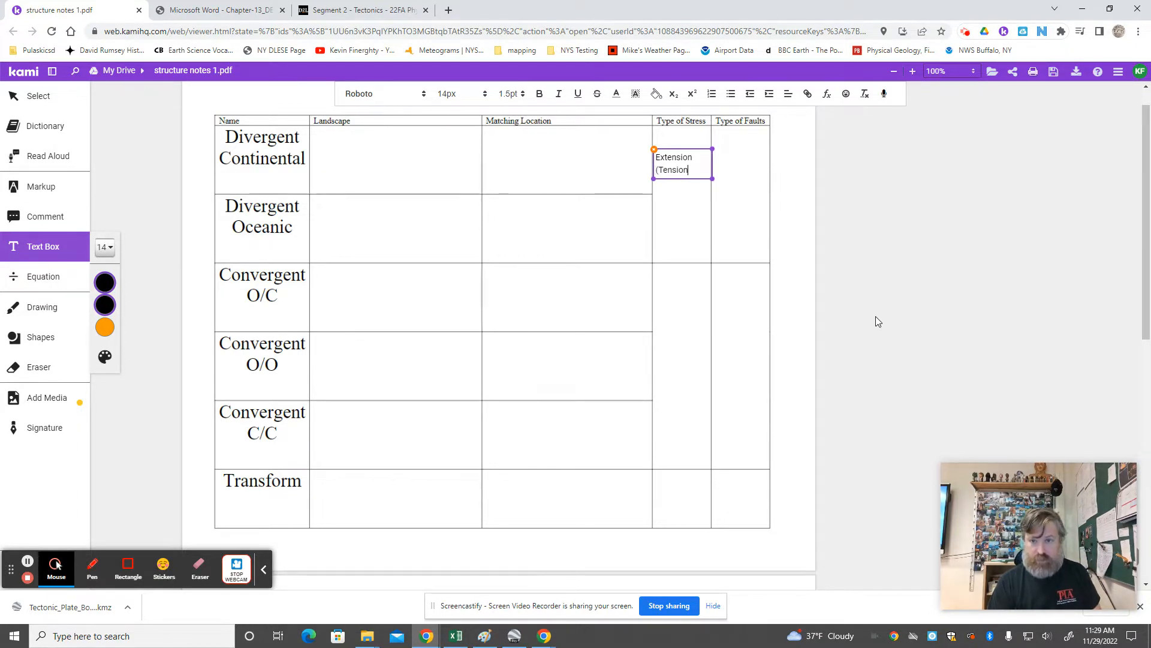
click(361, 9)
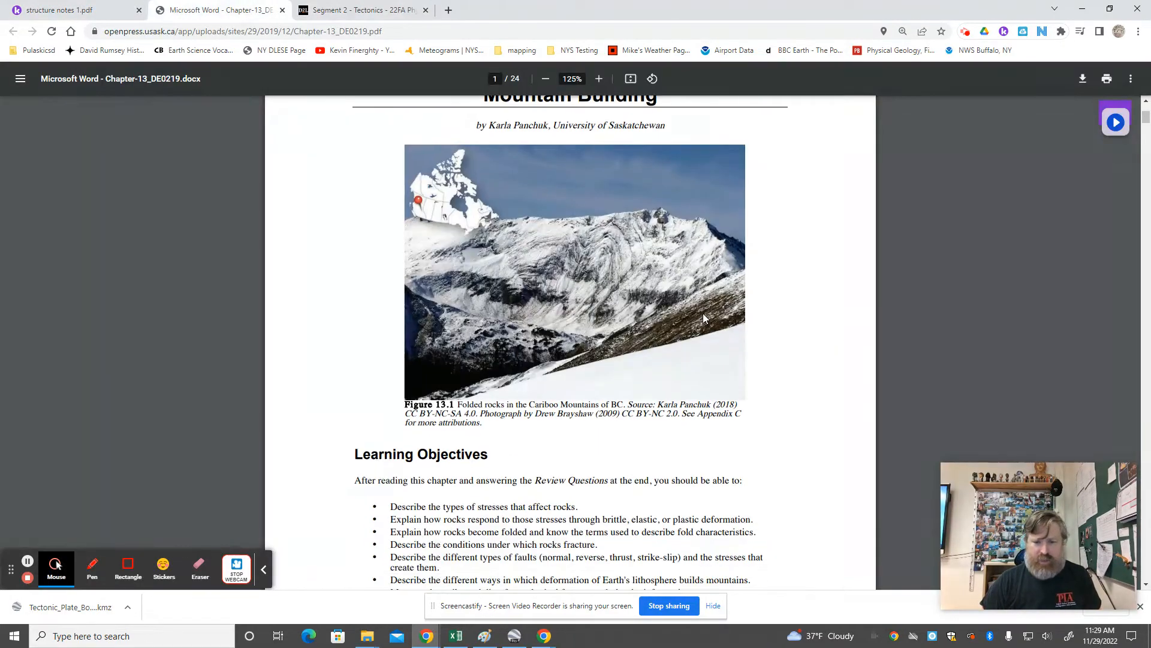
Bring the Types of Stress page into view and enlarge it to 150%
scroll(down, 3)
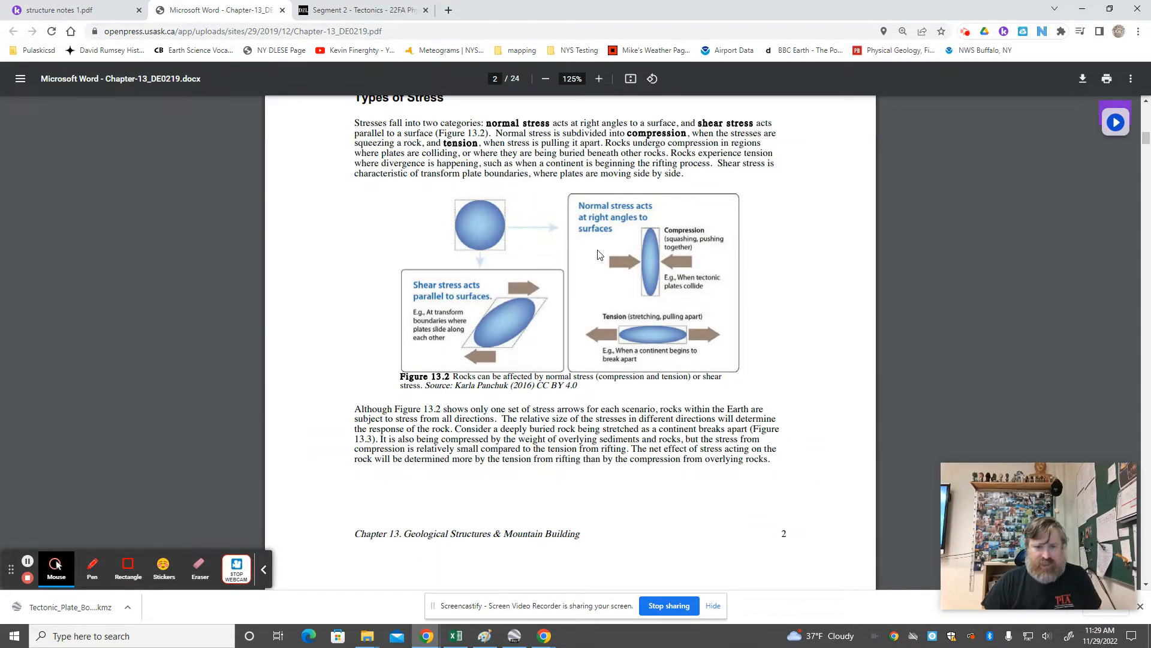
mouse_move(841, 70)
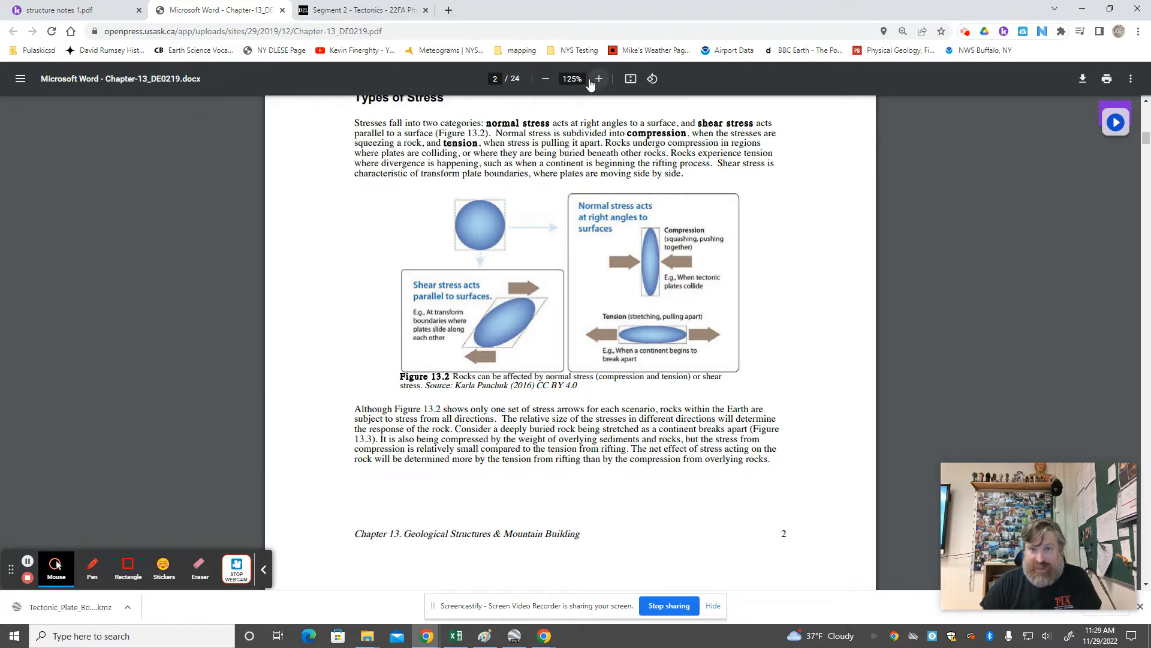
click(598, 79)
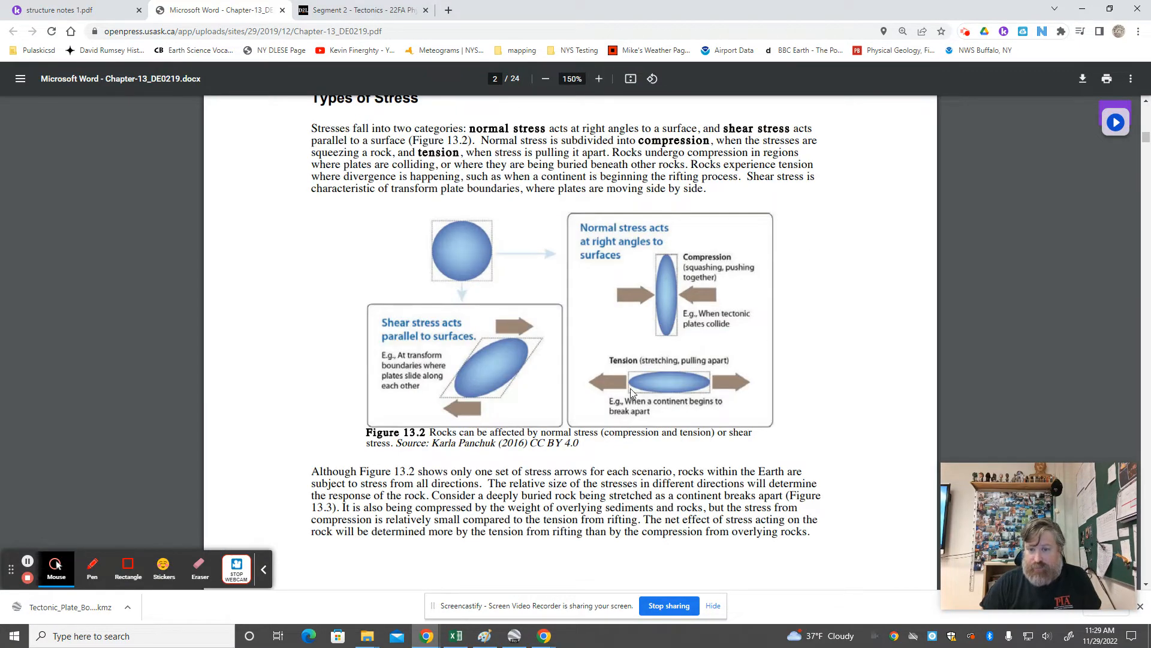
mouse_move(554, 359)
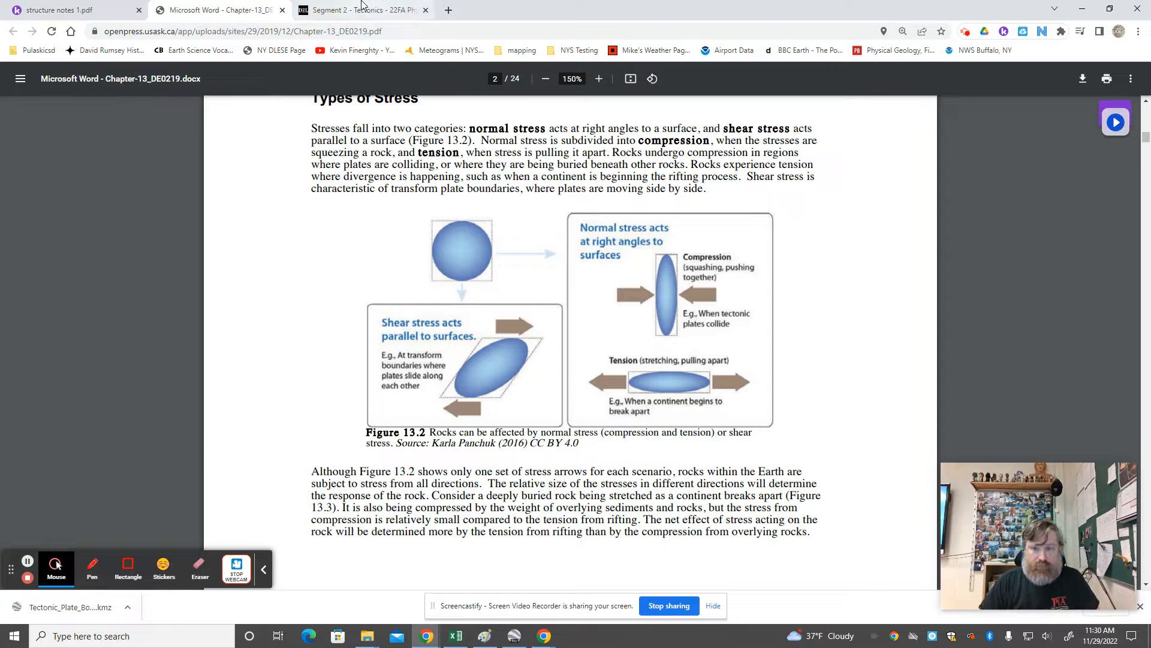
Return to the structure notes and bring the fault-type diagrams page into view
click(359, 10)
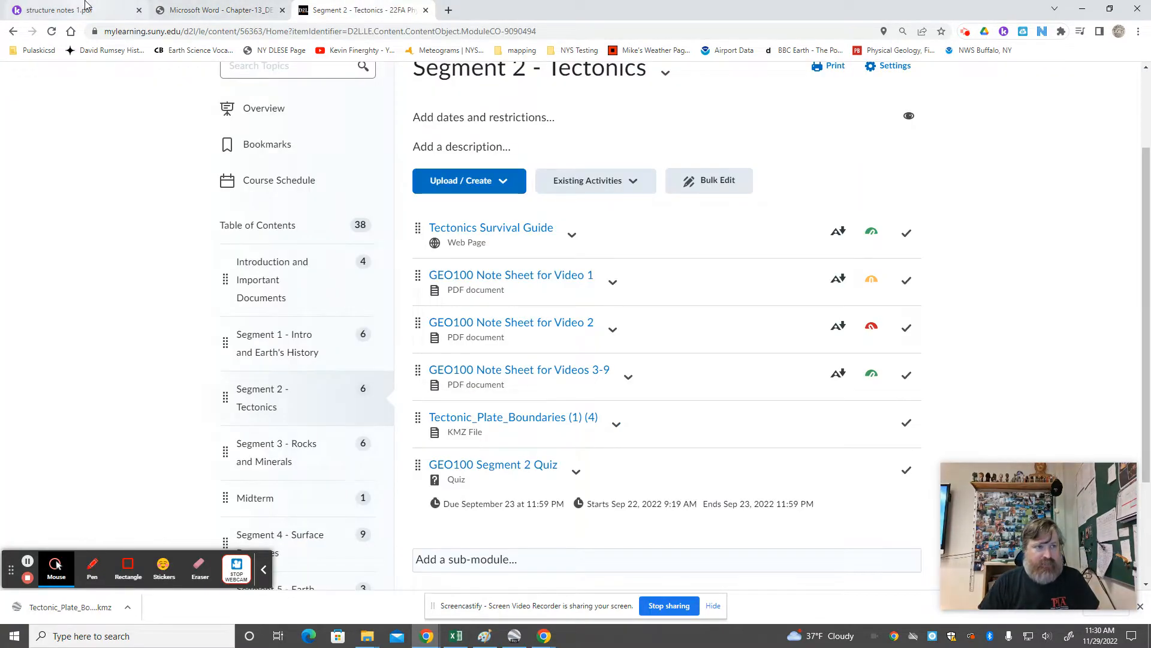
click(69, 10)
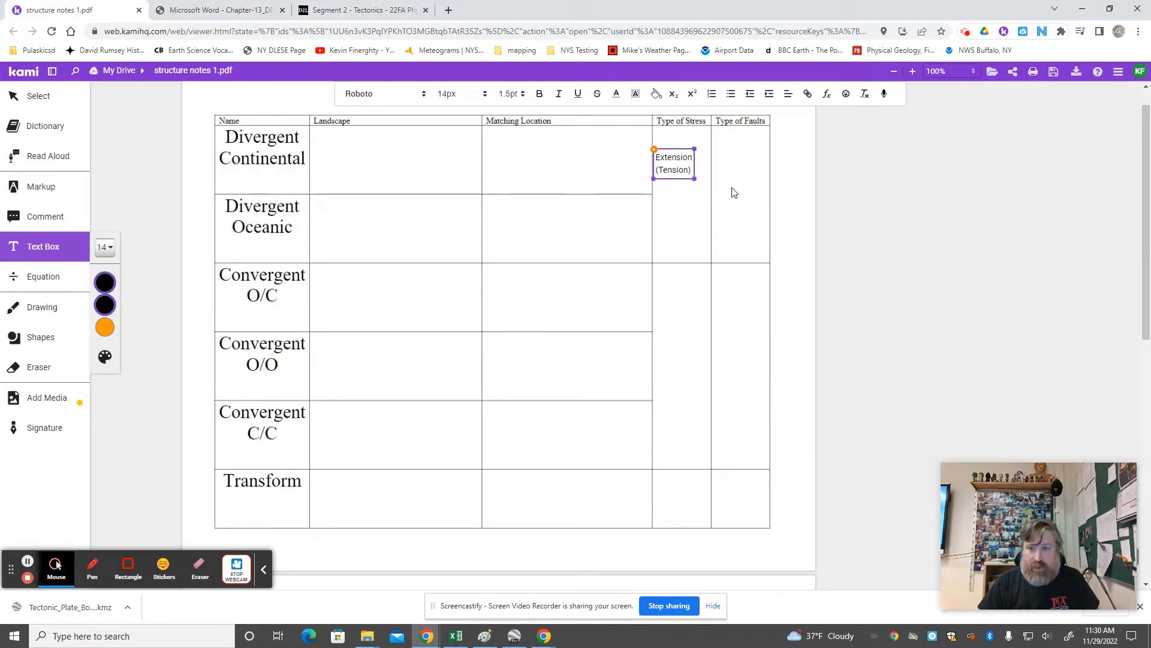
scroll(down, 3)
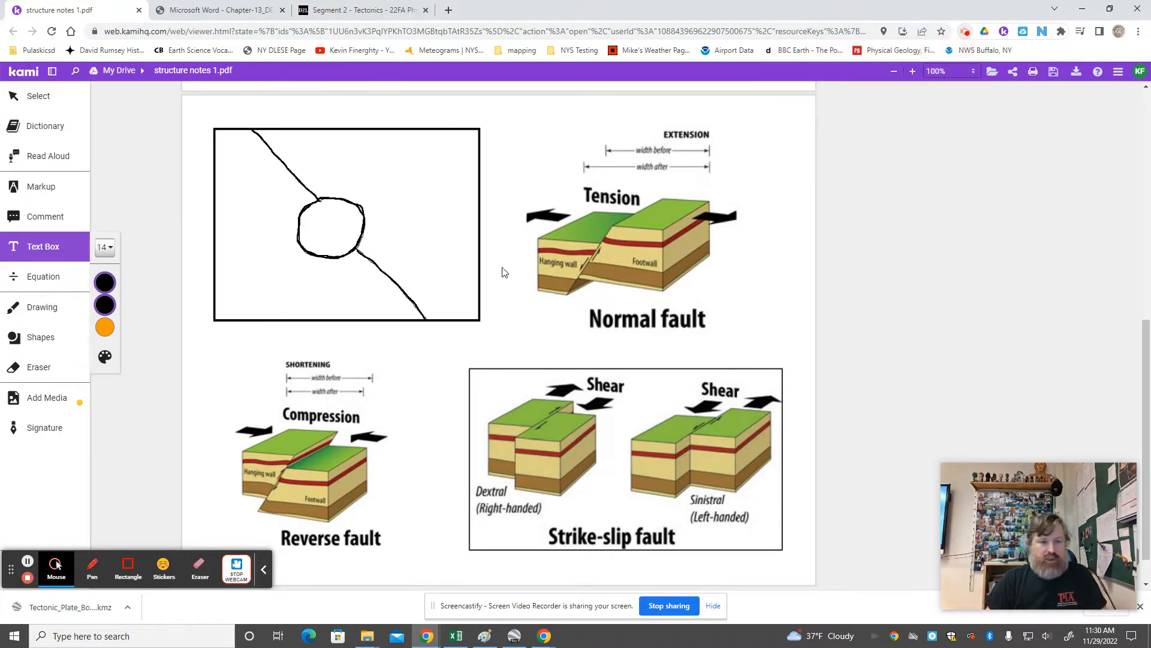
mouse_move(235, 136)
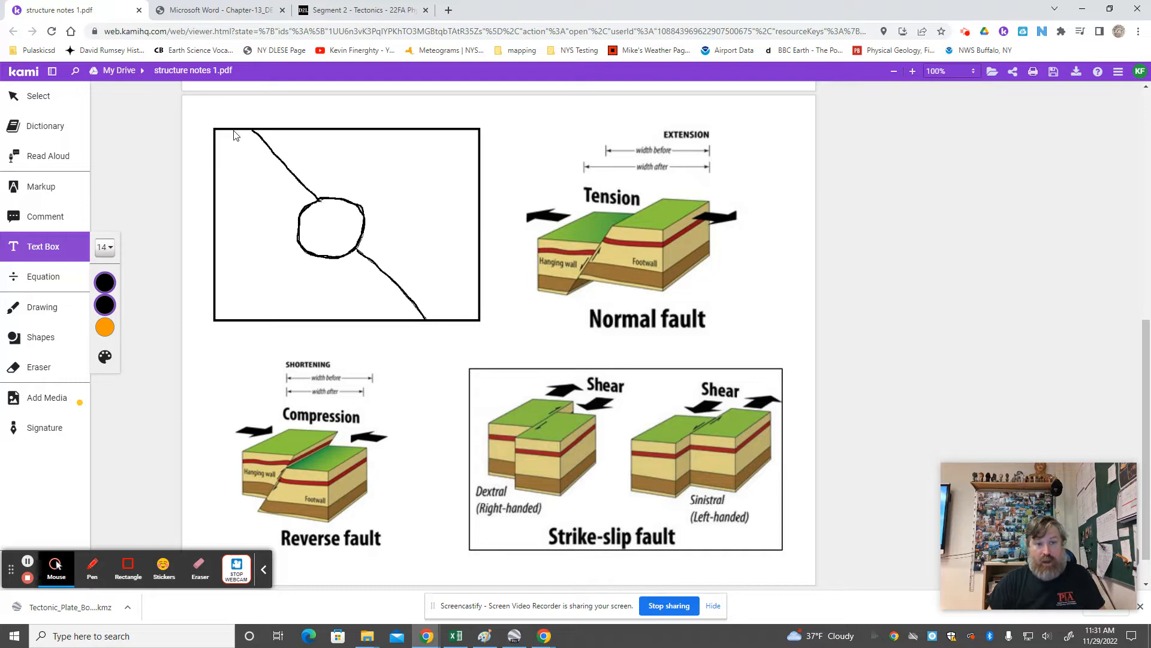
mouse_move(292, 112)
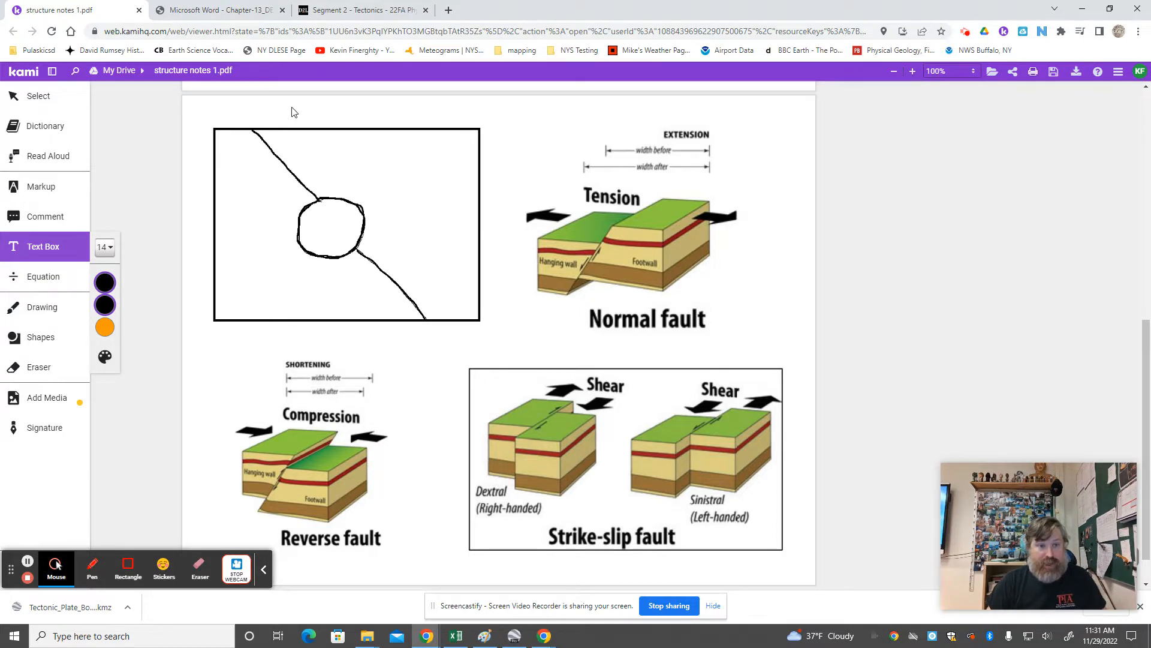
click(947, 70)
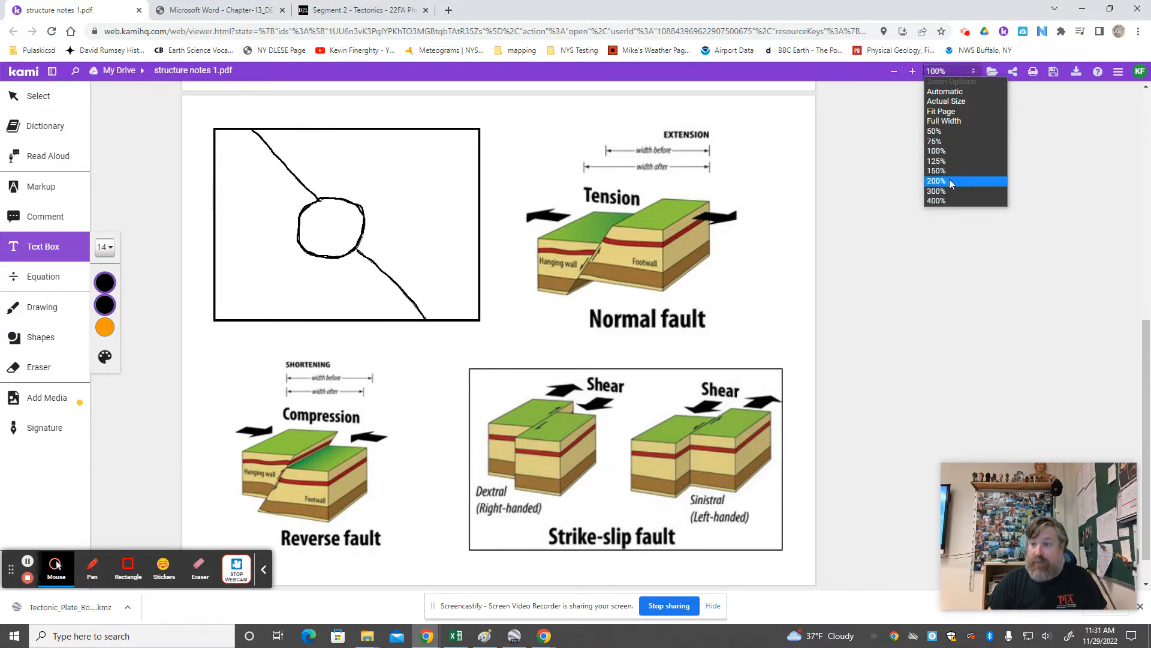
Magnify the fault sketch to 200% and start freehand drawing in red
click(936, 181)
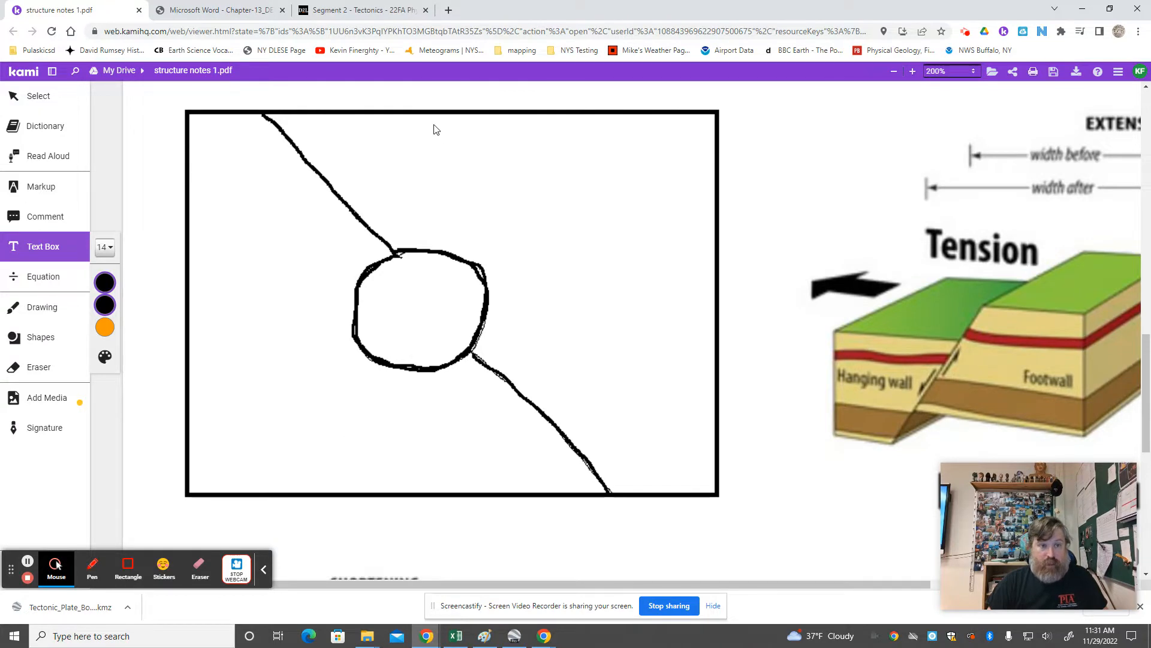
mouse_move(380, 227)
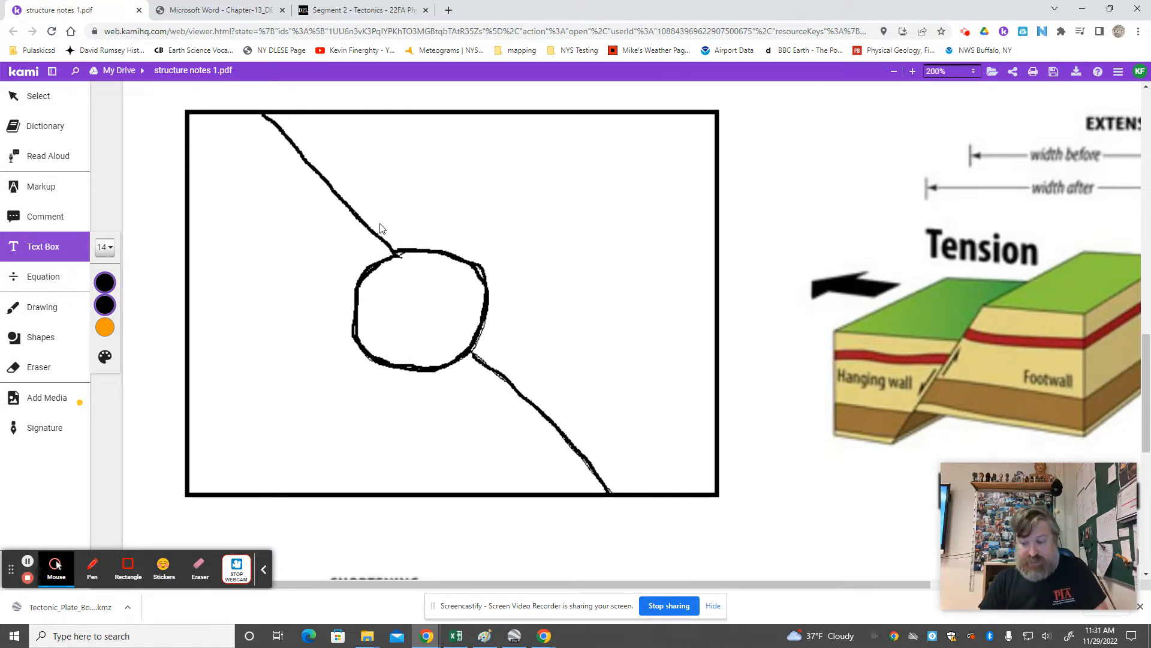
mouse_move(421, 250)
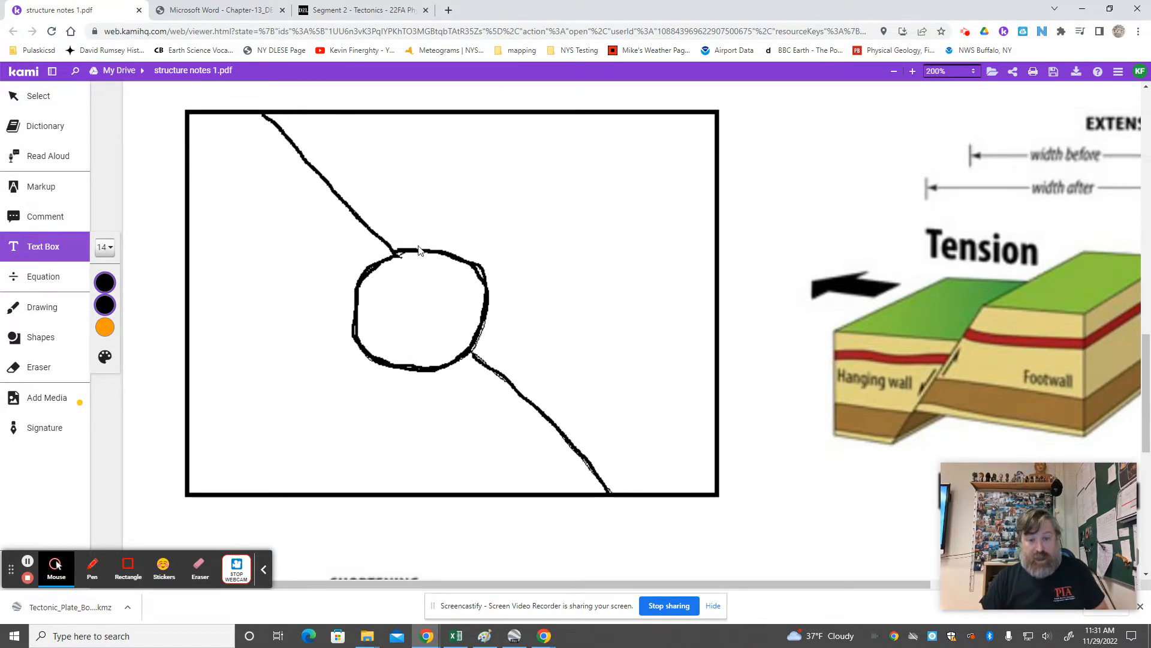
mouse_move(419, 295)
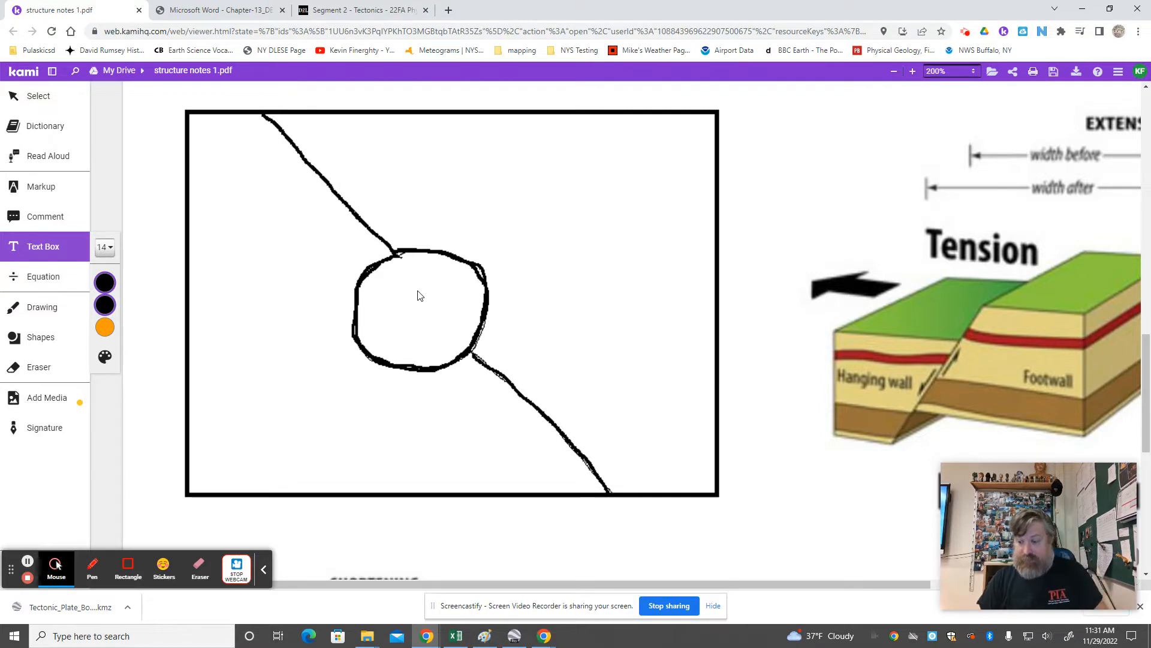
mouse_move(305, 236)
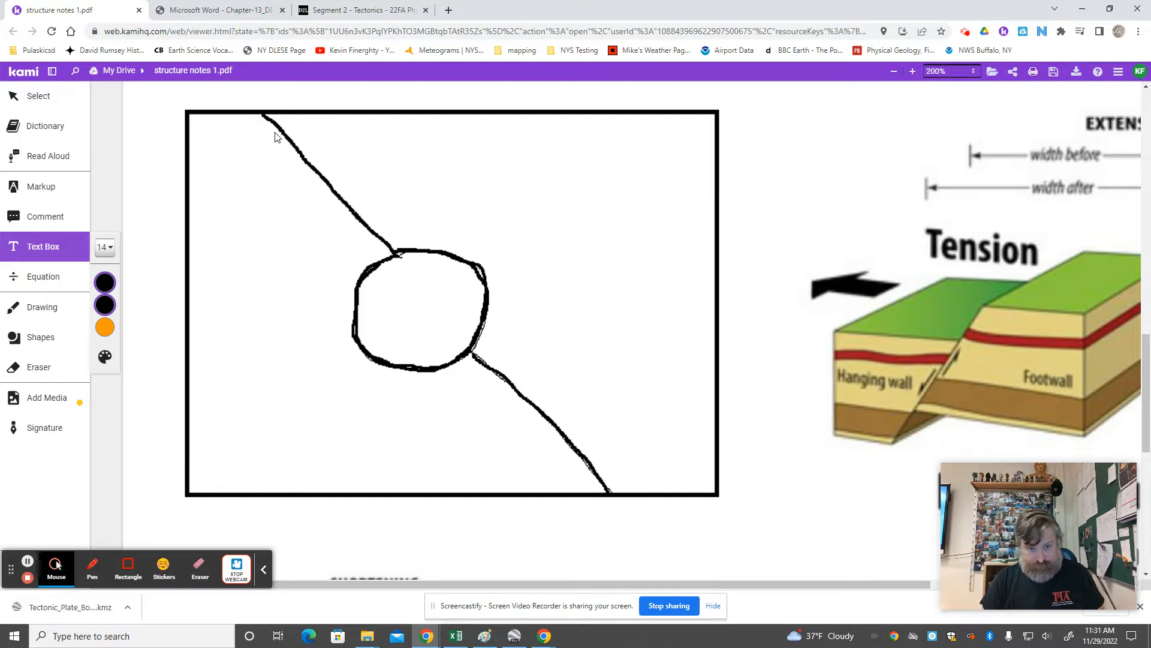
mouse_move(277, 186)
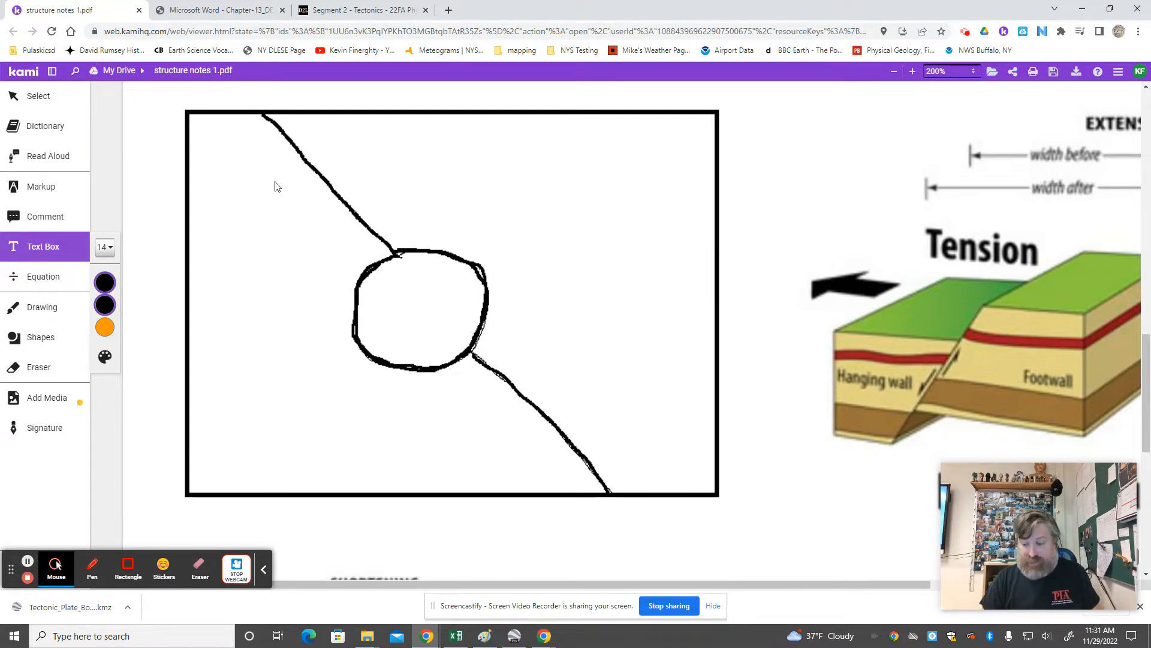
click(42, 307)
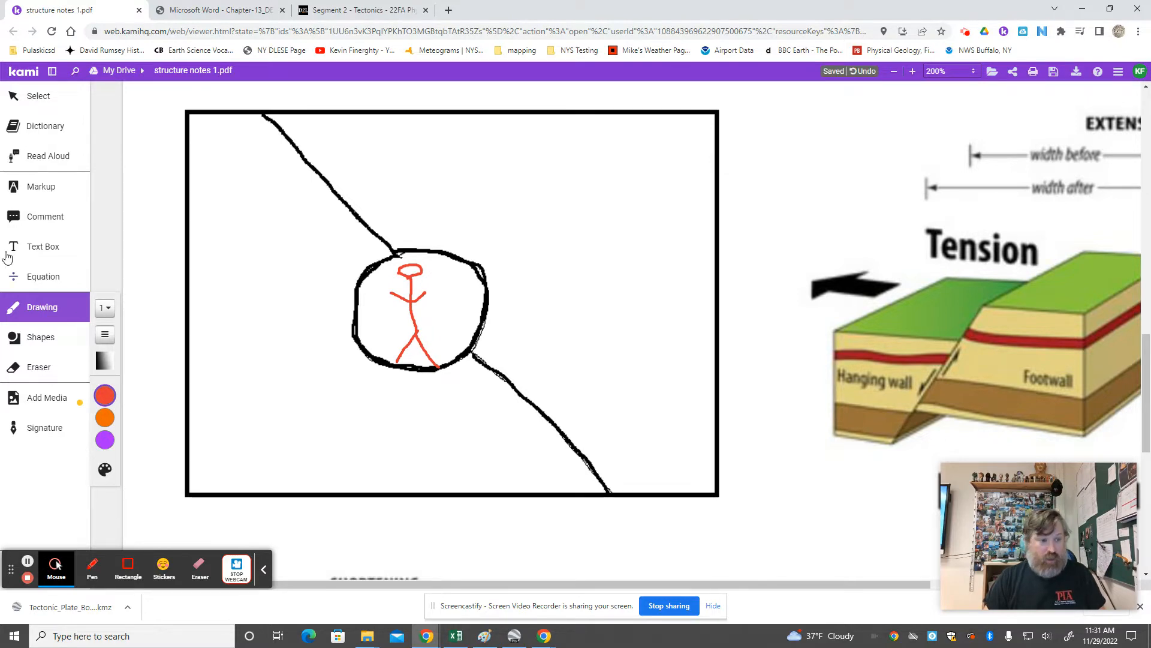
Label the lower block 'Footwall' in orange and shade it with orange zigzags
click(43, 246)
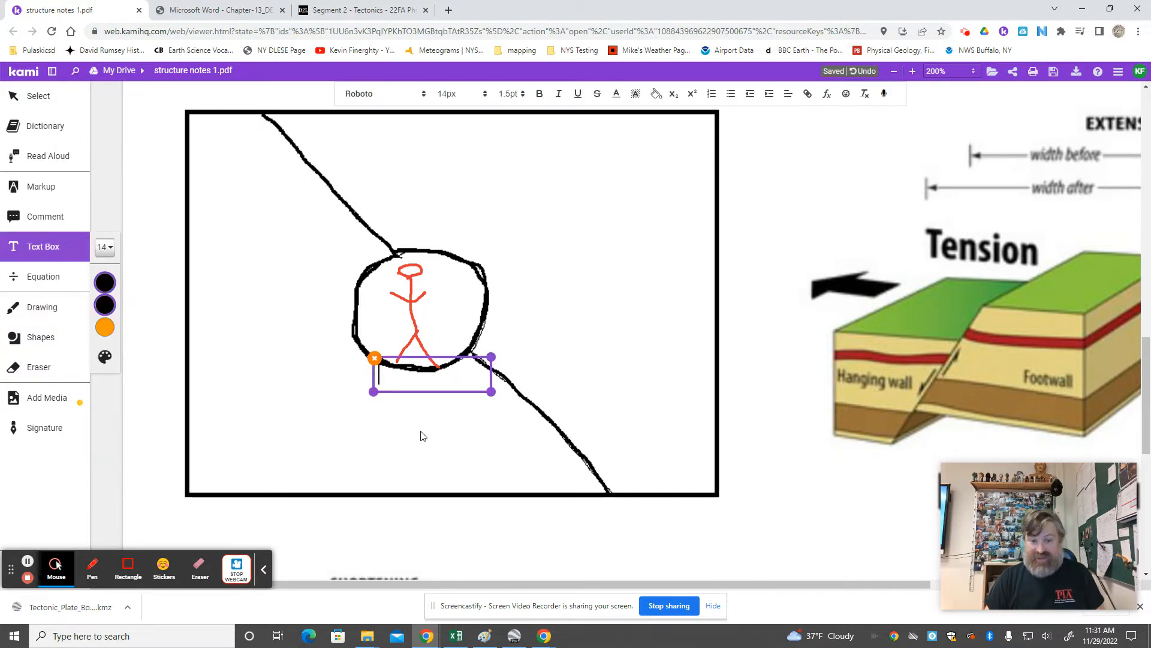
text(Footwall)
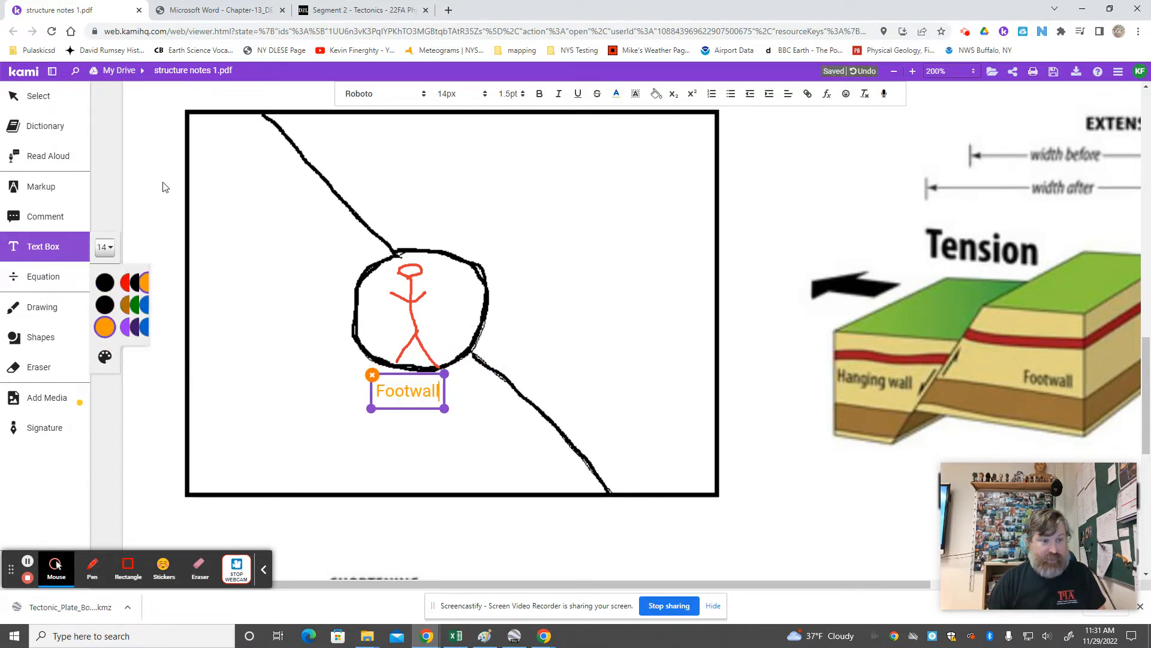
click(42, 307)
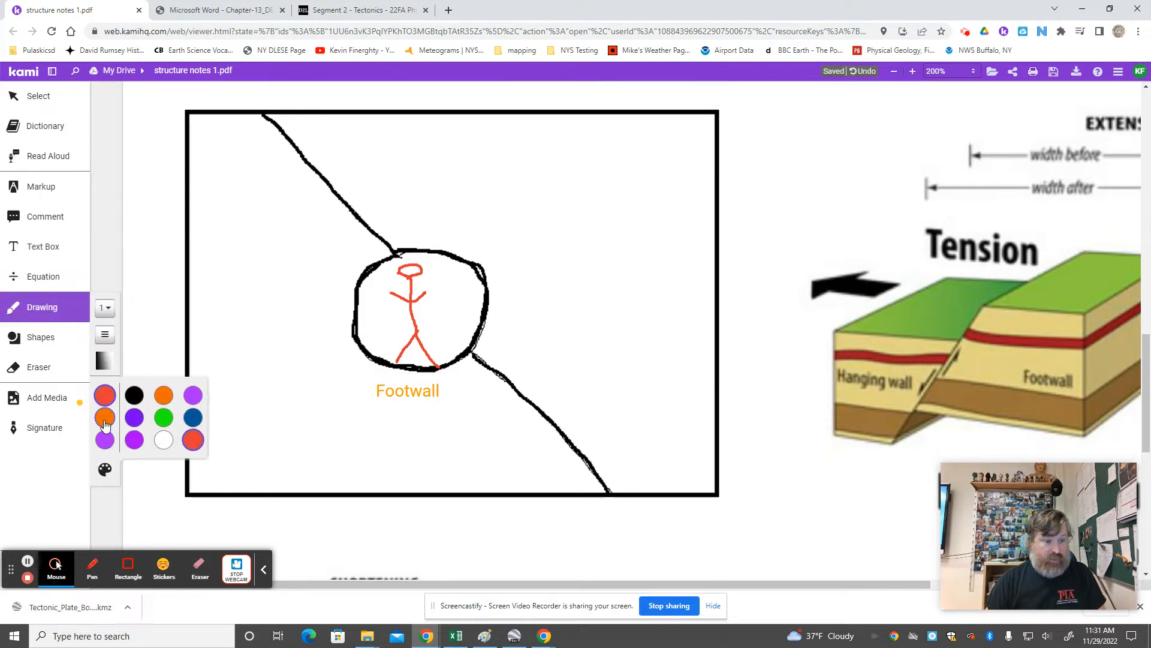
drag(206, 147, 297, 308)
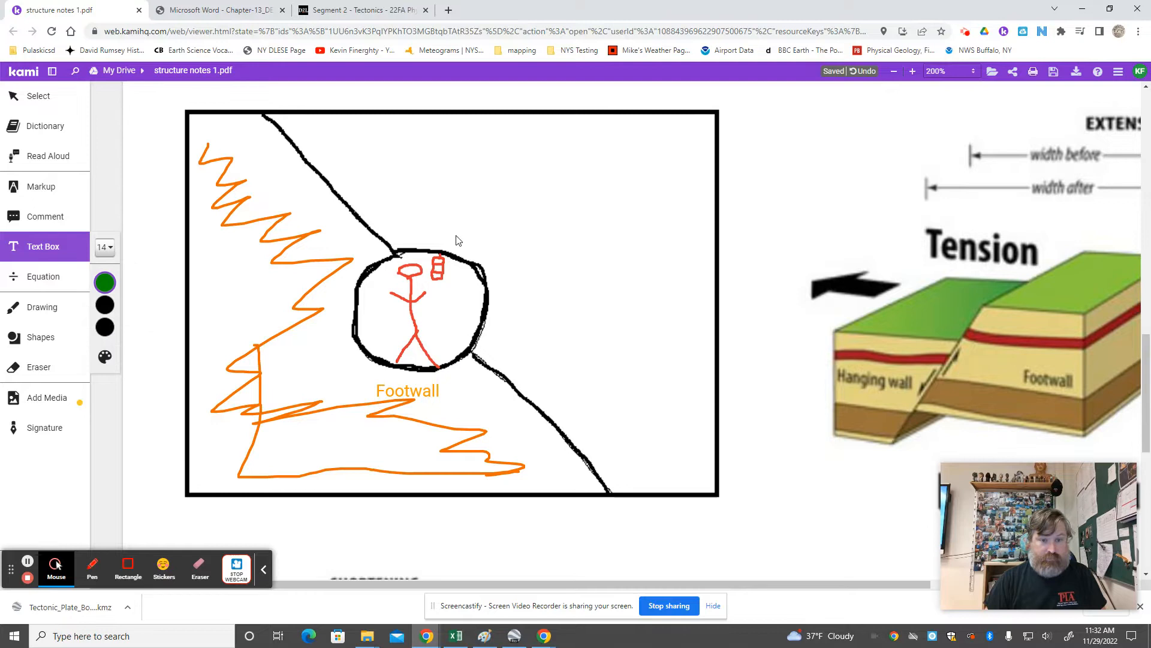
Label the upper block "Hanging wall" and add shading strokes to the footwall side of the fault sketch
text(Hanging w)
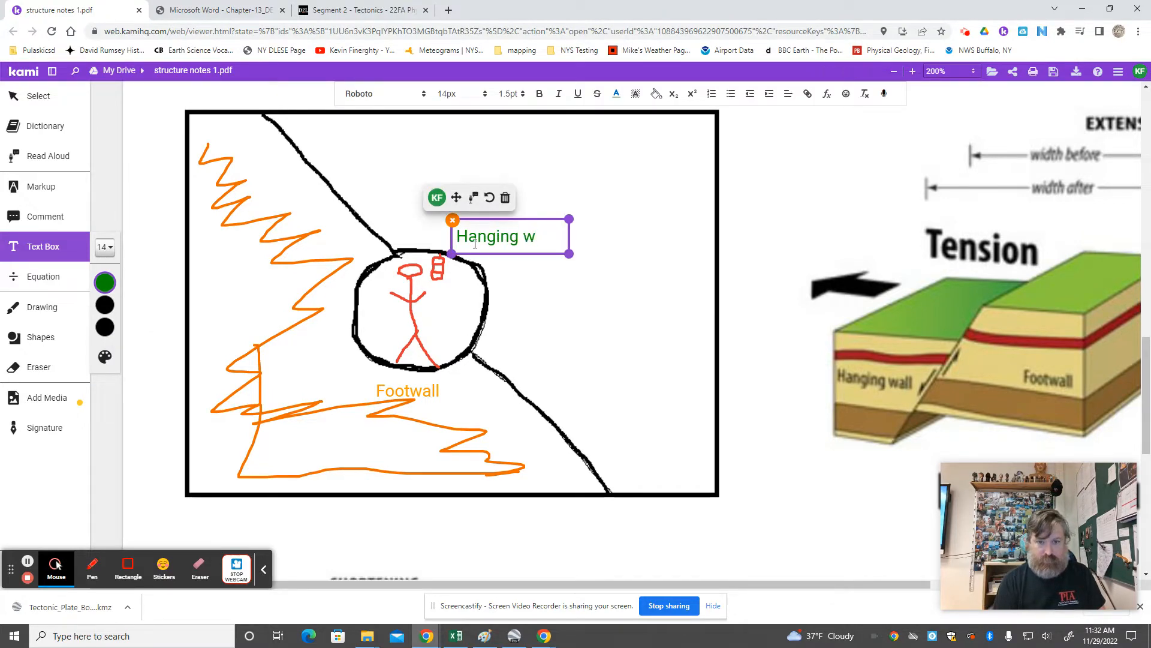
text(all)
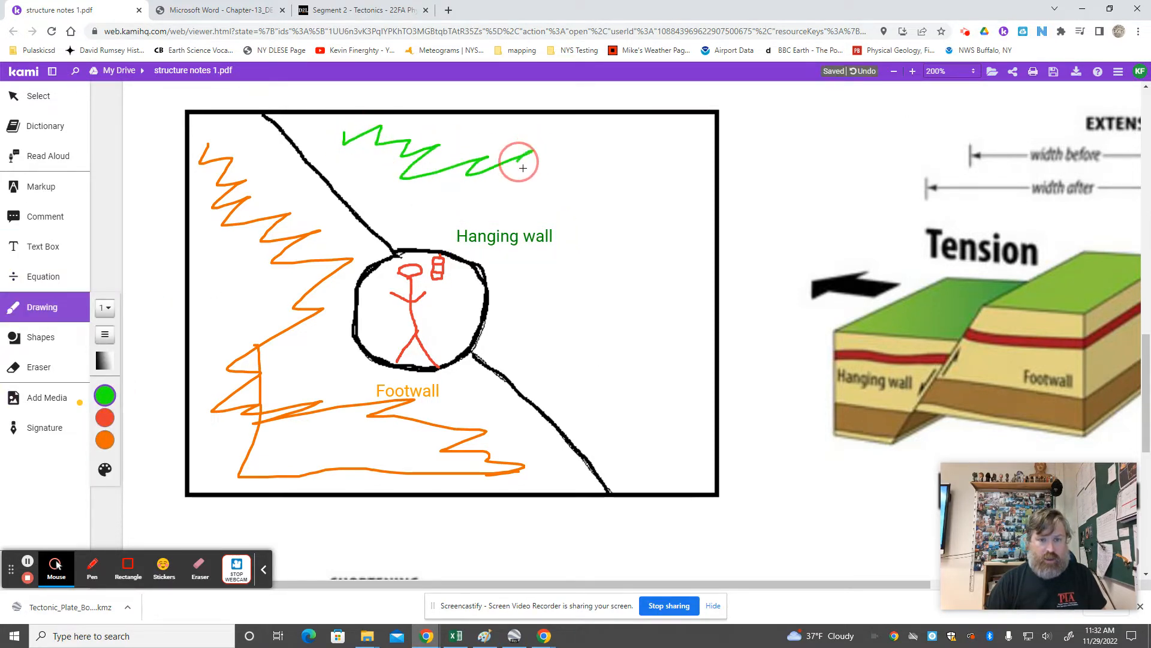
drag(521, 166, 707, 389)
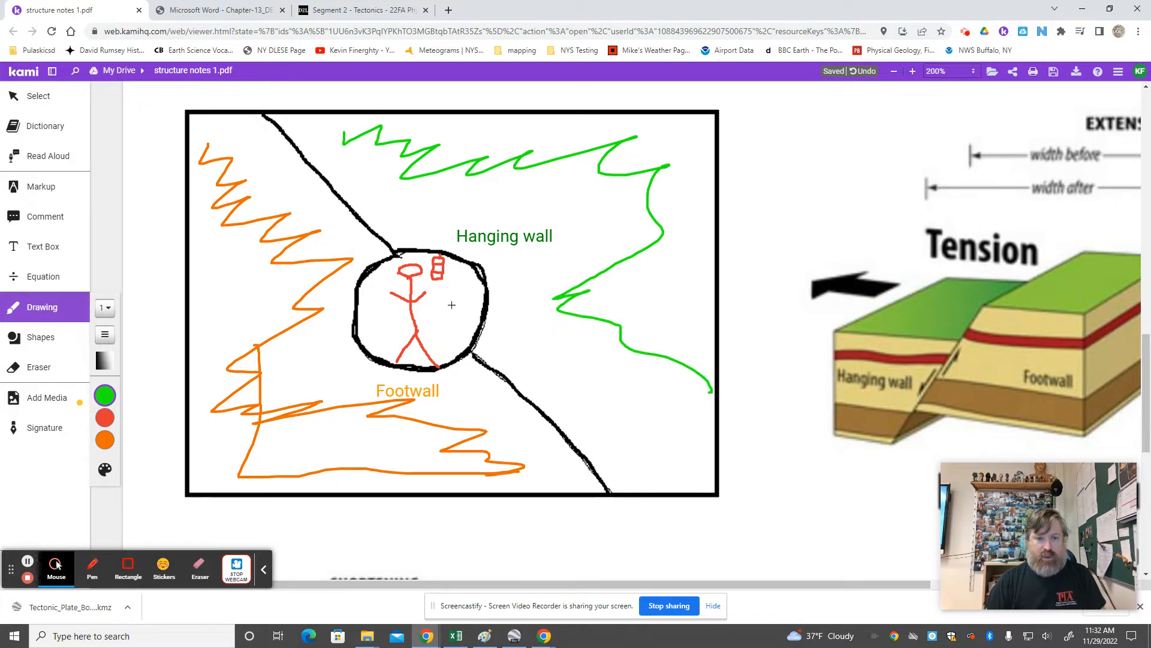
mouse_move(468, 246)
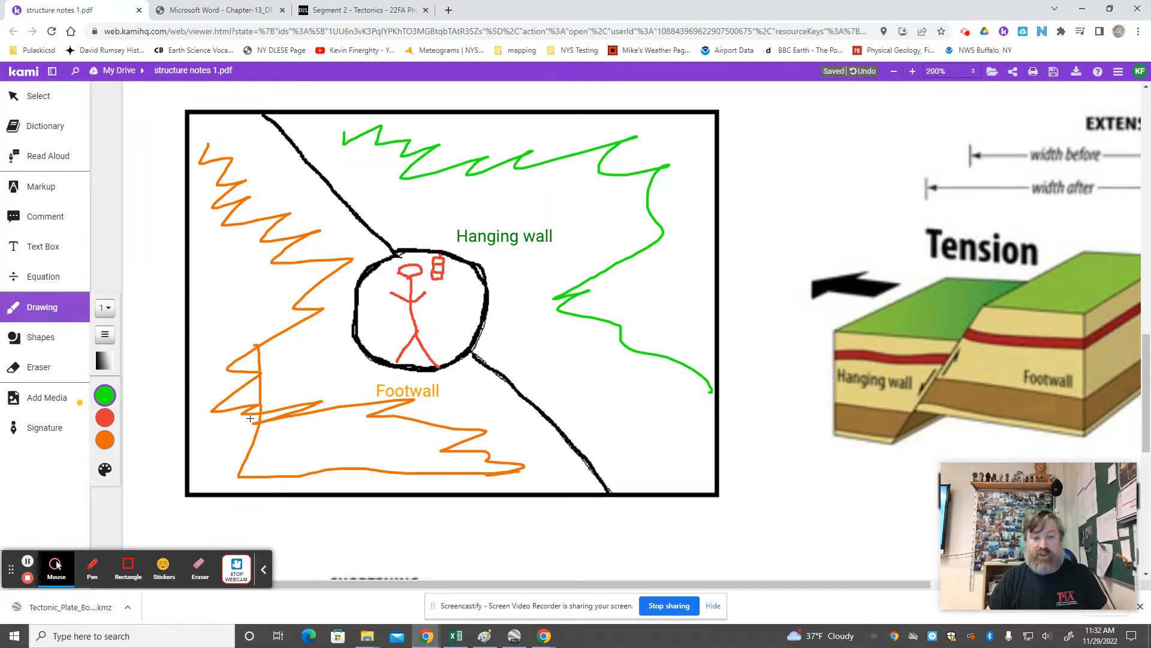
mouse_move(317, 190)
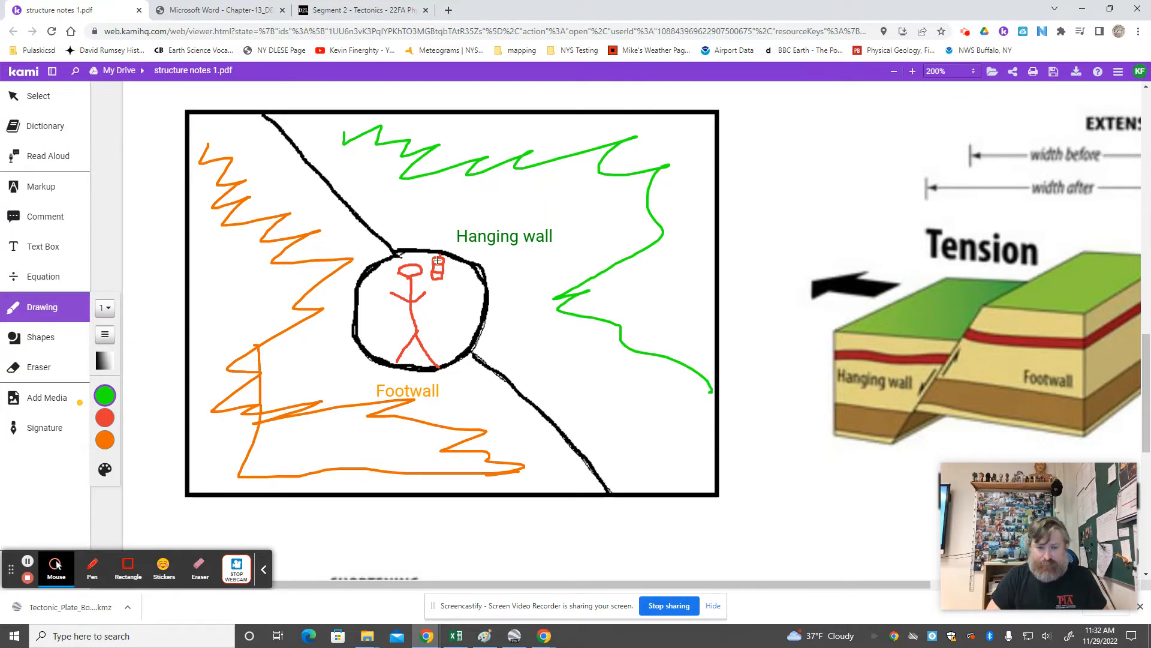
mouse_move(770, 375)
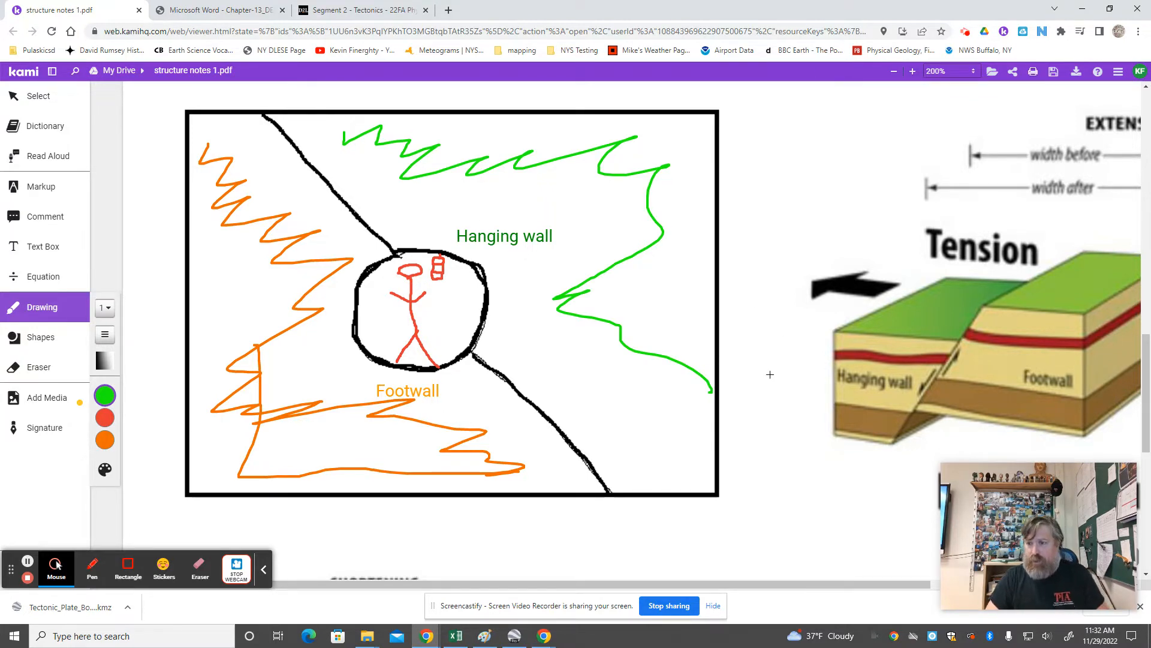
mouse_move(771, 355)
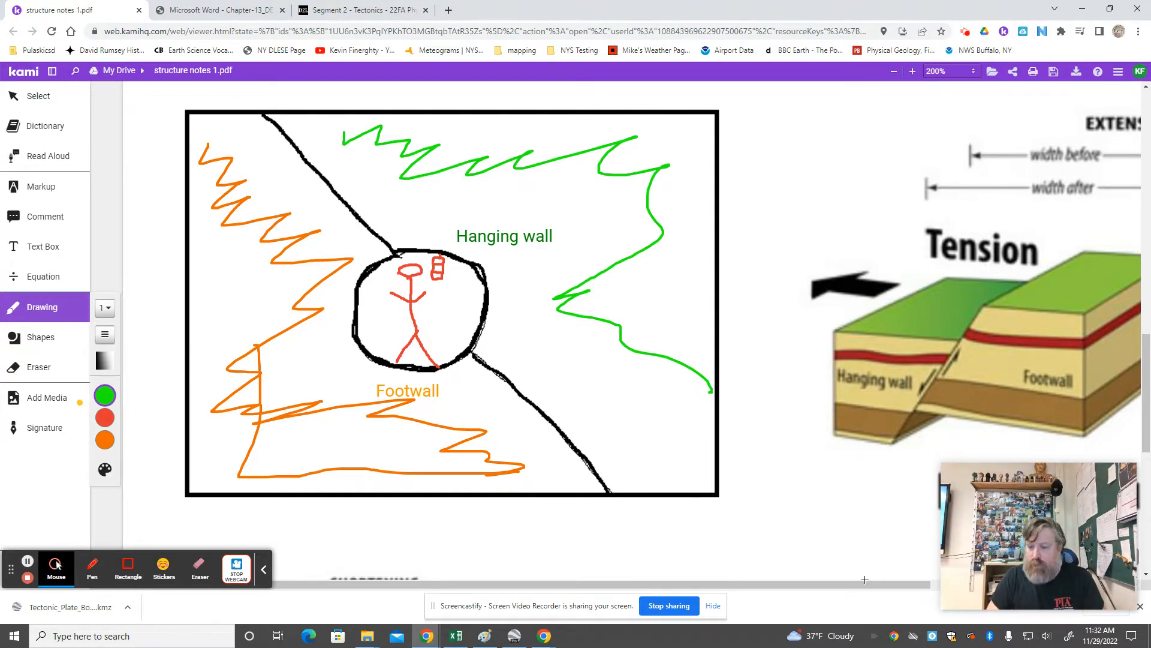
click(893, 71)
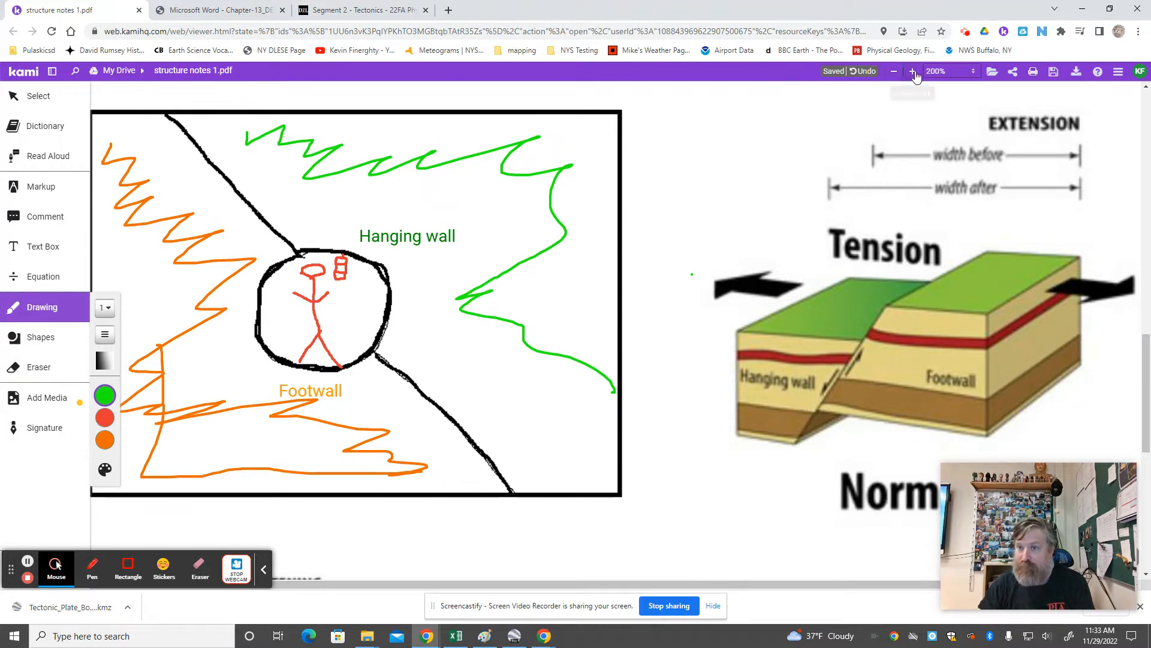
Zoom out to 160% and scroll so the fault sketch and printed normal fault diagram show together
click(893, 71)
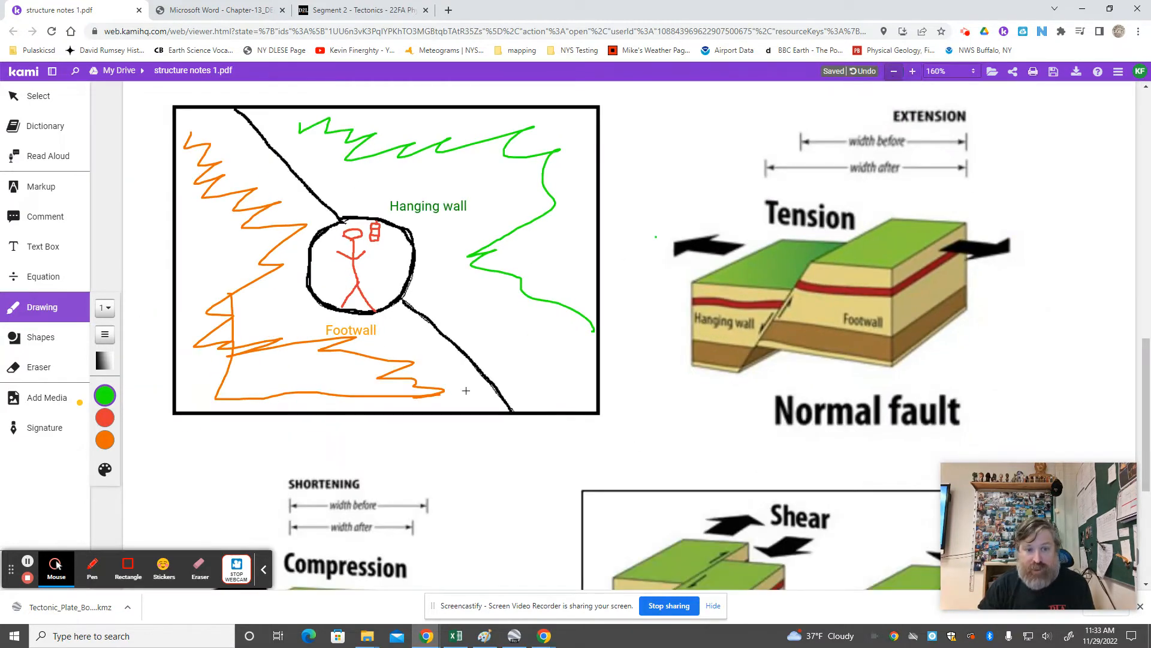
mouse_move(793, 276)
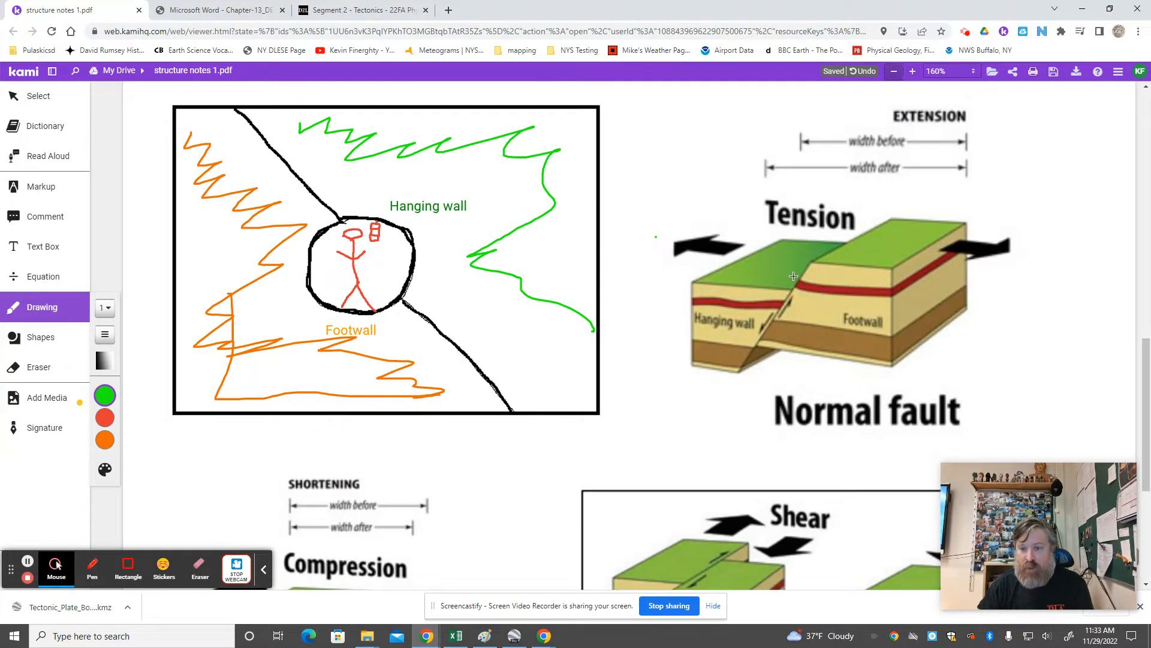
mouse_move(839, 251)
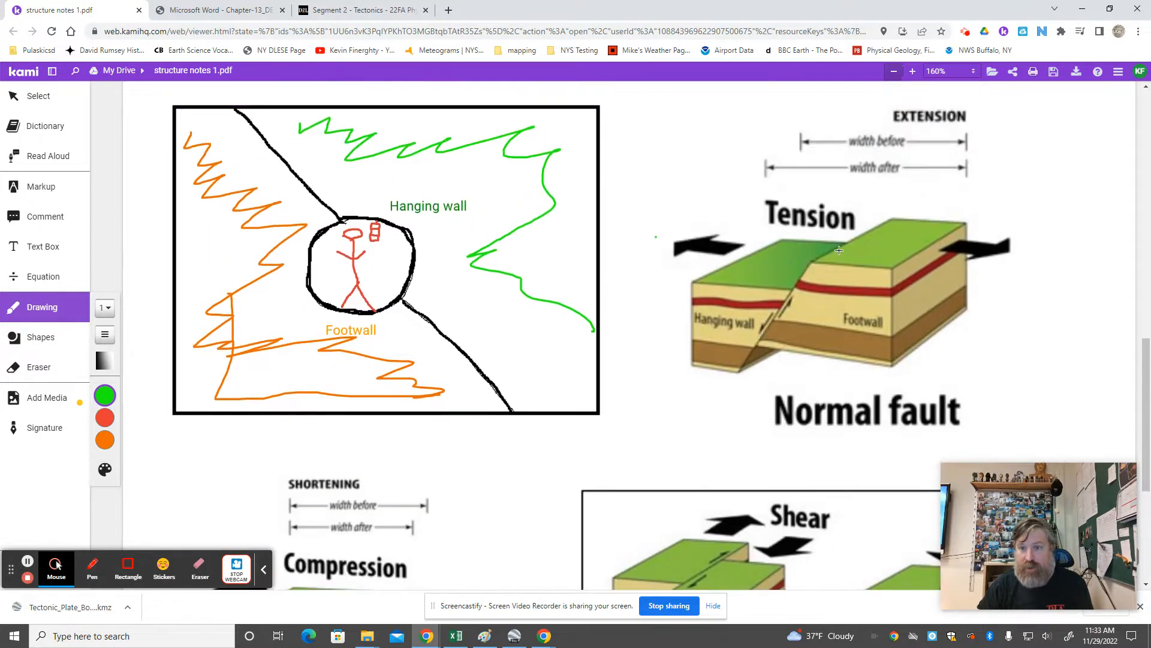
scroll(down, 3)
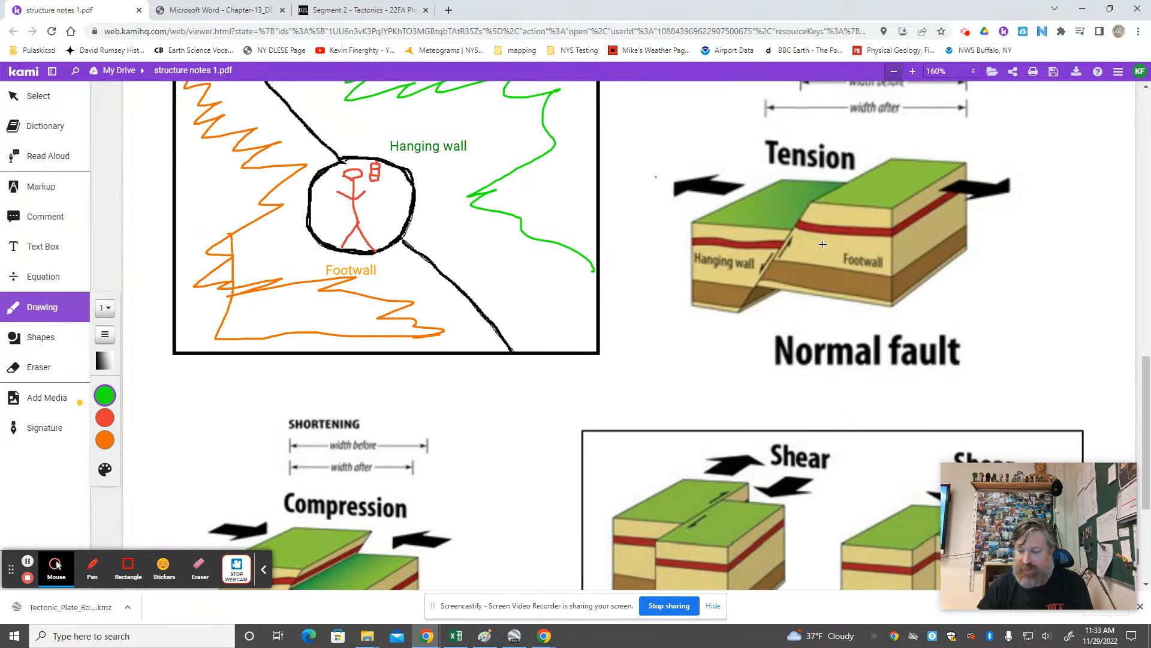
mouse_move(775, 231)
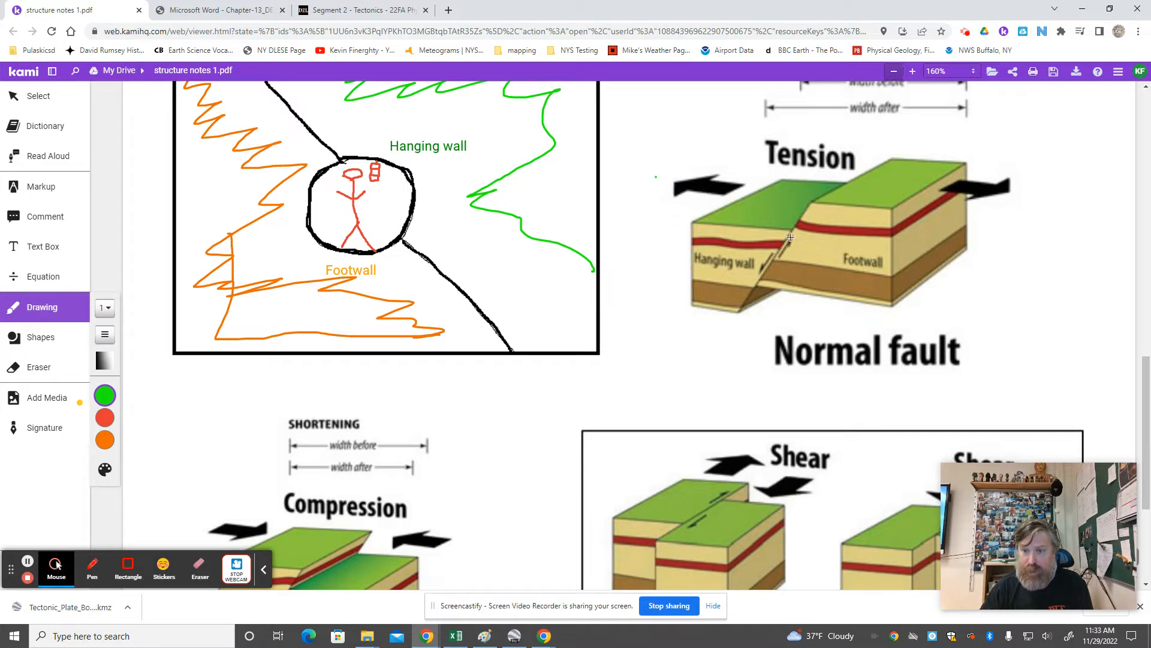
mouse_move(820, 293)
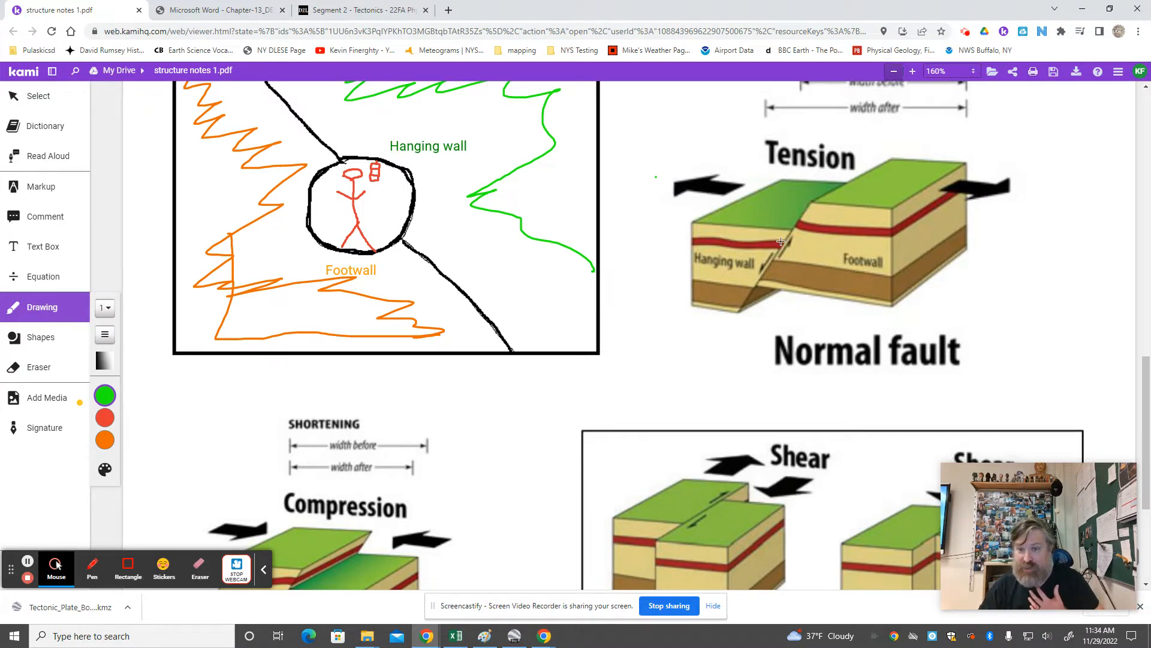
scroll(down, 3)
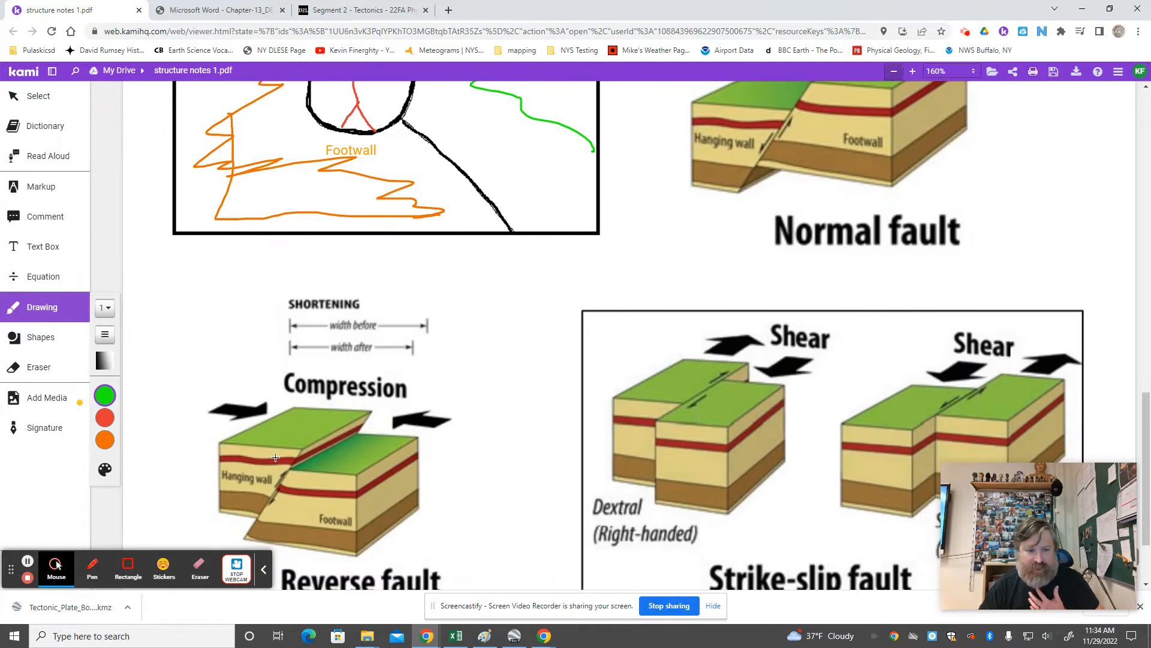
mouse_move(803, 215)
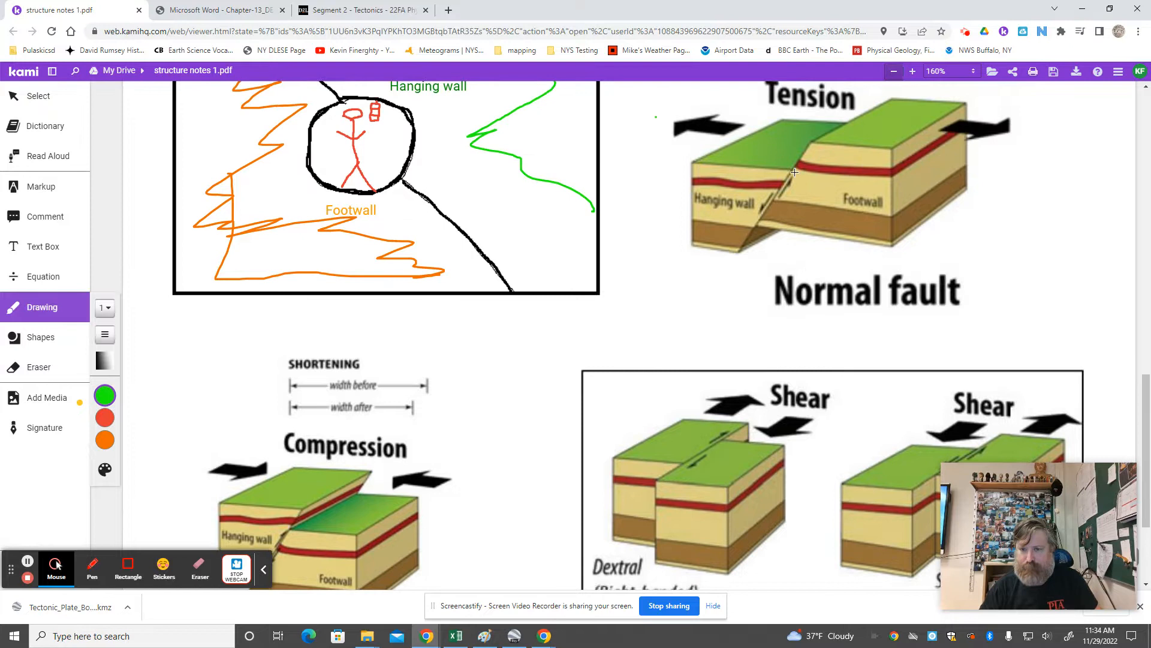
mouse_move(758, 213)
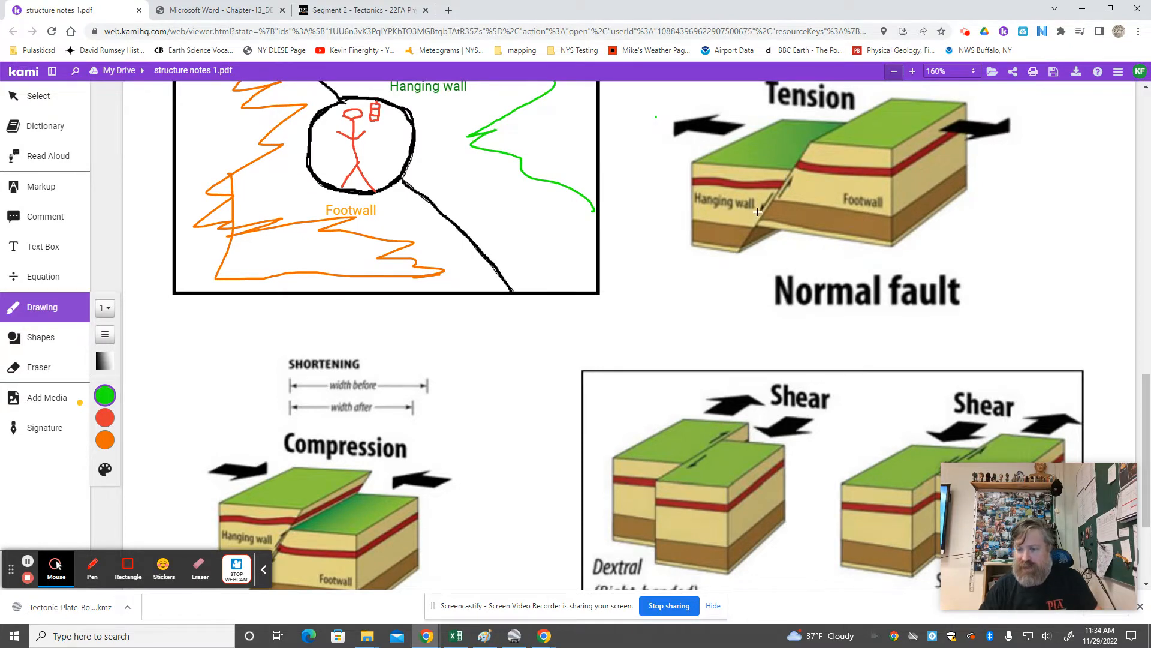
scroll(down, 3)
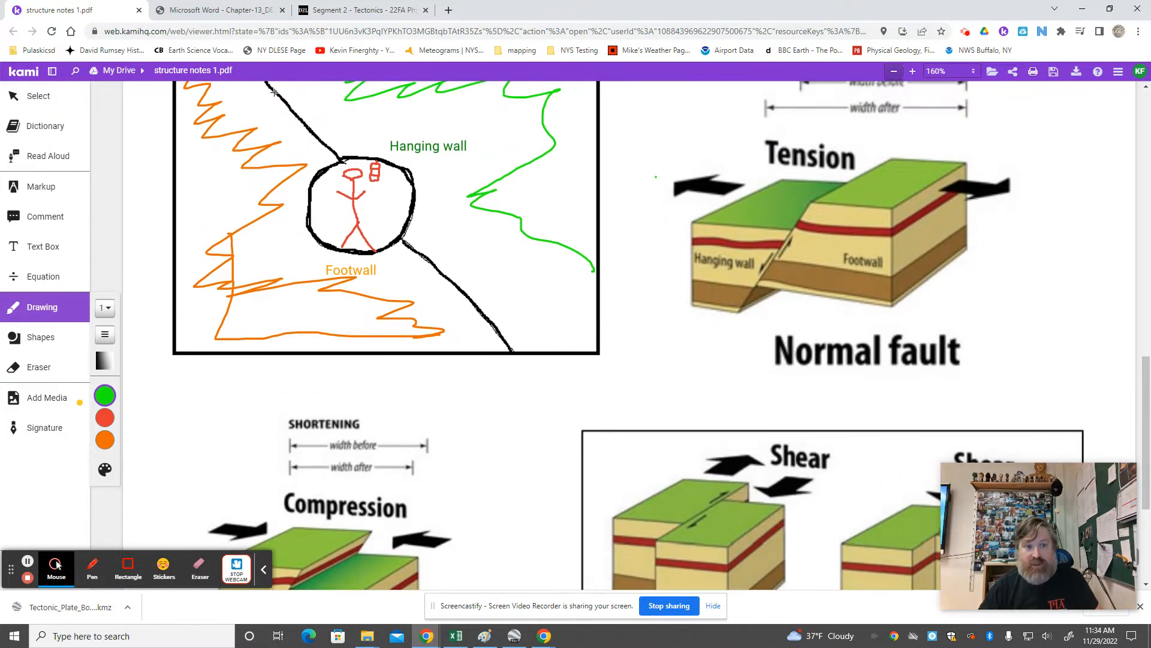
mouse_move(519, 368)
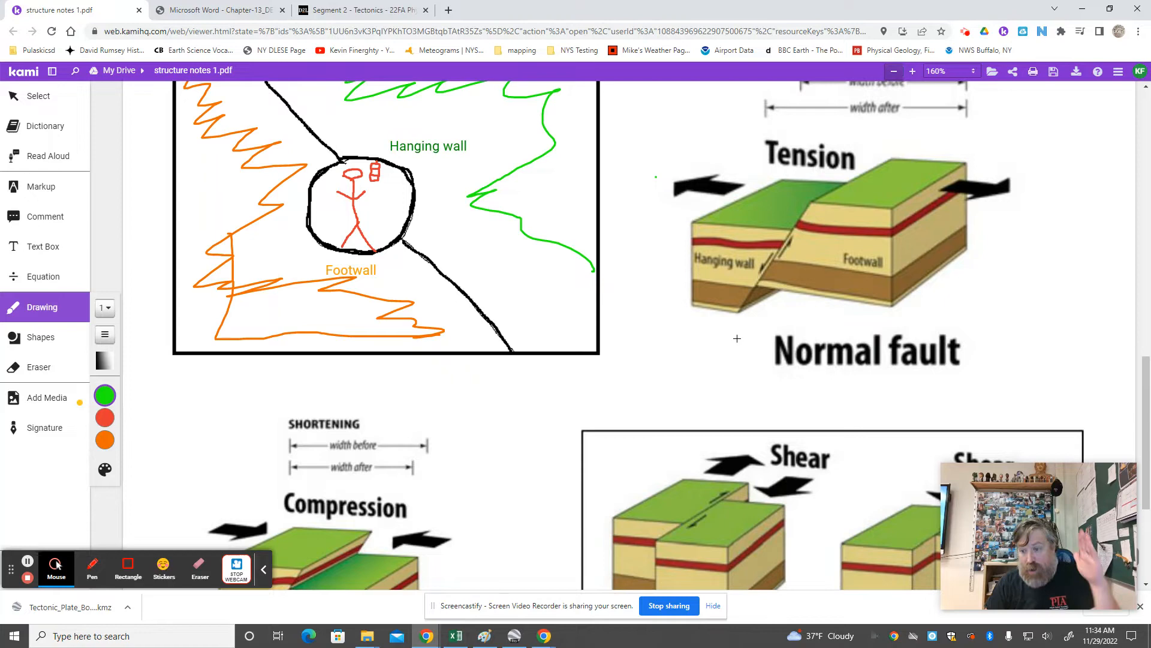
mouse_move(759, 317)
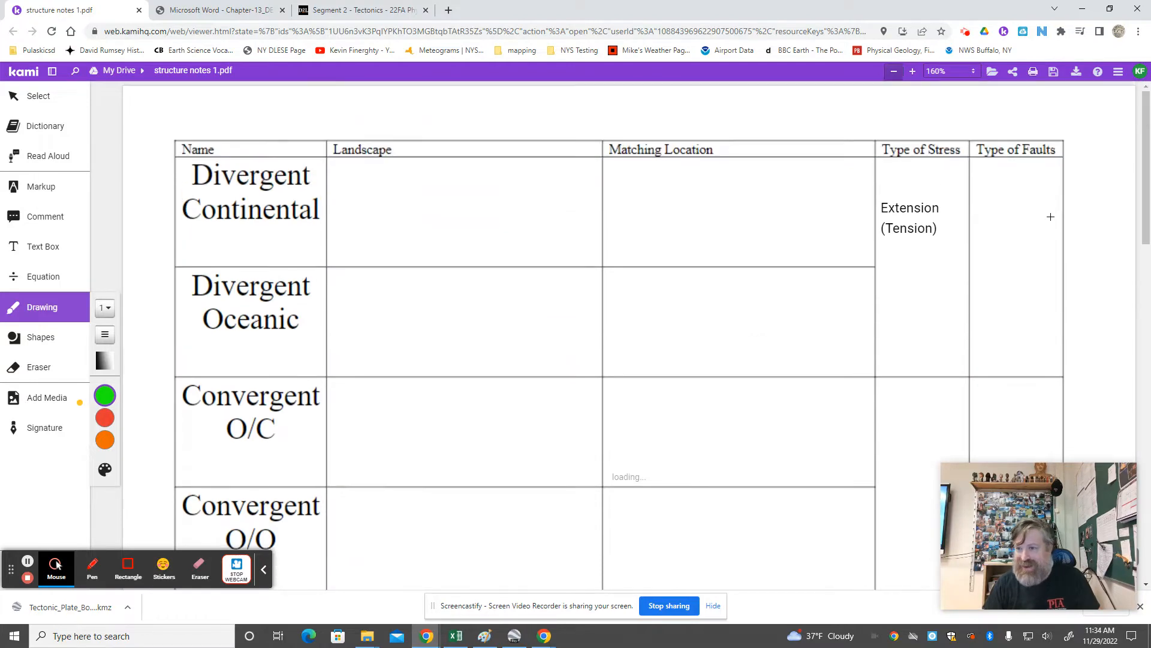
scroll(down, 3)
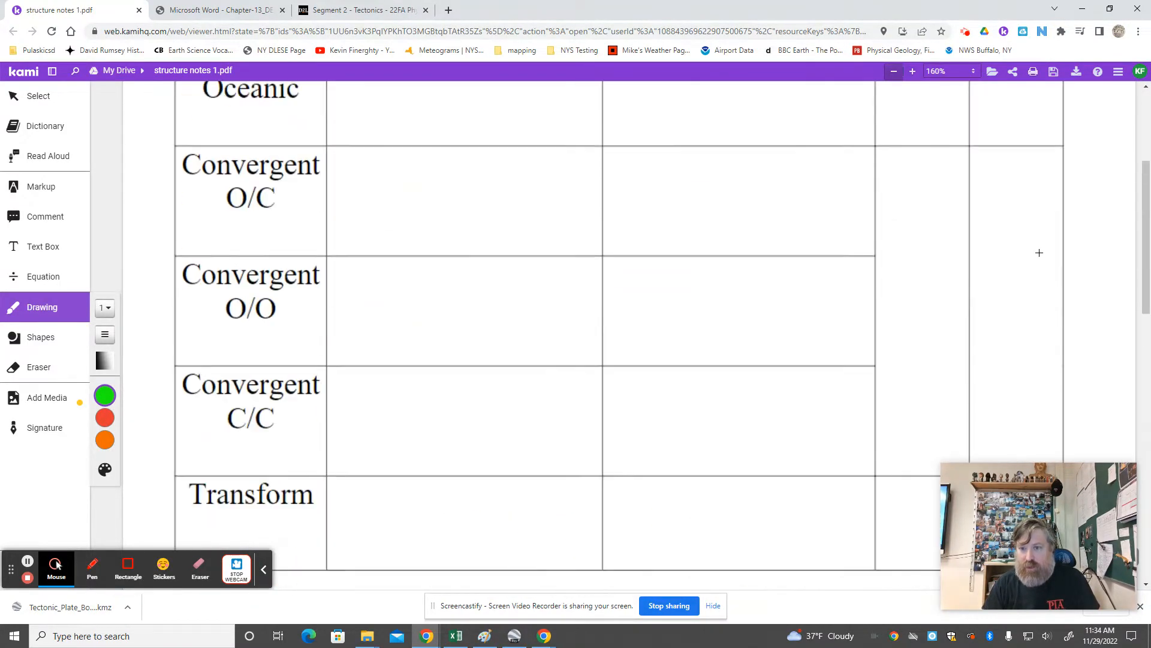
scroll(down, 3)
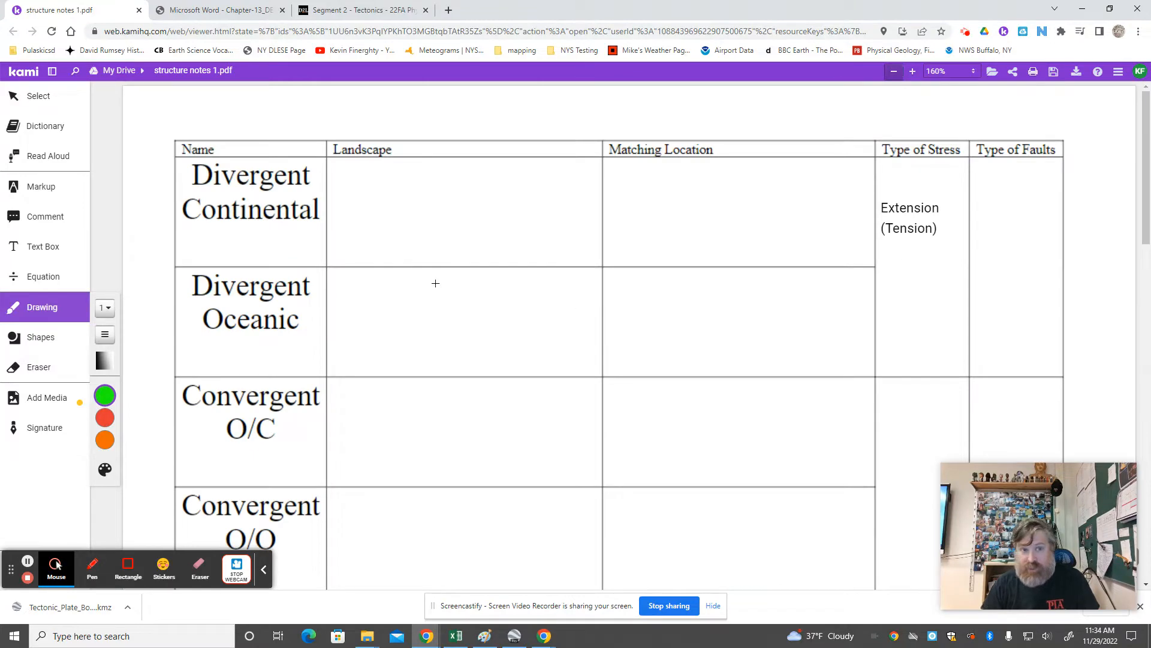
scroll(down, 3)
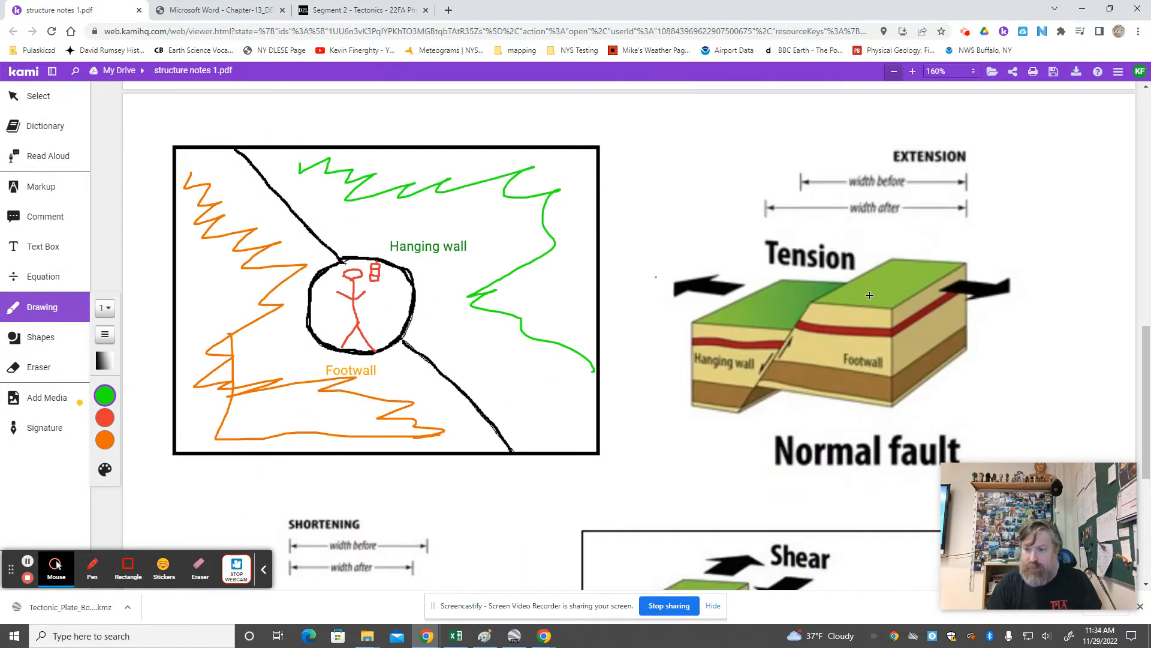
Scroll through the tension and normal fault diagram and back up to Divergent Continental's Type of Faults cell
scroll(down, 3)
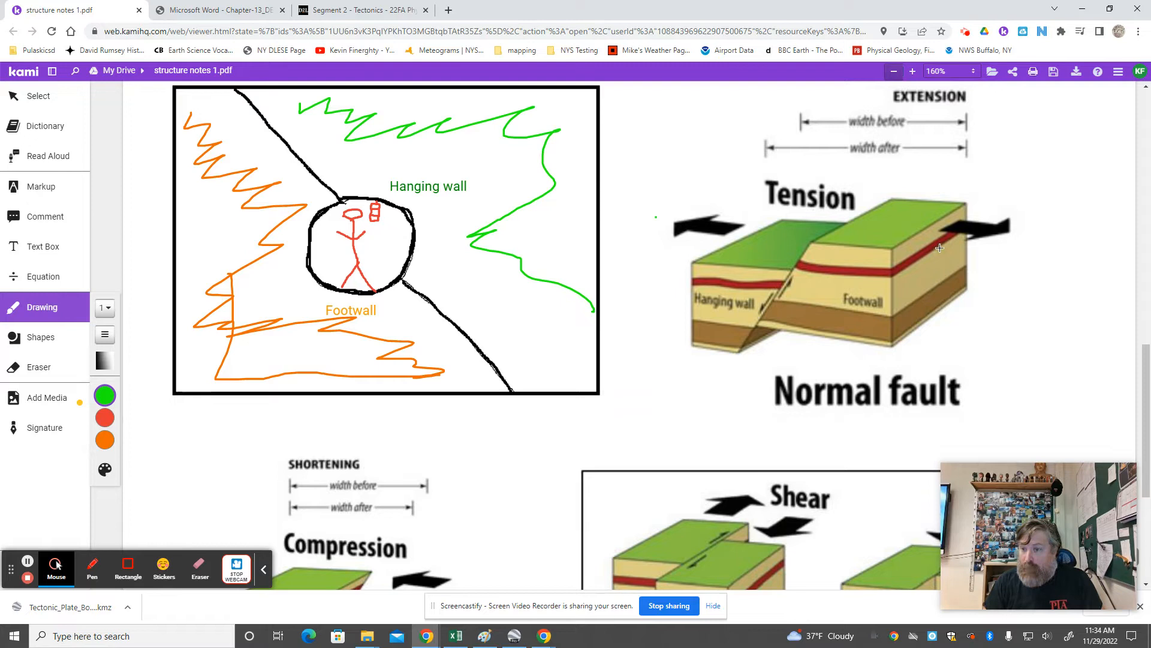
mouse_move(778, 280)
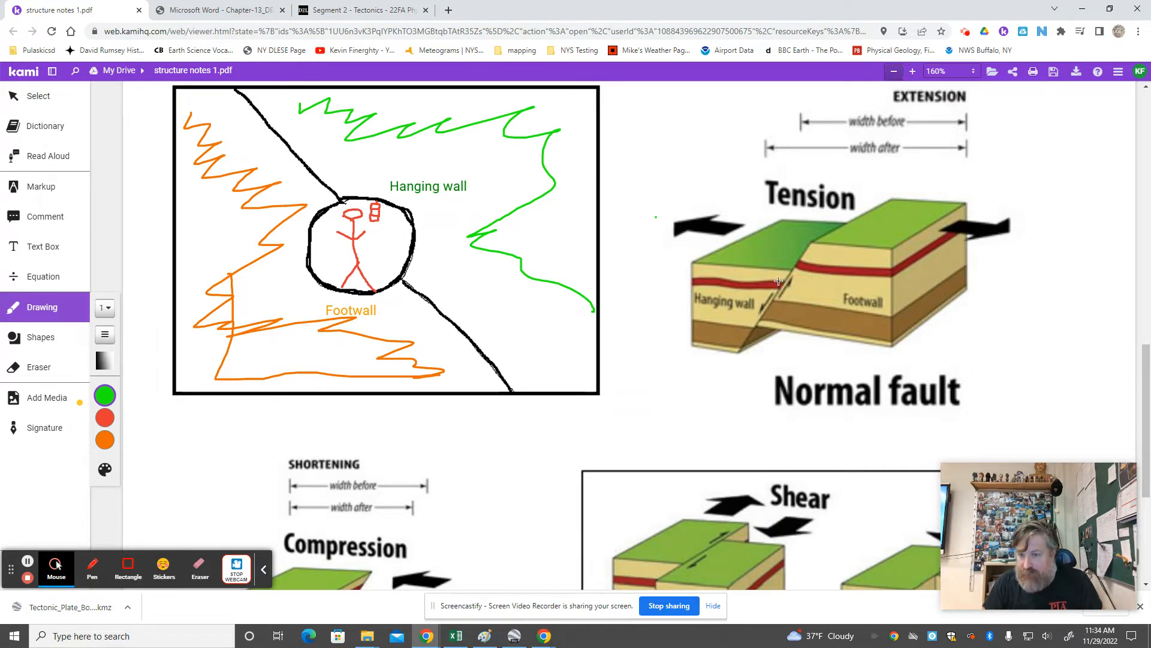
mouse_move(762, 307)
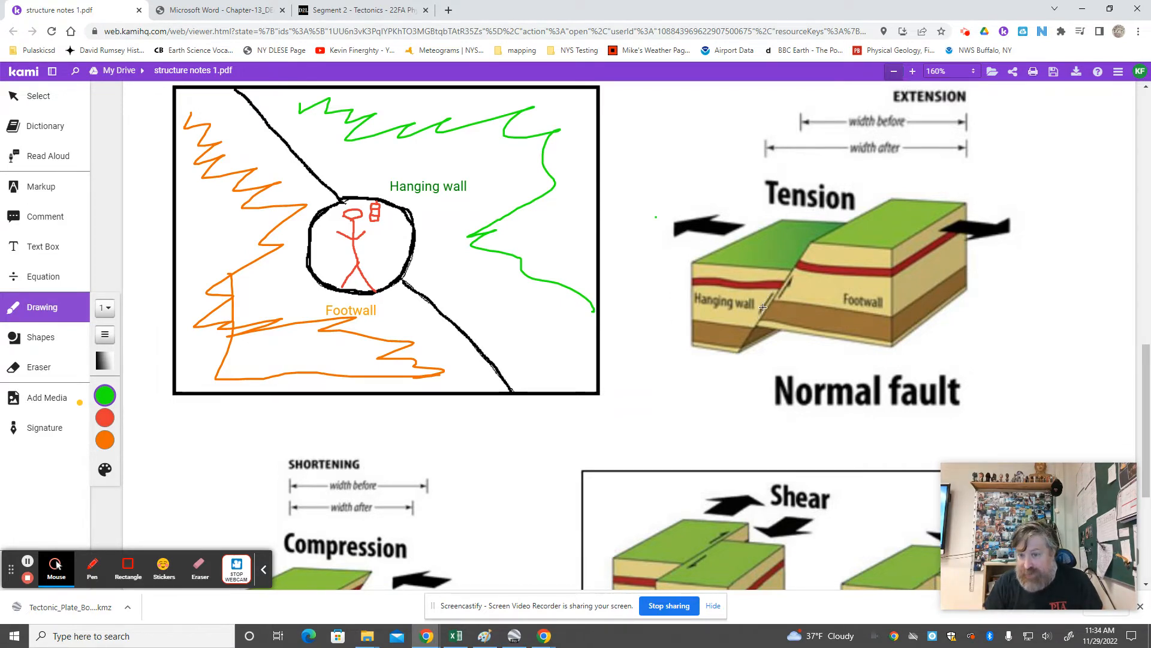
mouse_move(793, 290)
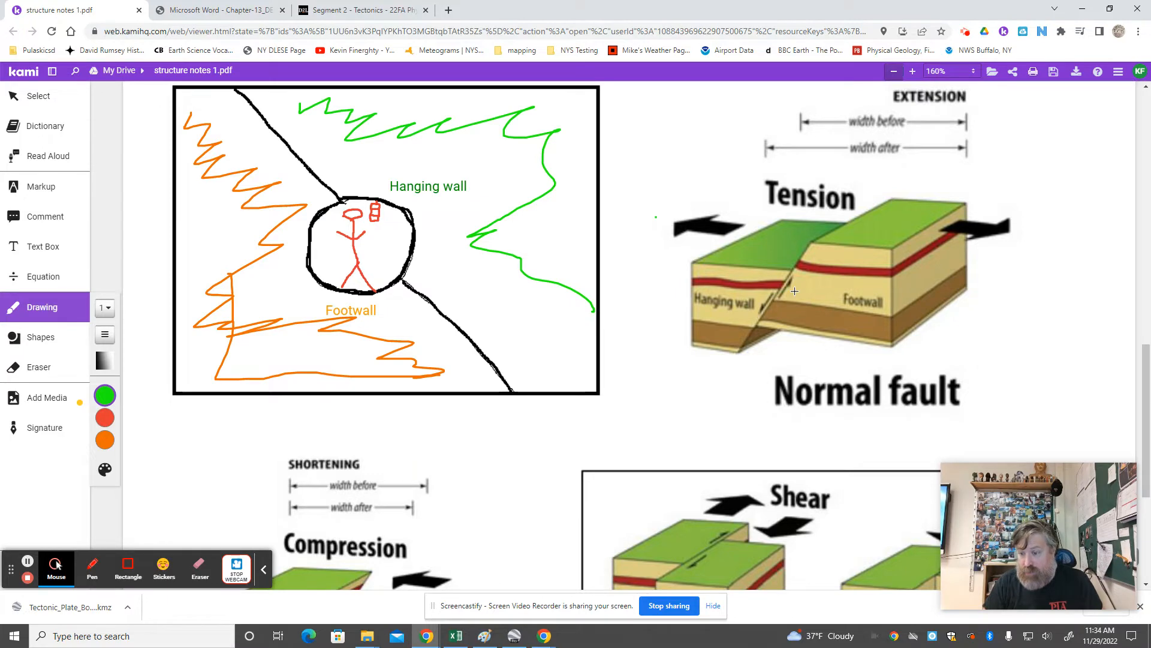
scroll(down, 3)
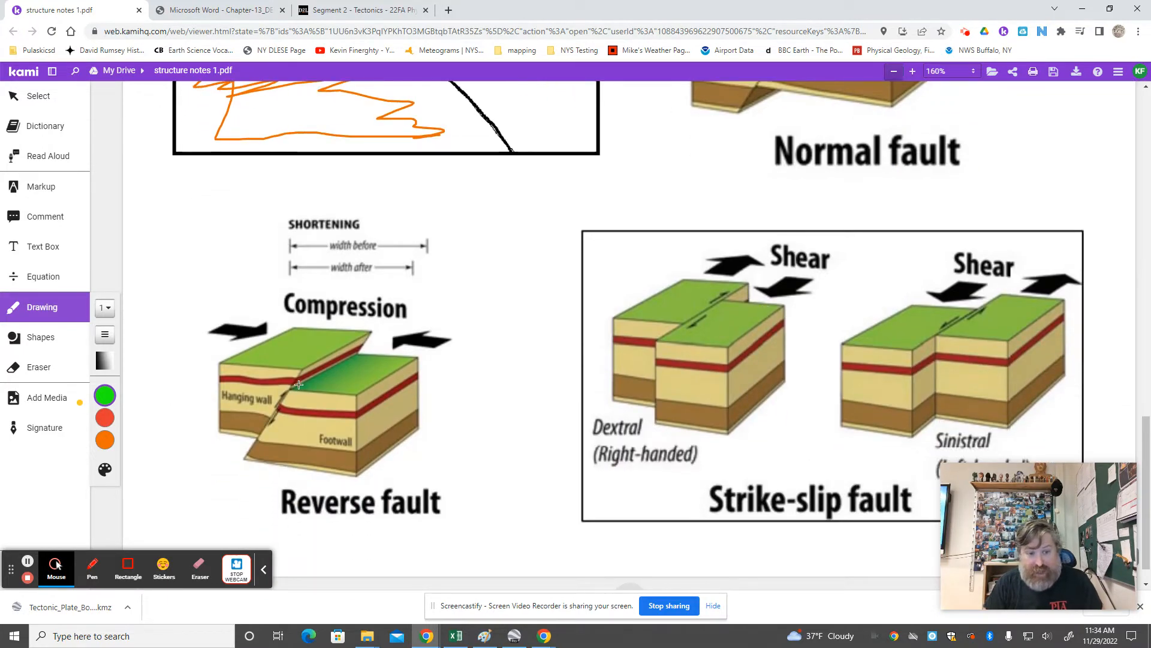
mouse_move(253, 411)
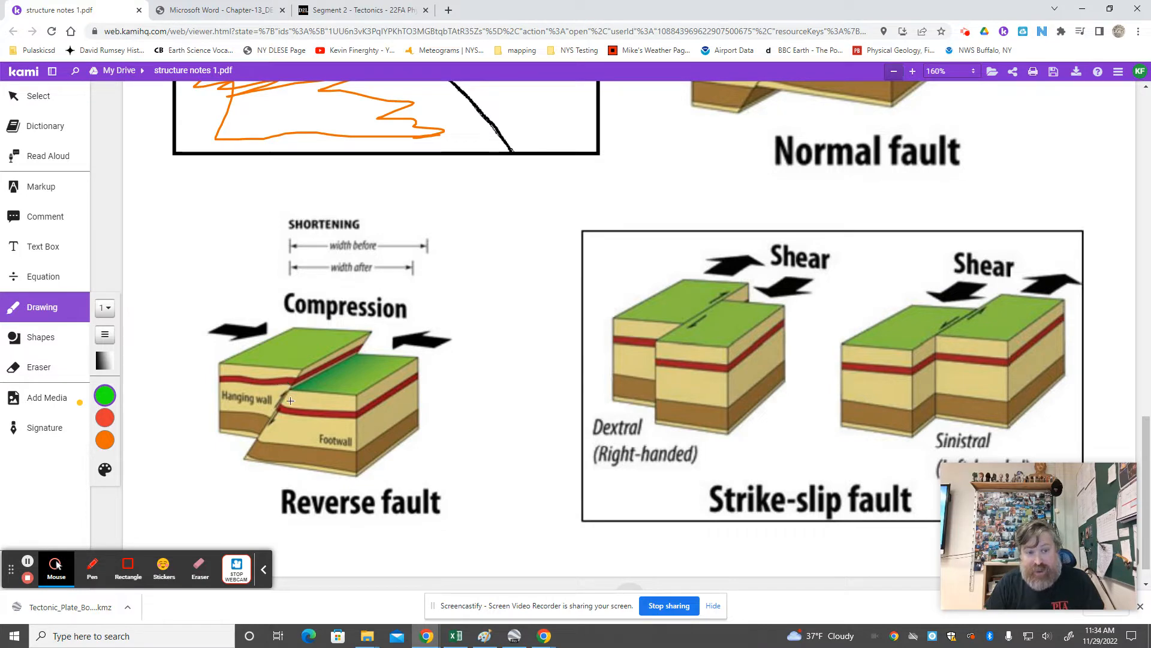
scroll(down, 3)
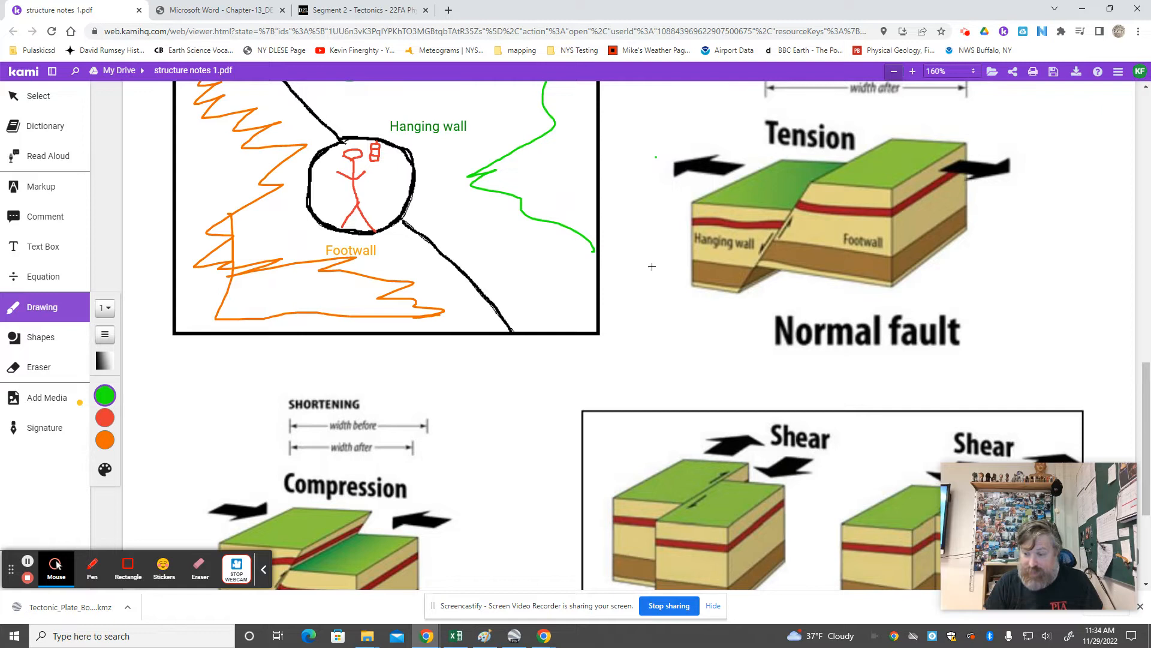
mouse_move(626, 303)
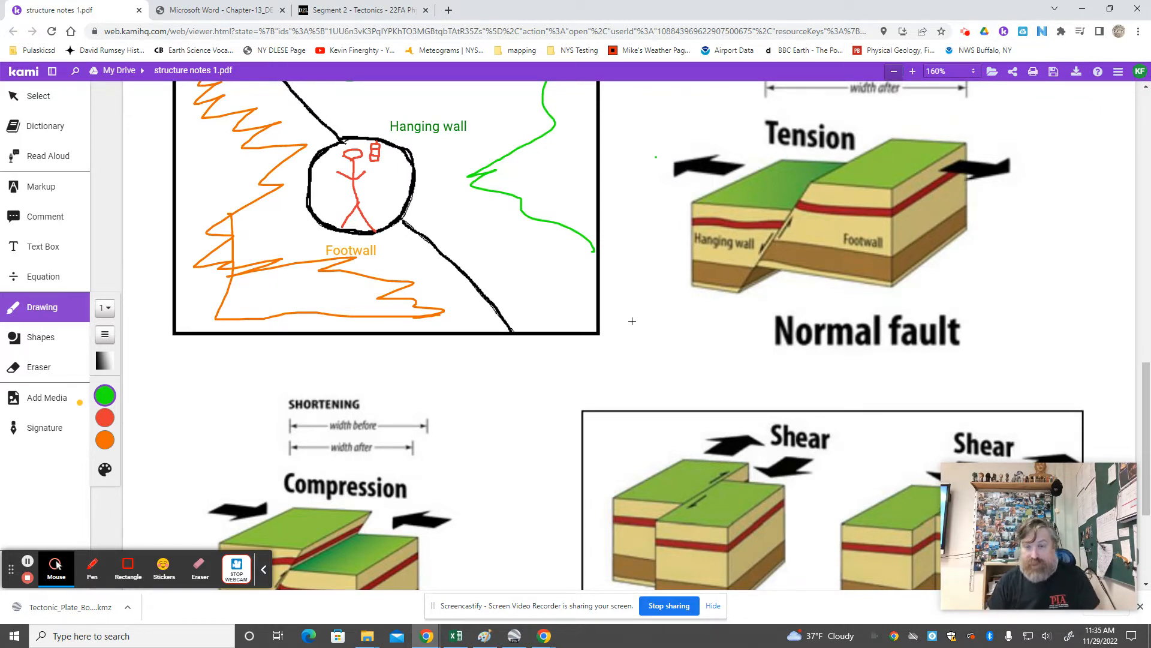
mouse_move(665, 324)
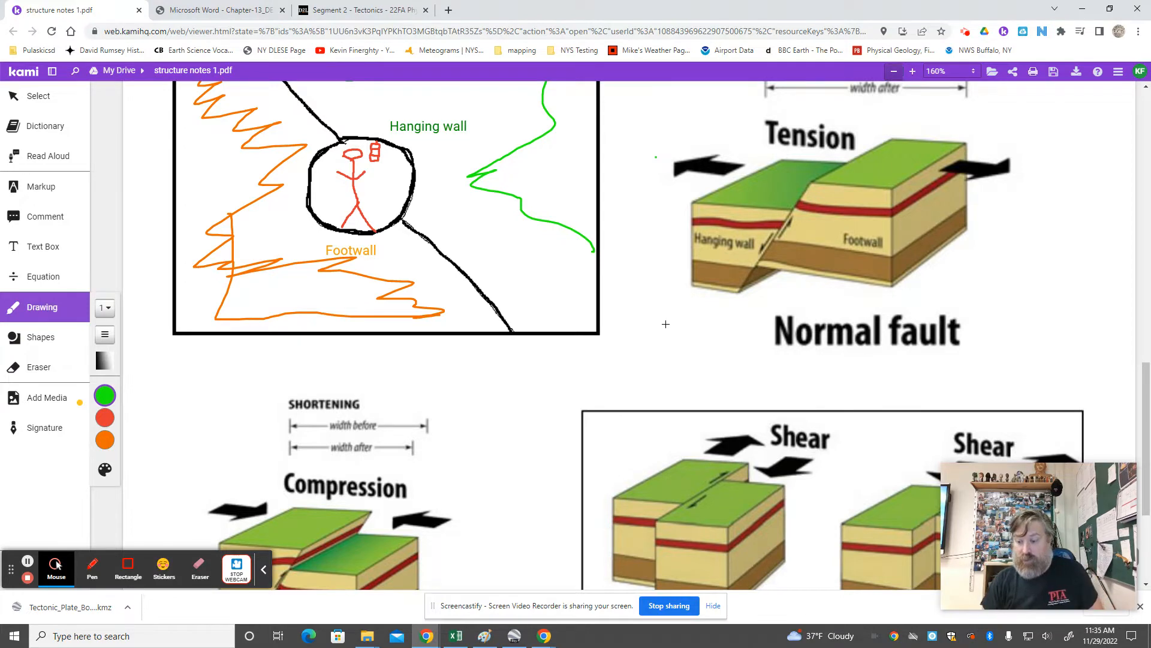
scroll(down, 3)
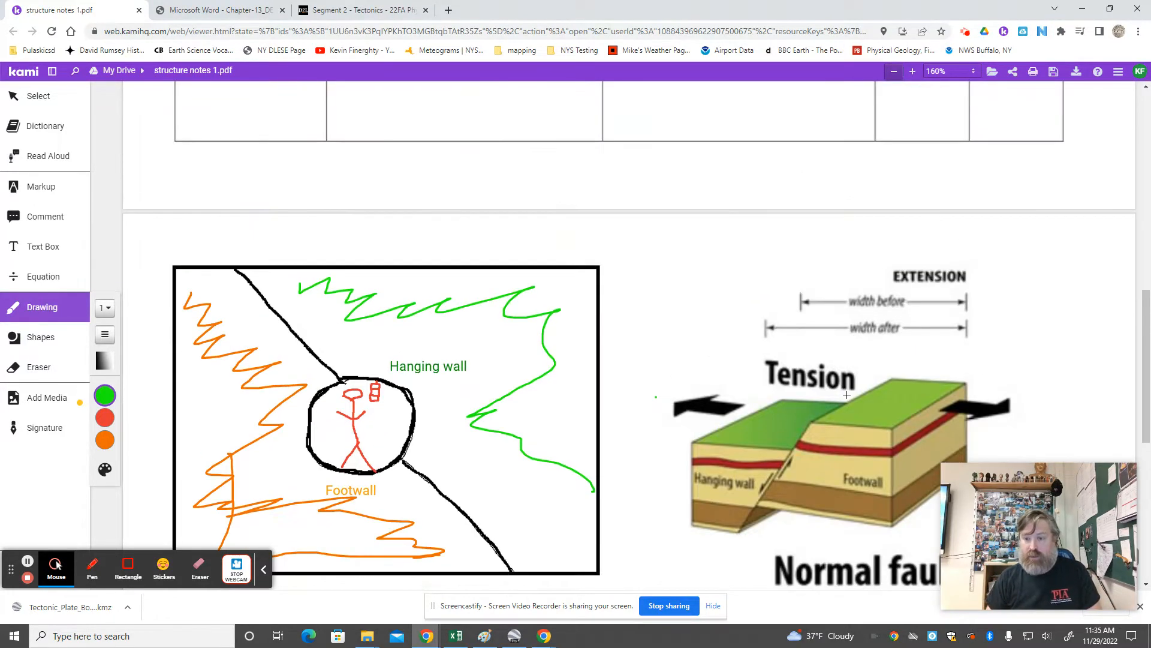
scroll(down, 3)
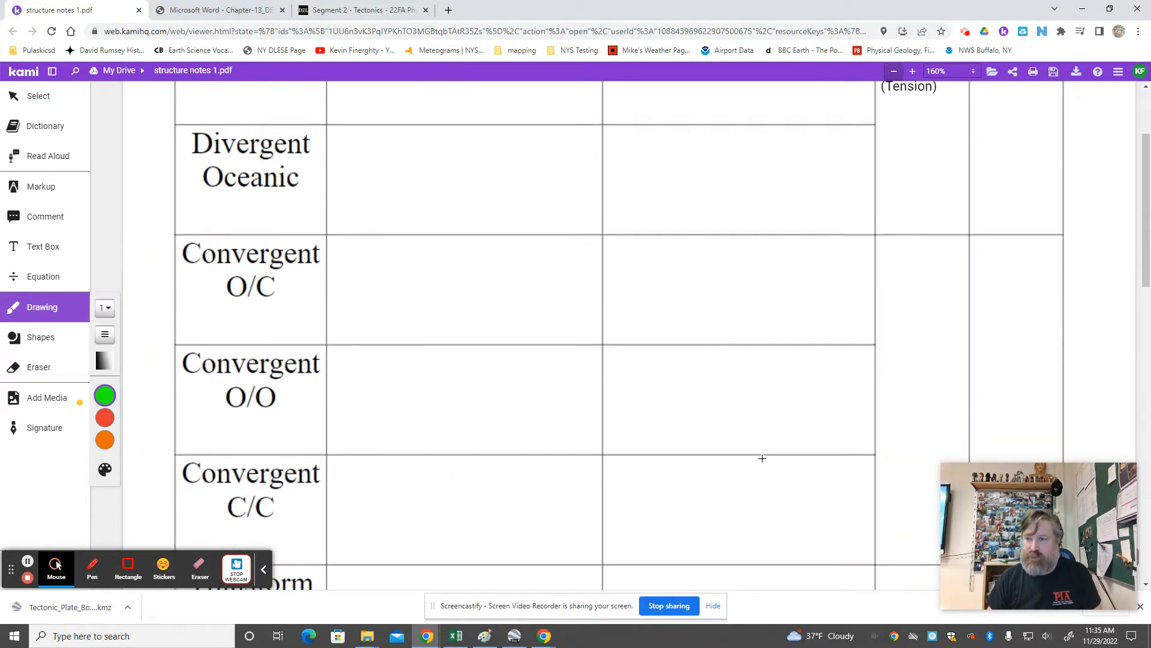
scroll(down, 3)
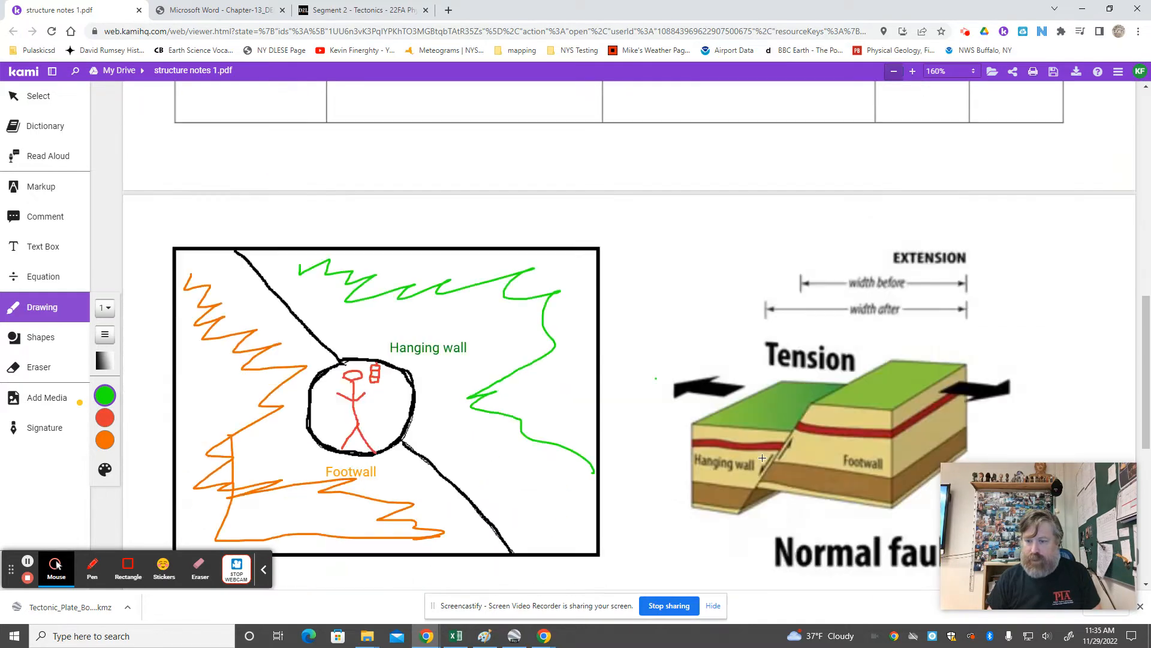
scroll(down, 3)
text(N)
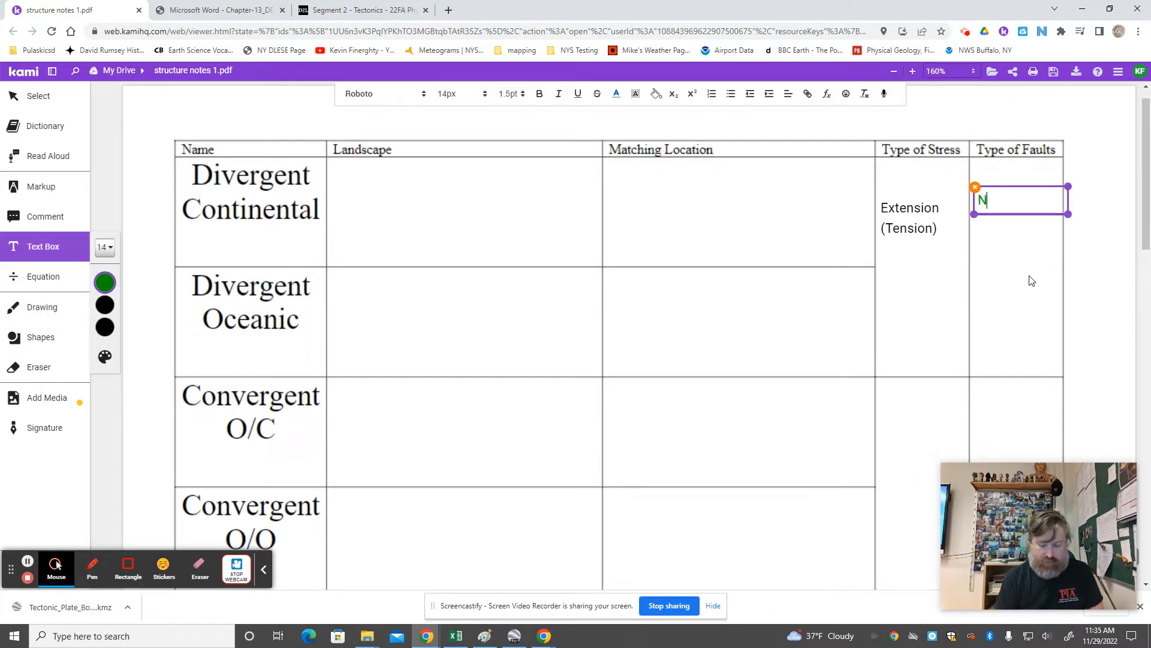
Complete the entry to read "Normal Faults", then review the tension diagram and dismiss its image options
text(ormal f)
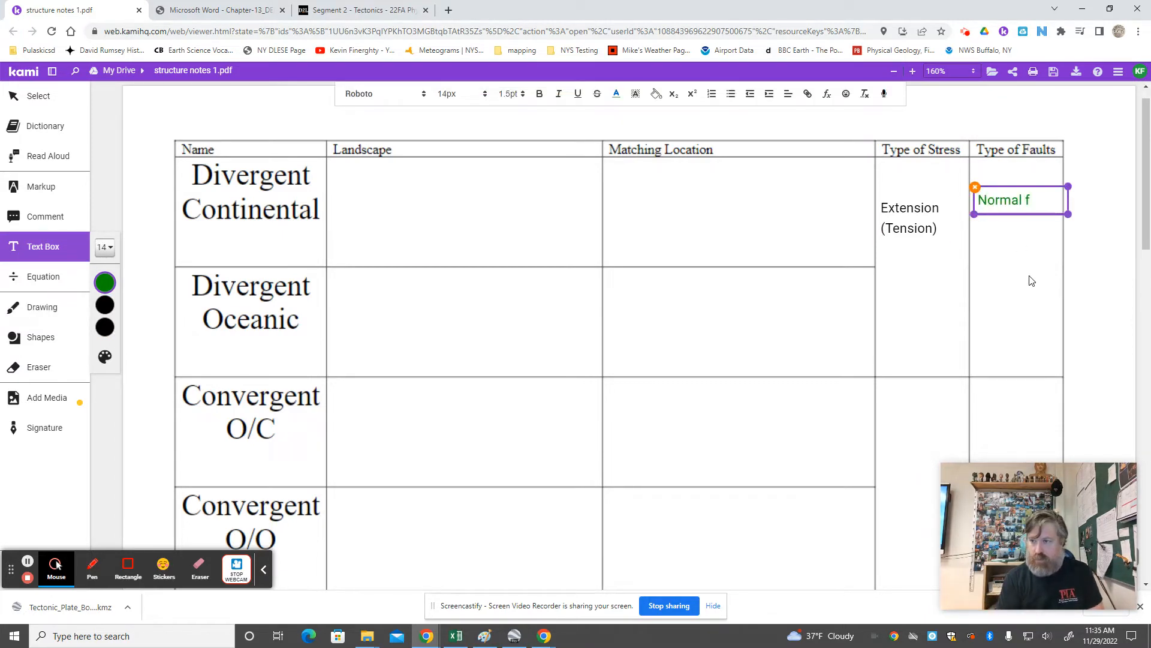
text(aults)
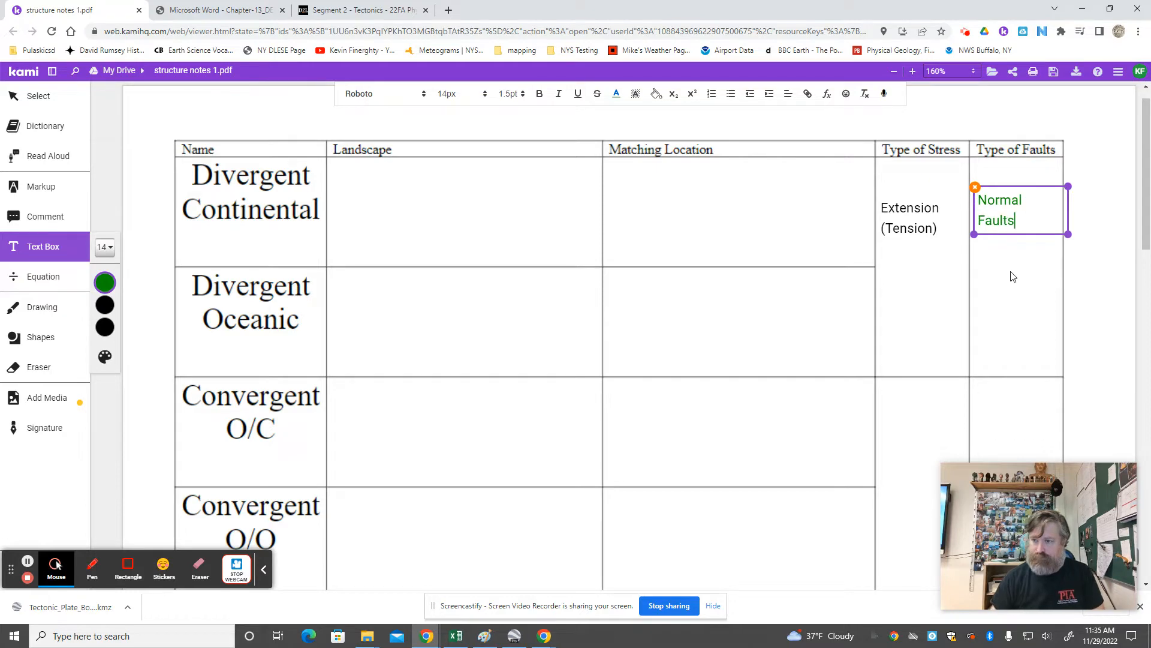
scroll(down, 3)
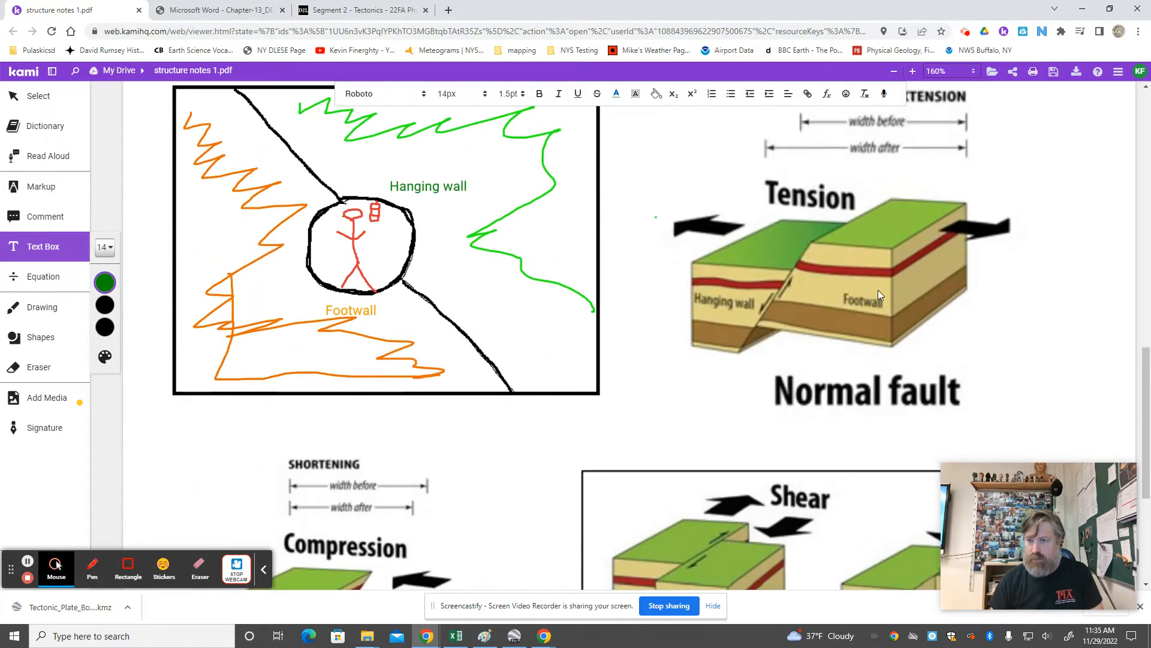
scroll(down, 3)
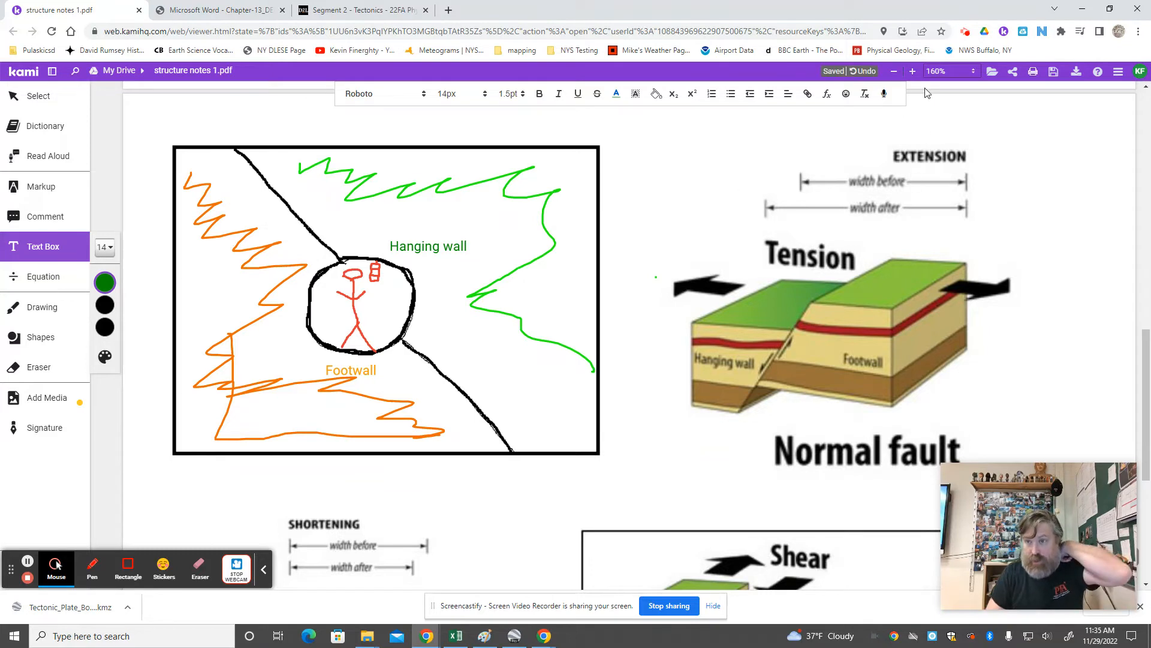
right_click(922, 204)
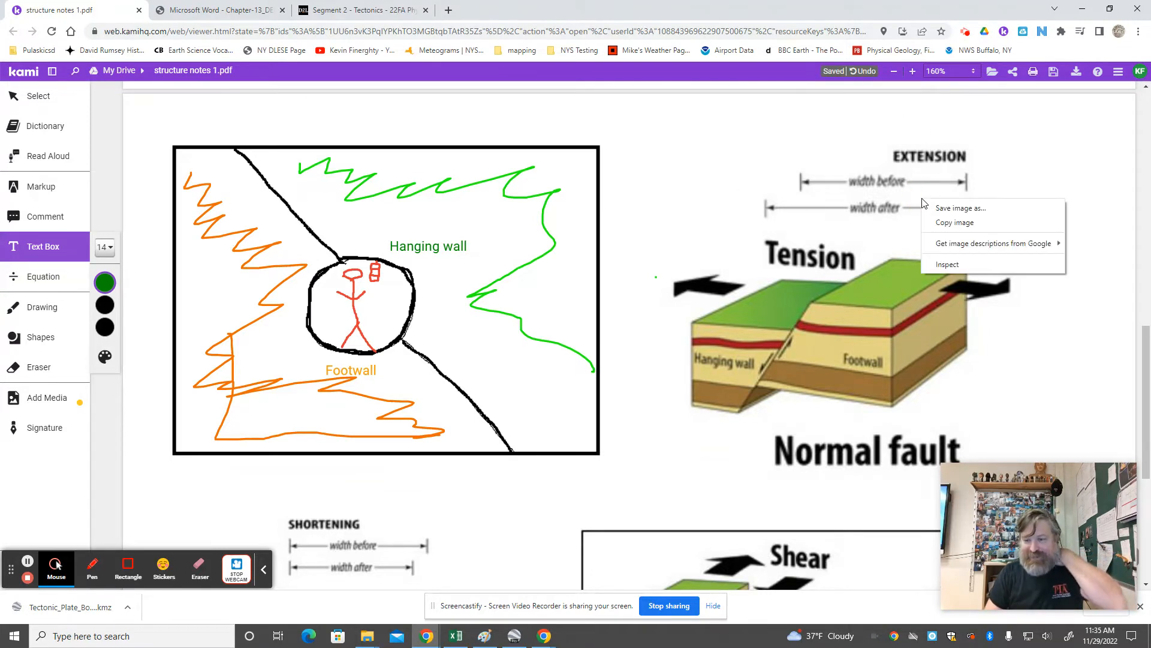
click(955, 145)
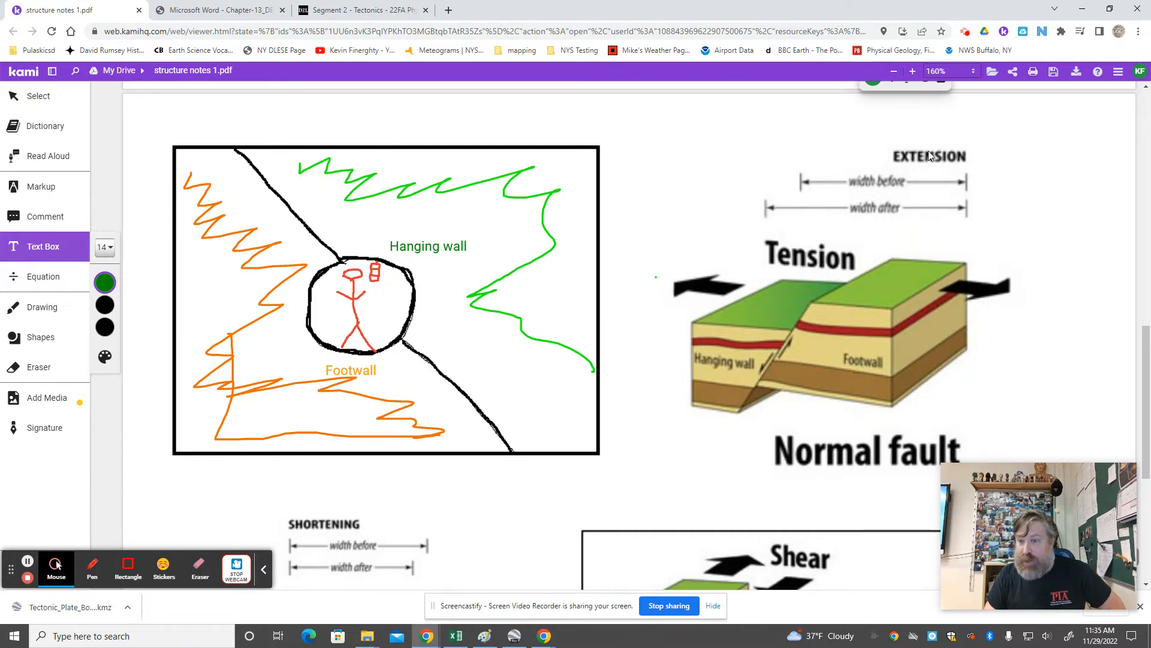
mouse_move(848, 263)
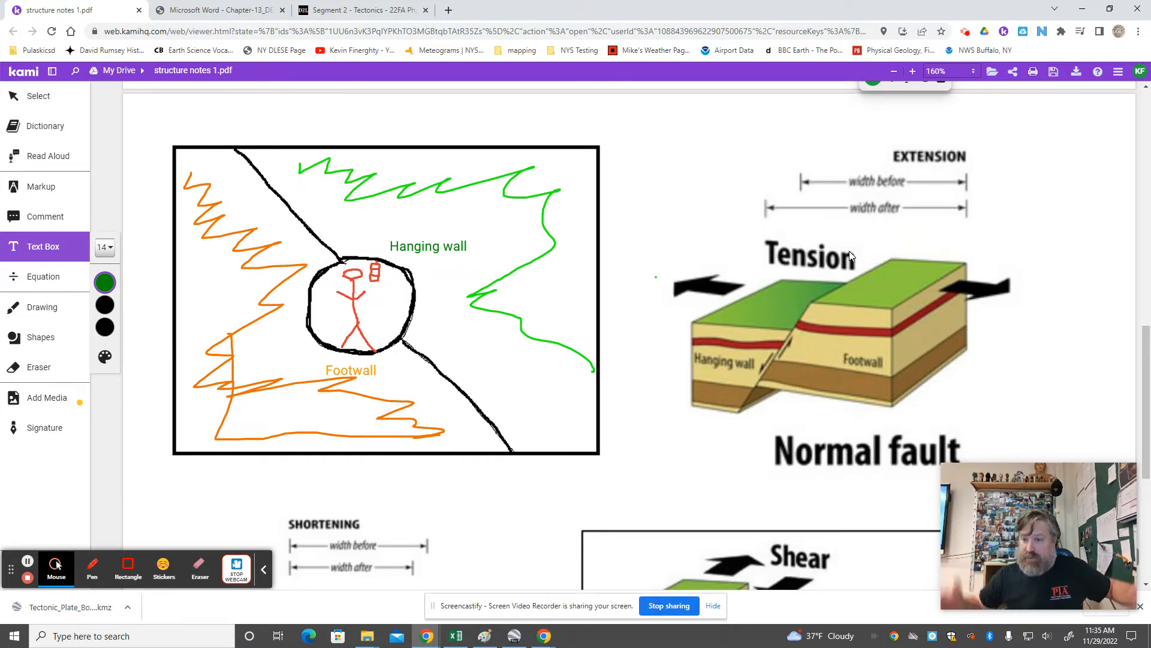
mouse_move(872, 217)
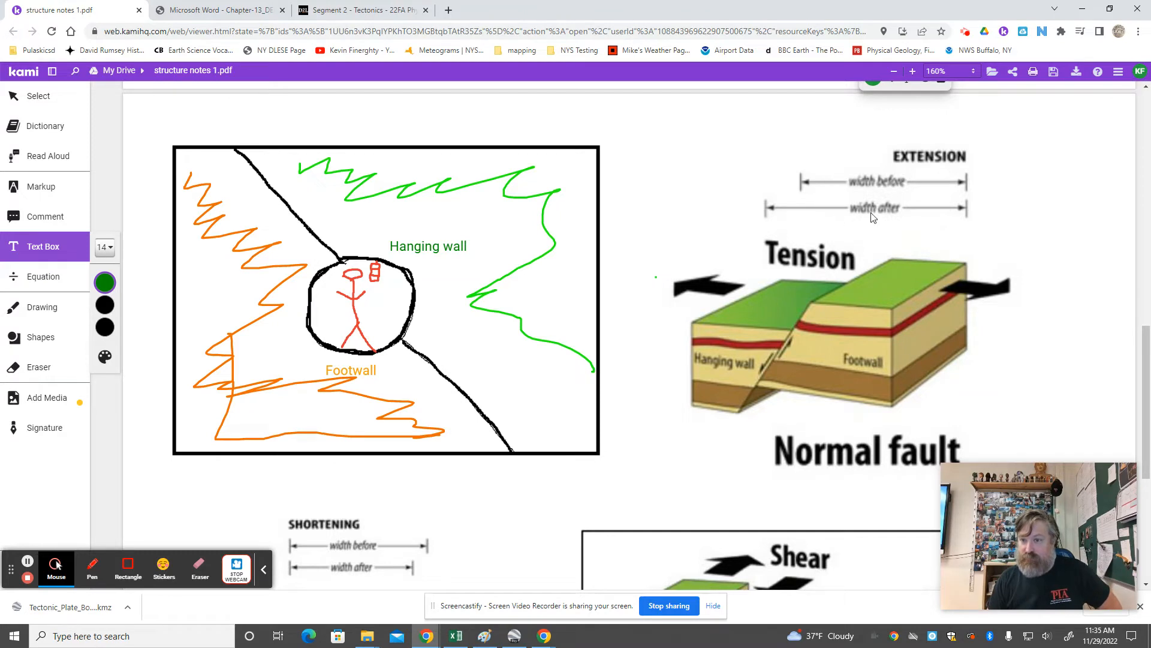
mouse_move(785, 351)
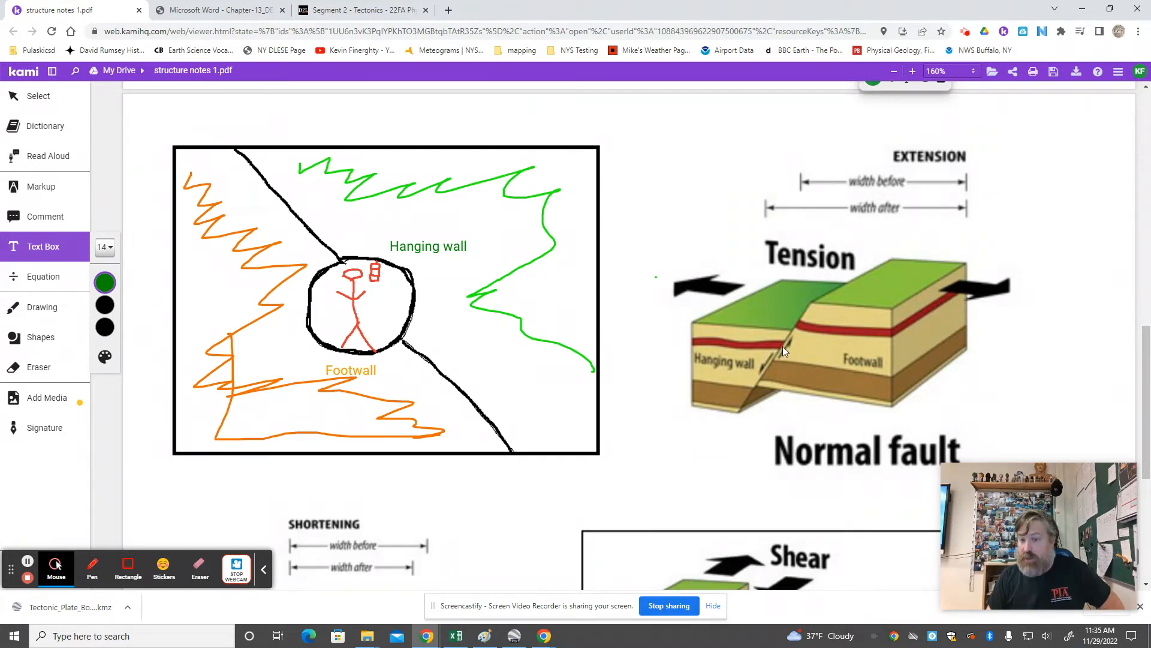
mouse_move(766, 338)
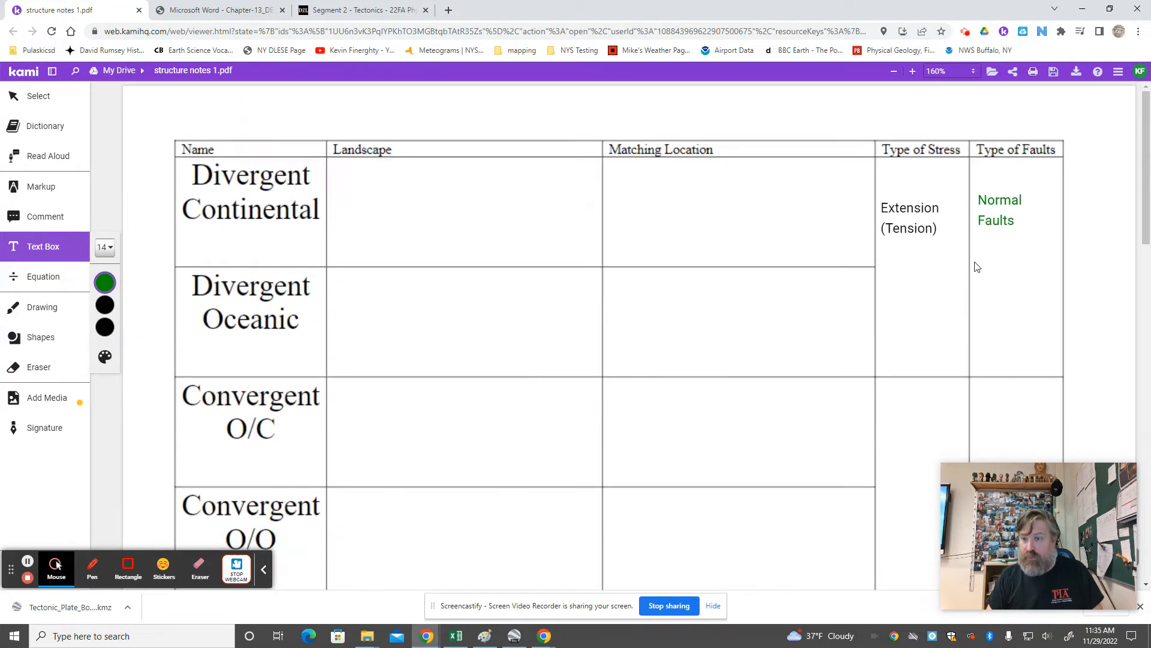
mouse_move(573, 366)
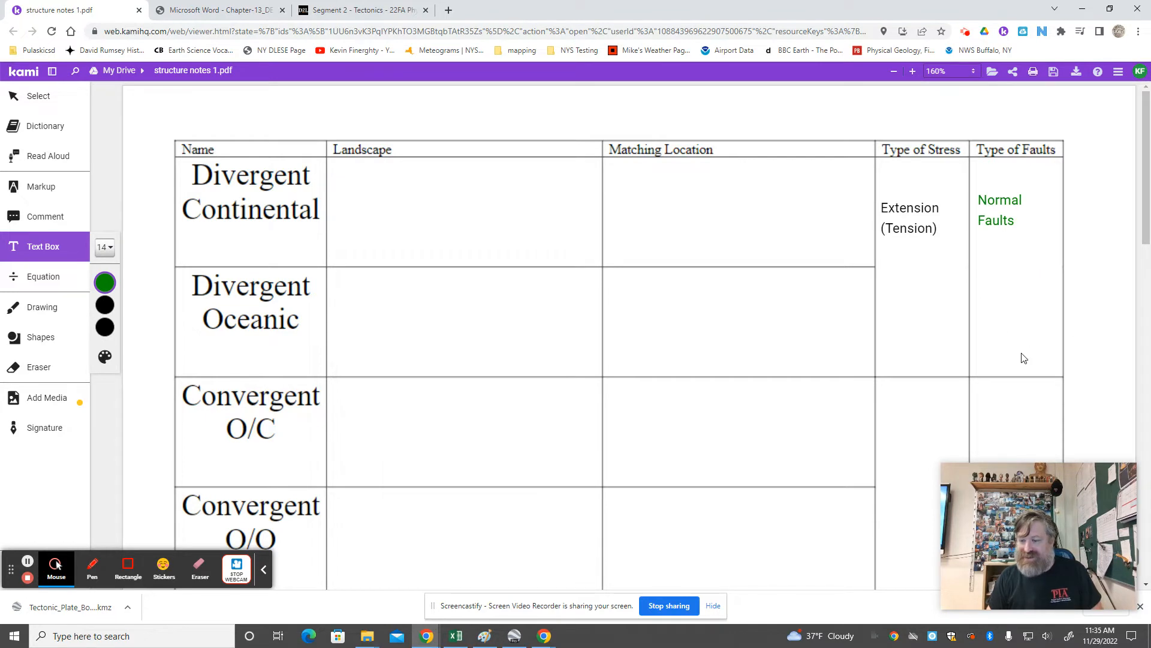
mouse_move(998, 303)
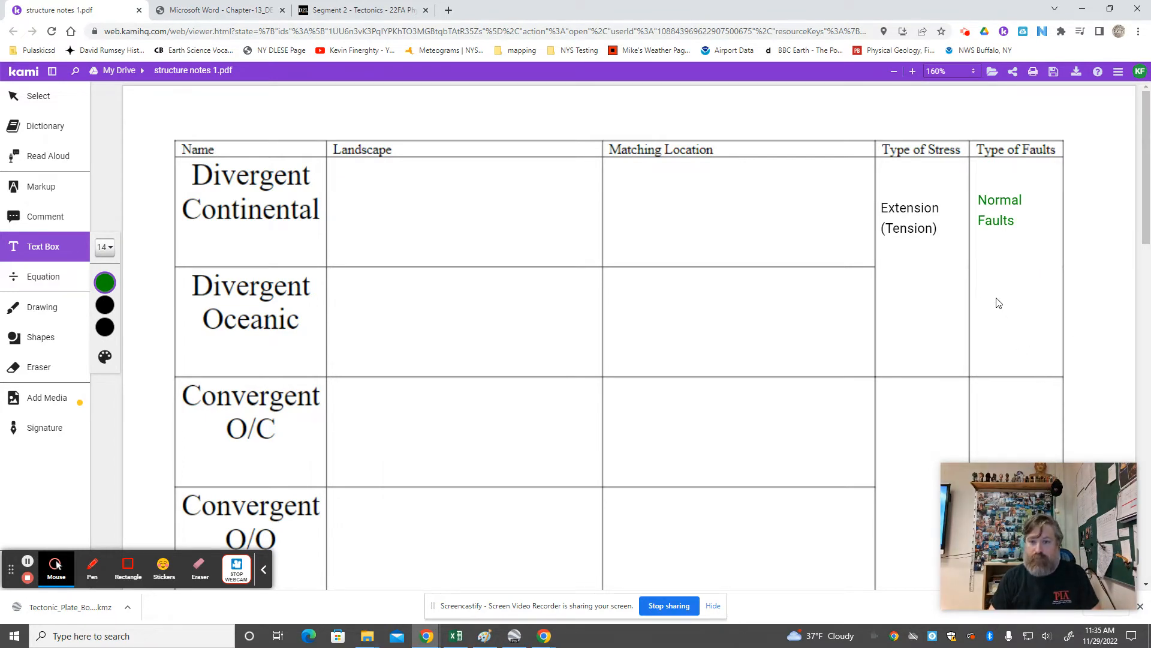
mouse_move(529, 451)
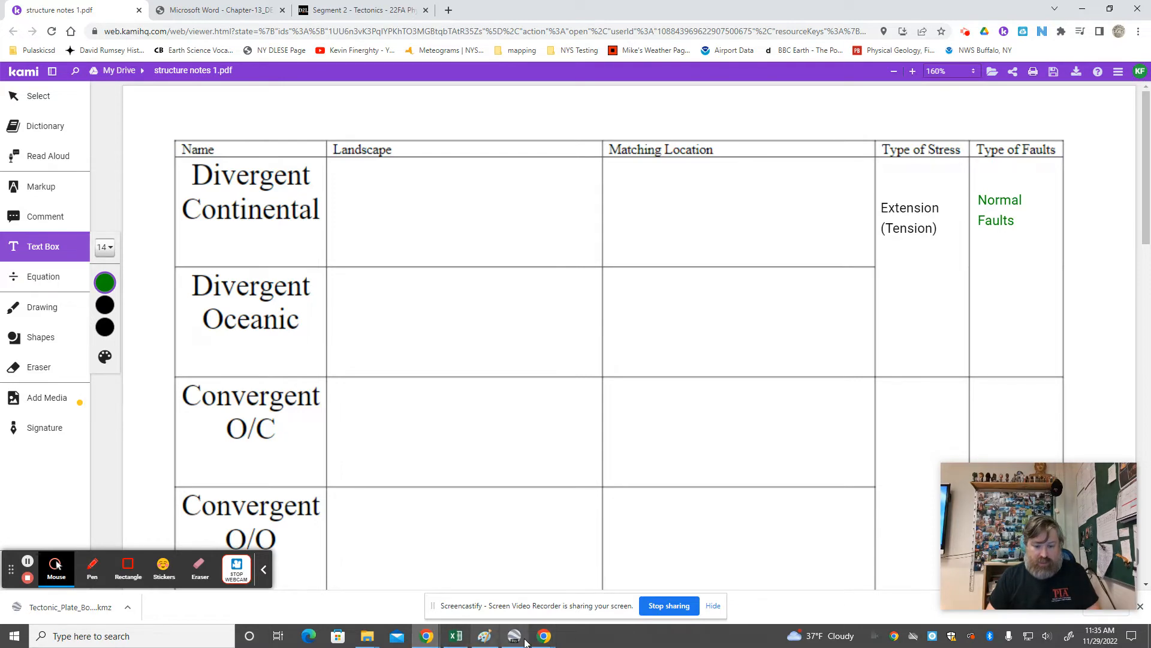
Switch to Google Earth and turn the globe from East Africa to follow the Mid-Atlantic Ridge southward
click(513, 636)
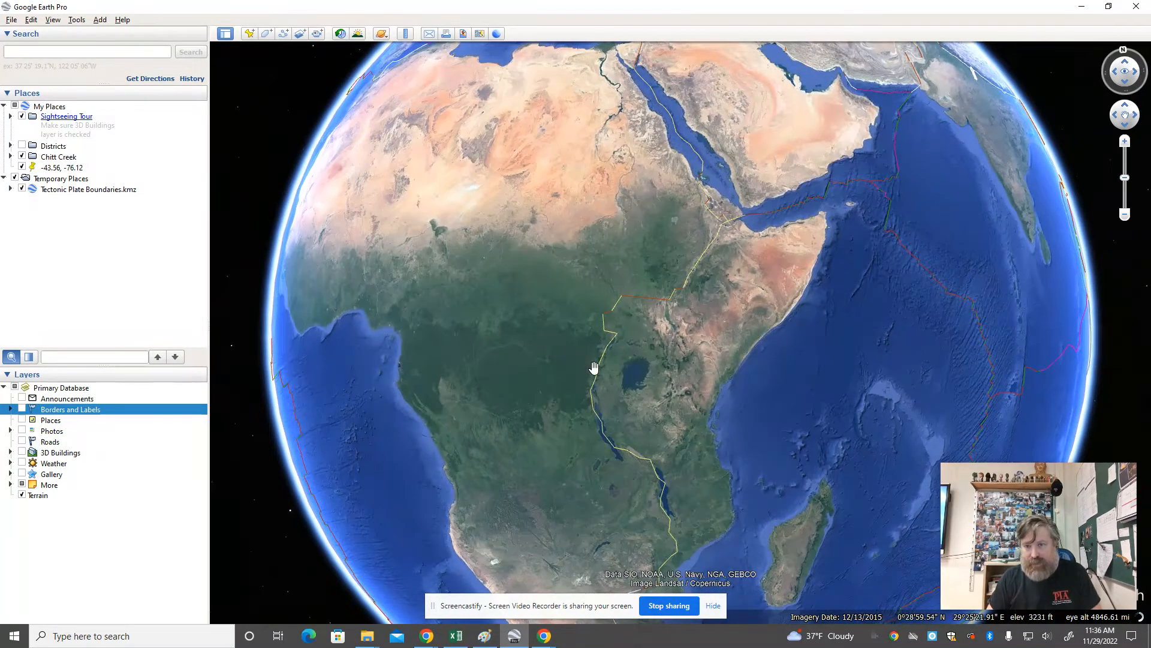
drag(595, 367, 736, 227)
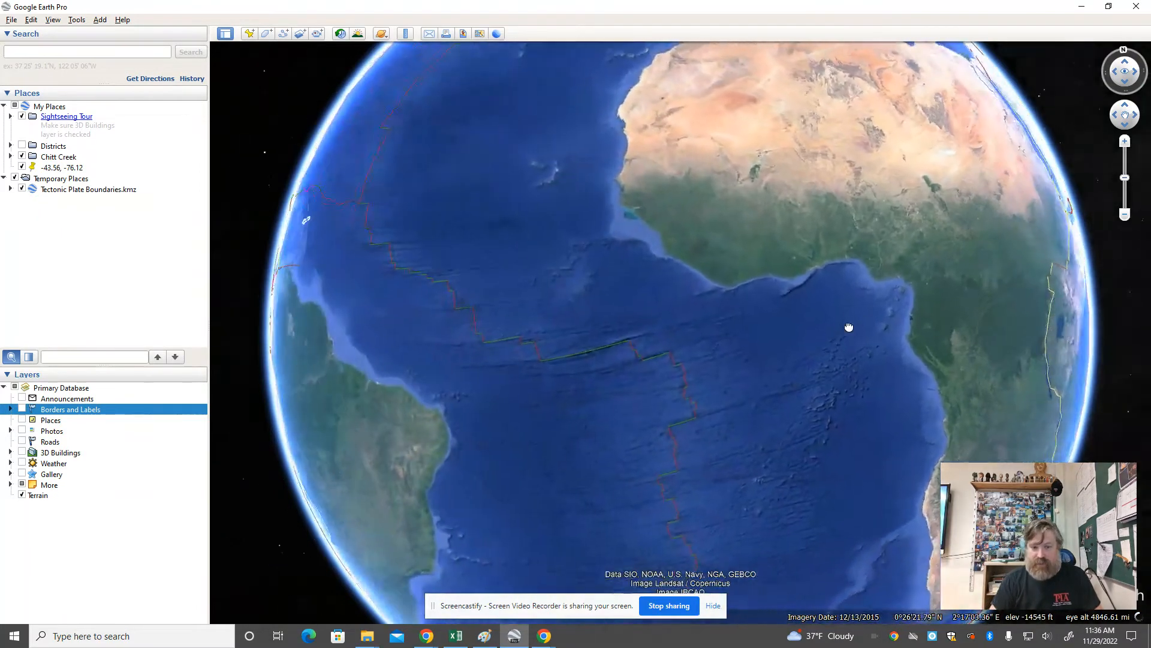
drag(848, 326, 898, 204)
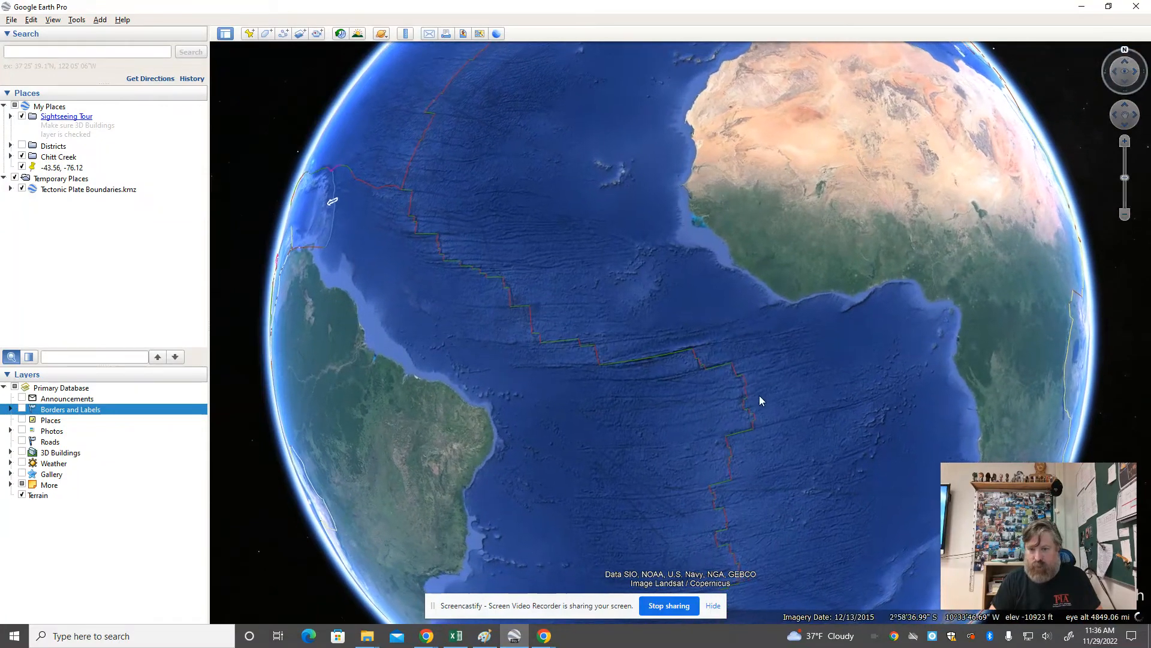
drag(760, 401, 725, 335)
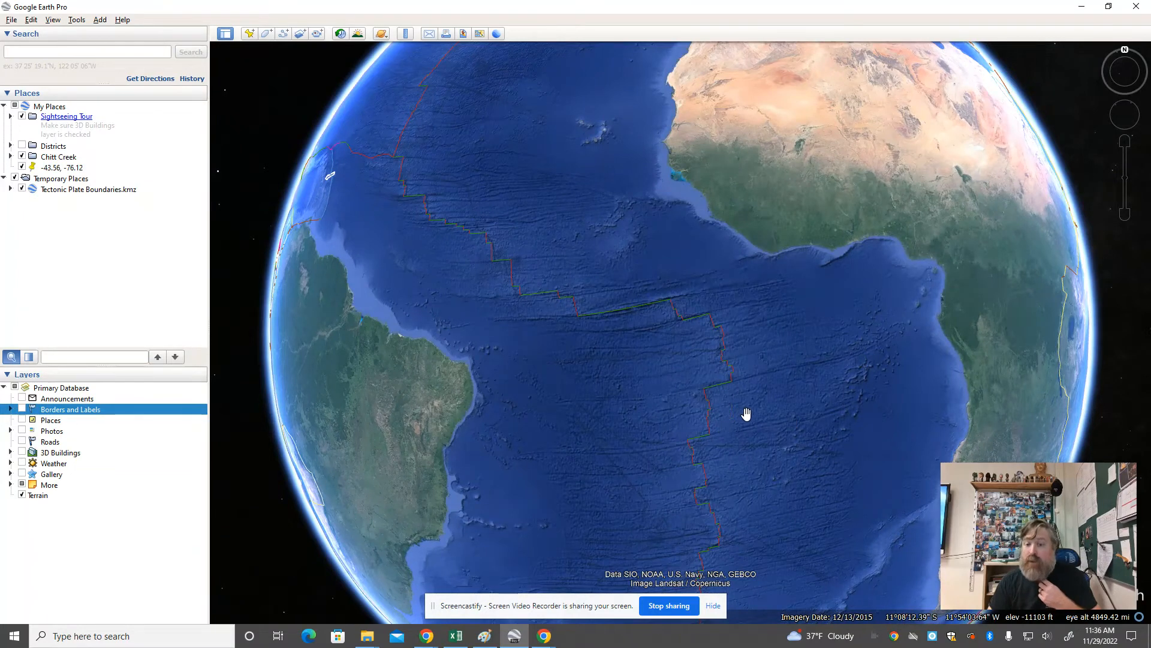
drag(746, 413, 725, 301)
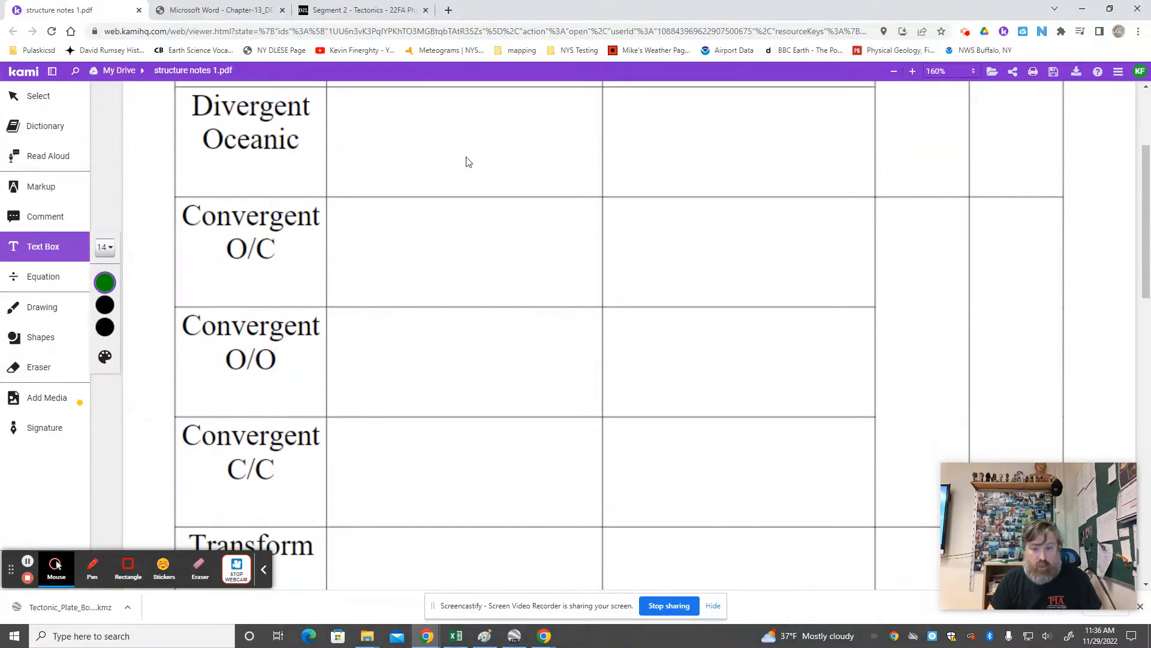
Turn the globe to South America's west coast along the Andes plate boundary
click(513, 636)
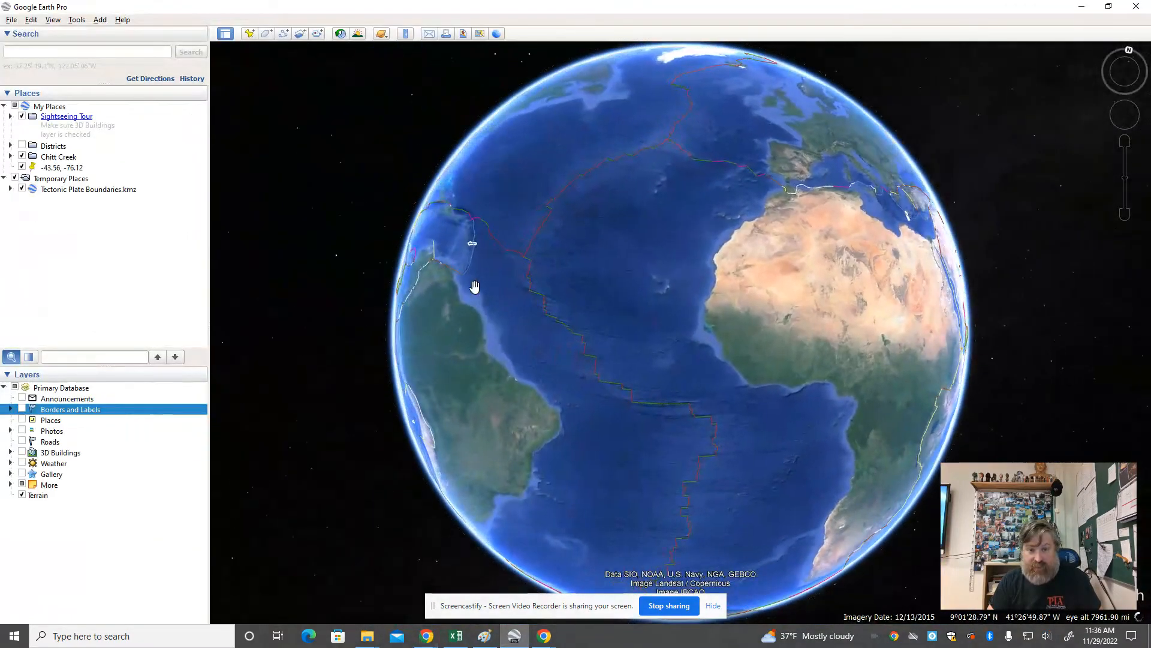
drag(474, 287, 745, 360)
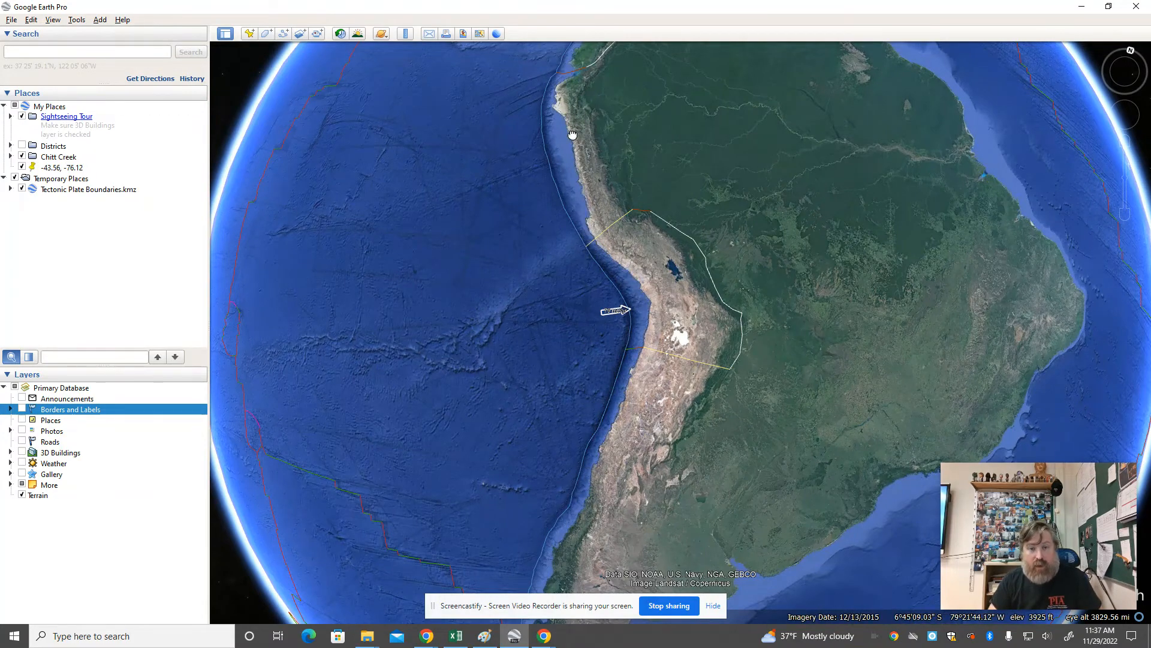
Follow the boundary north past the Pacific Northwest to the Aleutian trench, zooming out over the North Pacific
drag(573, 135, 518, 425)
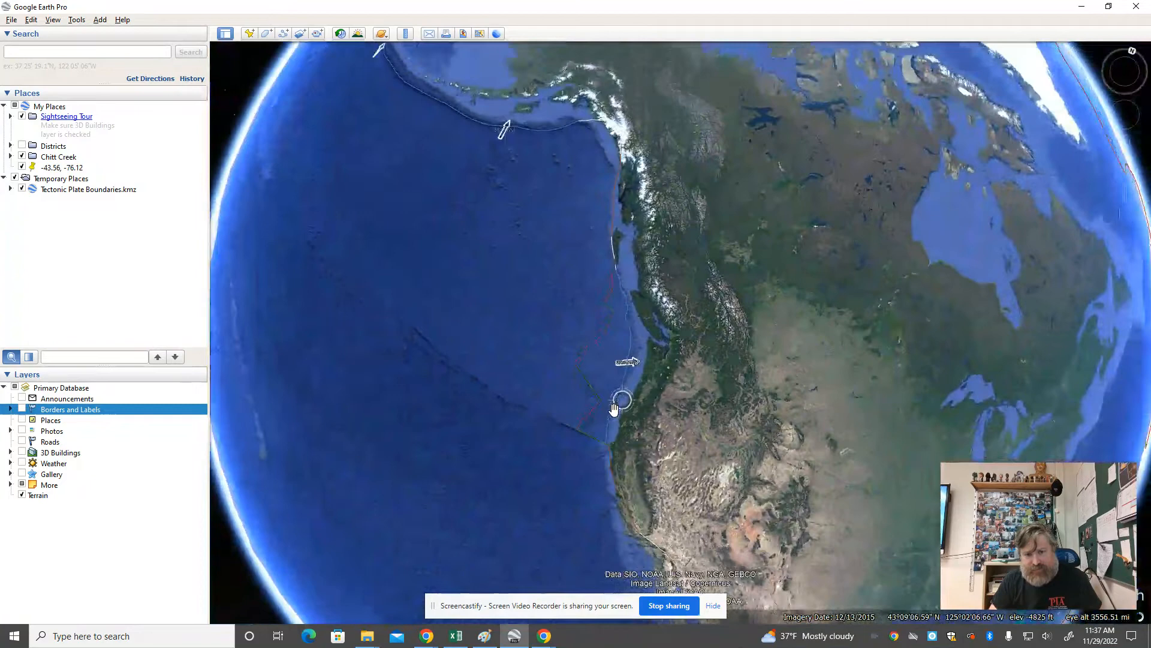
drag(614, 410, 540, 452)
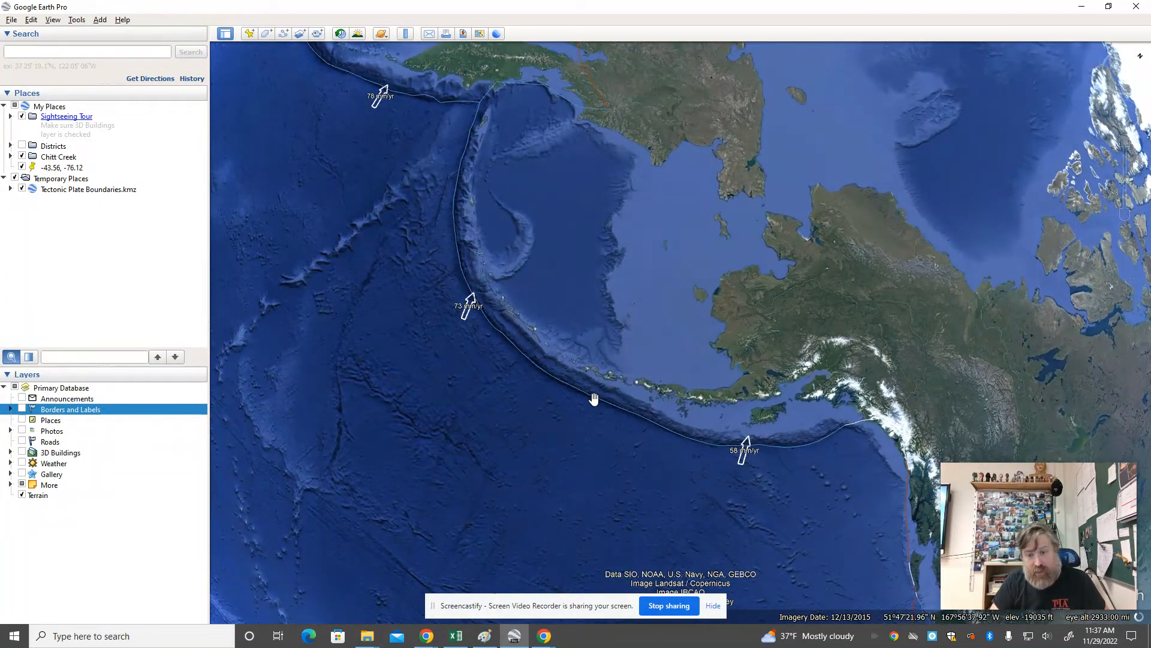
mouse_move(682, 395)
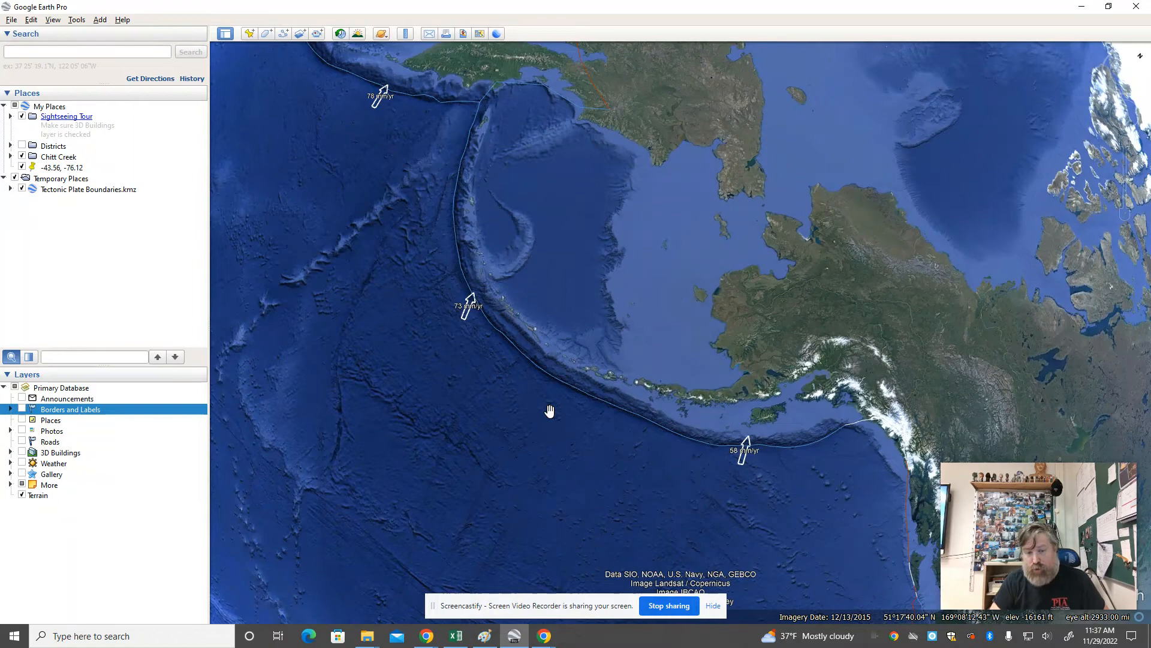
scroll(down, 3)
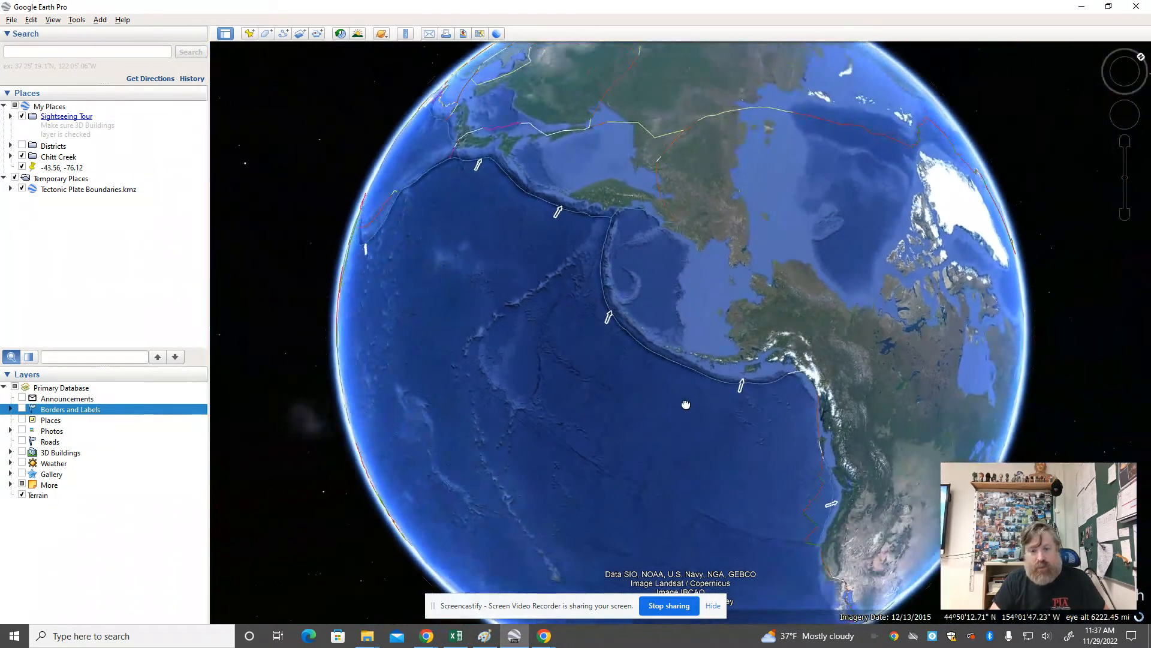
Swing the globe to the Tonga–Kermadec trench north of New Zealand, then across the Indian Ocean region
drag(685, 404, 611, 352)
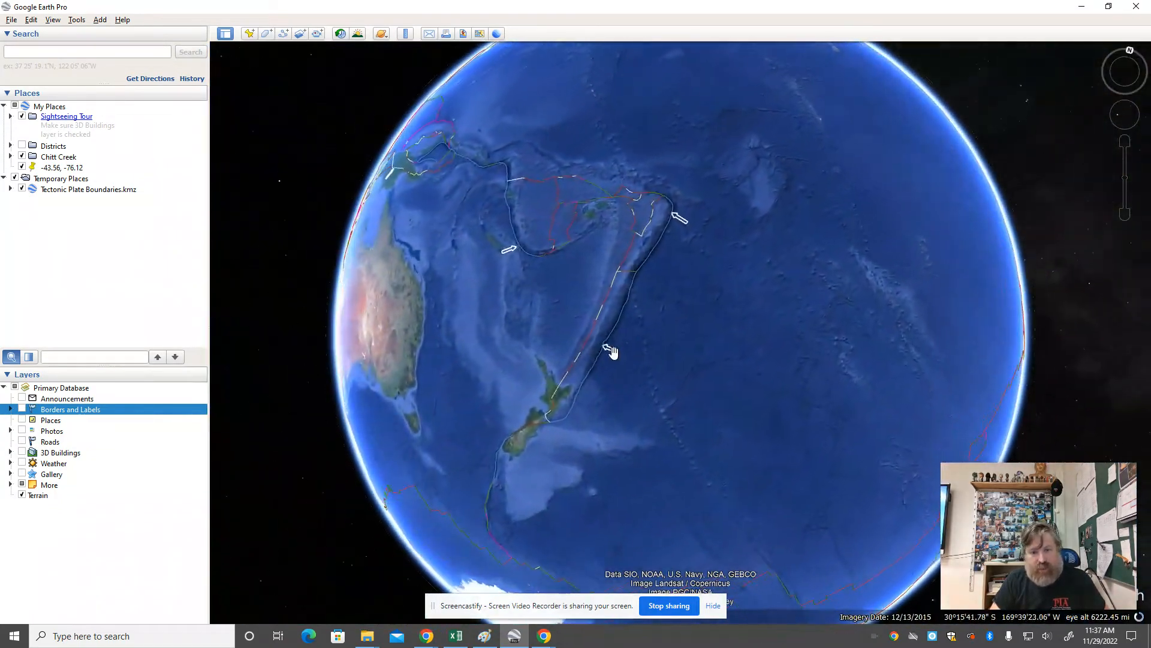
scroll(down, 3)
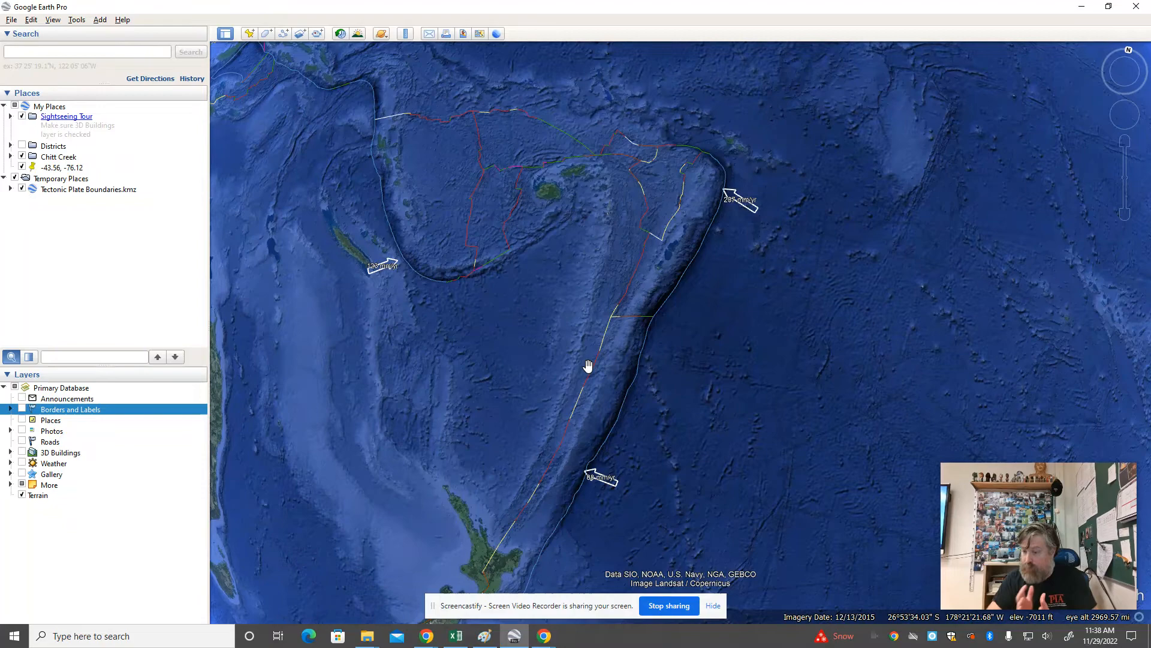
scroll(down, 3)
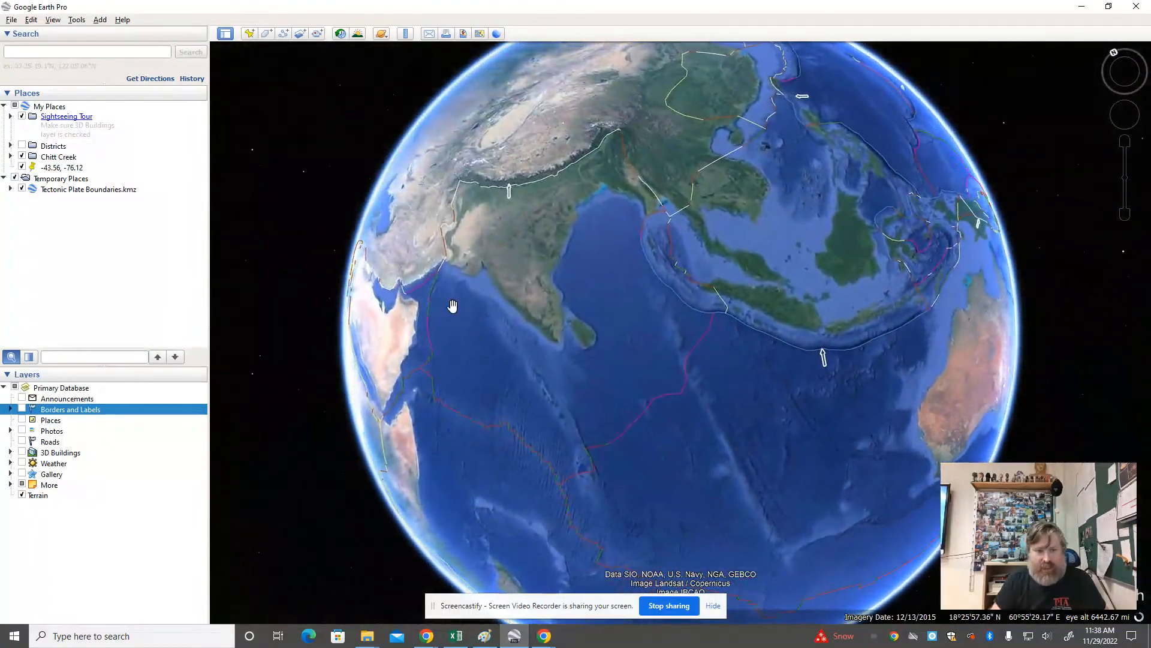
drag(452, 305, 542, 361)
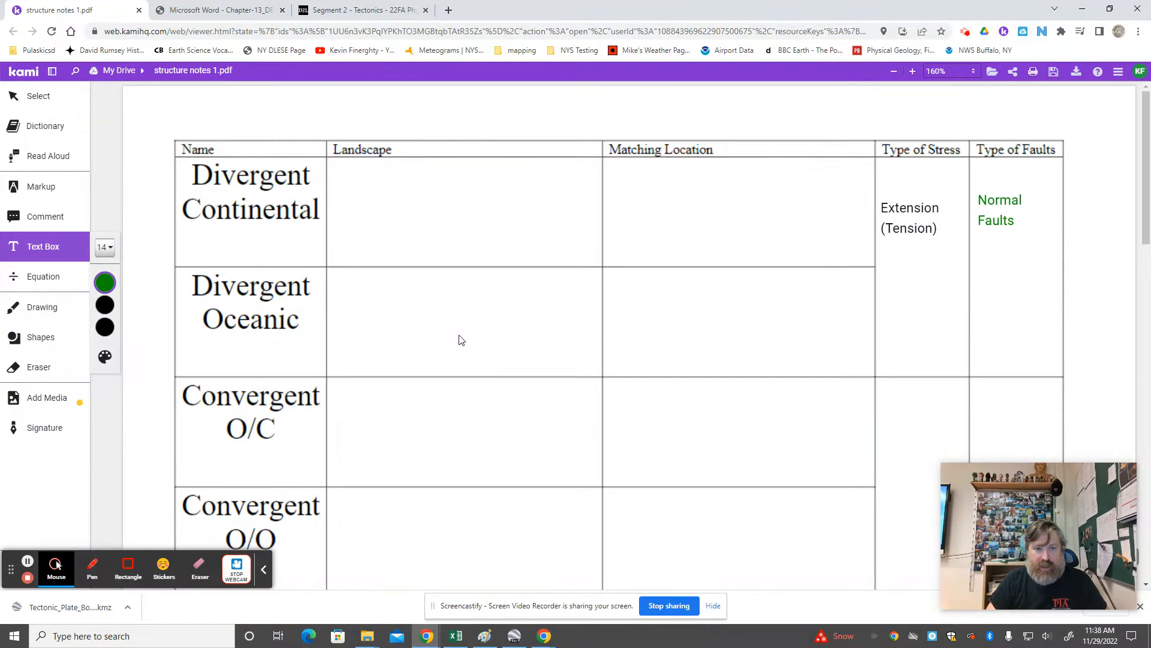
Enter "Compression" as the stress beside Convergent O/C and review the reverse-fault compression diagram
scroll(down, 3)
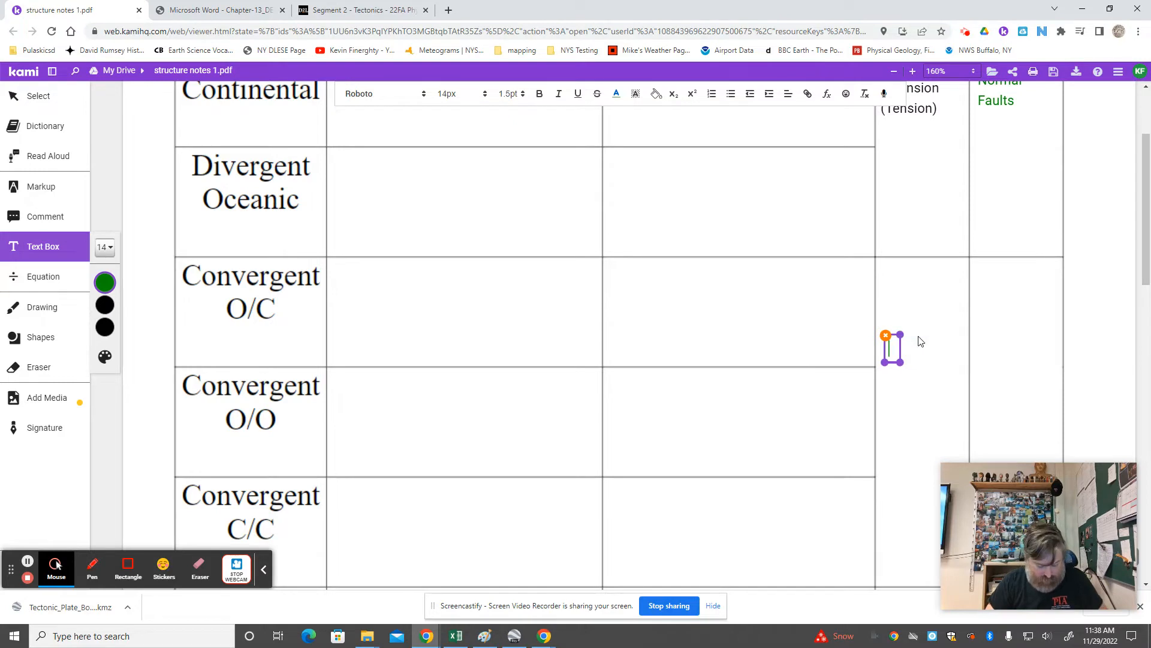
text(Compression)
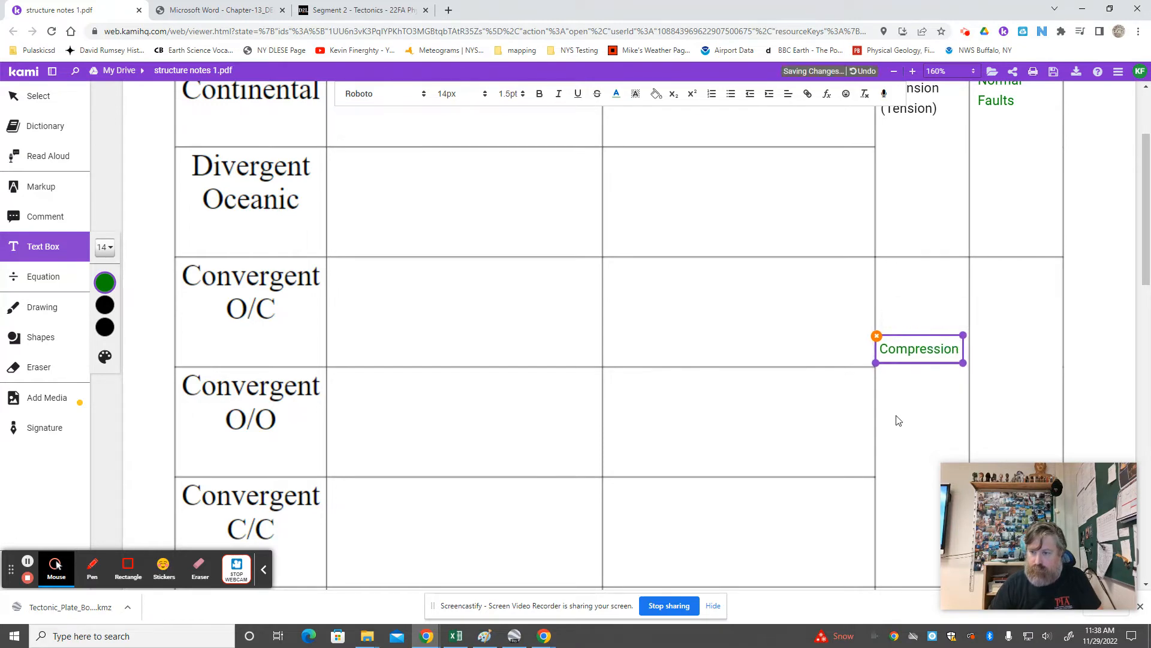
scroll(down, 3)
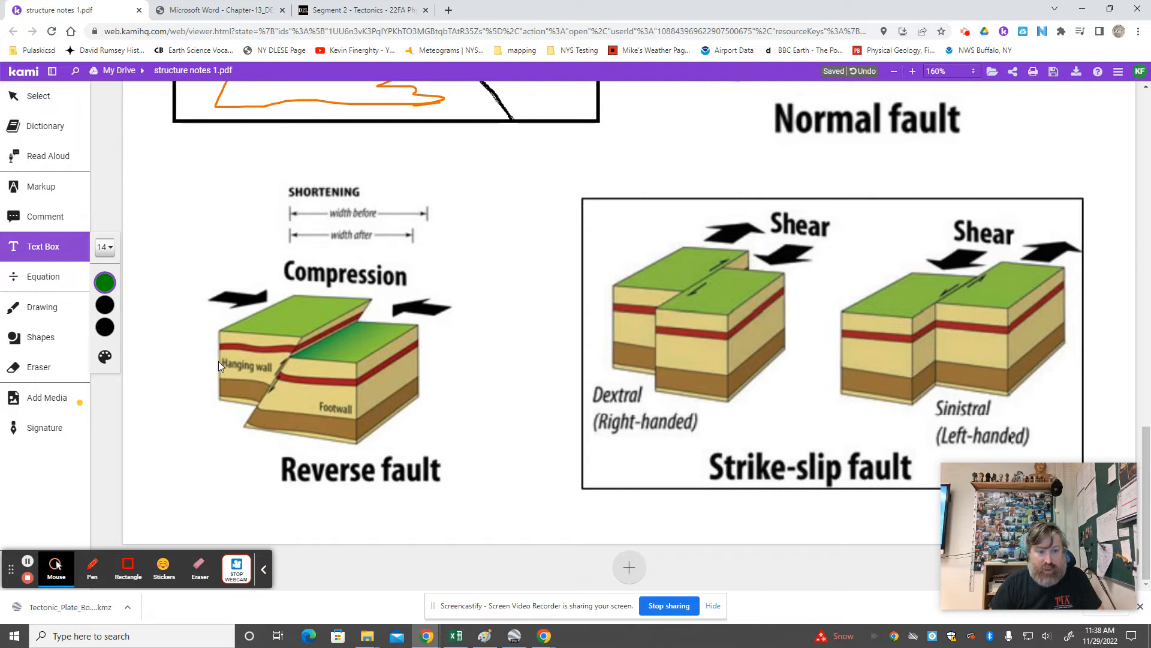
mouse_move(339, 294)
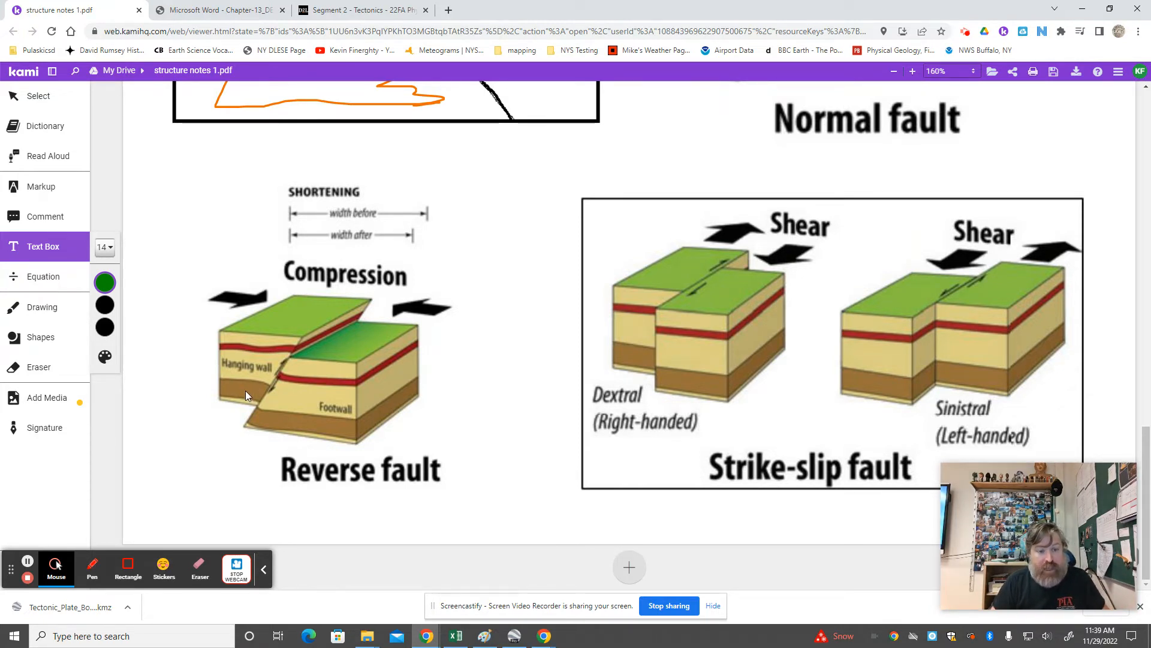
mouse_move(378, 417)
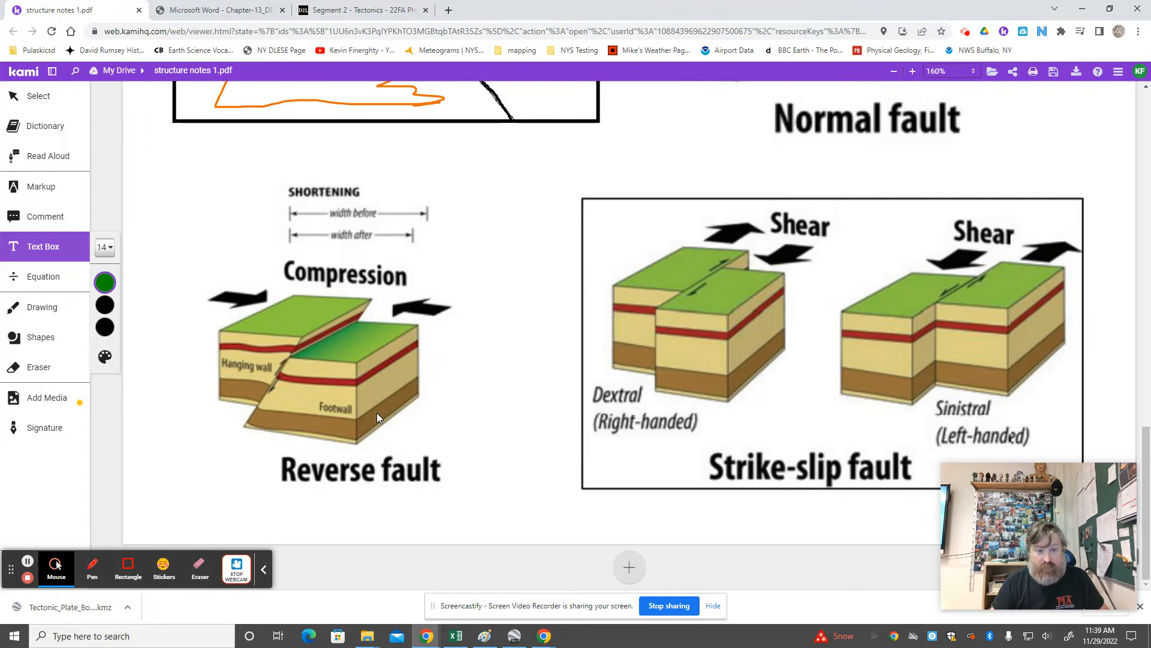
scroll(down, 3)
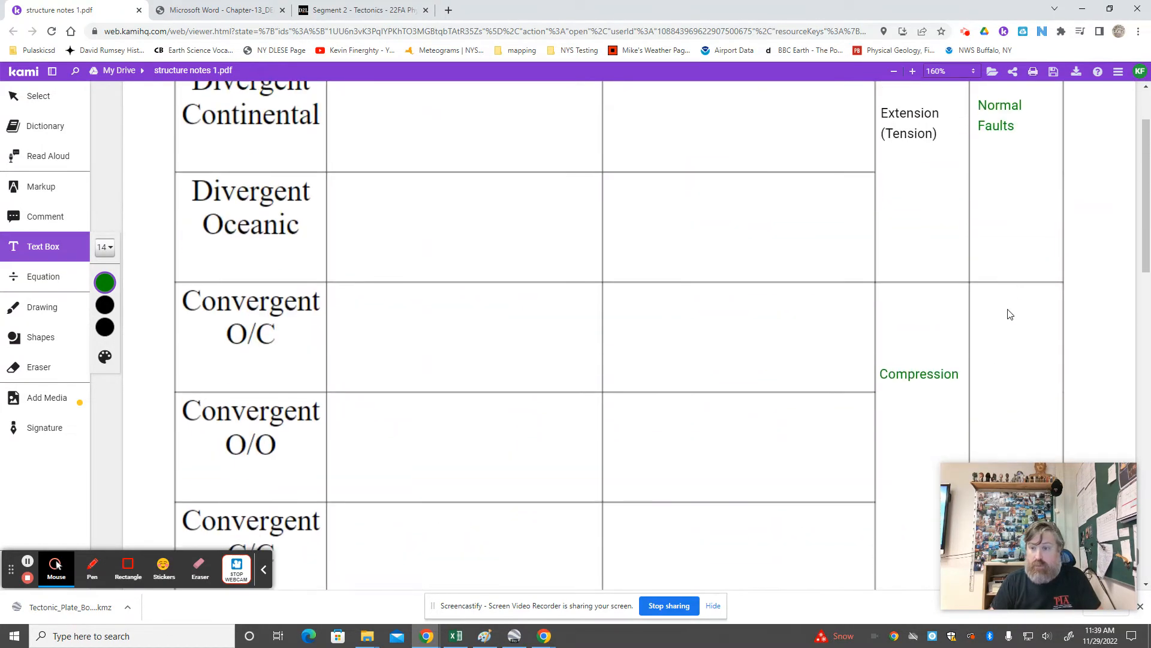
Enter "Reverse" in the convergent rows' Type of Faults column and scroll to the strike-slip diagram
text(R)
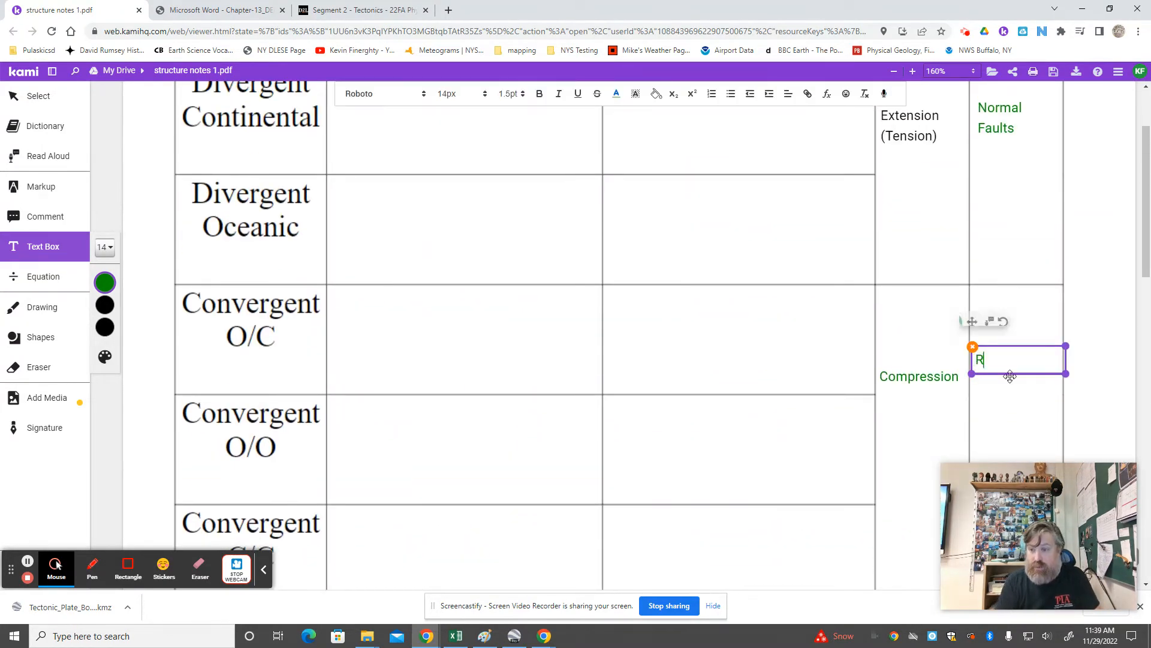
text(everse)
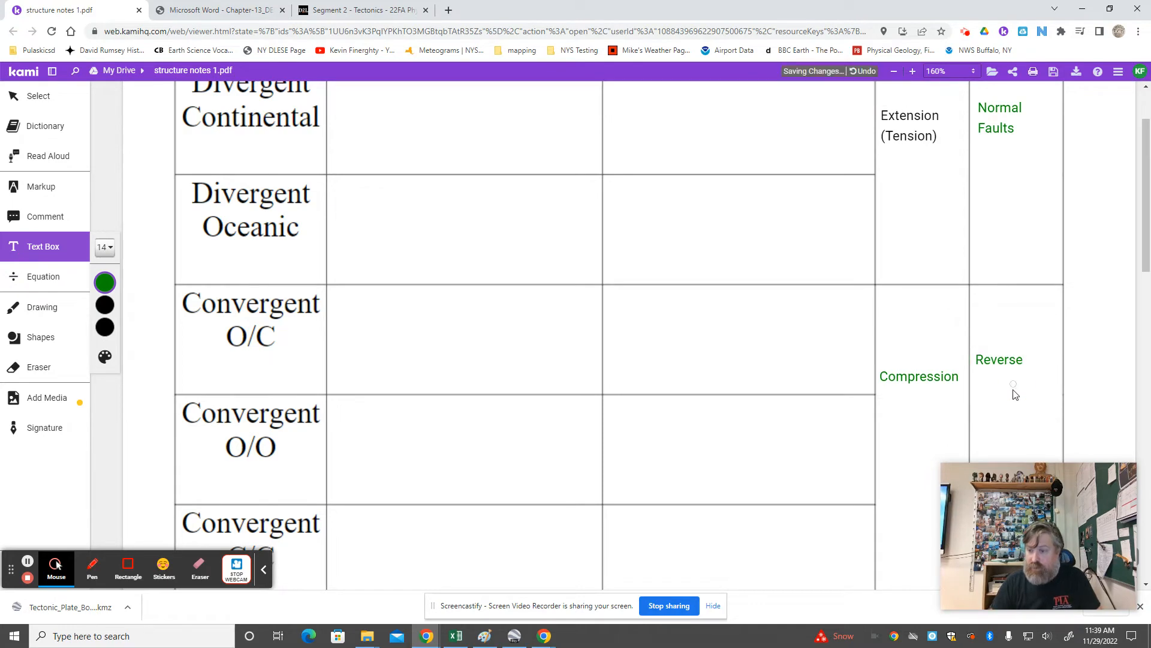
scroll(down, 3)
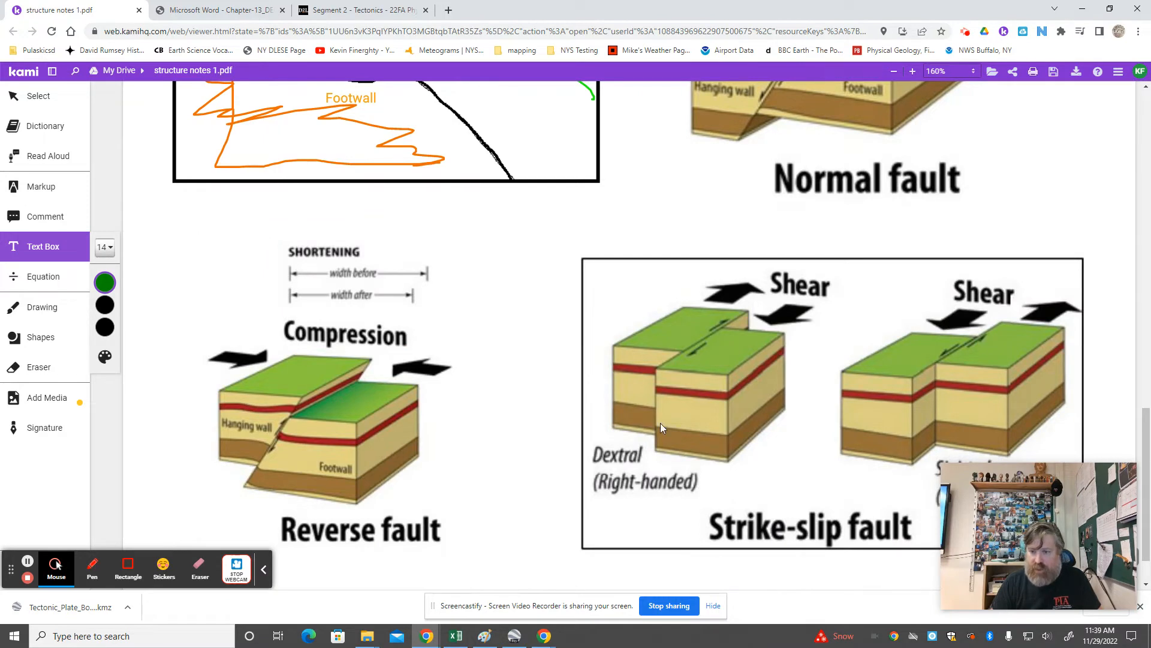
mouse_move(674, 426)
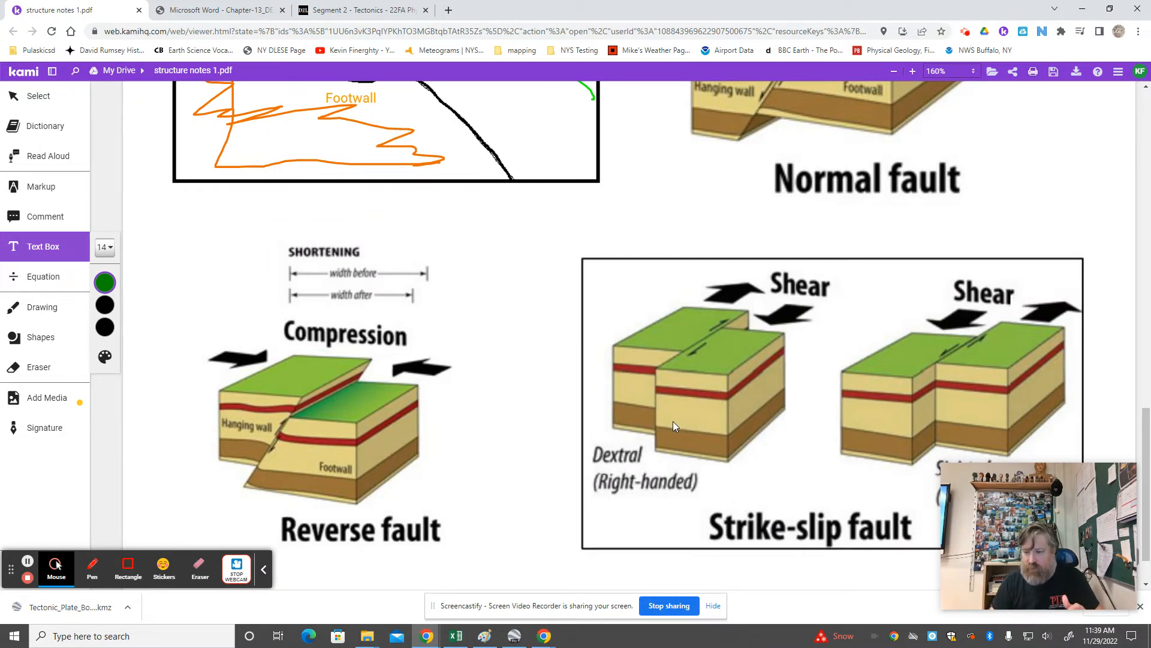
mouse_move(934, 461)
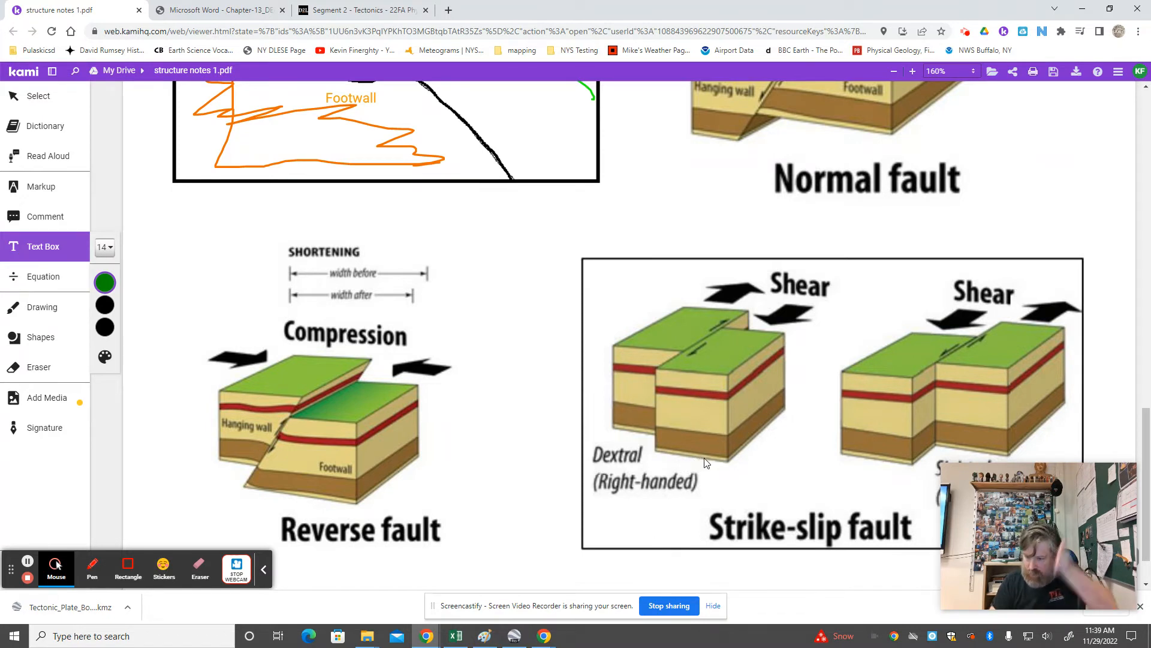
mouse_move(340, 179)
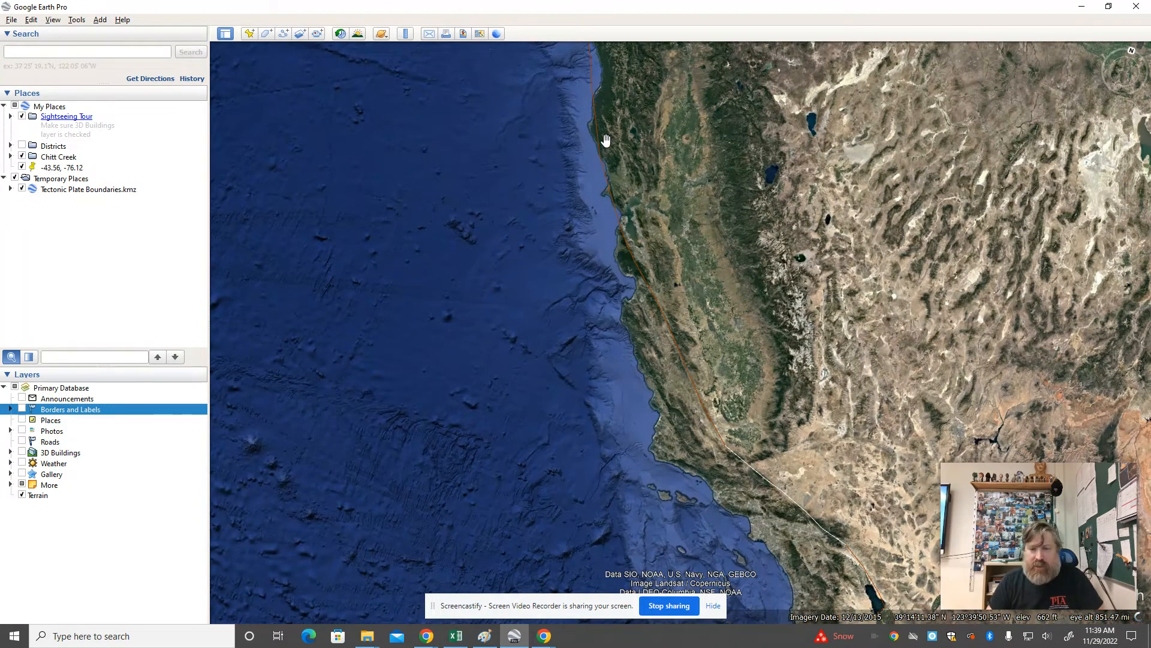
mouse_move(692, 444)
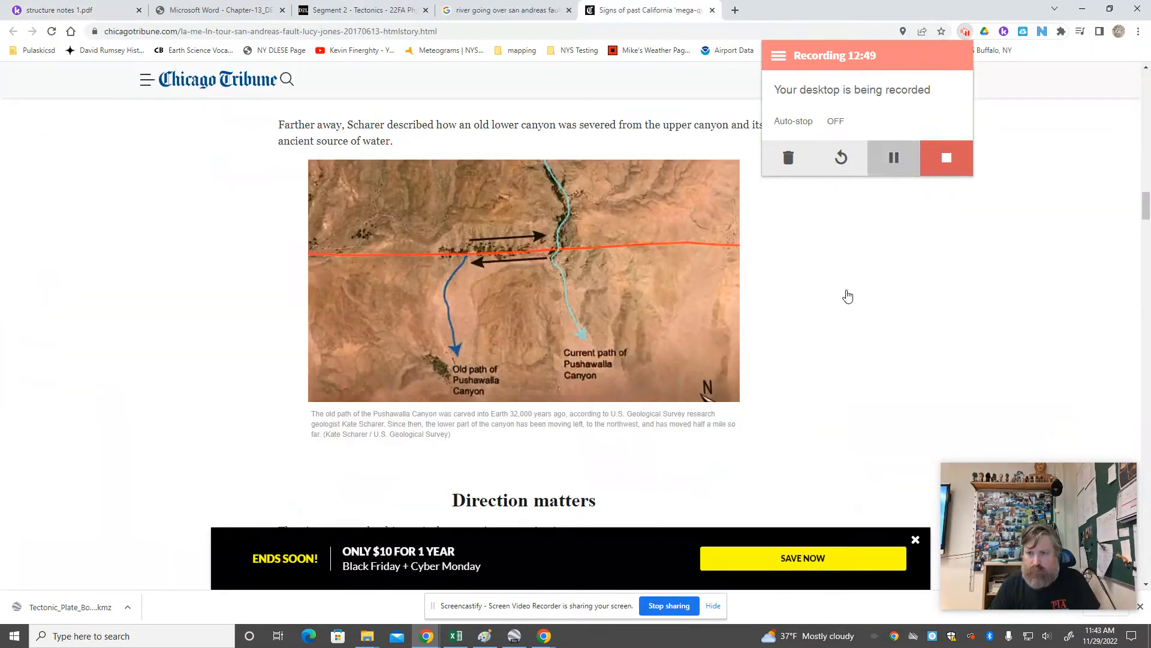
mouse_move(848, 323)
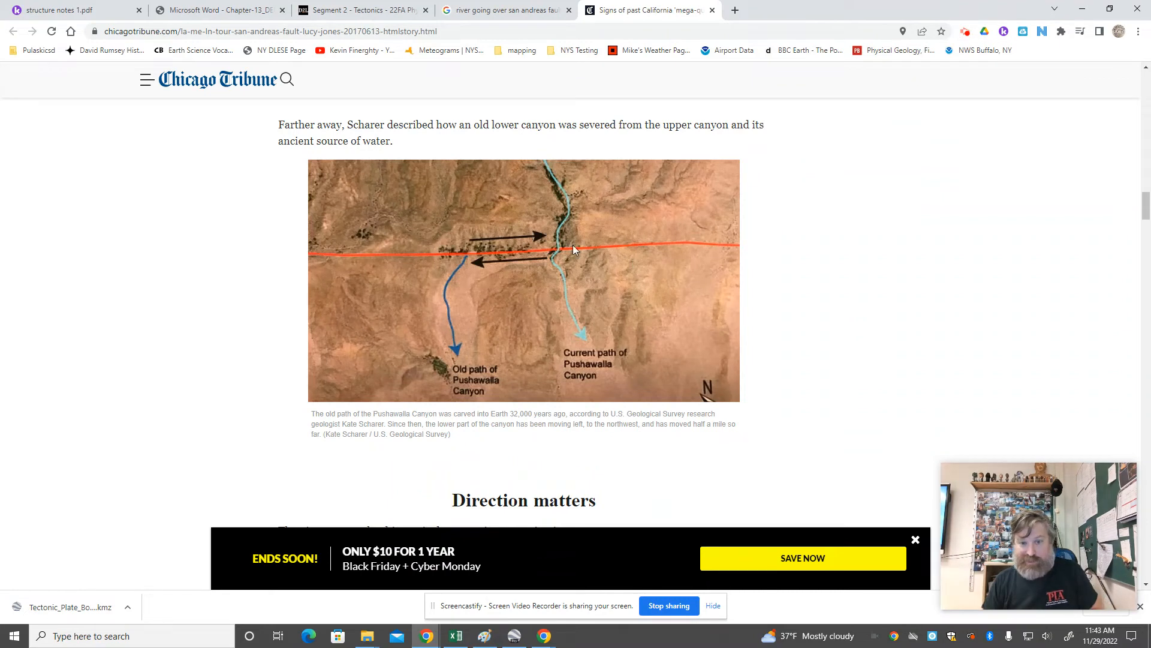
mouse_move(571, 224)
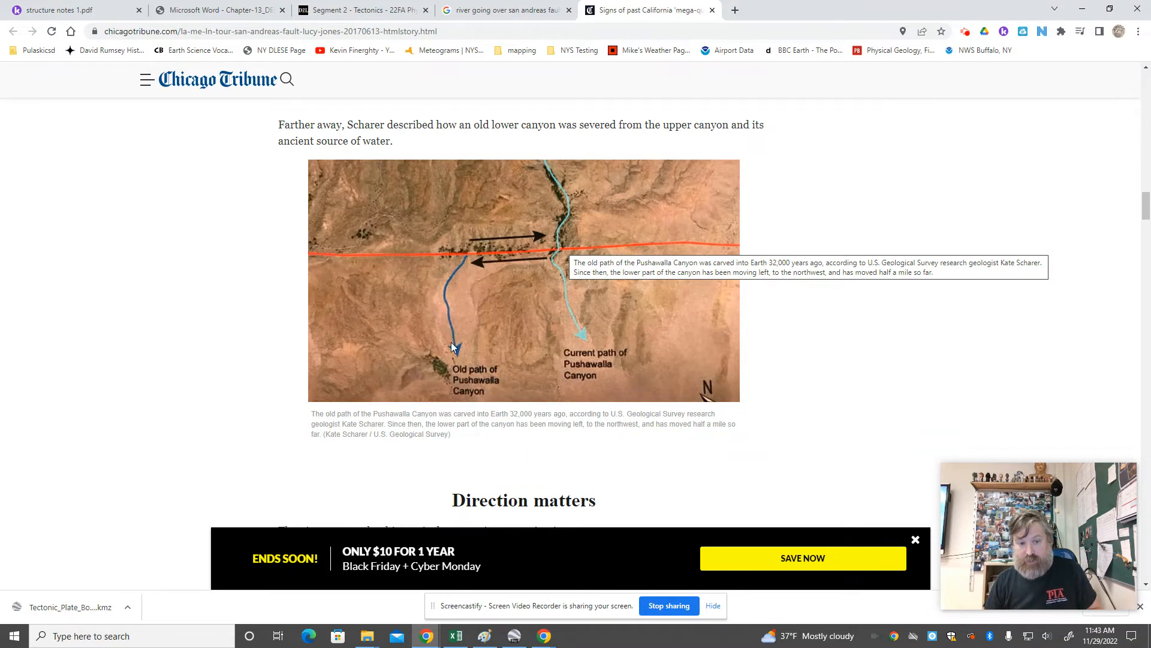
mouse_move(571, 274)
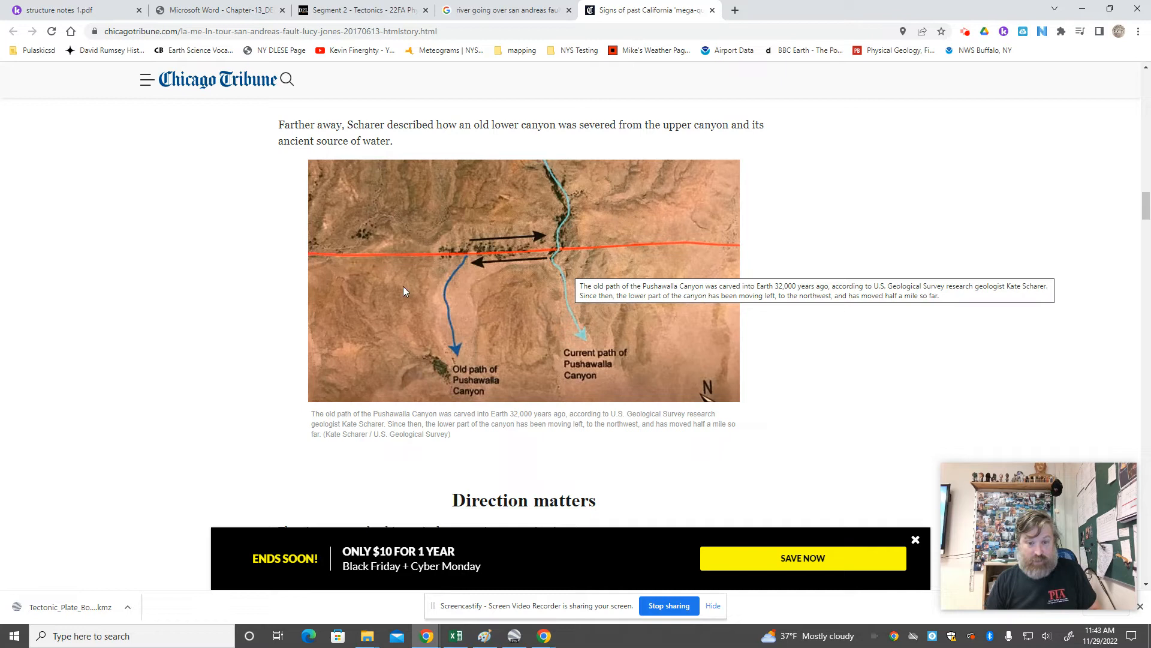
mouse_move(583, 338)
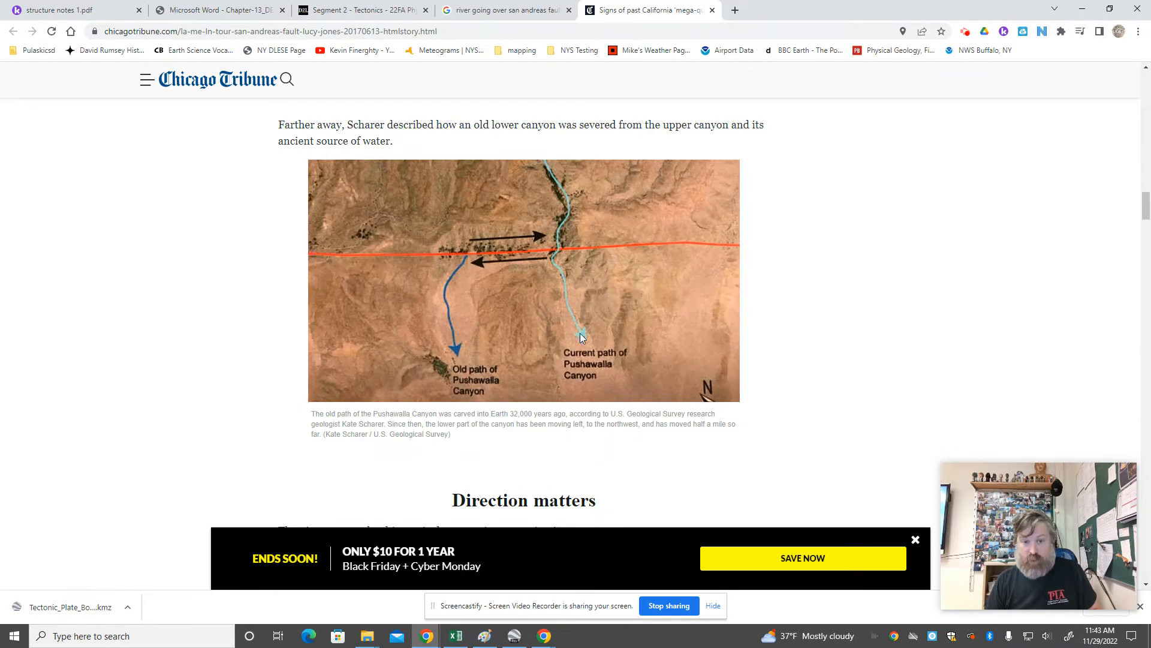
mouse_move(553, 285)
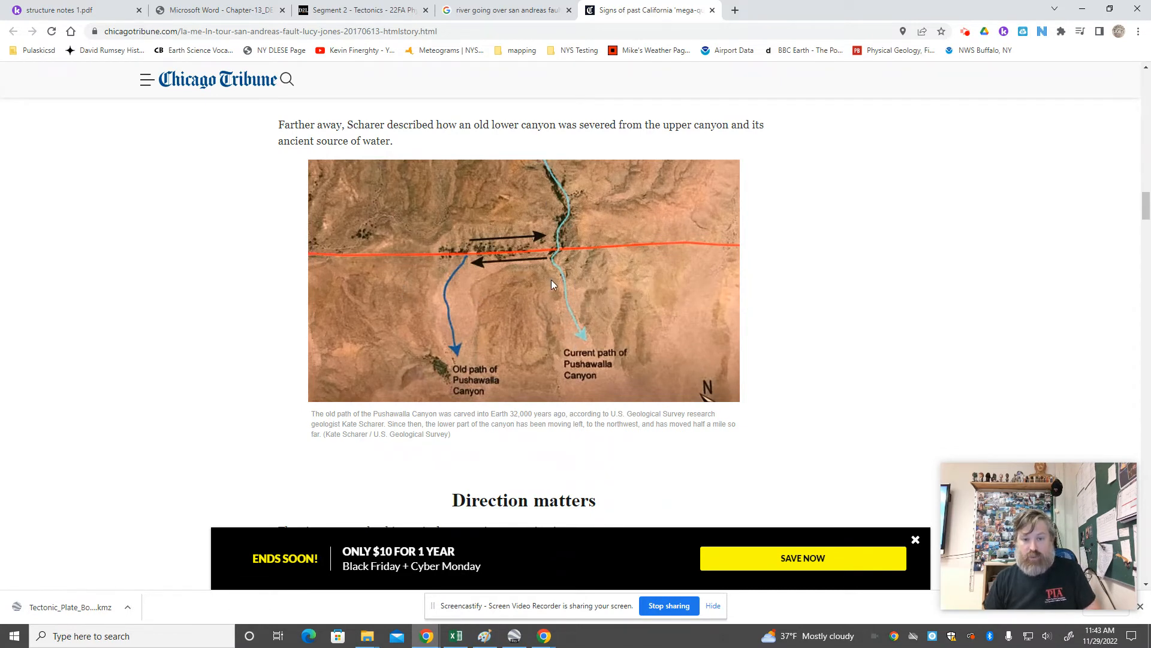
mouse_move(551, 251)
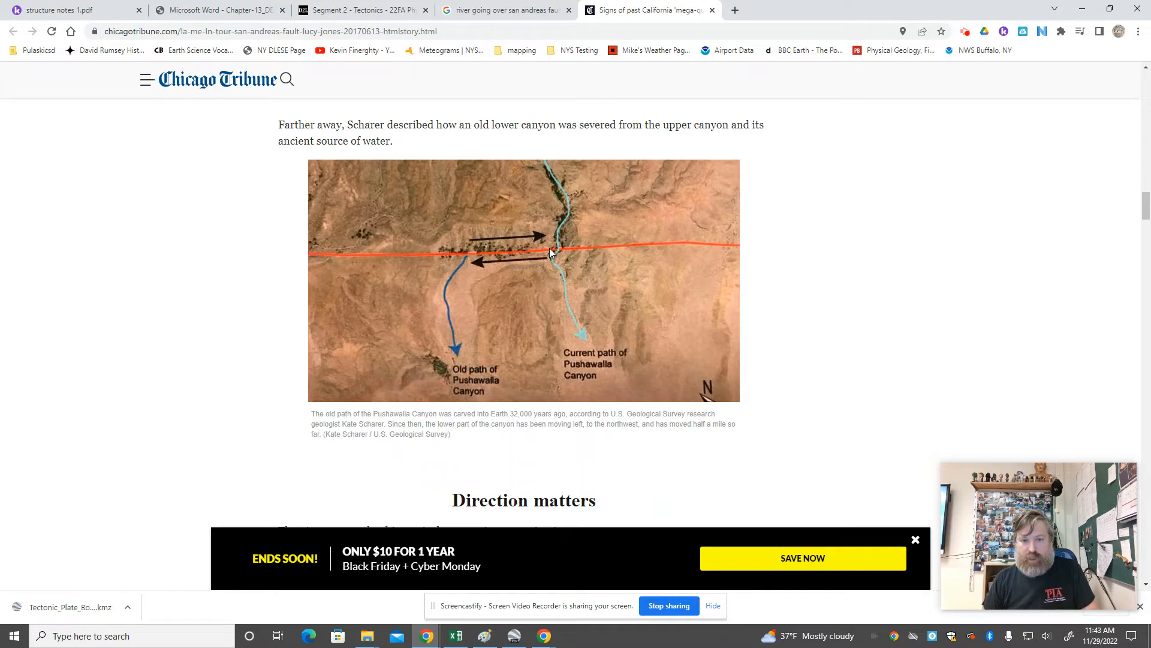
mouse_move(455, 283)
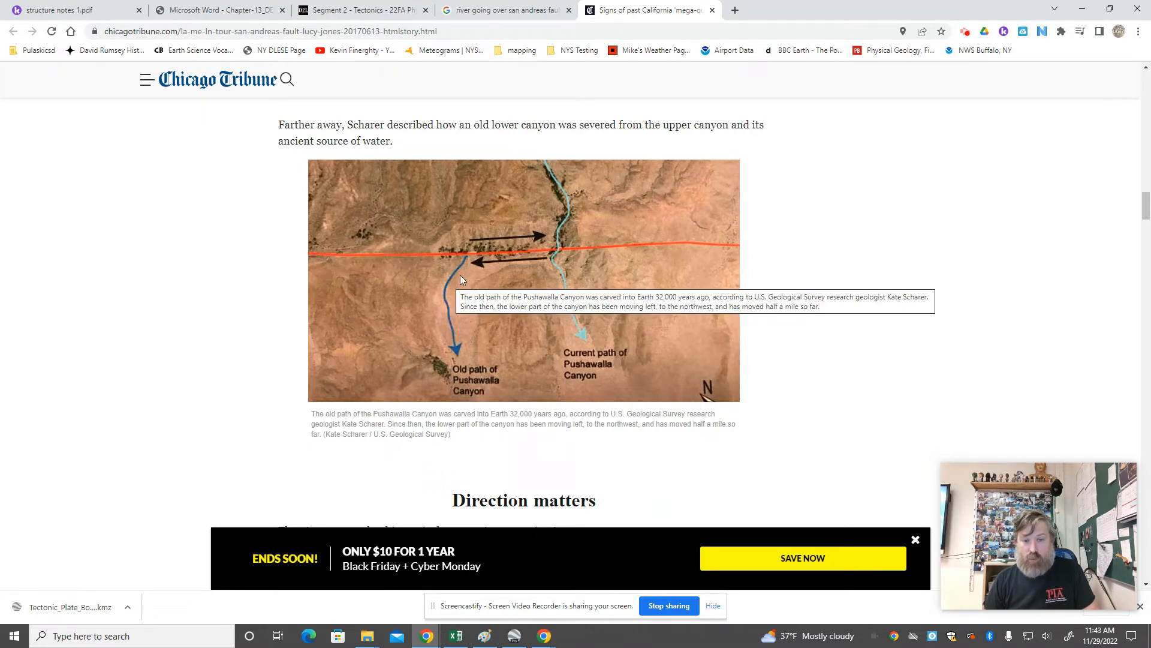
mouse_move(461, 283)
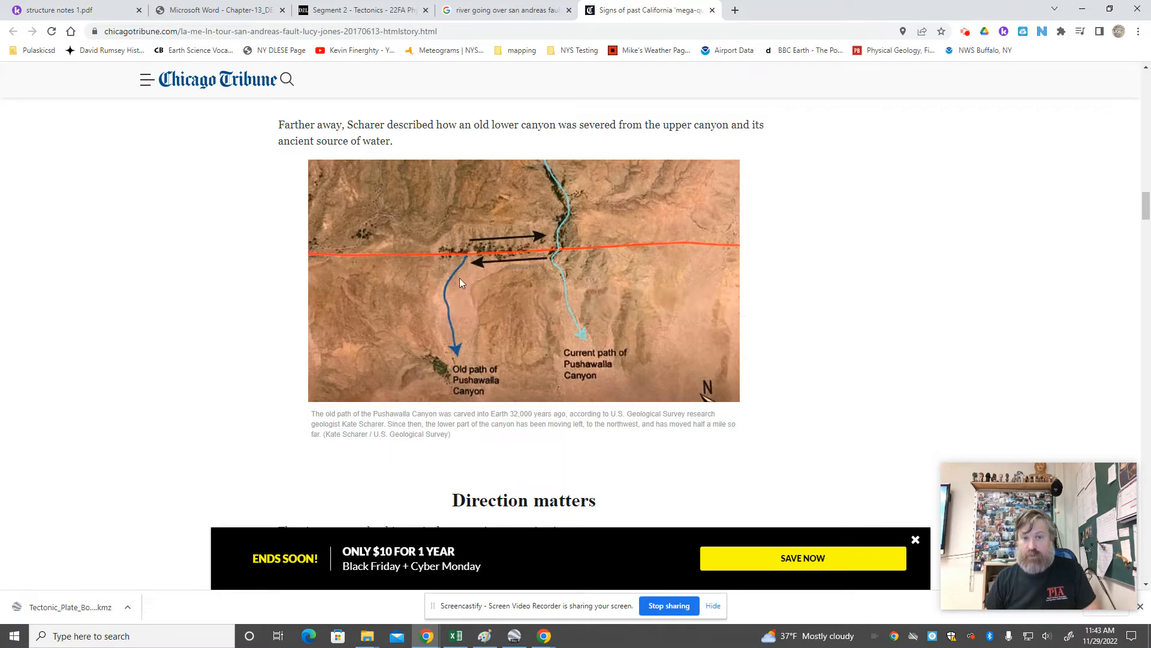
mouse_move(668, 169)
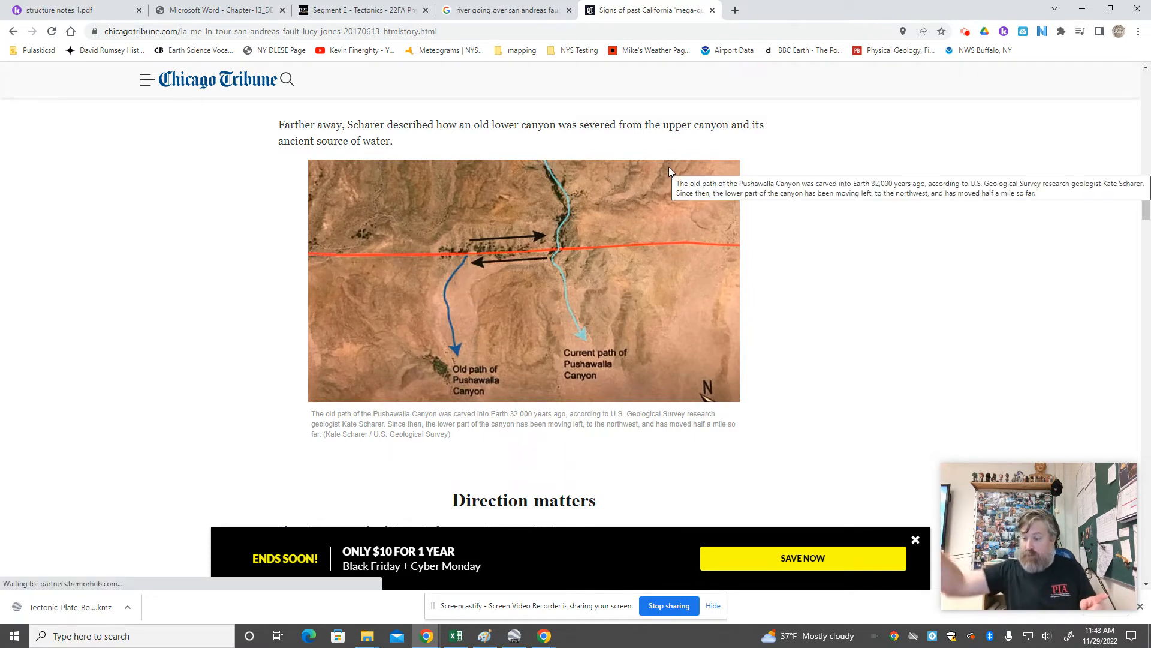
mouse_move(595, 255)
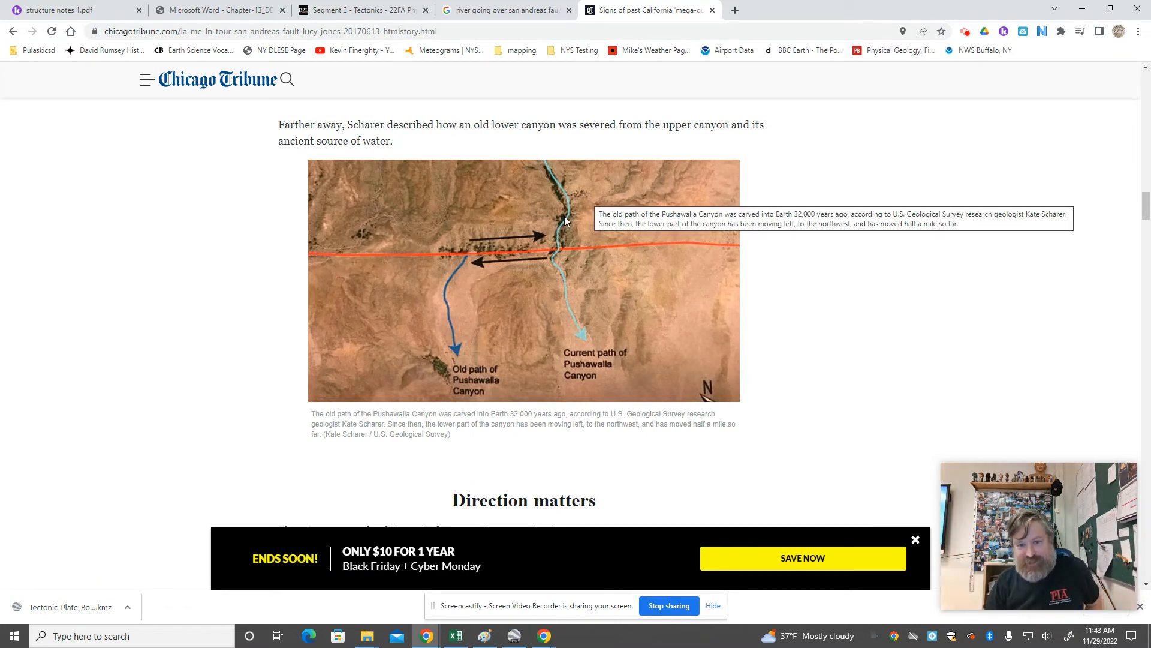
mouse_move(511, 253)
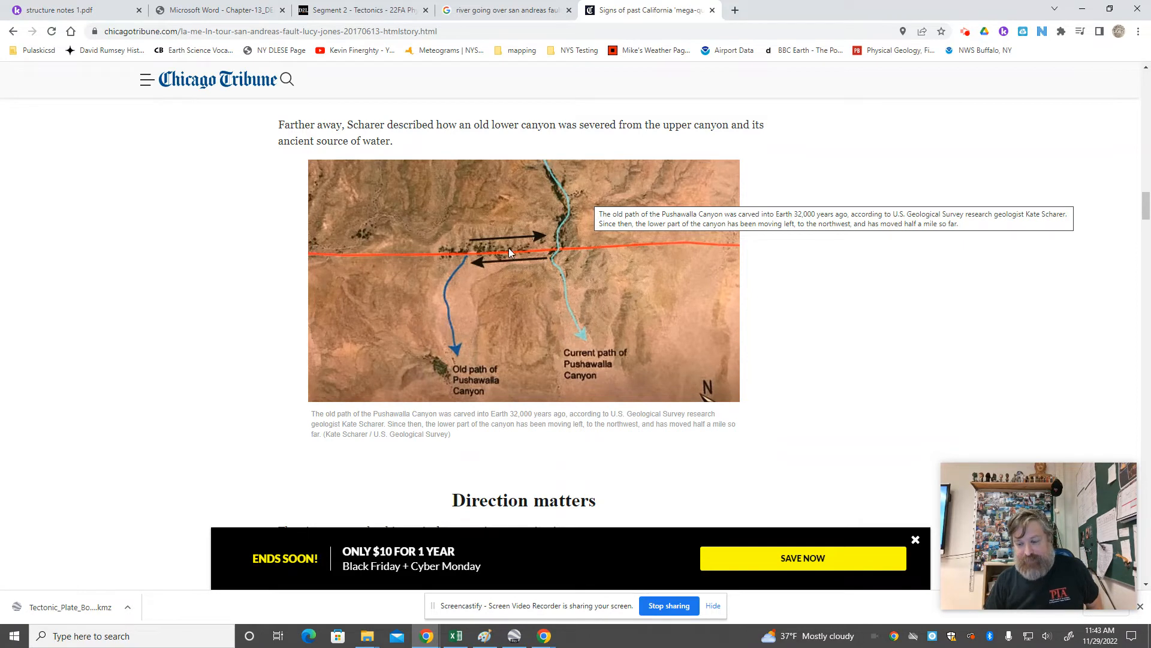
mouse_move(567, 180)
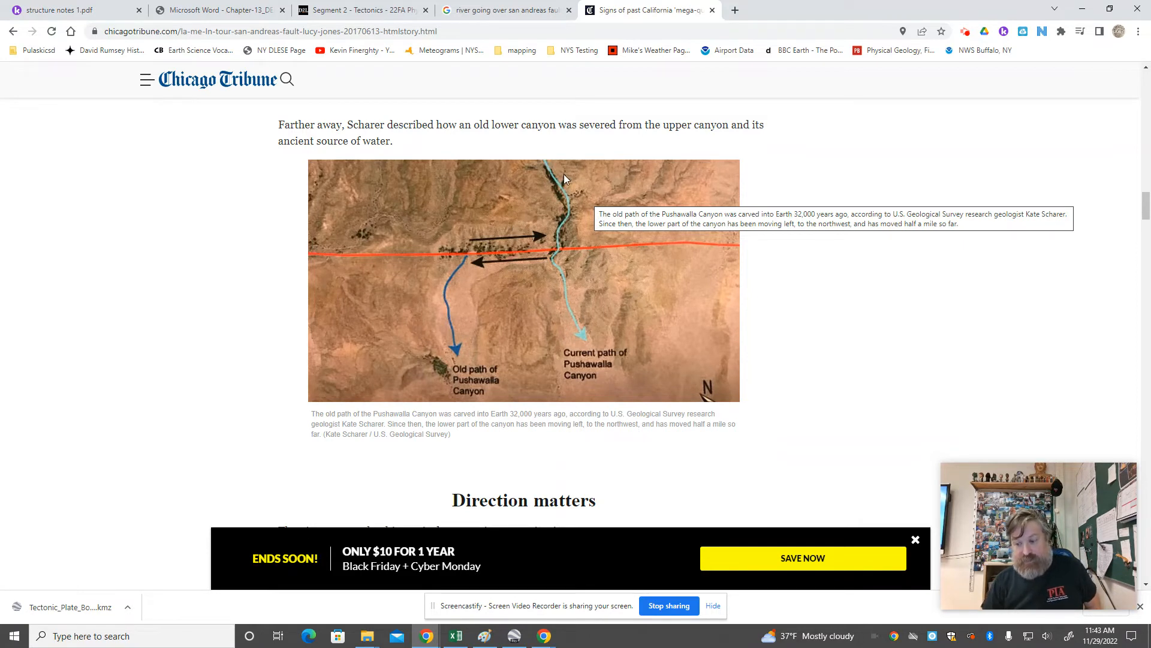
mouse_move(560, 203)
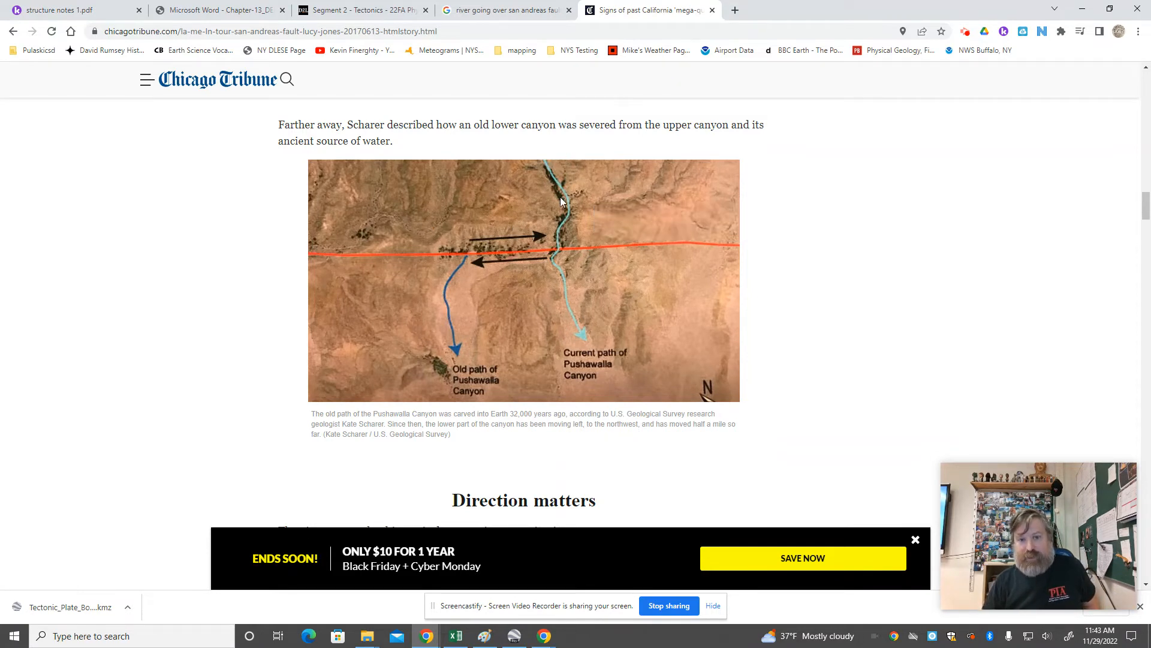
mouse_move(560, 189)
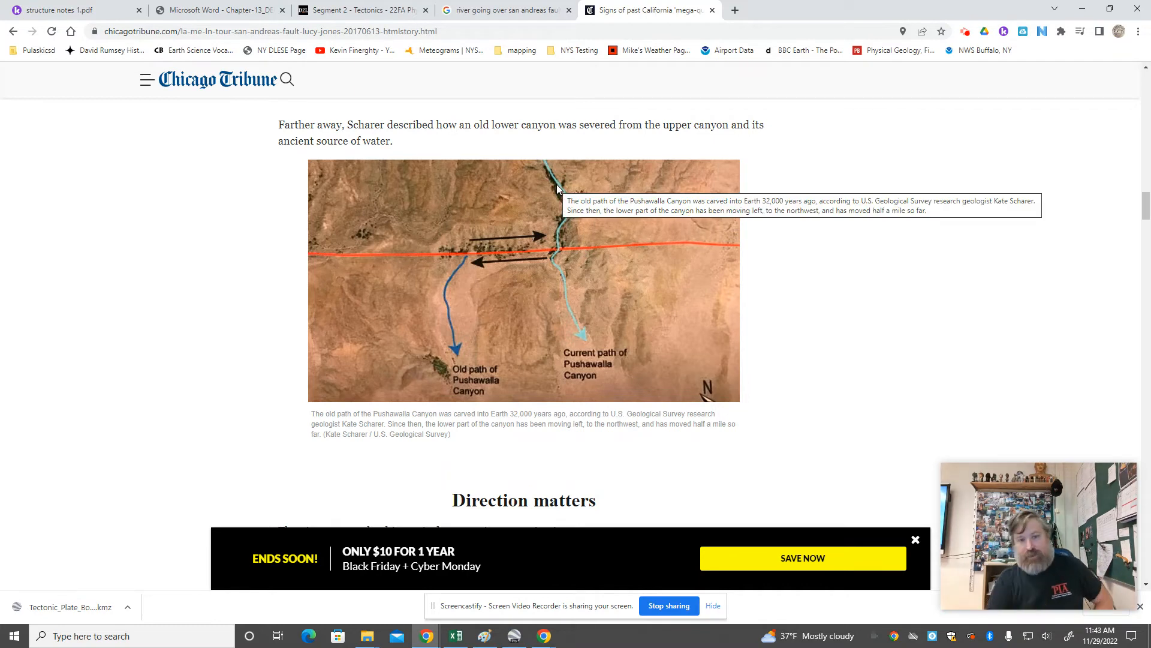
mouse_move(451, 268)
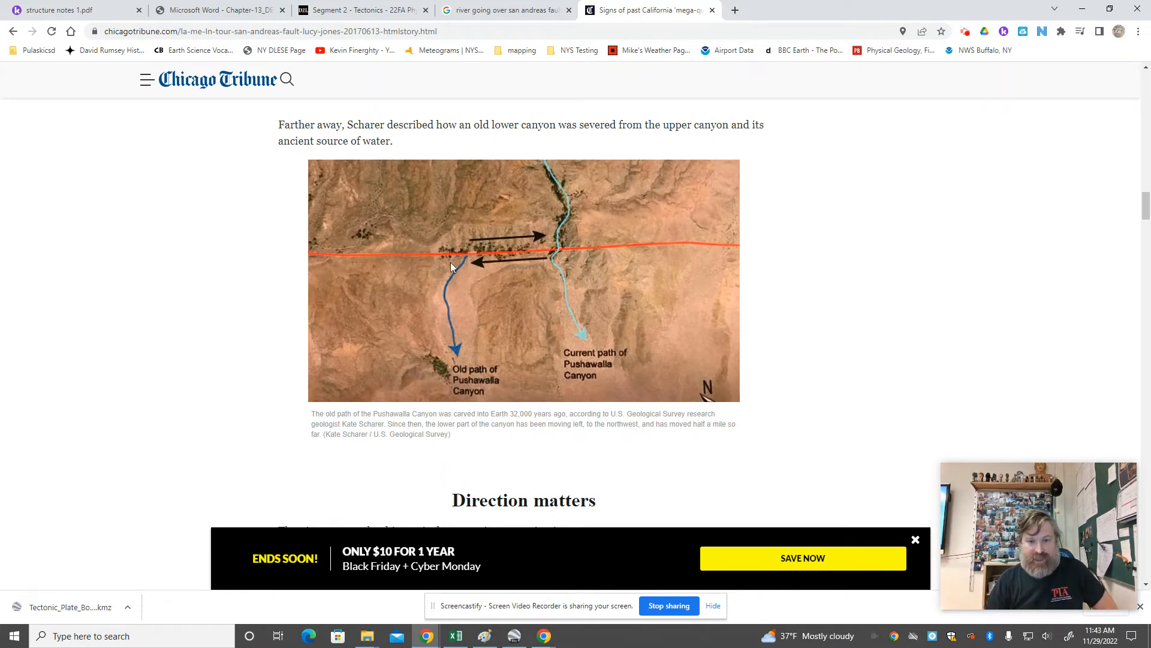
mouse_move(472, 276)
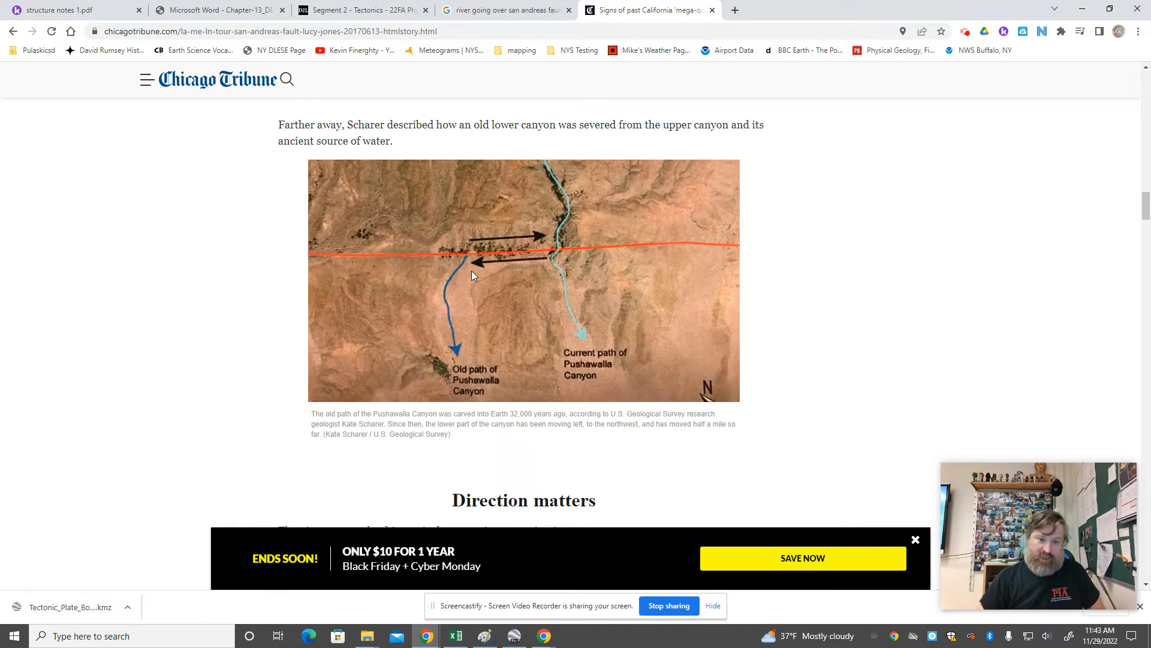
mouse_move(633, 254)
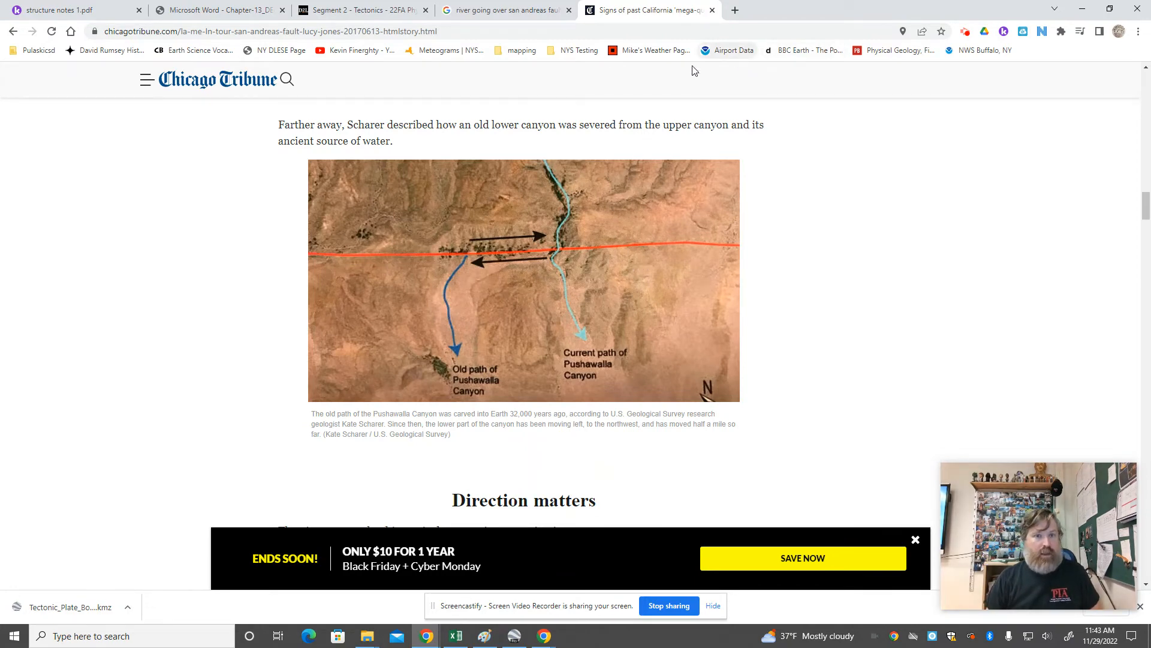
Return from the Chicago Tribune article to the San Andreas river image search results
click(506, 10)
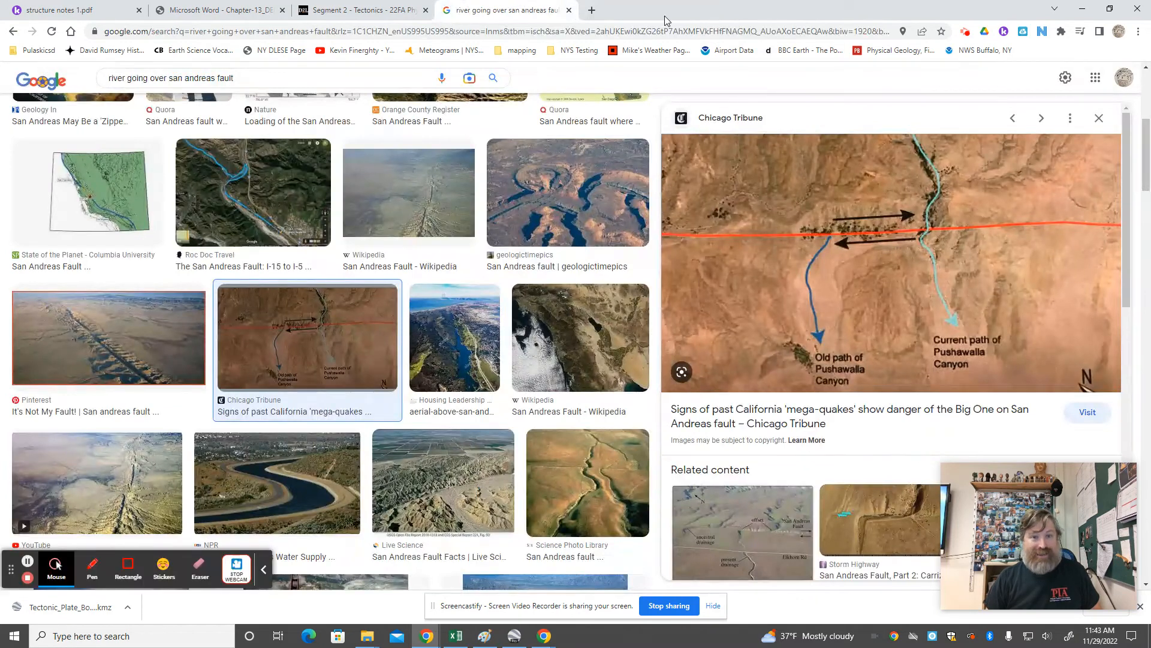
Switch back to structure notes 1.pdf and bring the table's Transform row into view
click(359, 11)
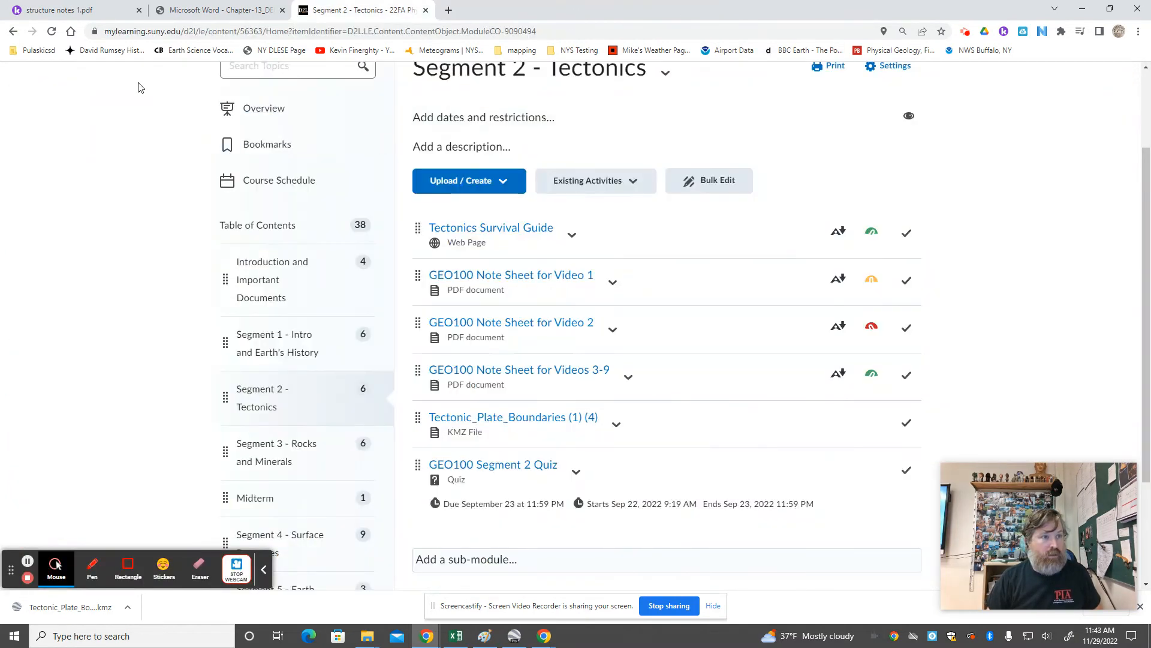
click(70, 9)
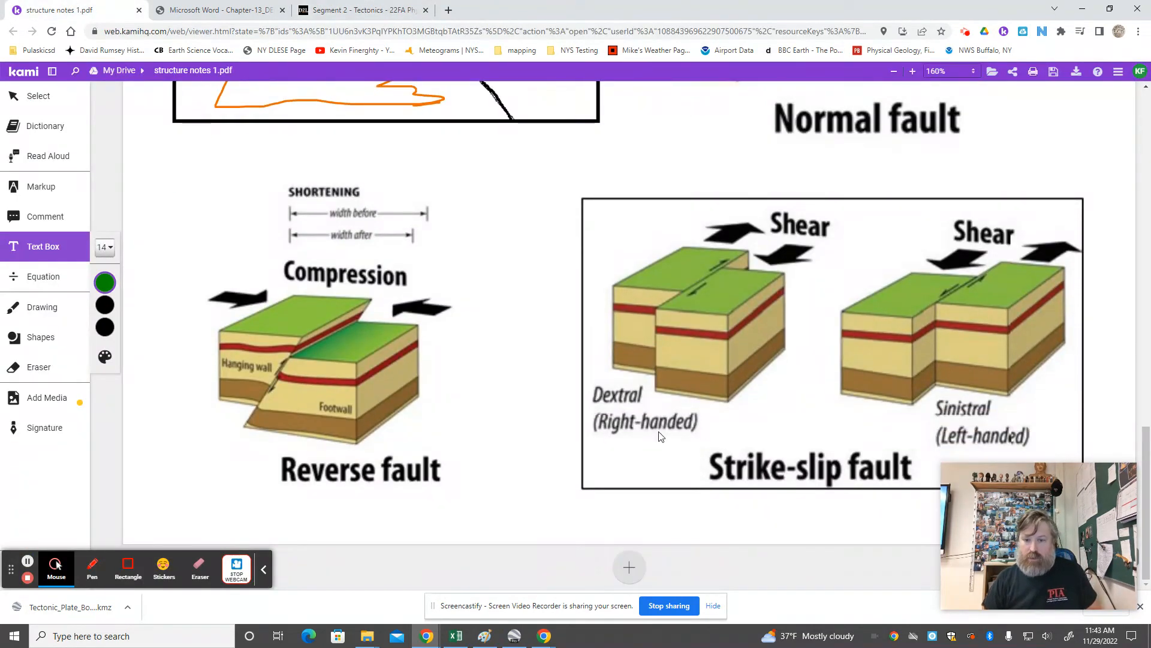
mouse_move(675, 281)
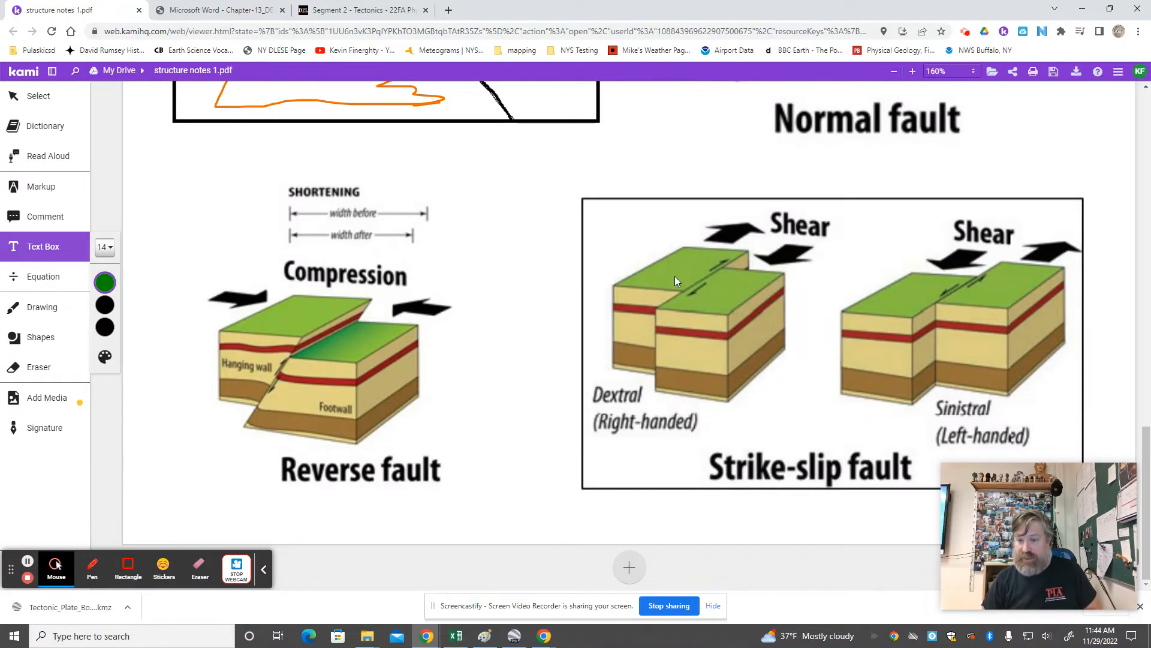
mouse_move(984, 373)
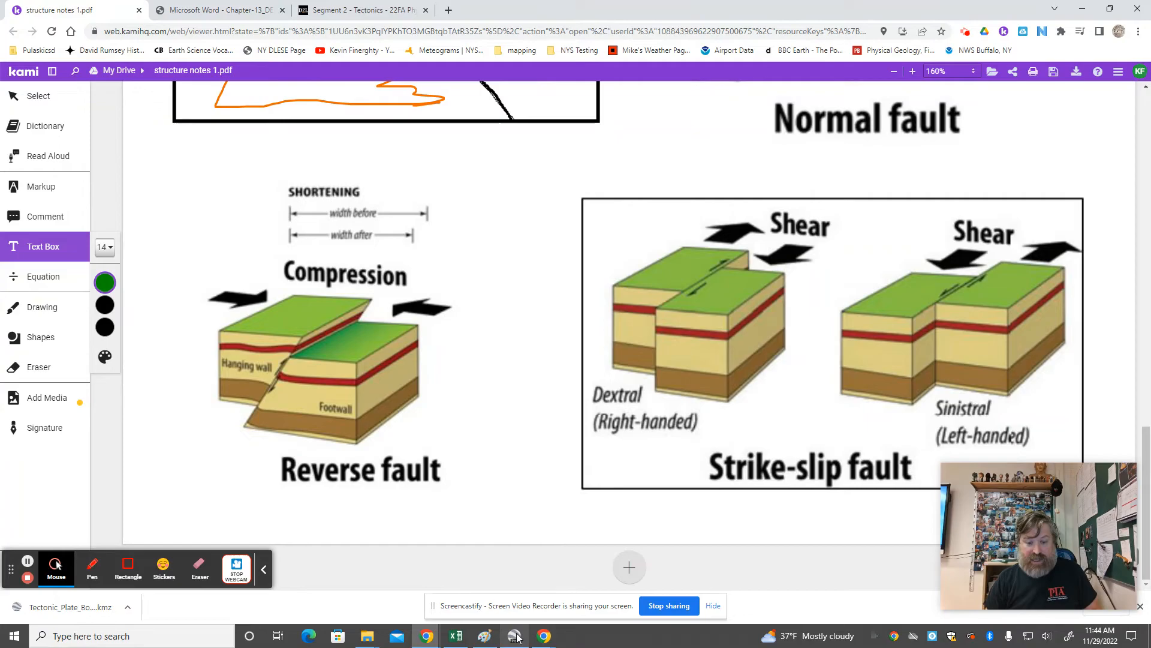
click(514, 635)
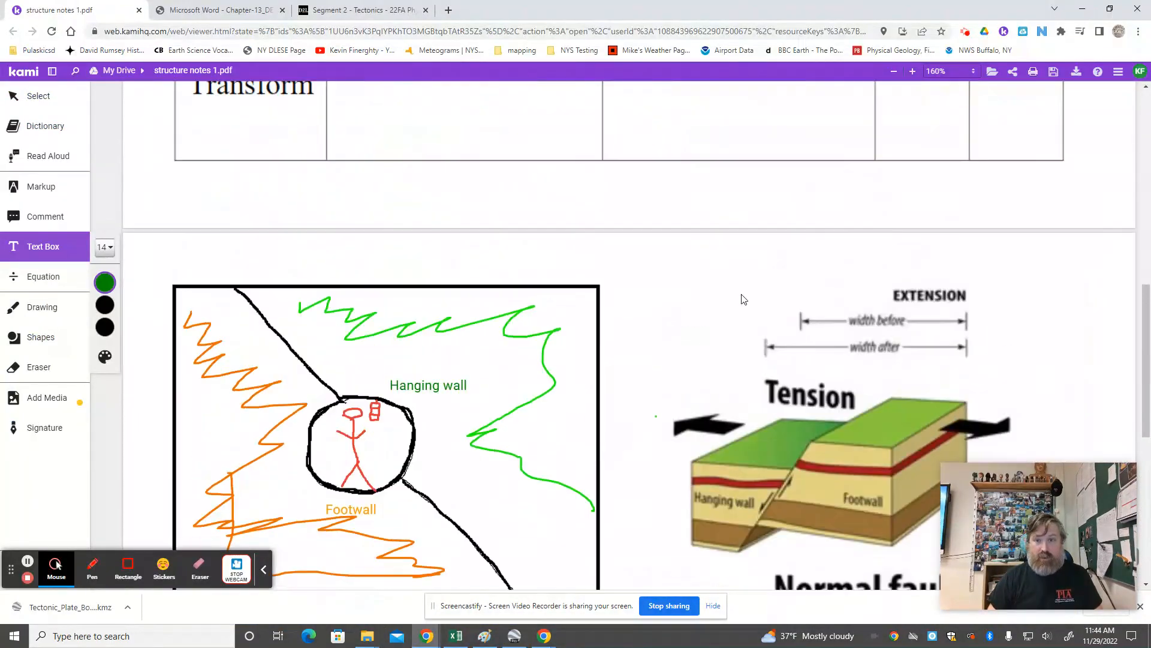
scroll(down, 3)
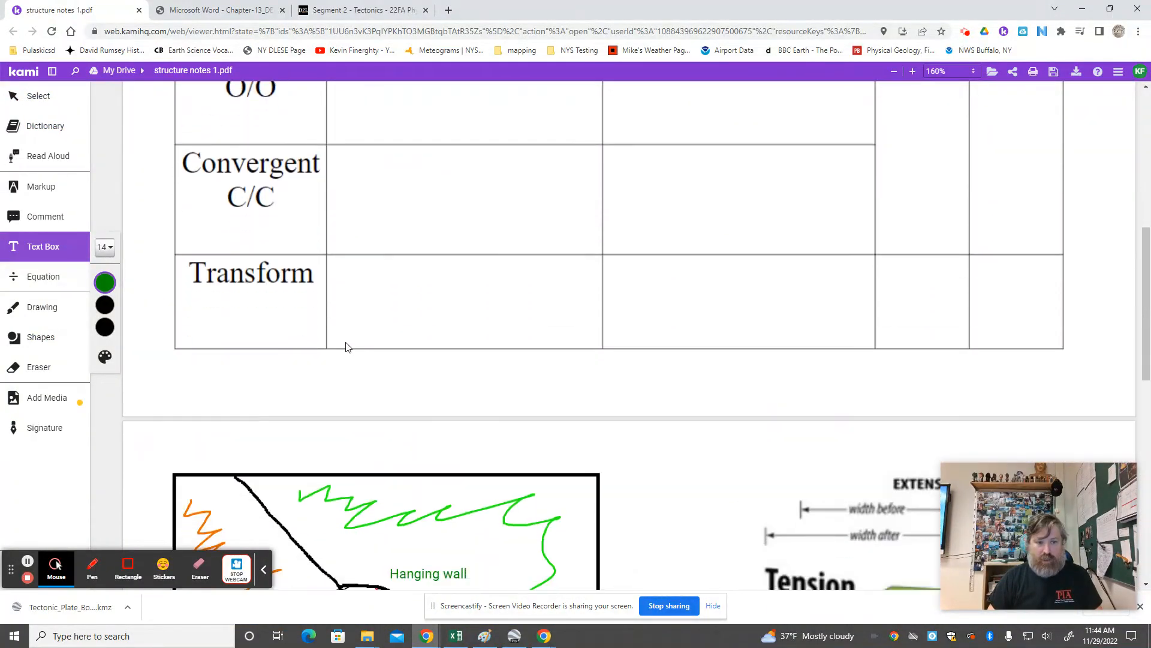
Enter Shear as the Transform stress type and Strike Slip as its fault type
click(928, 287)
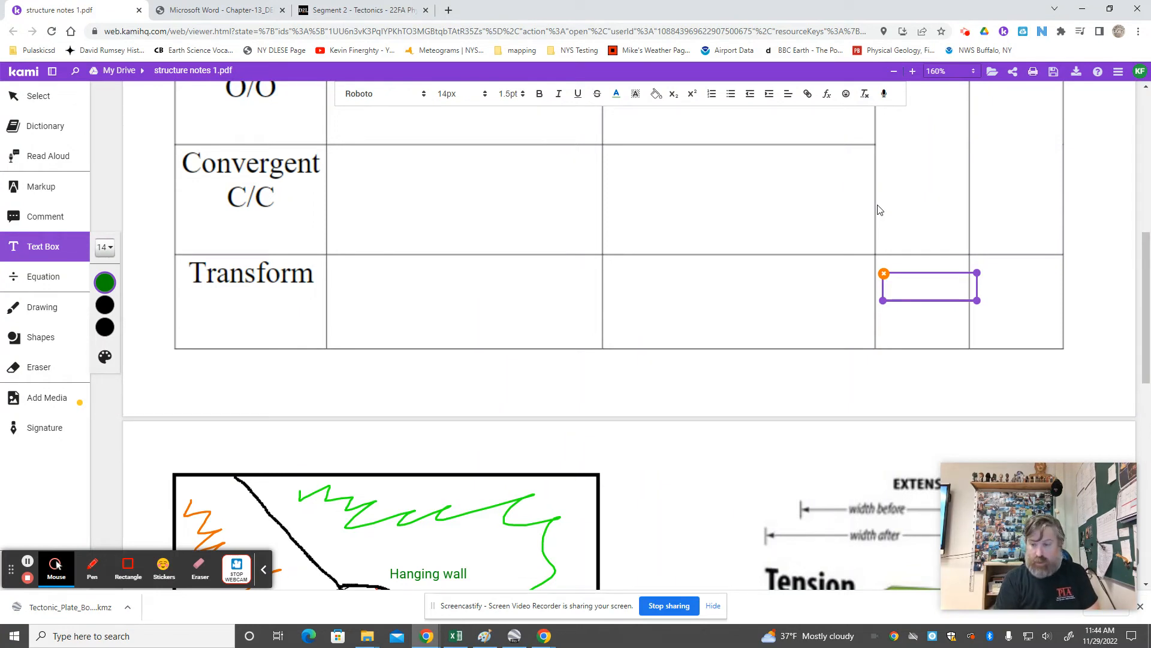
text(Shear)
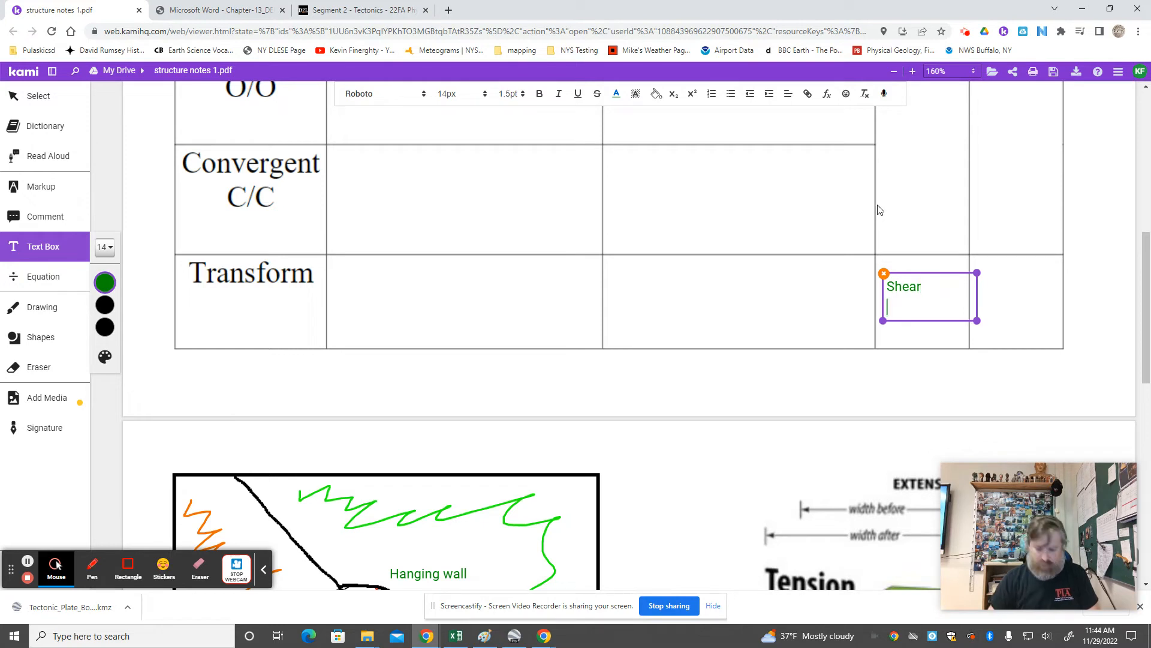
click(979, 277)
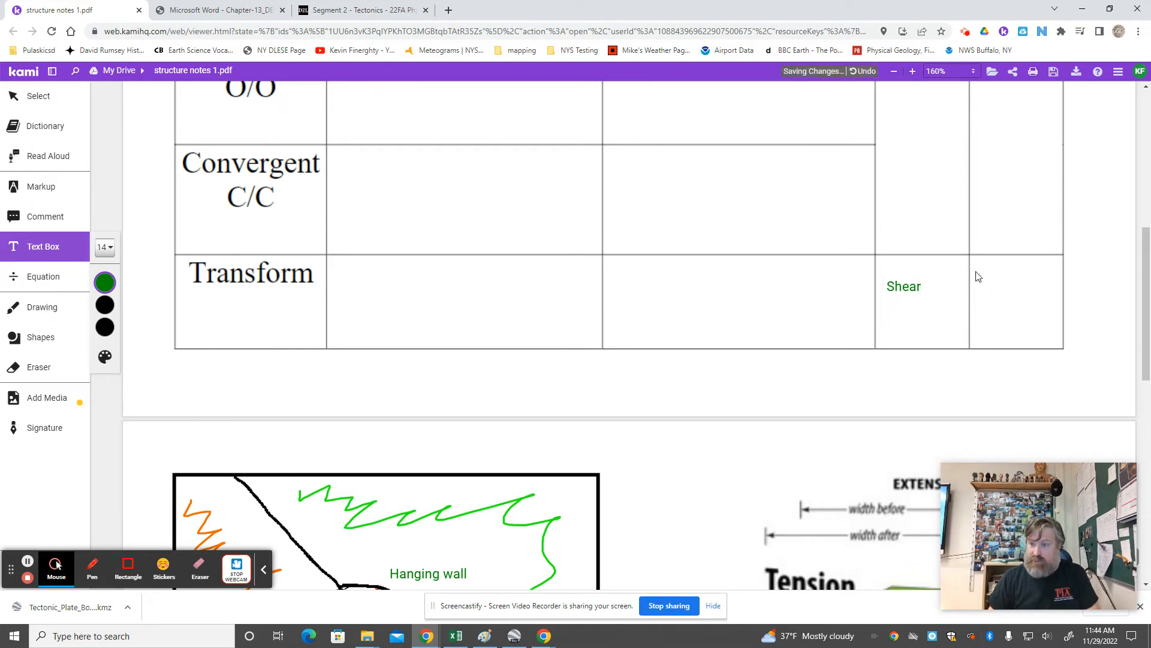
text(Strike Slip)
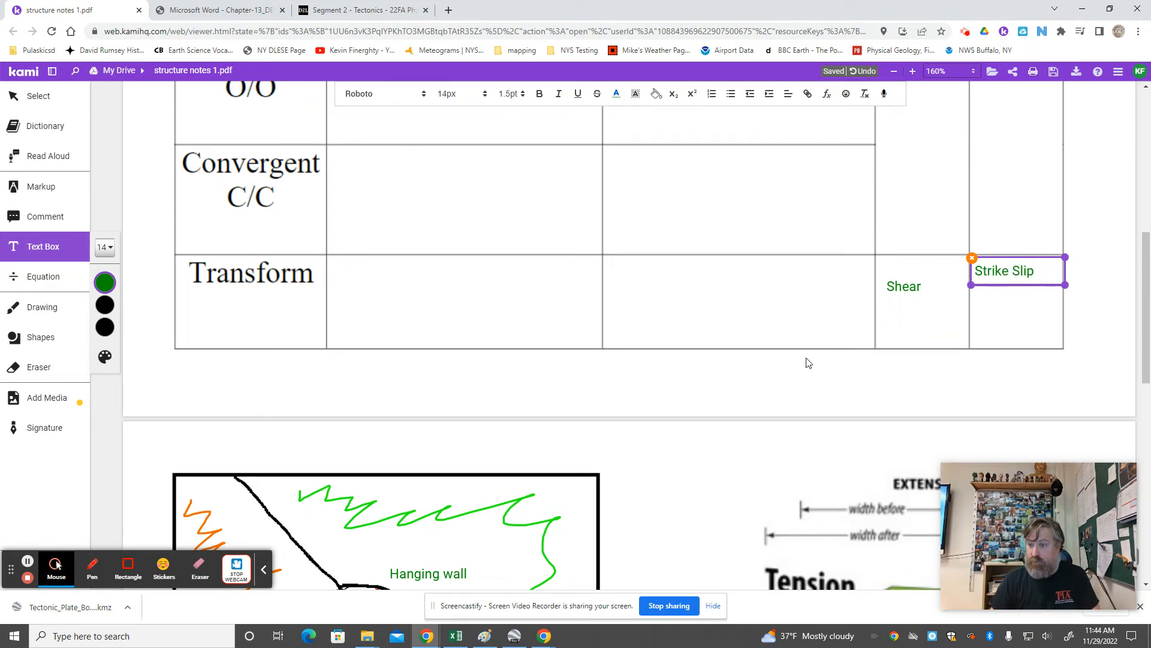
scroll(down, 3)
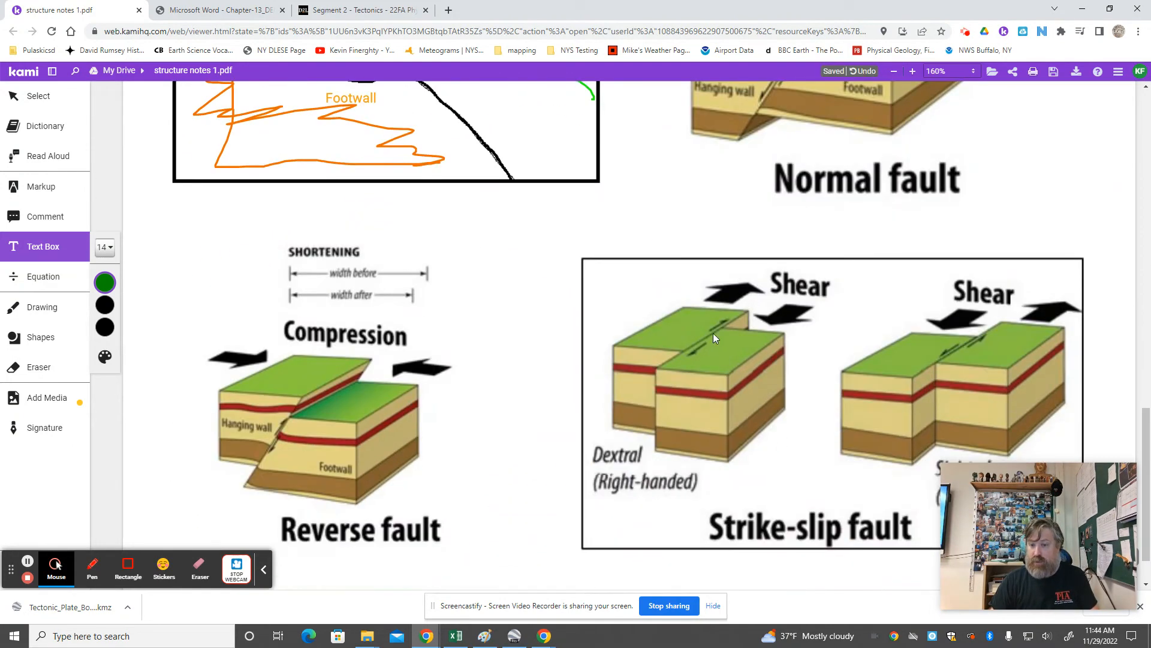
mouse_move(928, 351)
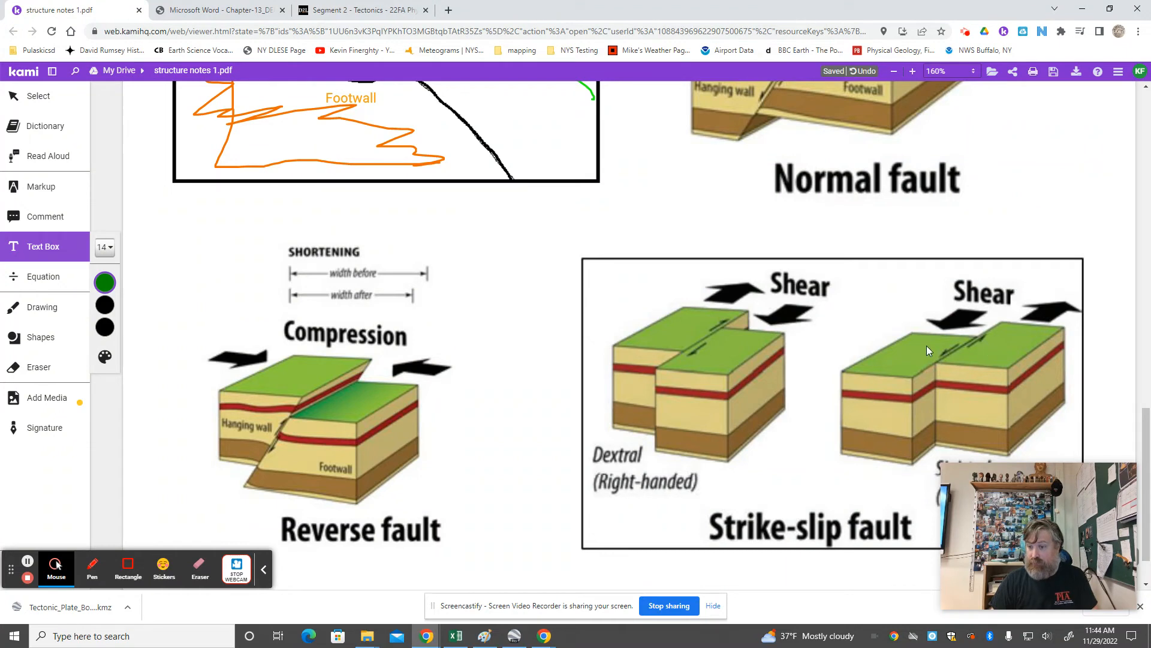
mouse_move(1019, 358)
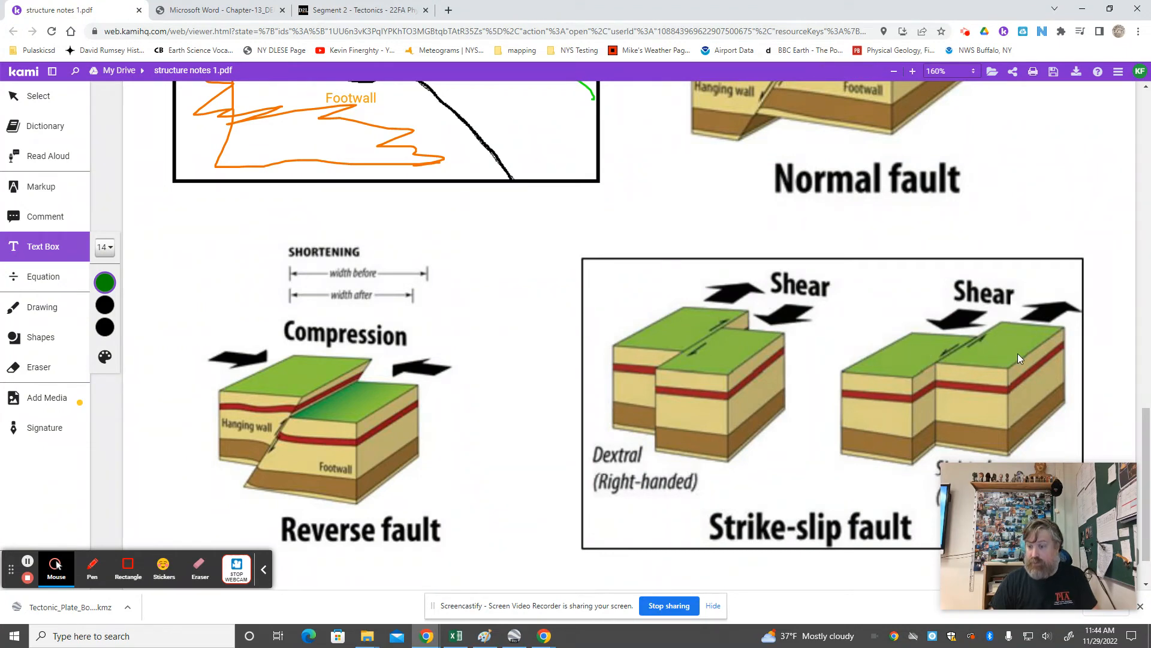
mouse_move(1028, 352)
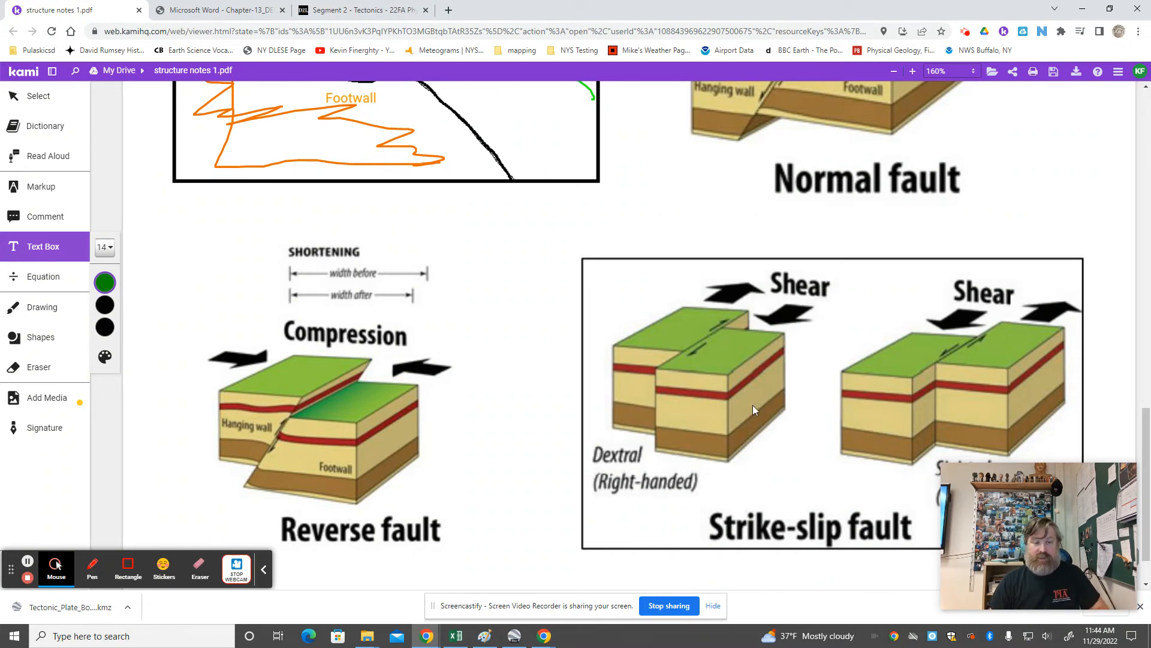
scroll(down, 3)
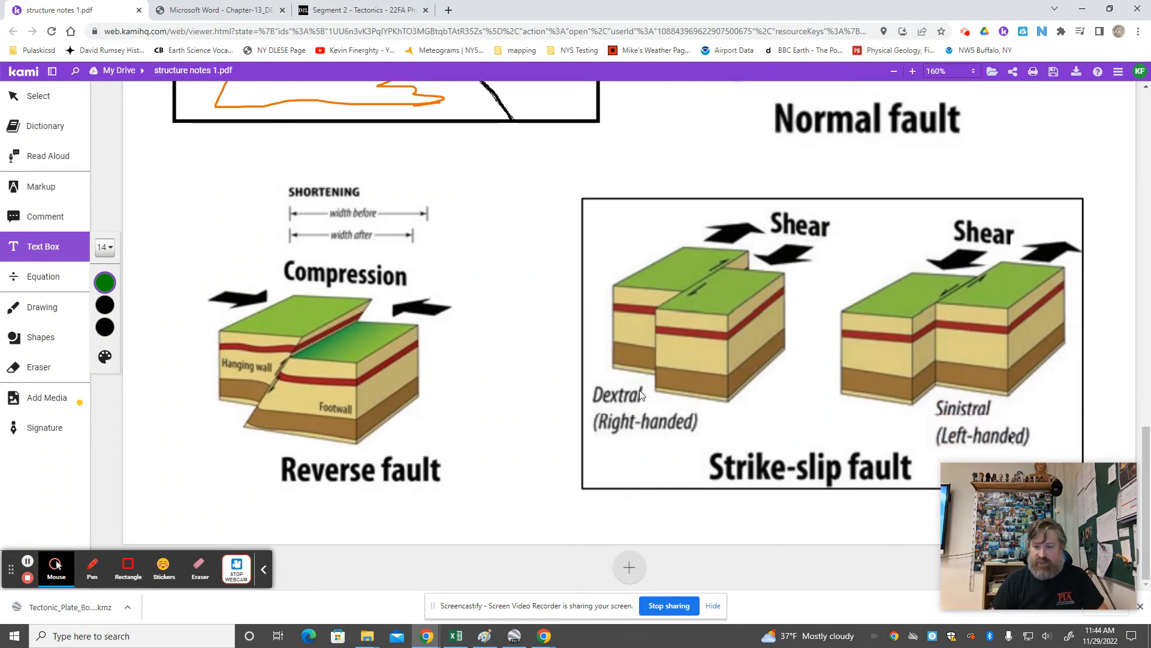
mouse_move(627, 385)
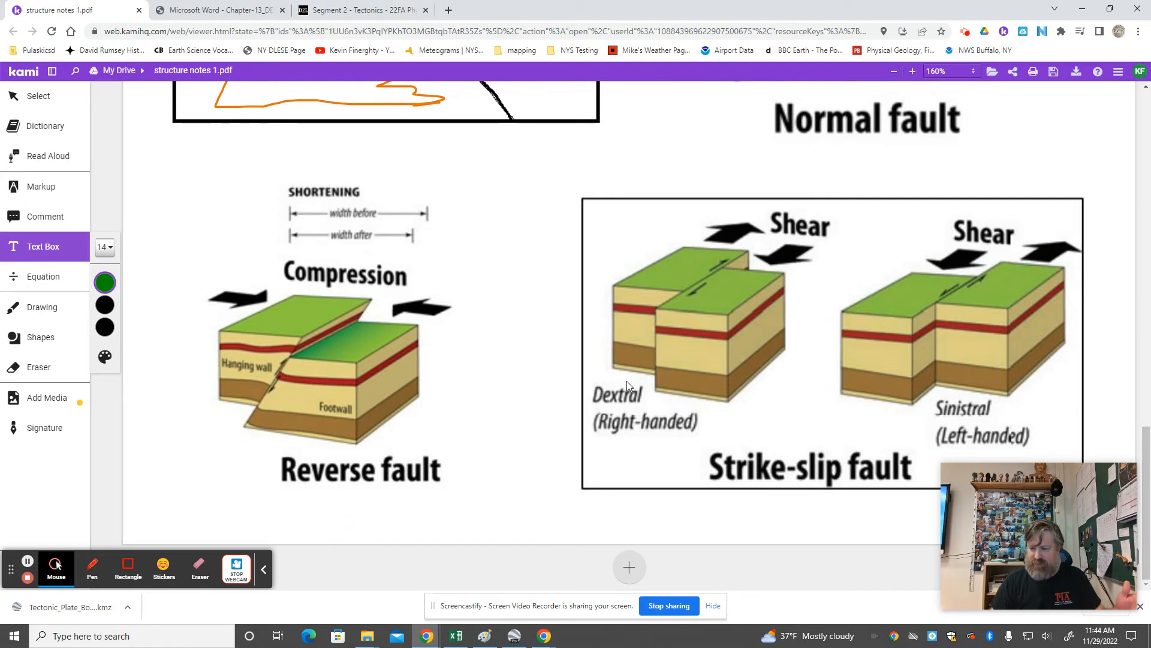
mouse_move(636, 388)
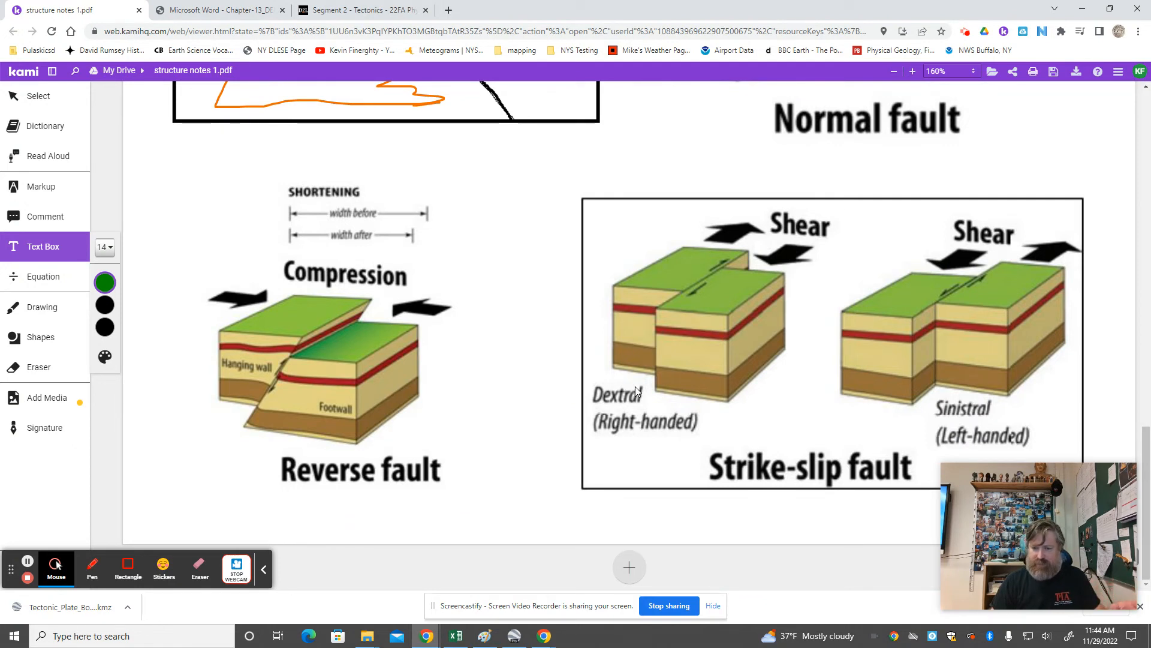
mouse_move(990, 410)
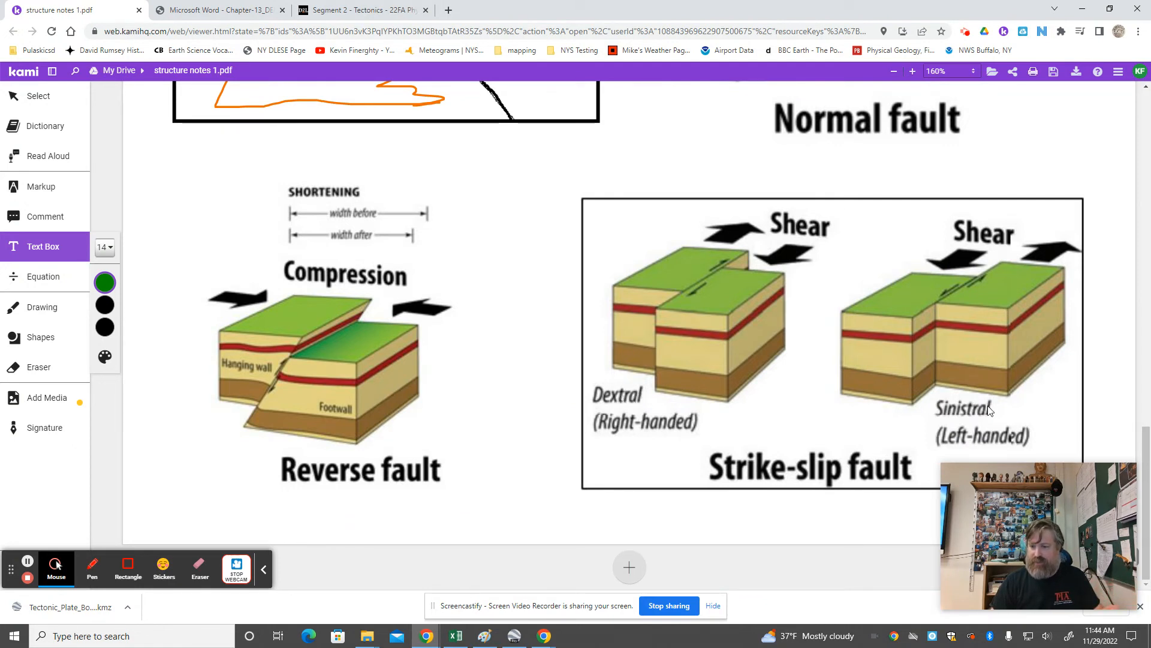
mouse_move(888, 393)
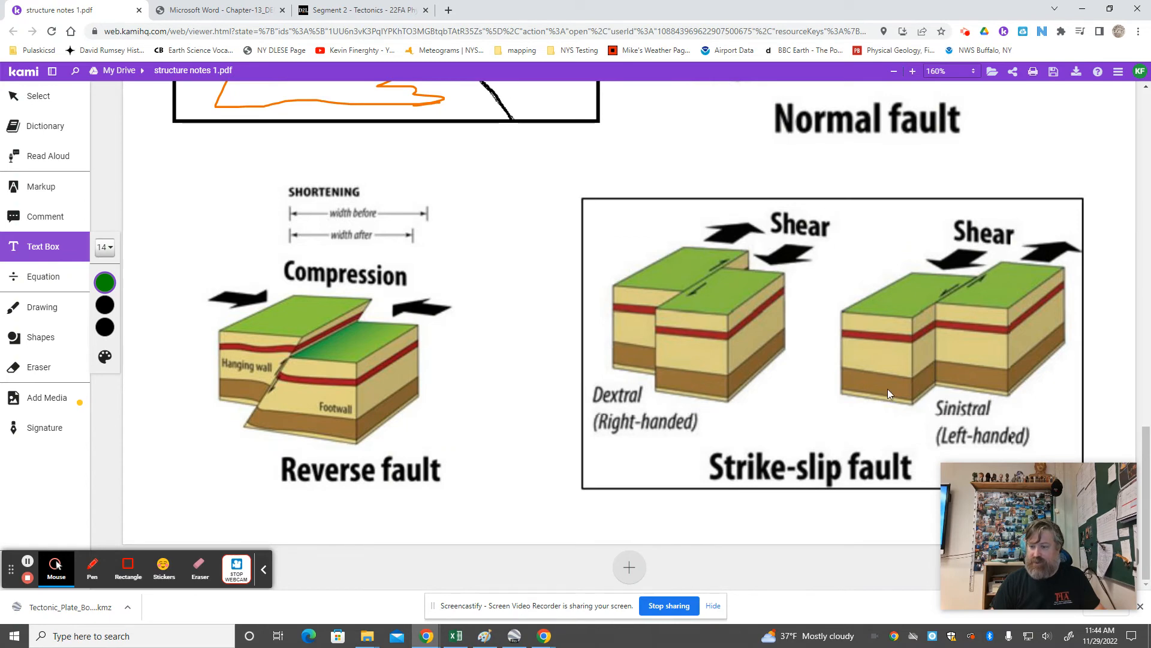
mouse_move(565, 340)
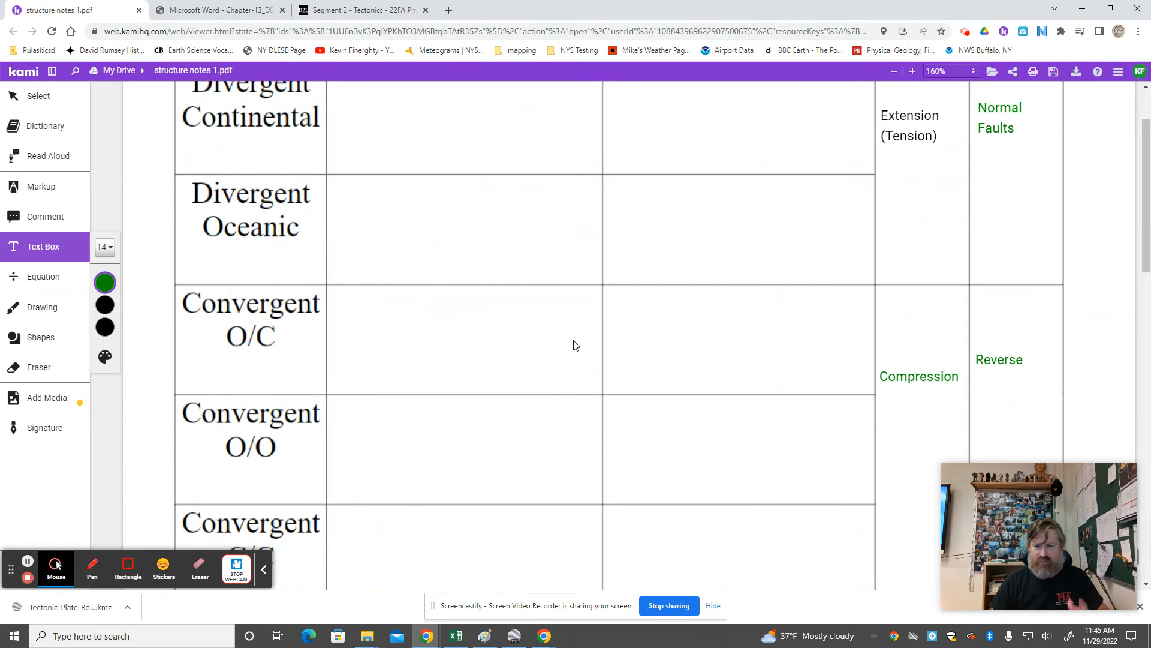
scroll(down, 3)
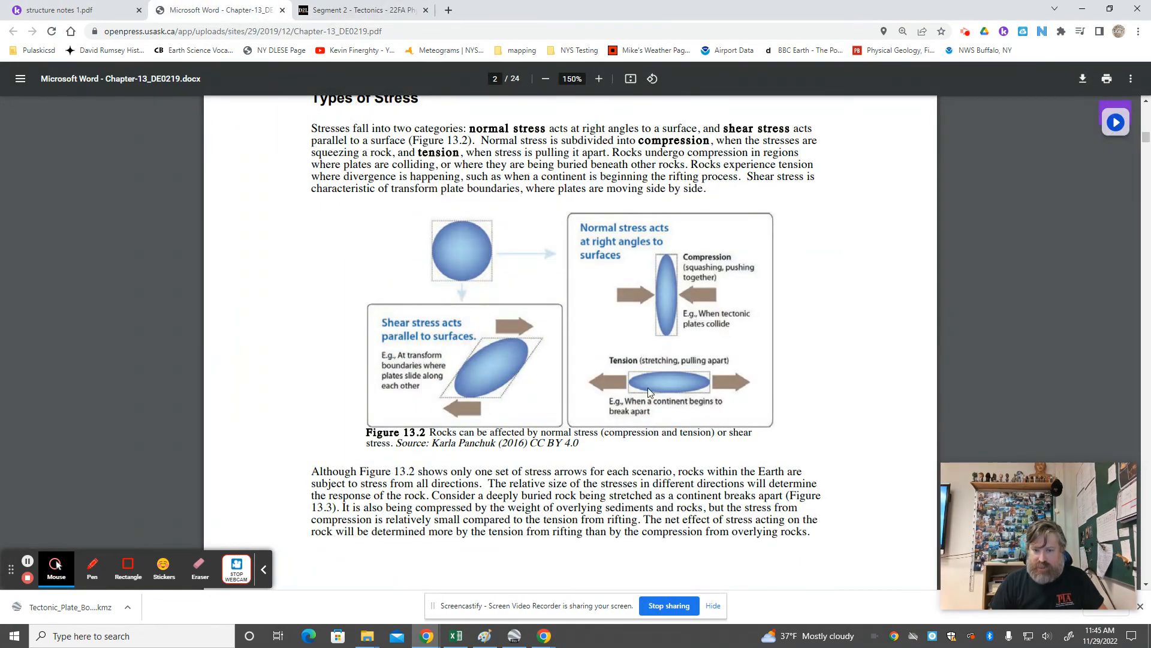
mouse_move(830, 376)
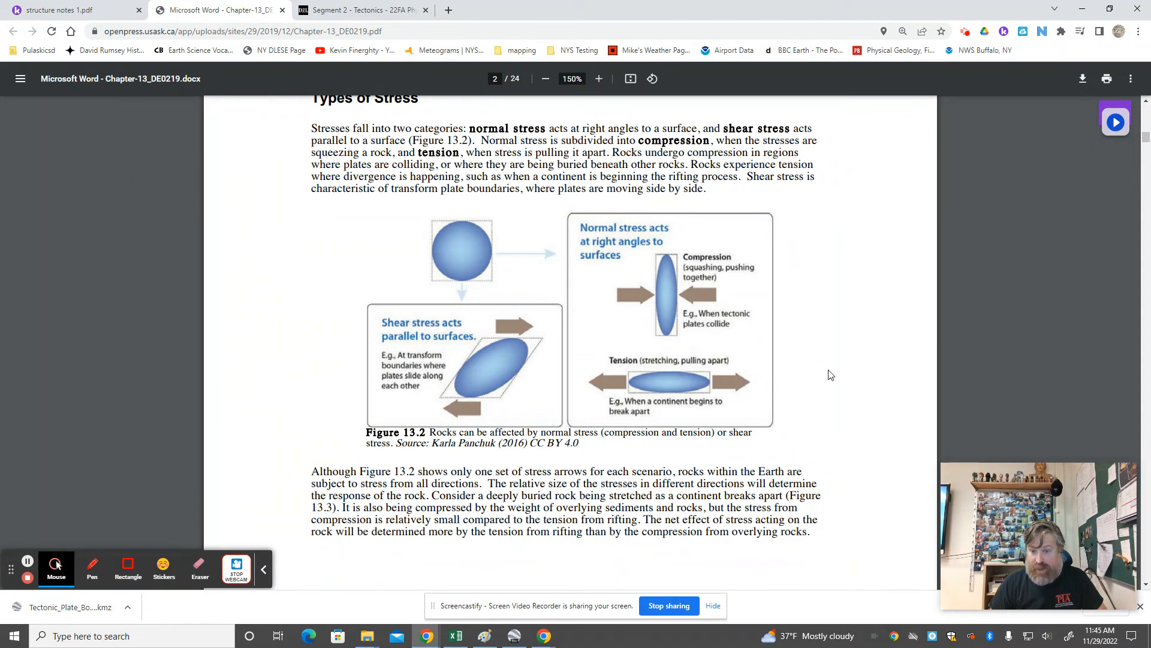
mouse_move(774, 254)
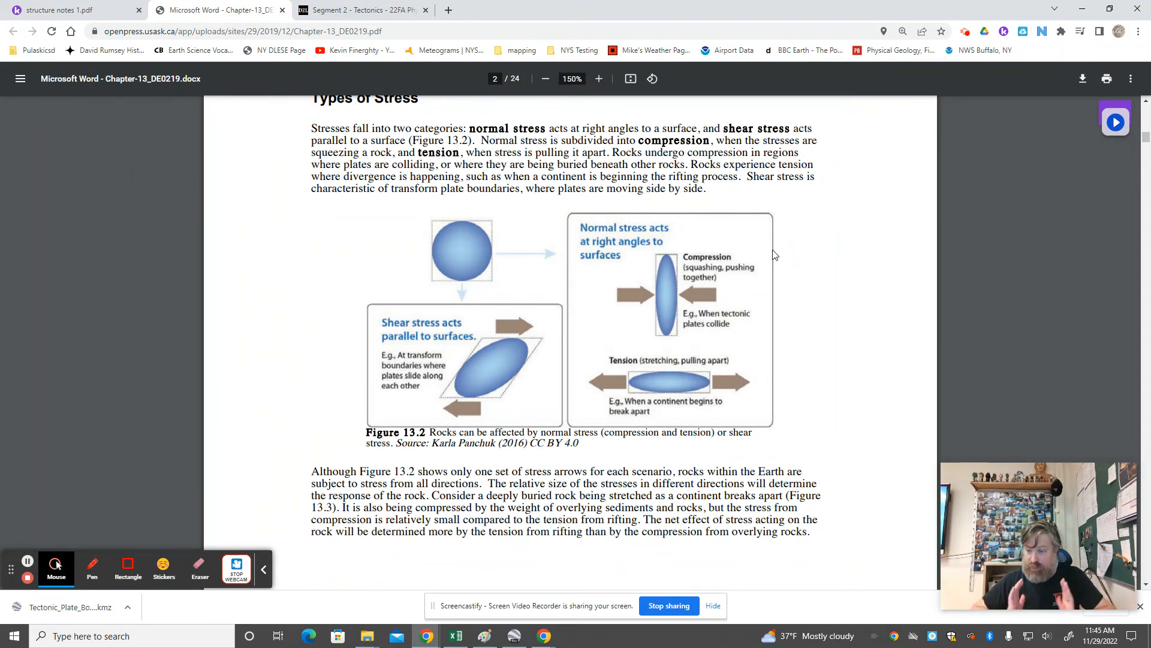
mouse_move(412, 407)
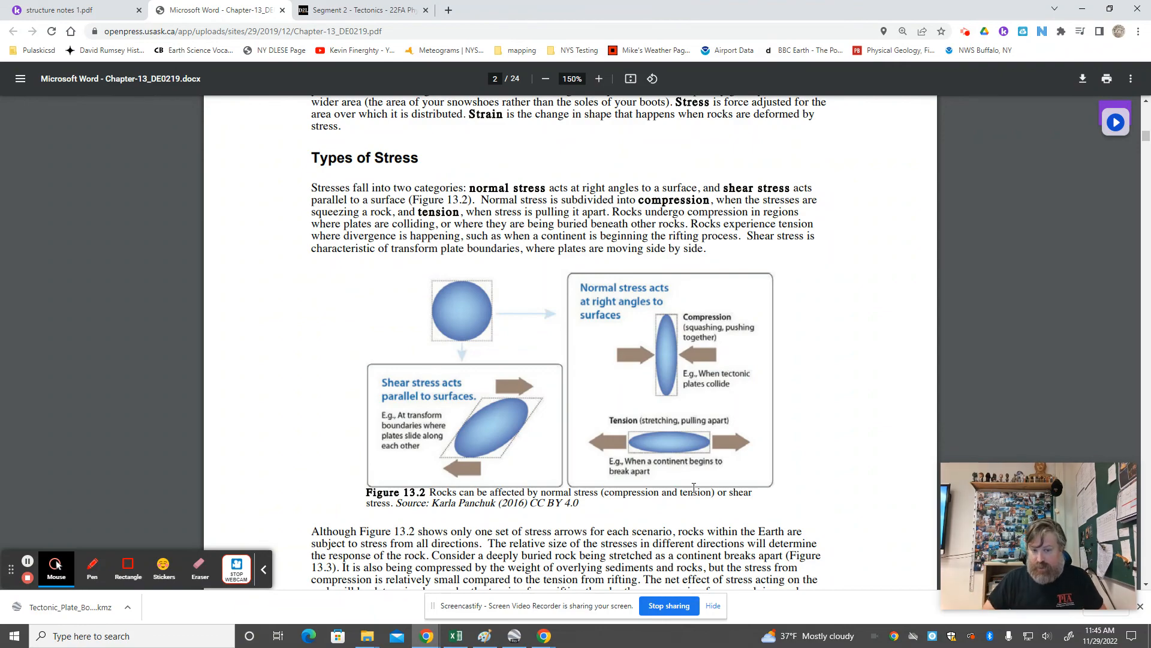
Scroll the Chapter 13 reading through the strain and deformation pages around Types of Stress
scroll(down, 3)
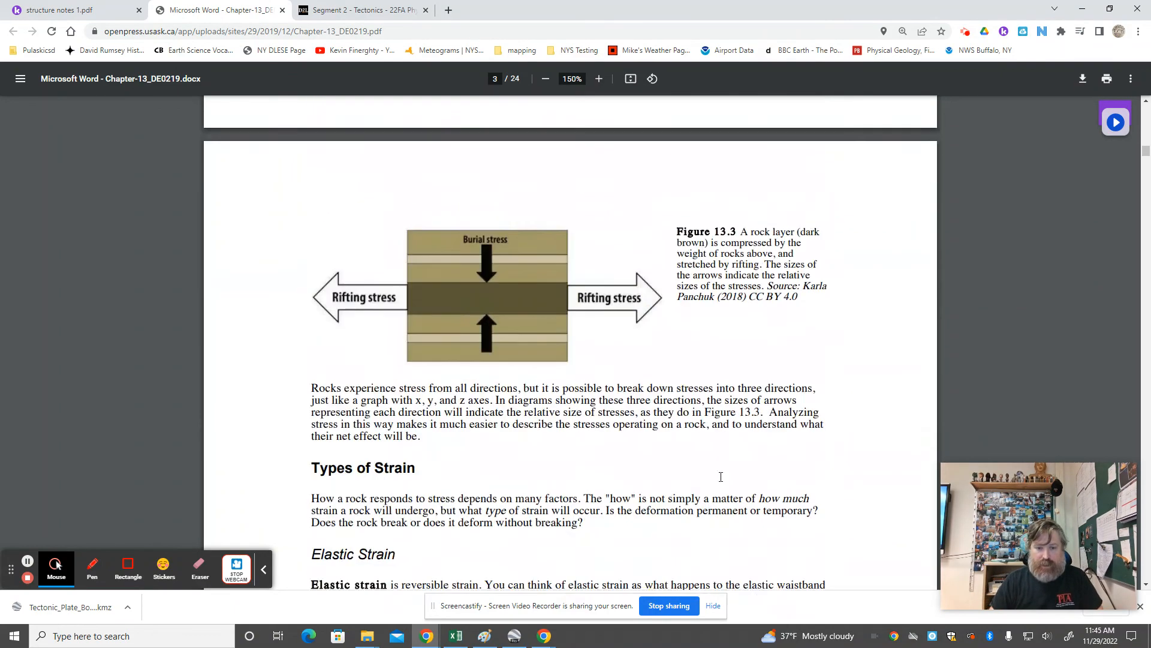
scroll(down, 3)
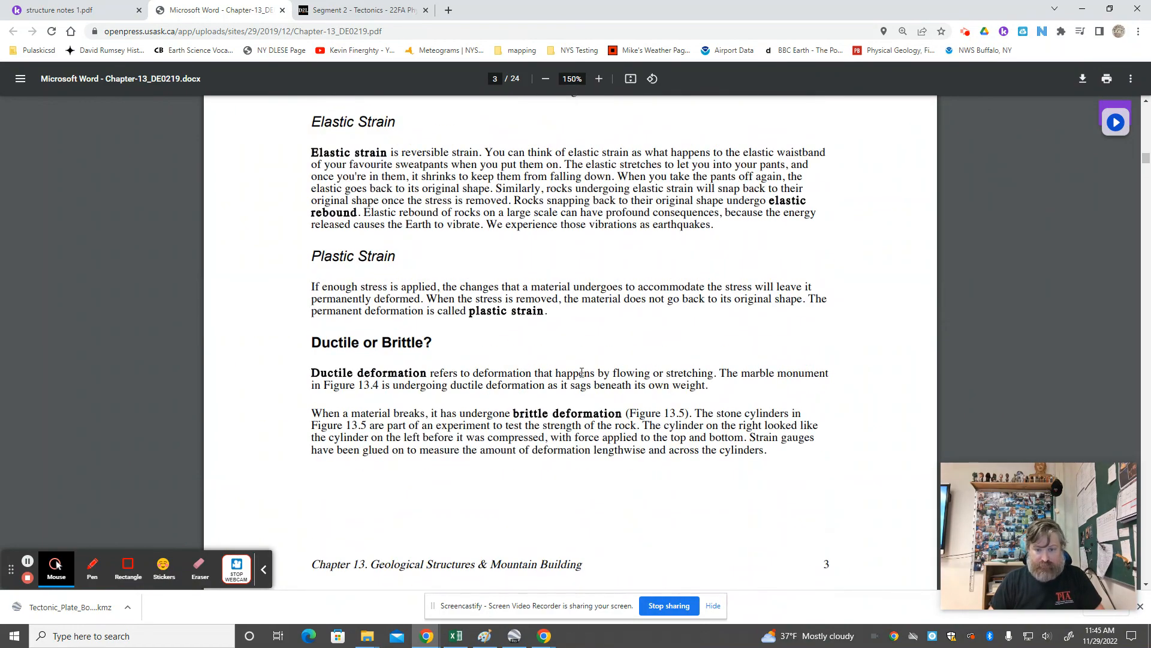
scroll(down, 3)
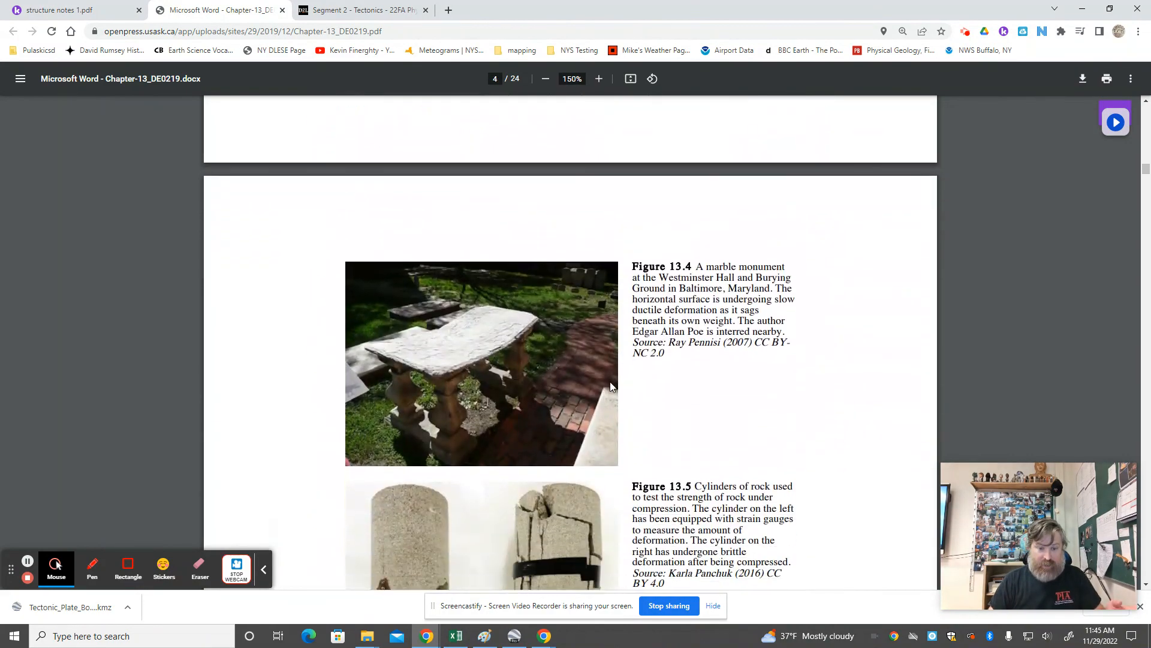
scroll(down, 3)
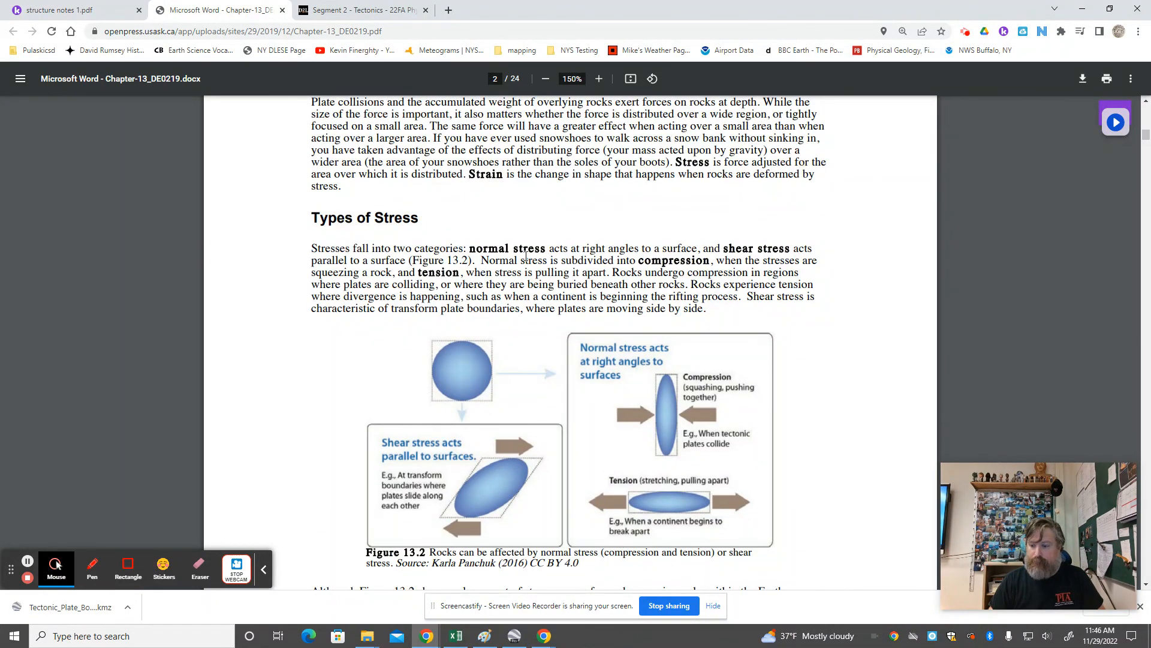
mouse_move(999, 80)
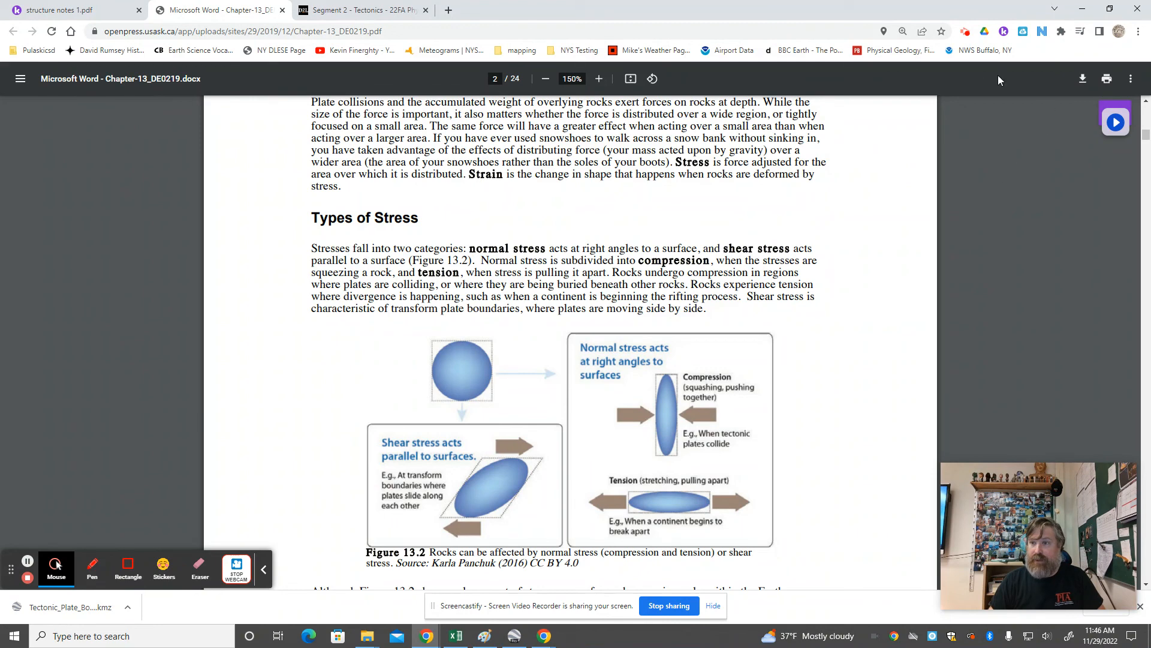